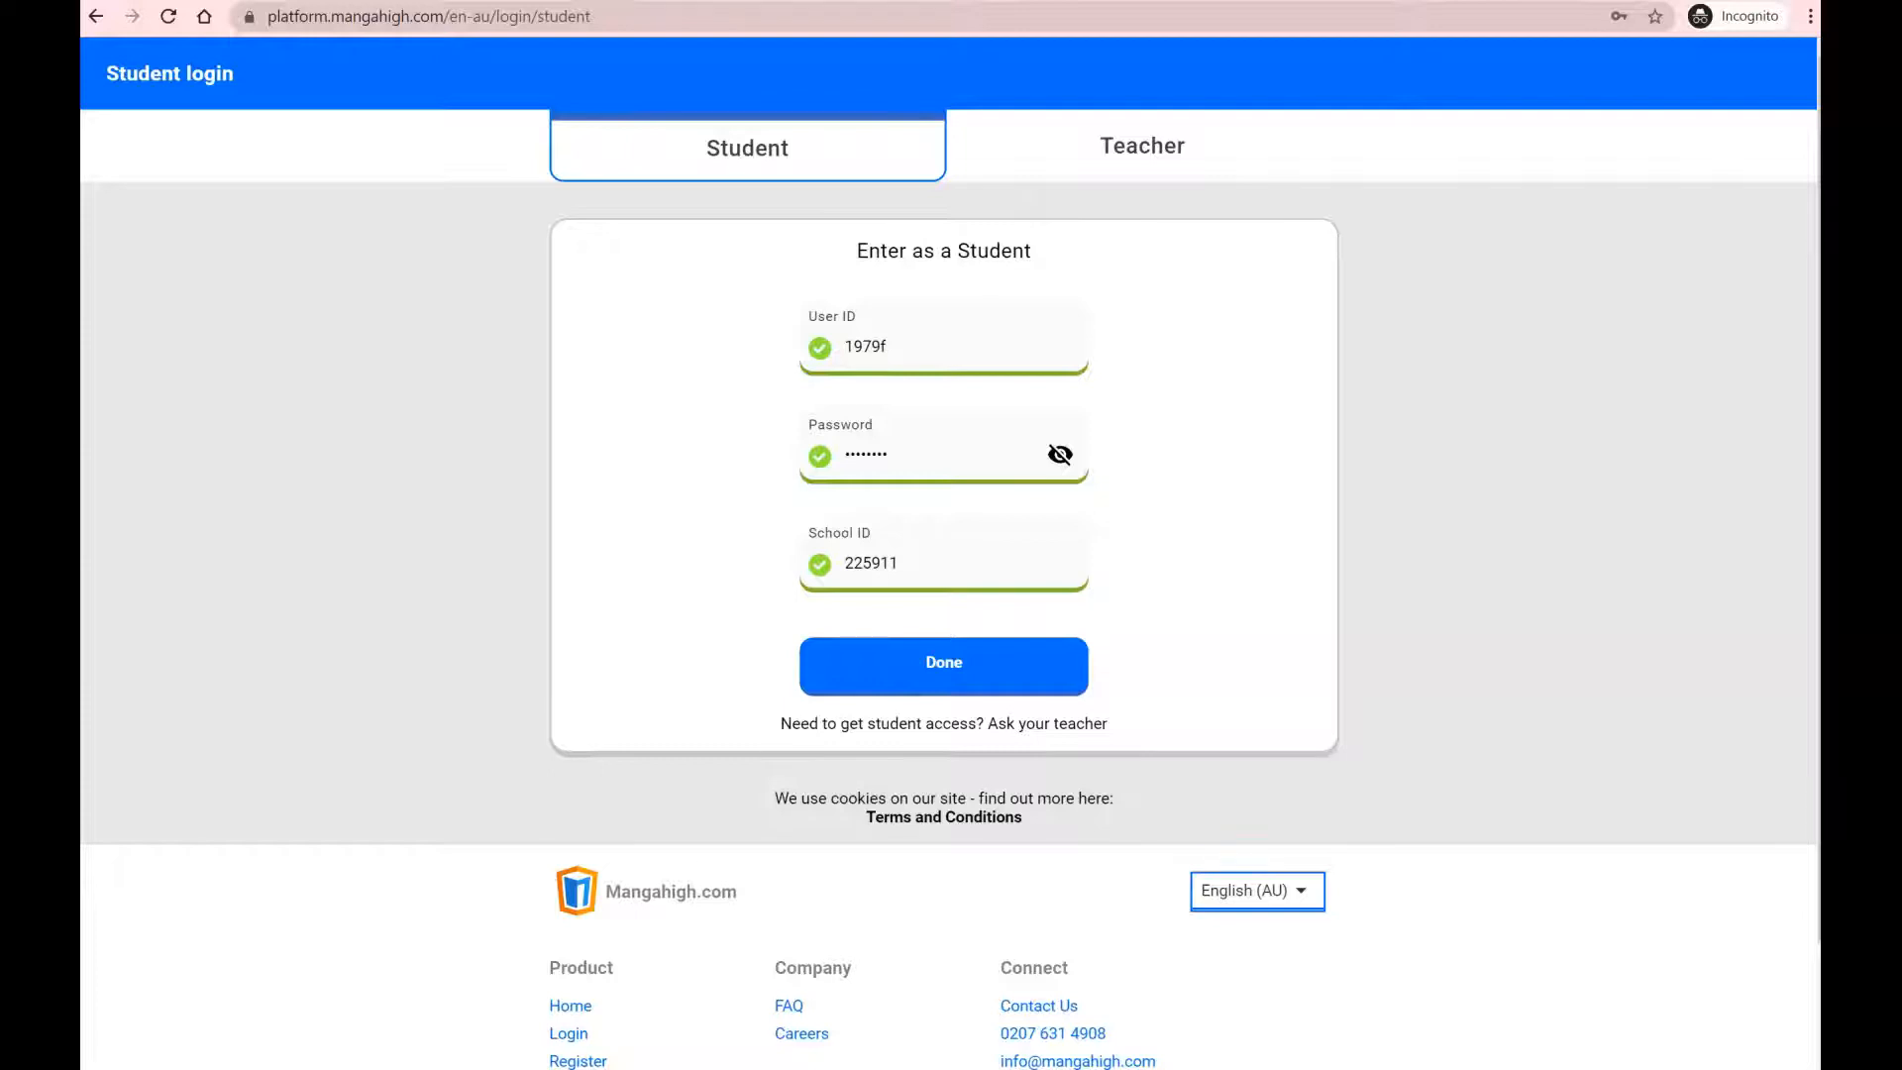
# - Log in as the student, enter age 12, and pick the orange creature avatar
pyautogui.click(944, 663)
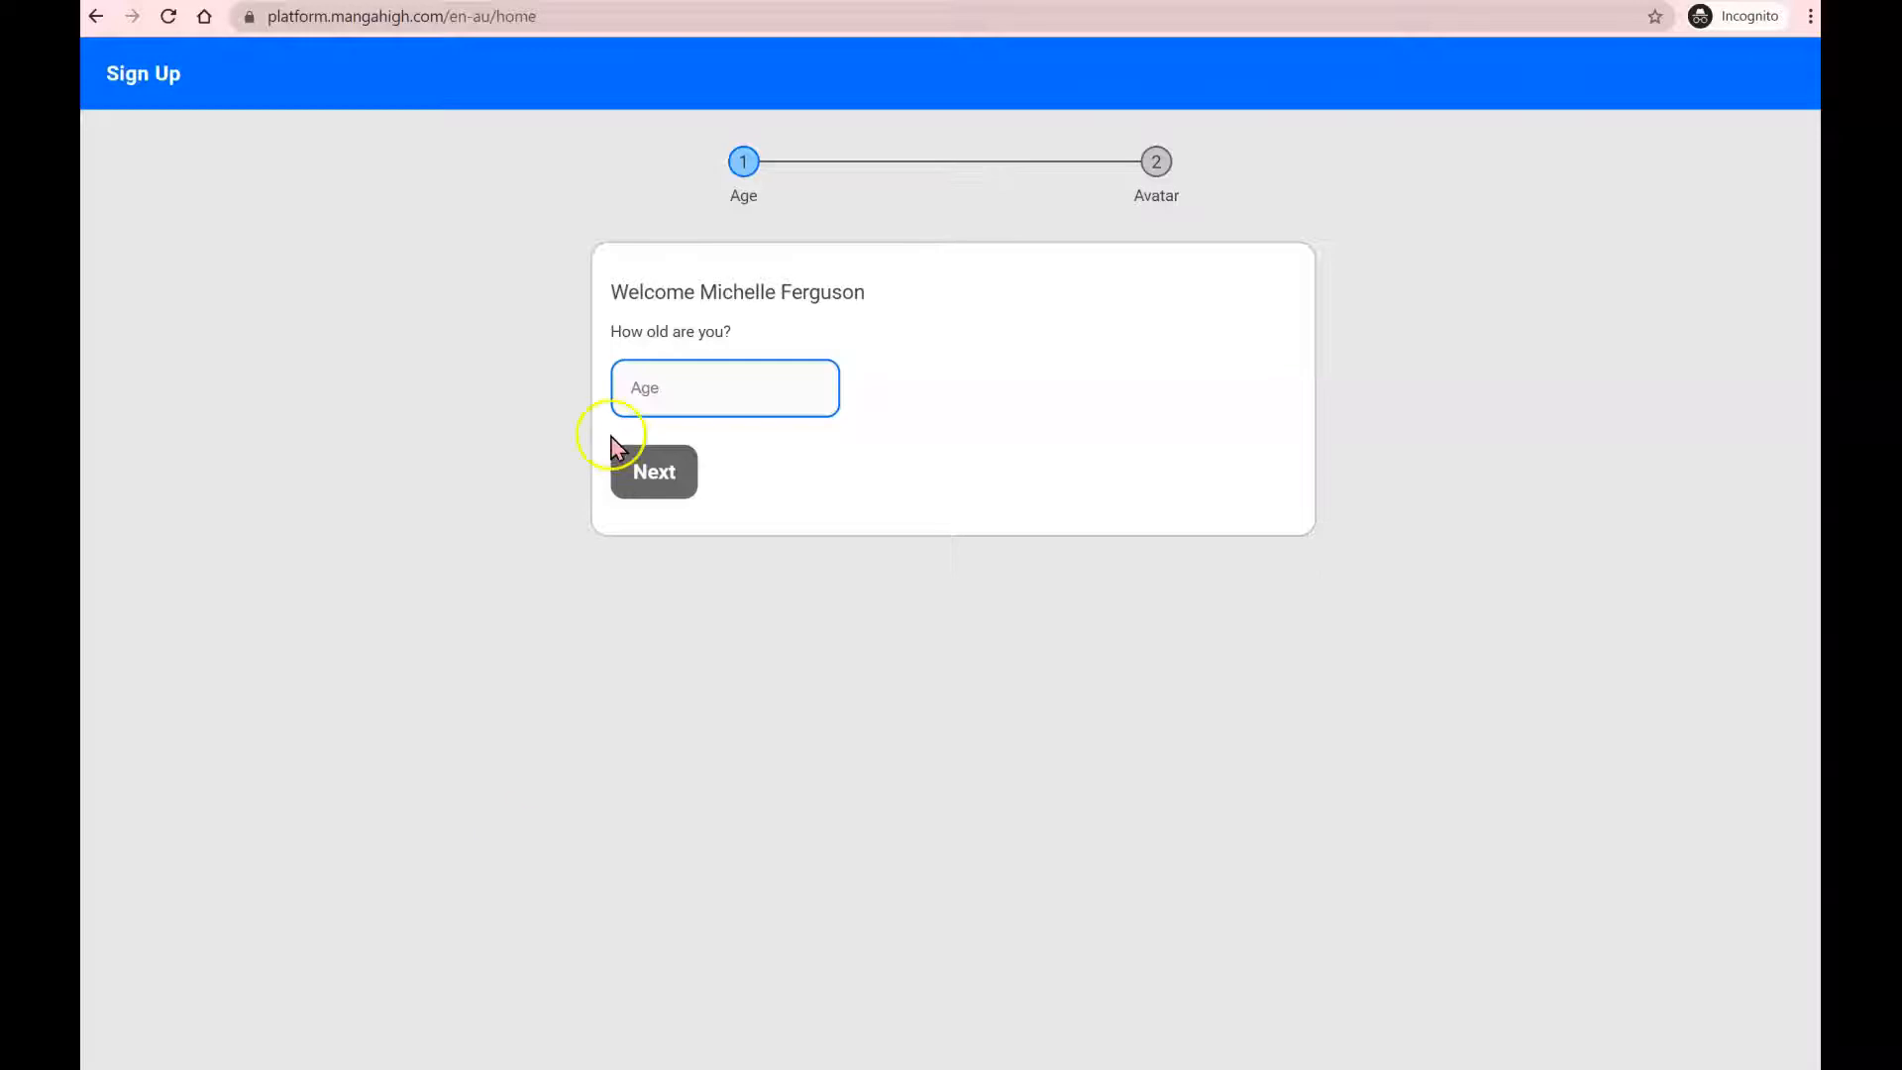
pyautogui.write('12')
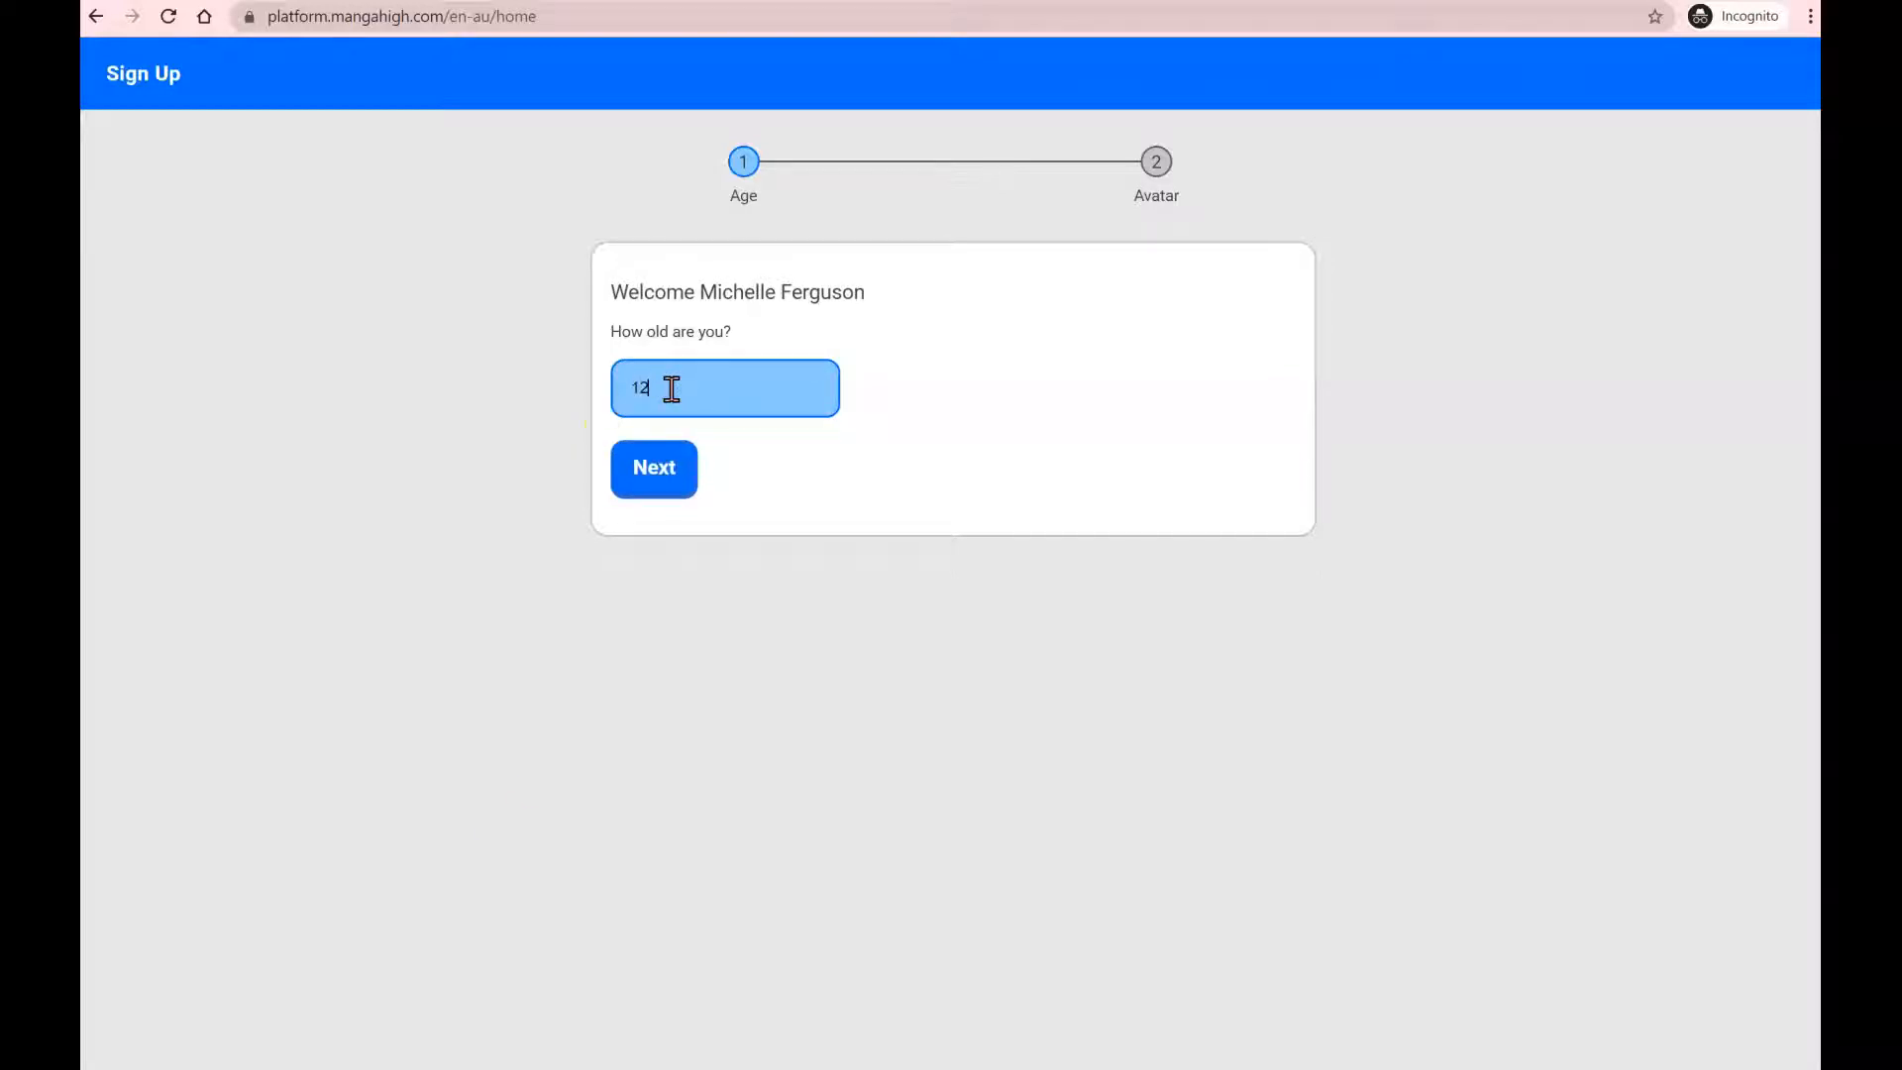
pyautogui.click(653, 469)
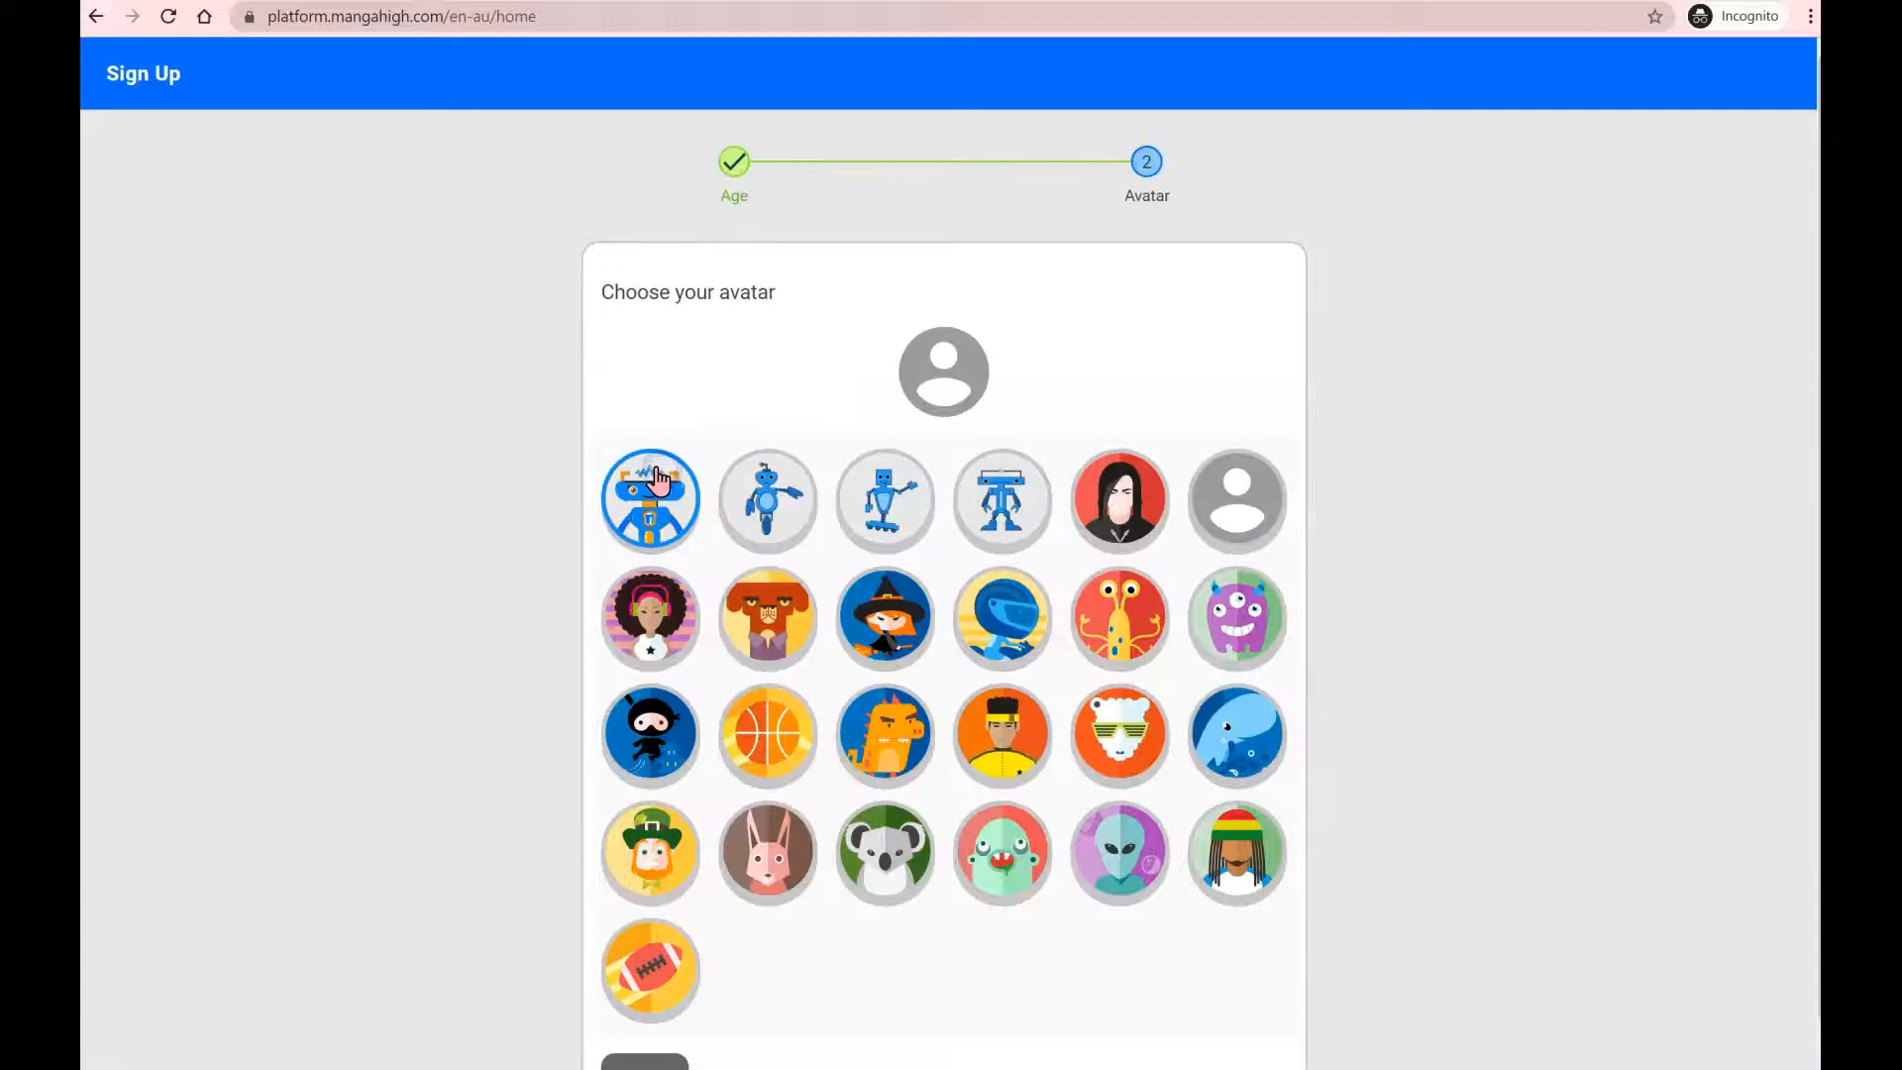
pyautogui.moveTo(1111, 645)
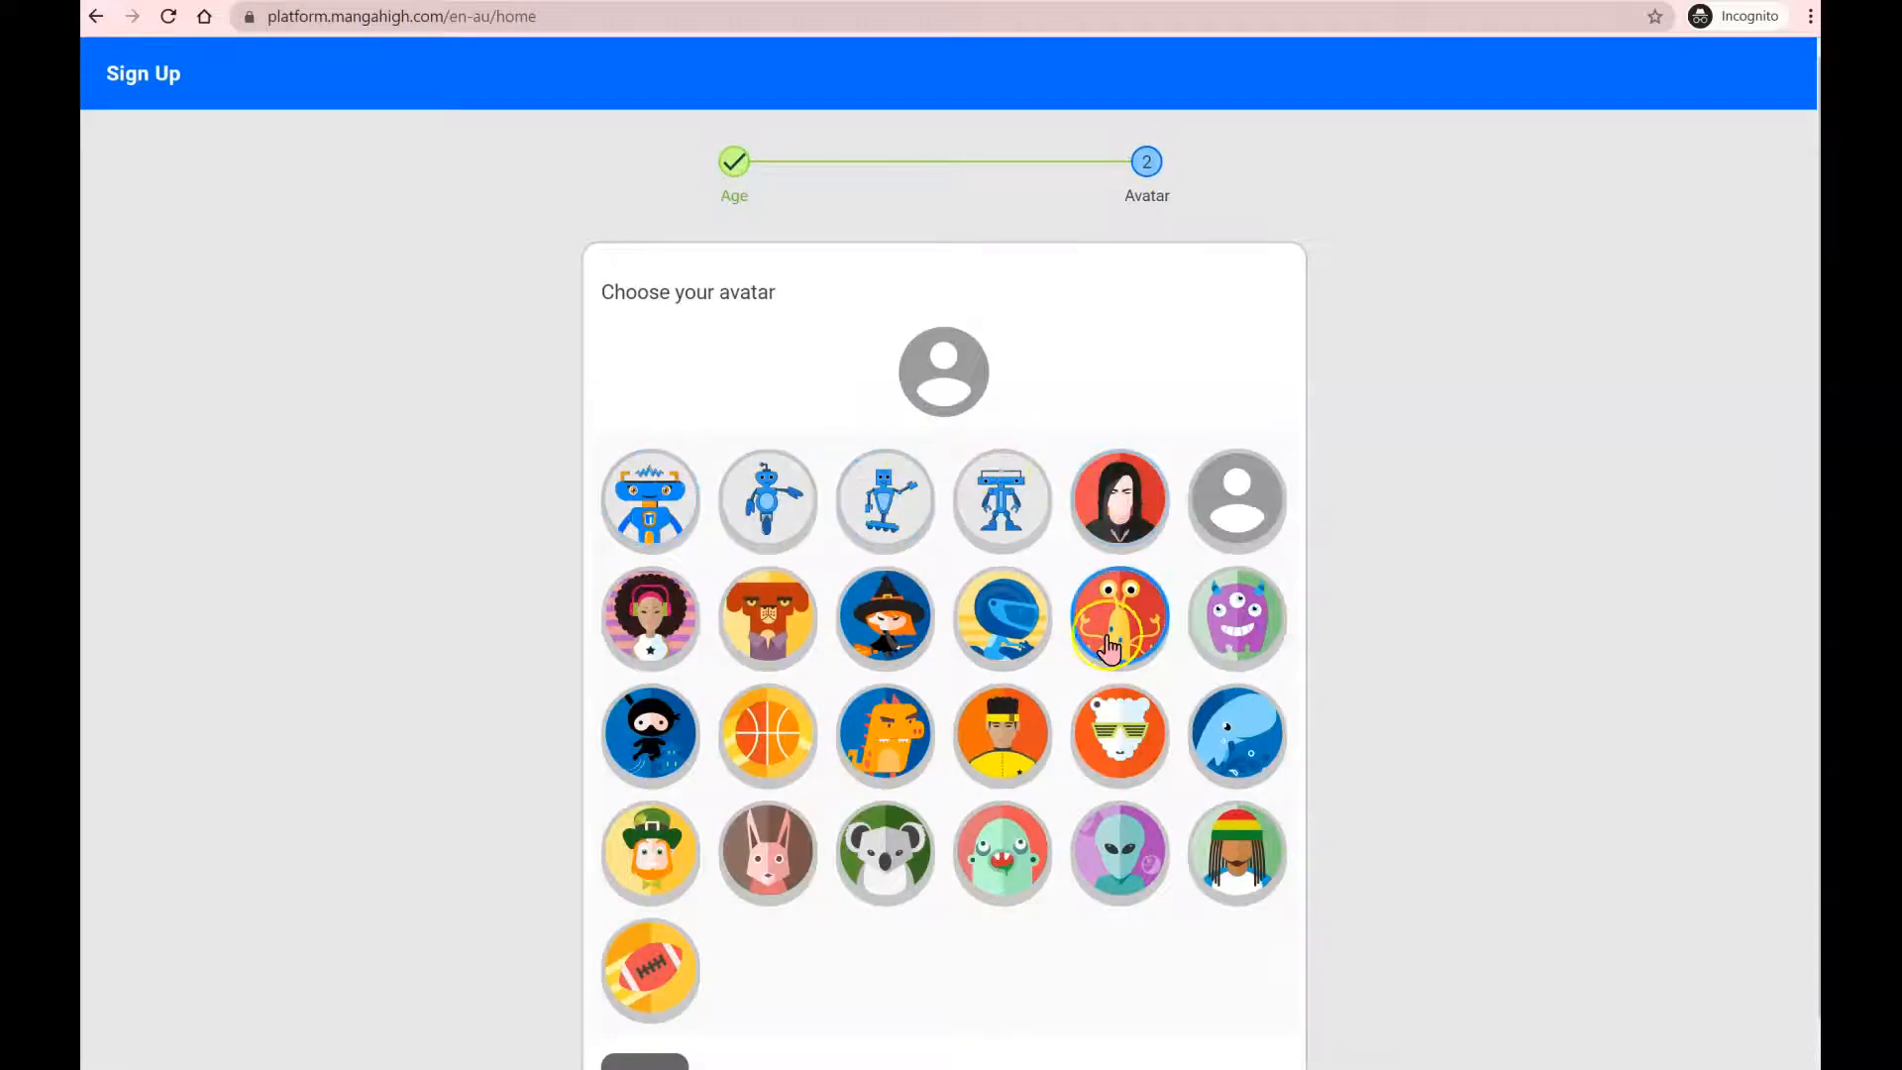
pyautogui.click(1120, 618)
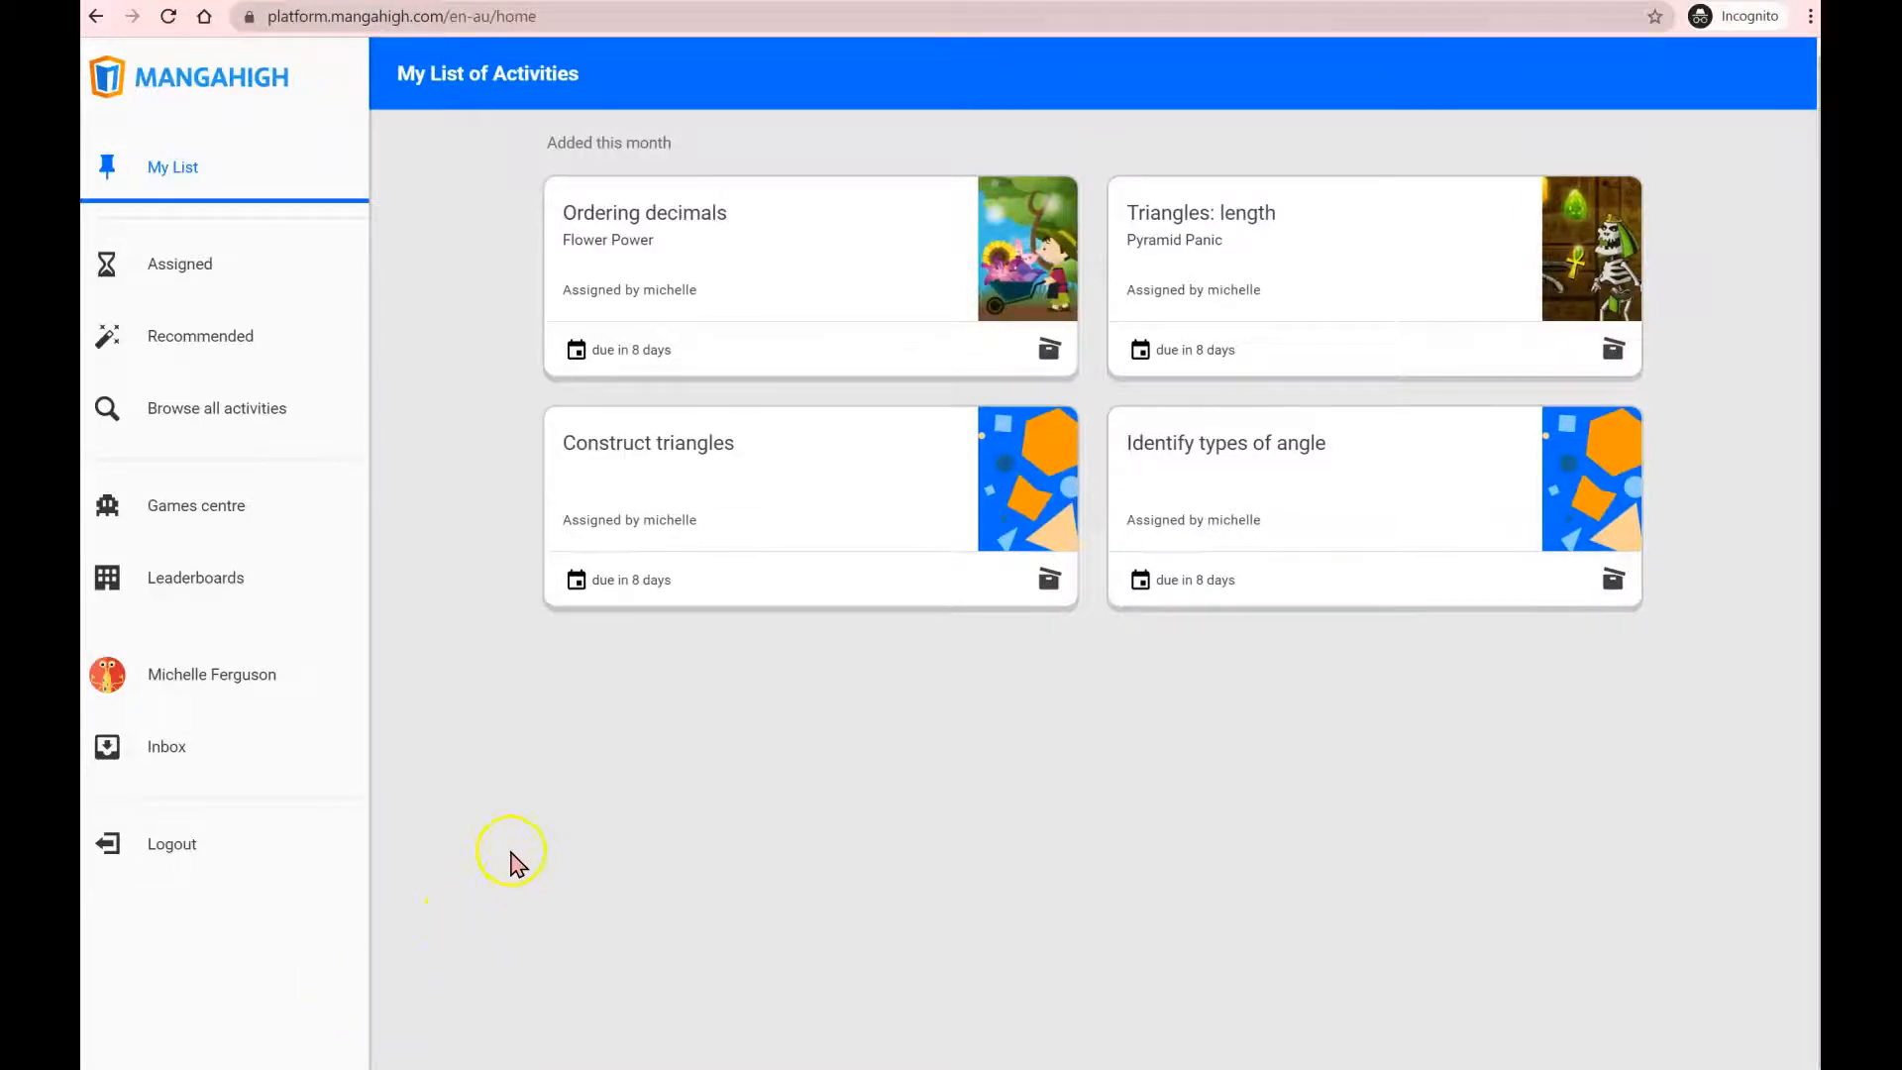
pyautogui.moveTo(818, 489)
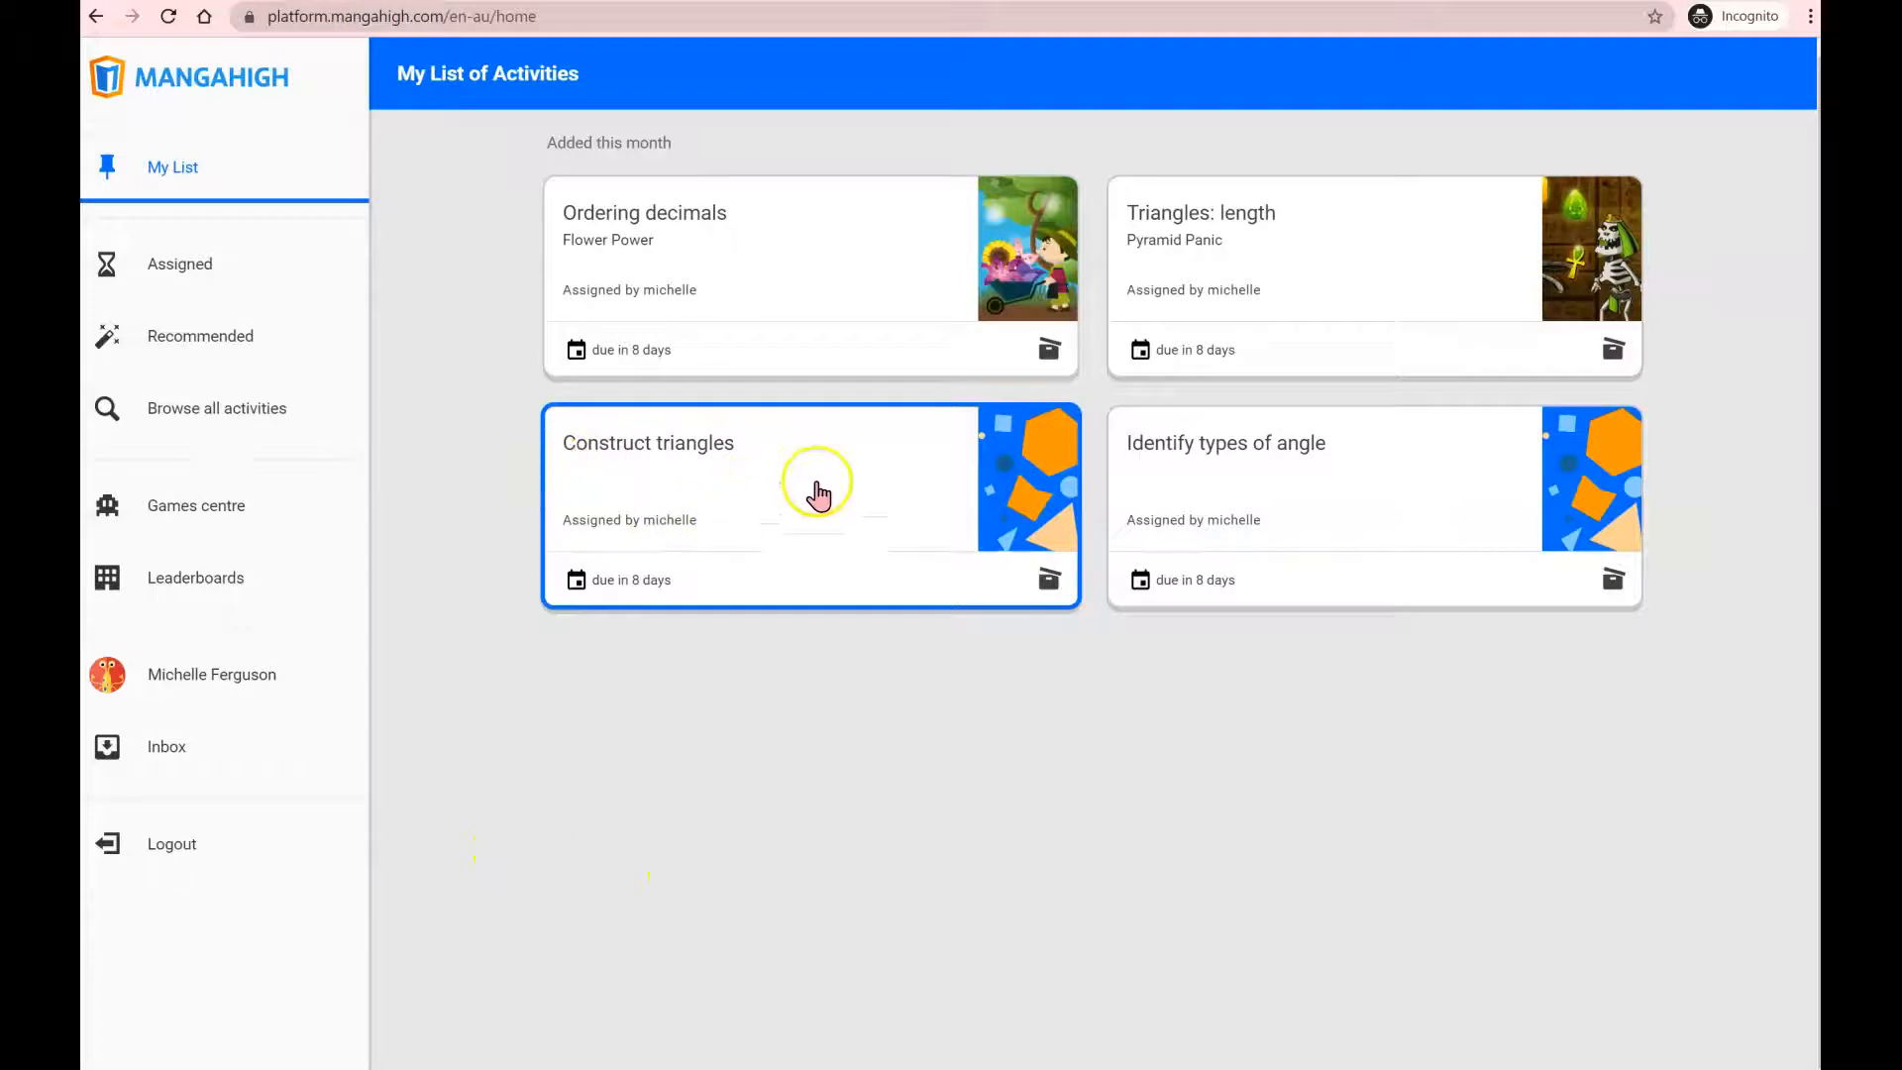
pyautogui.moveTo(904, 495)
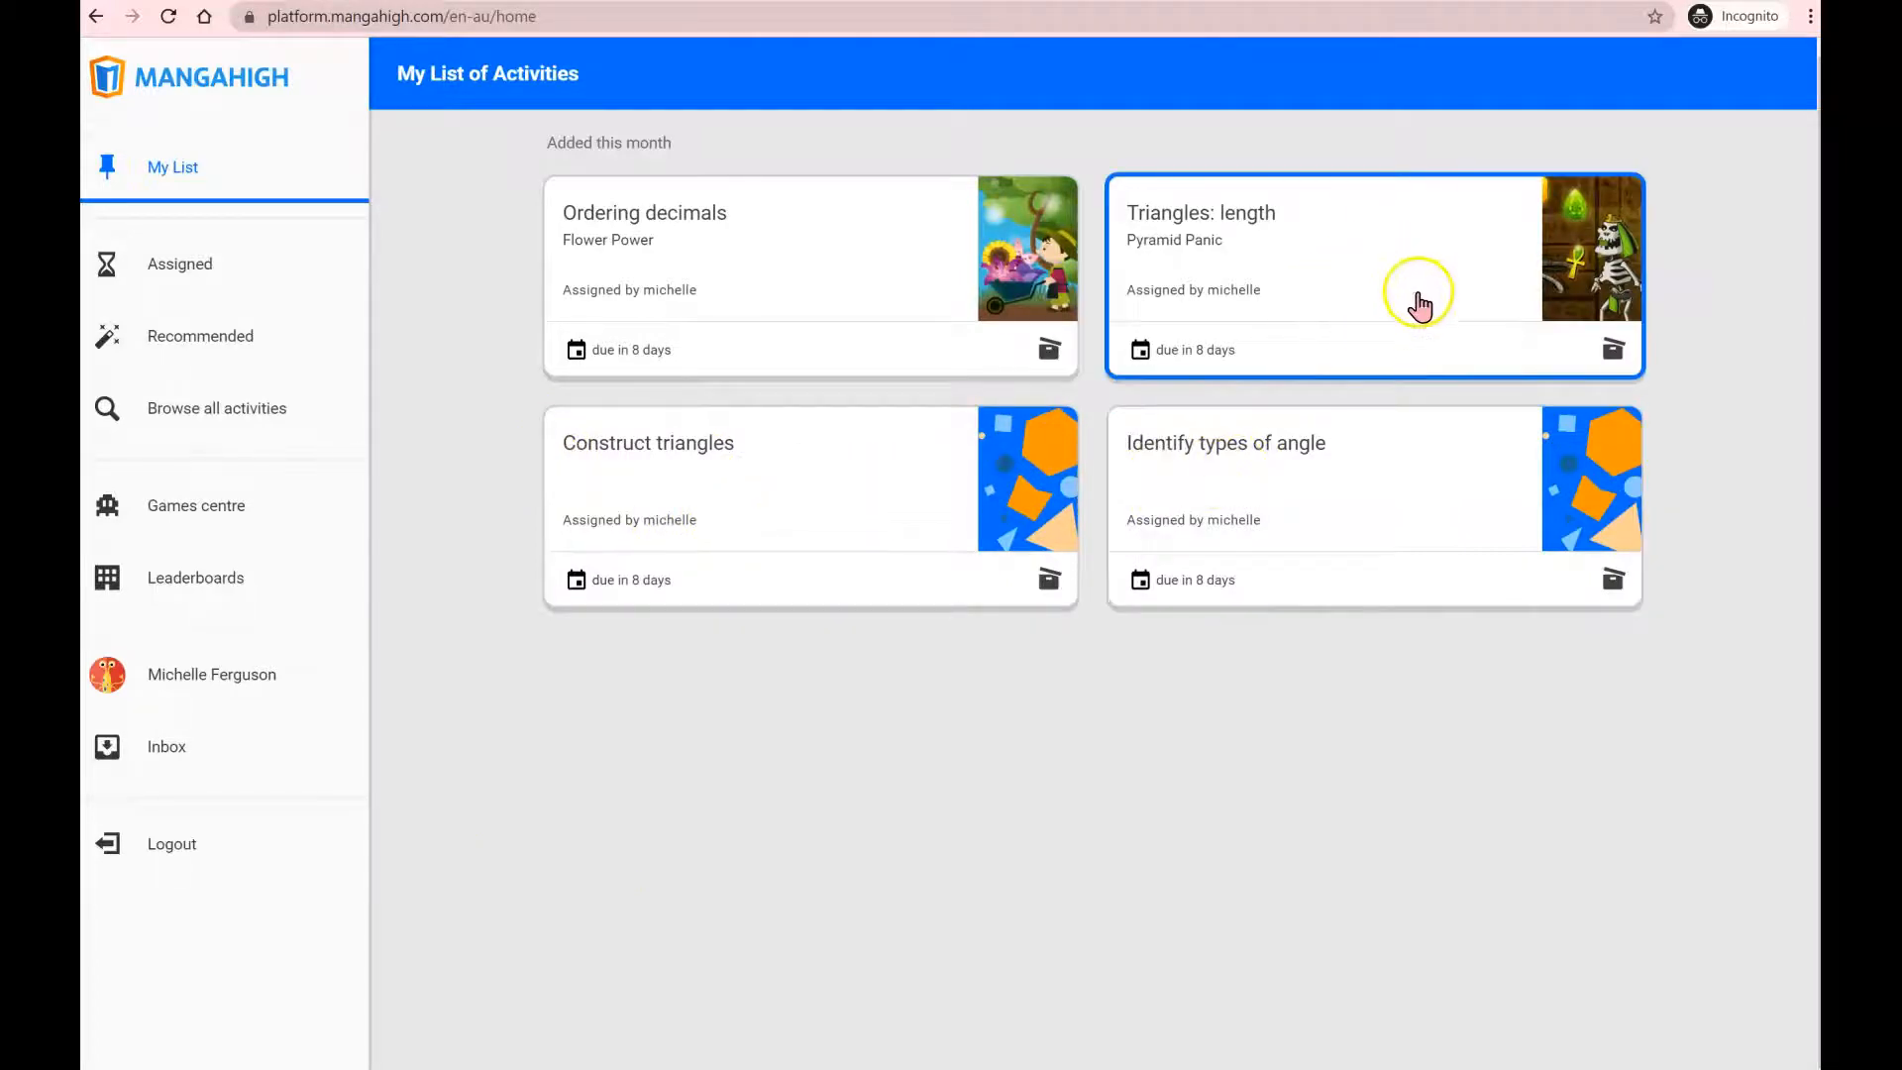
pyautogui.moveTo(962, 319)
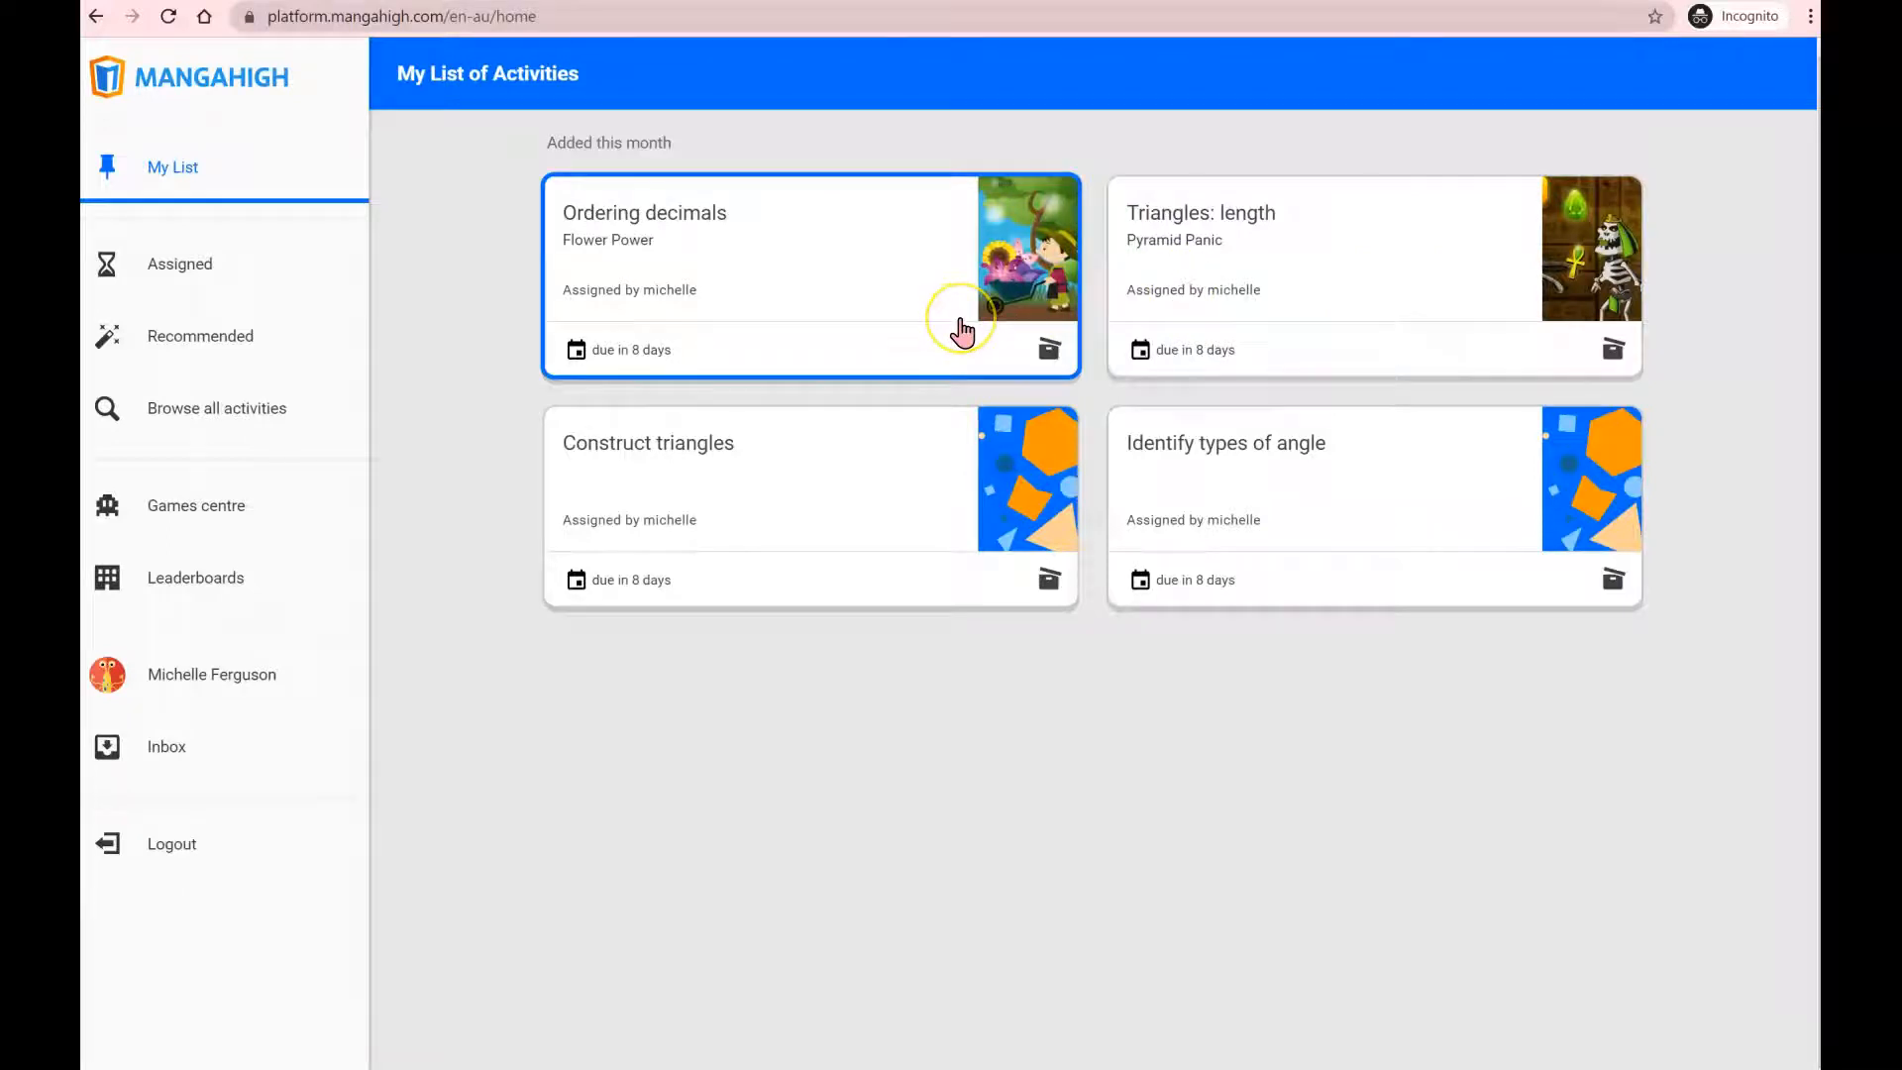
pyautogui.moveTo(964, 330)
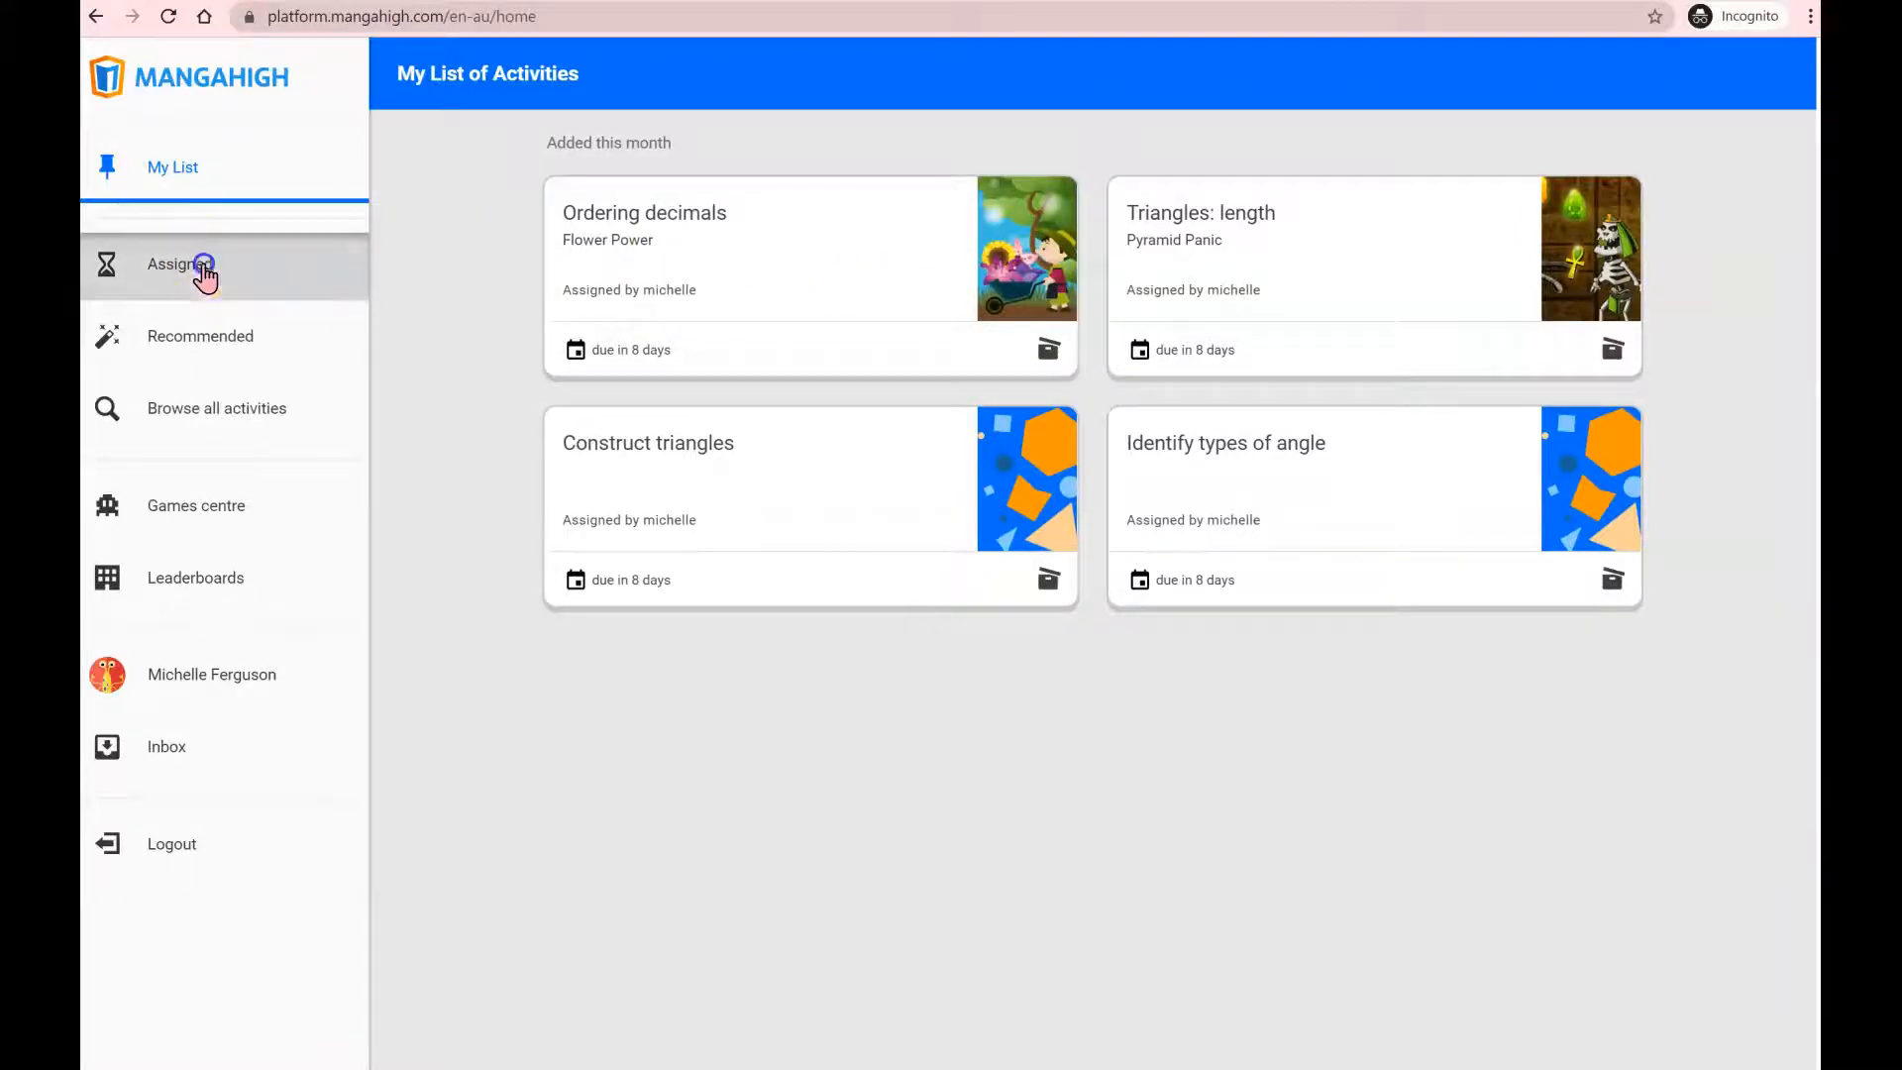
# - Show the Assigned by Teacher list with Identify types of angle details
pyautogui.click(198, 268)
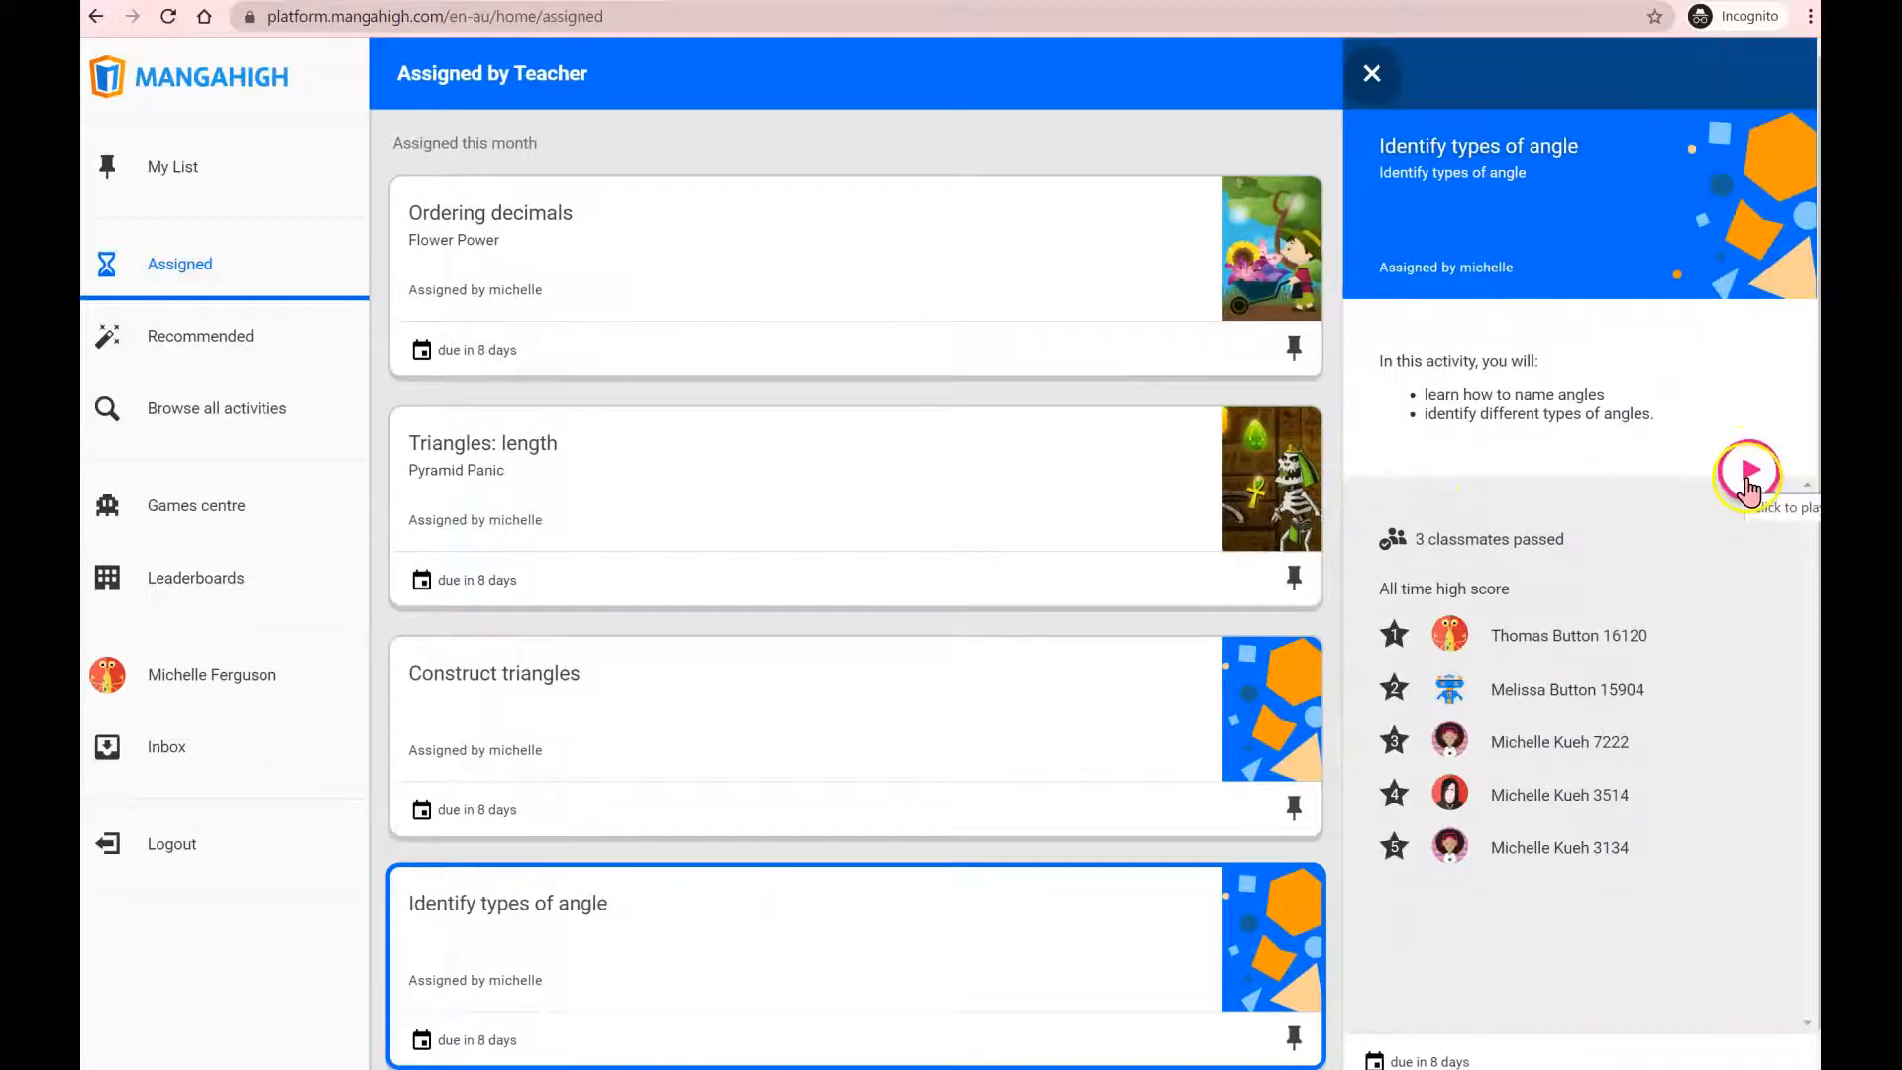
# - Launch Identify types of angle in Prodigi at easy, 10 questions, bronze target
pyautogui.click(1747, 472)
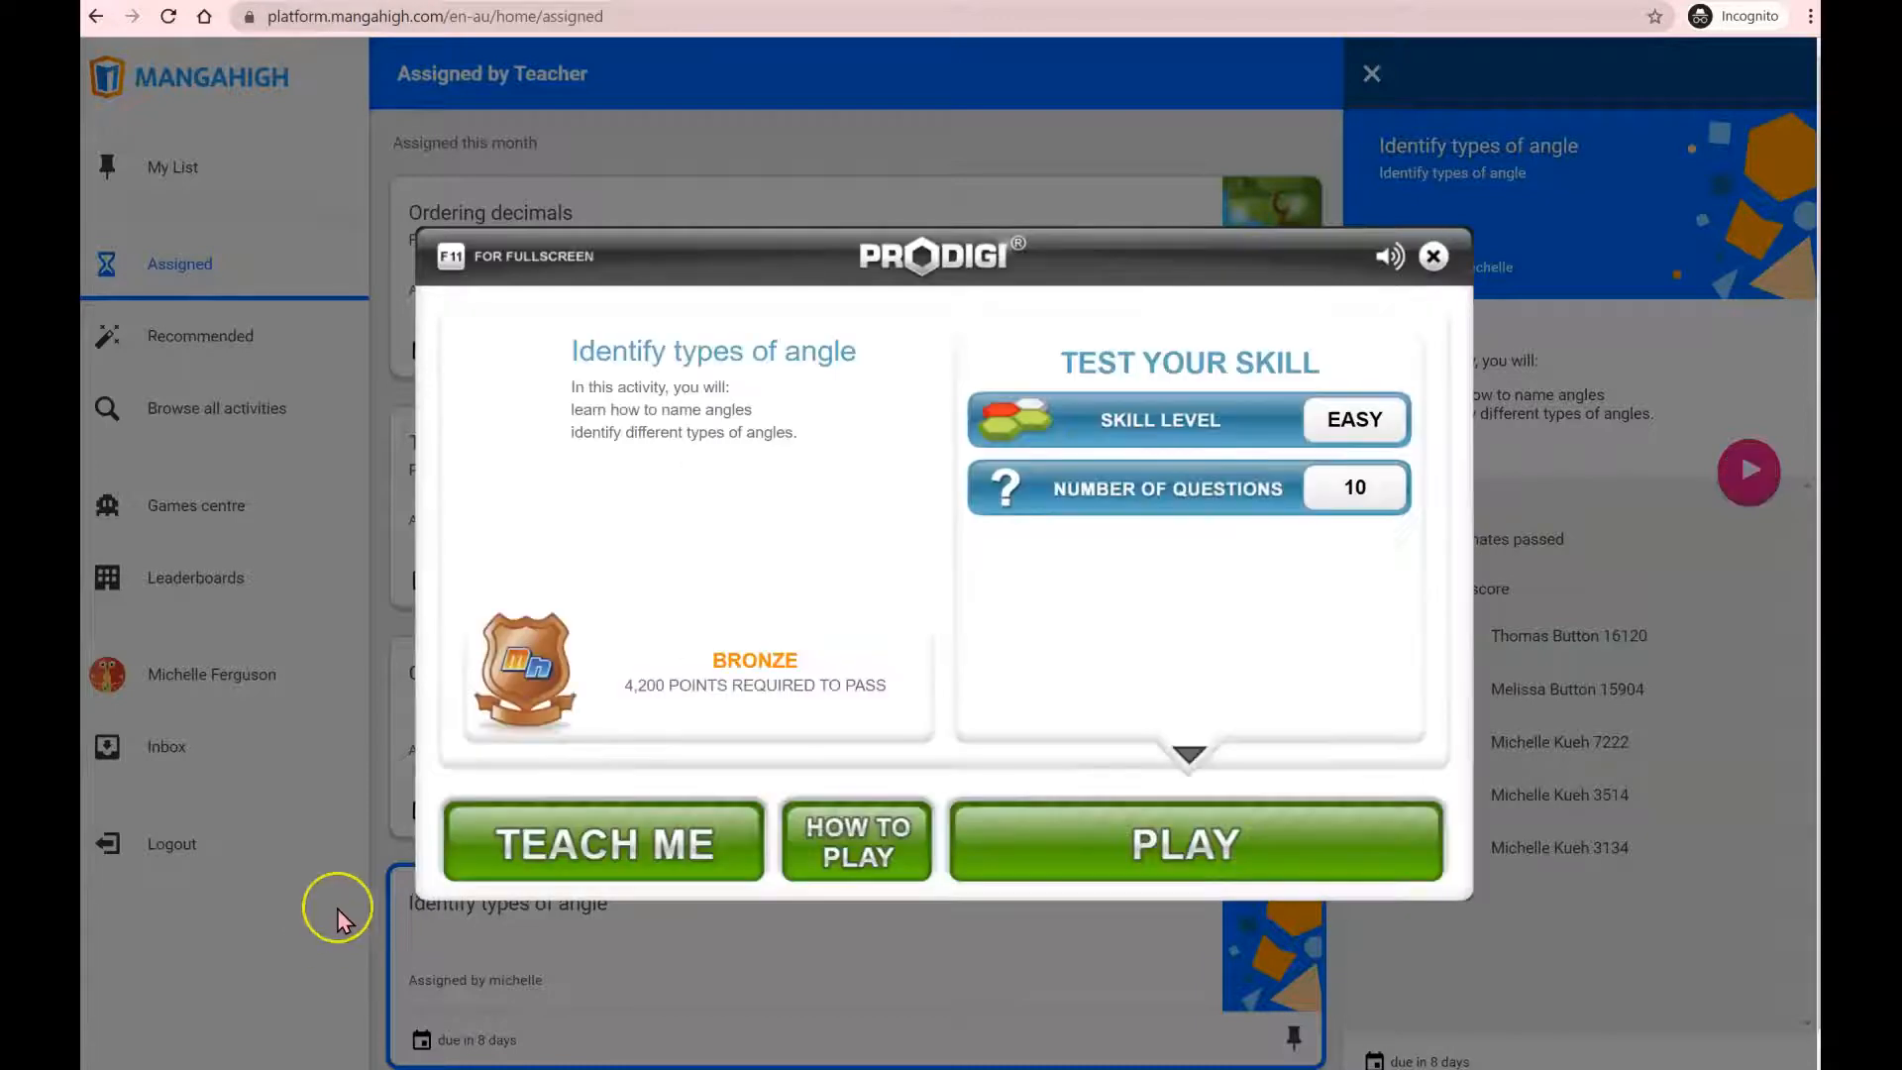
pyautogui.moveTo(341, 921)
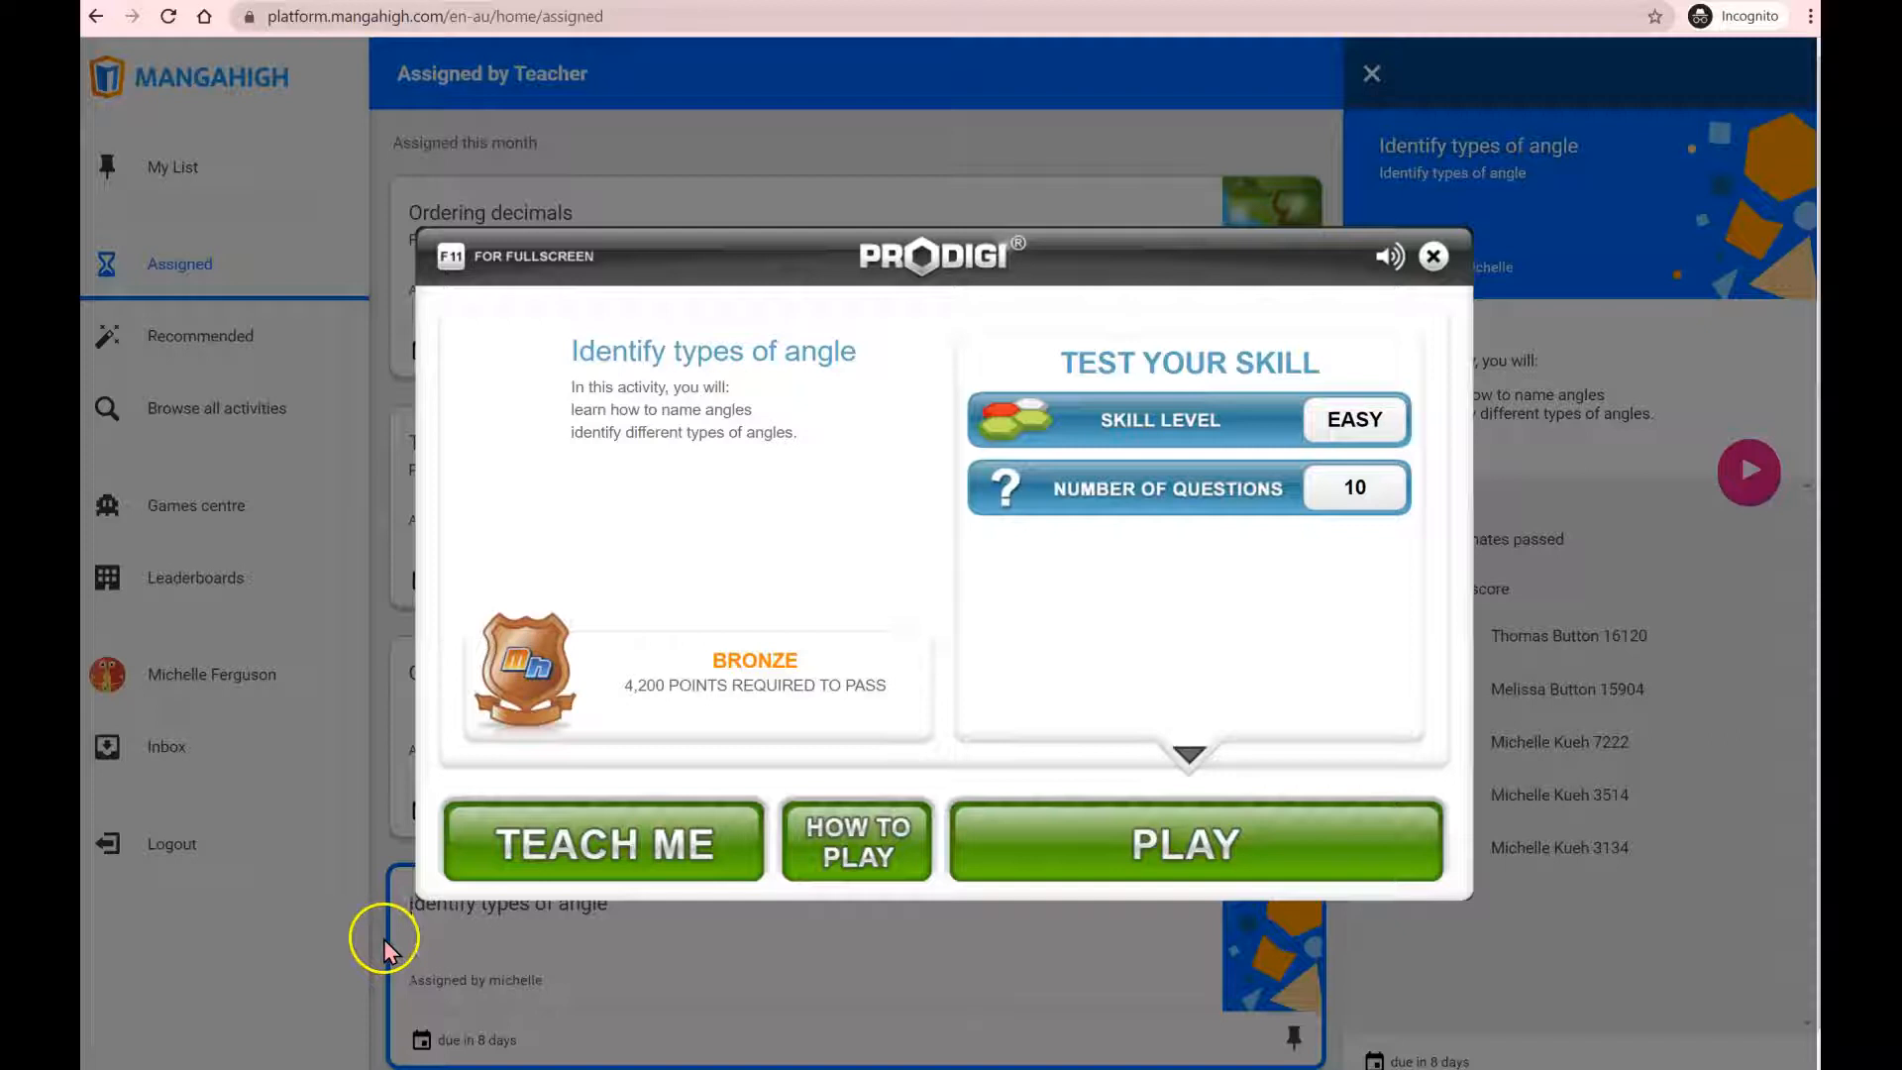
pyautogui.moveTo(411, 930)
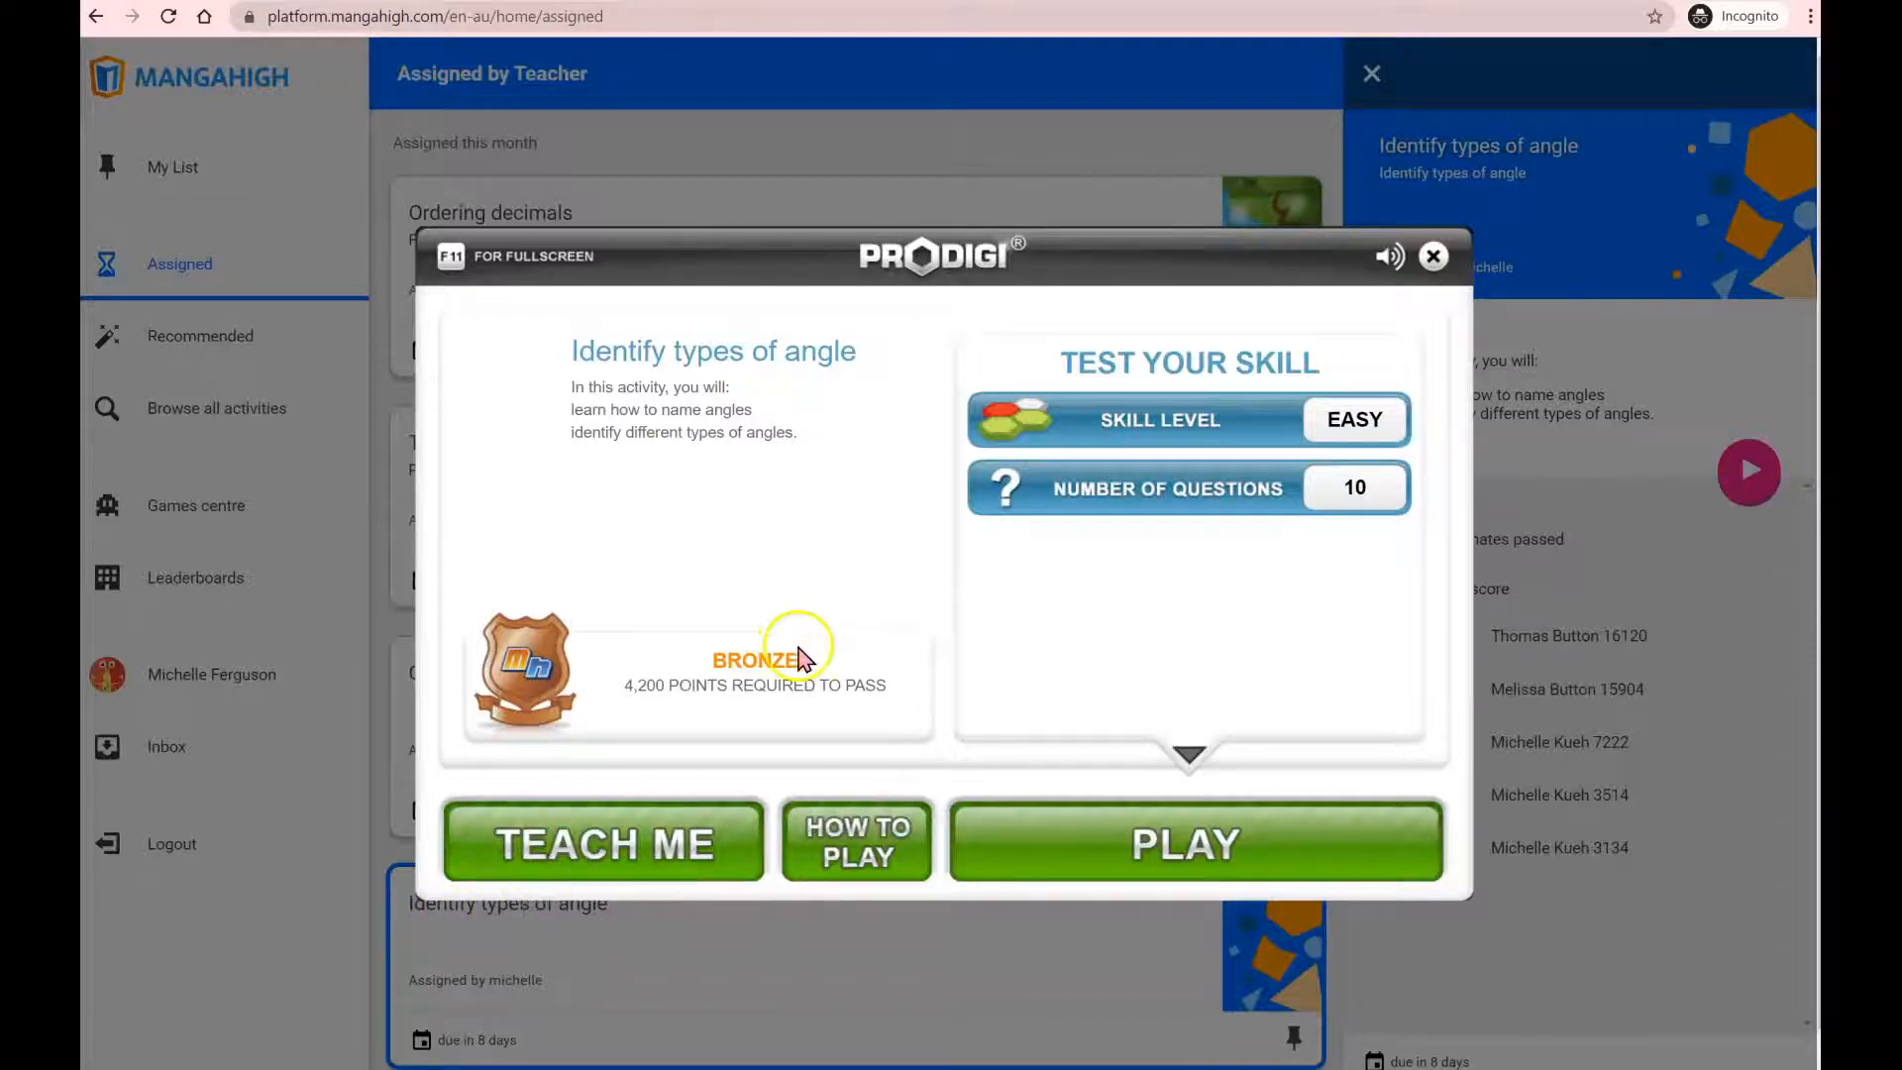
pyautogui.moveTo(804, 660)
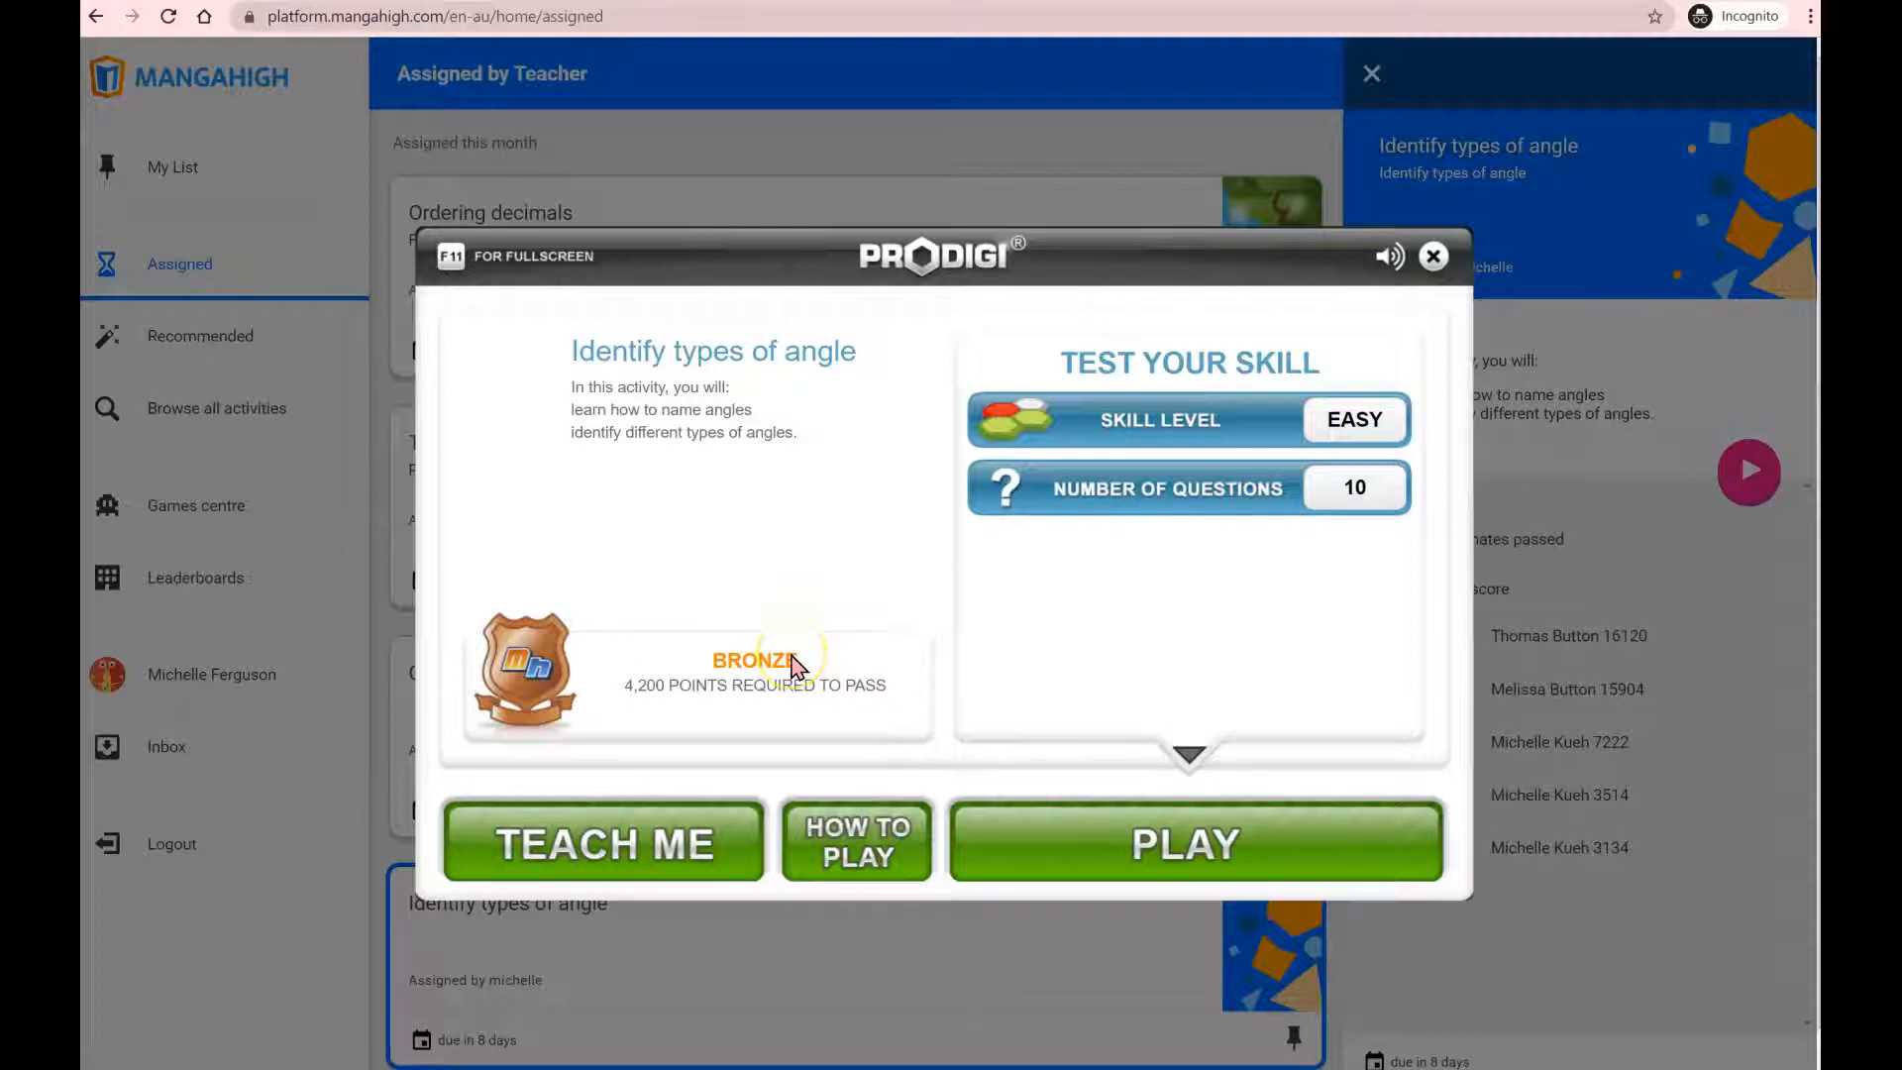
pyautogui.moveTo(1329, 390)
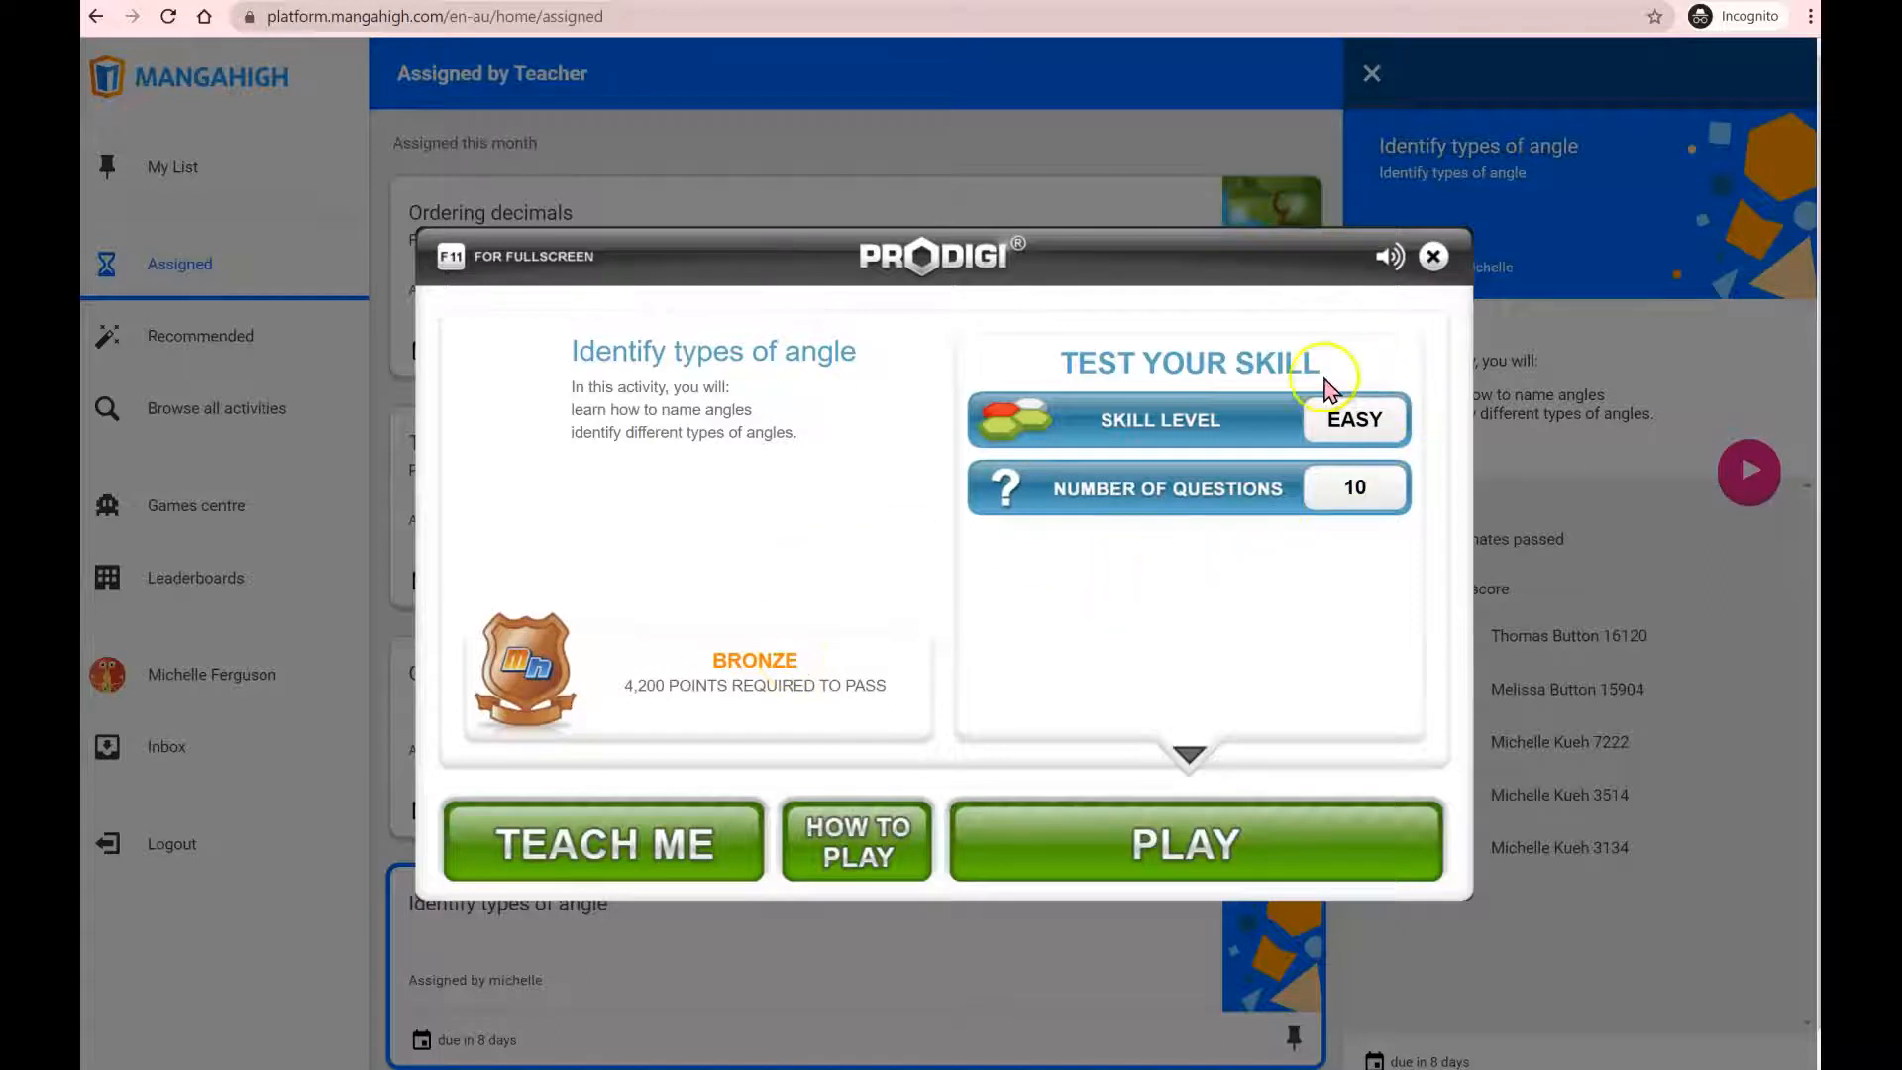
pyautogui.moveTo(1385, 369)
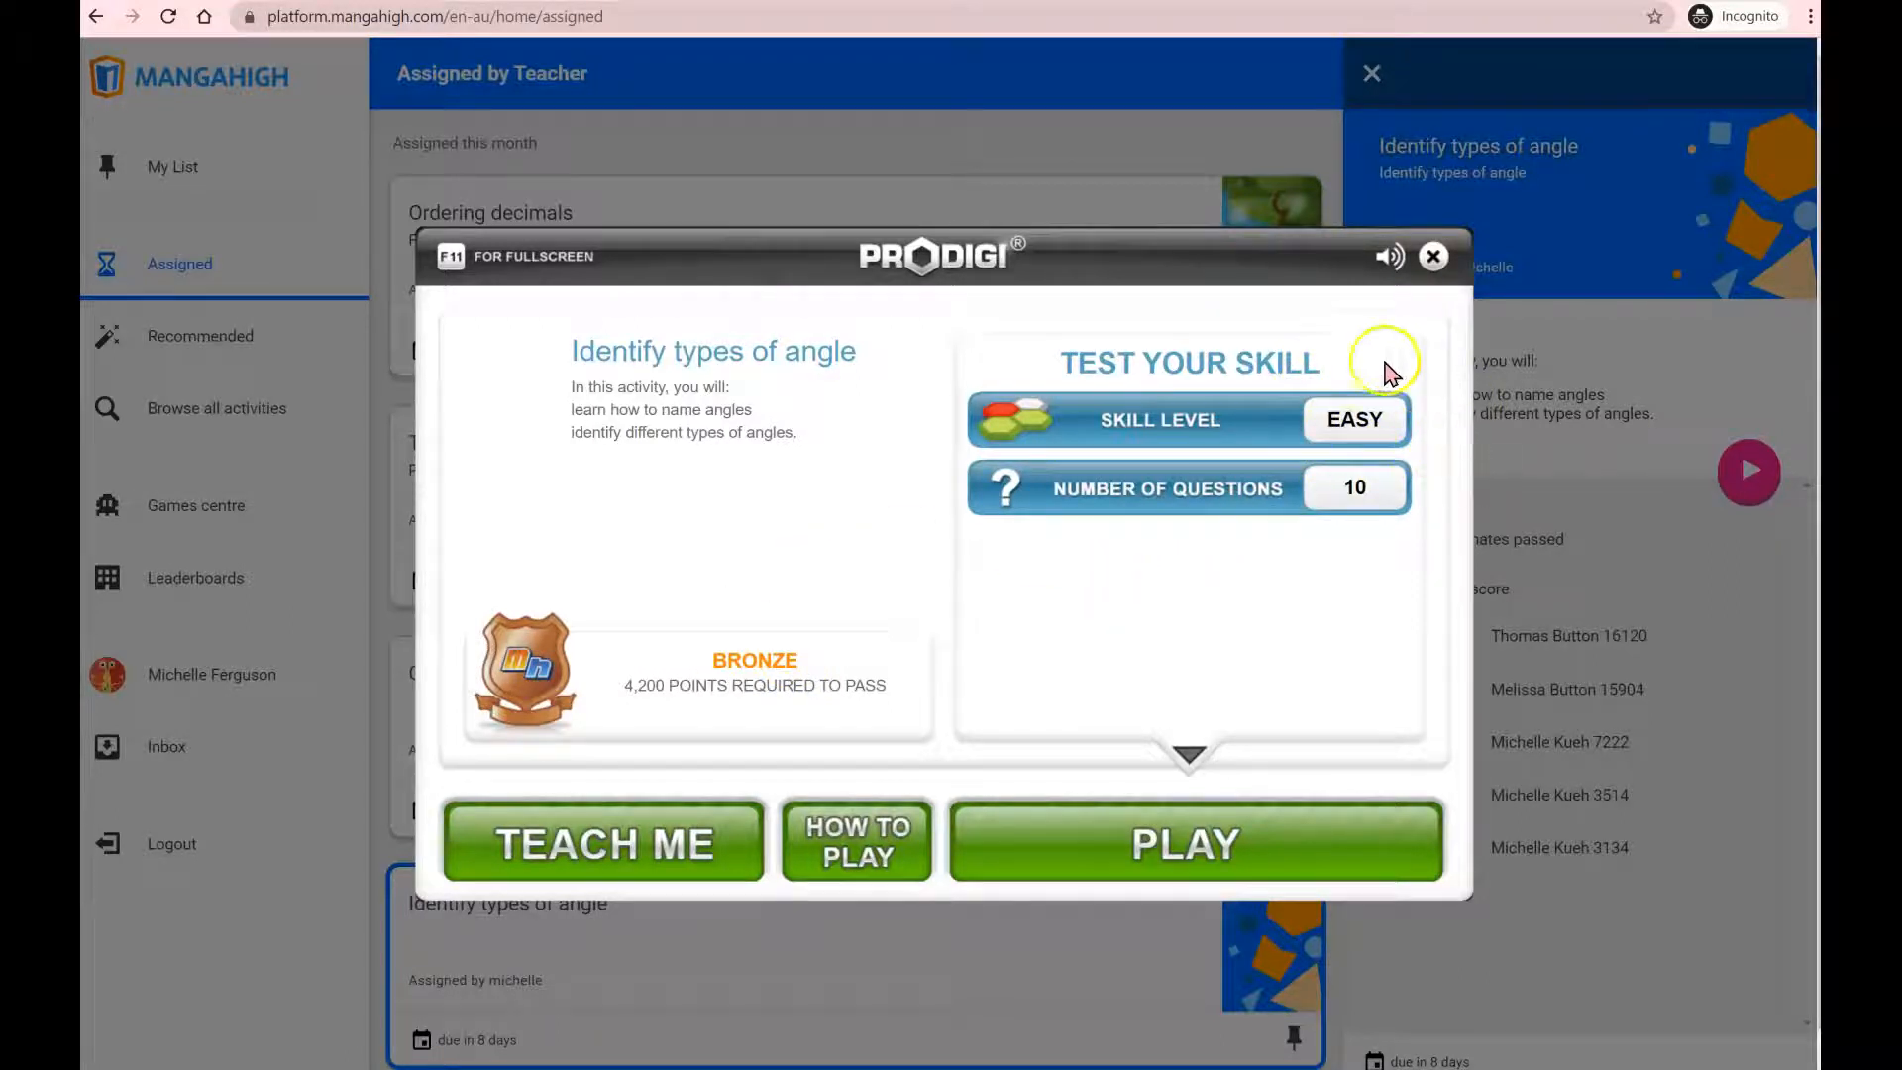
pyautogui.moveTo(1366, 453)
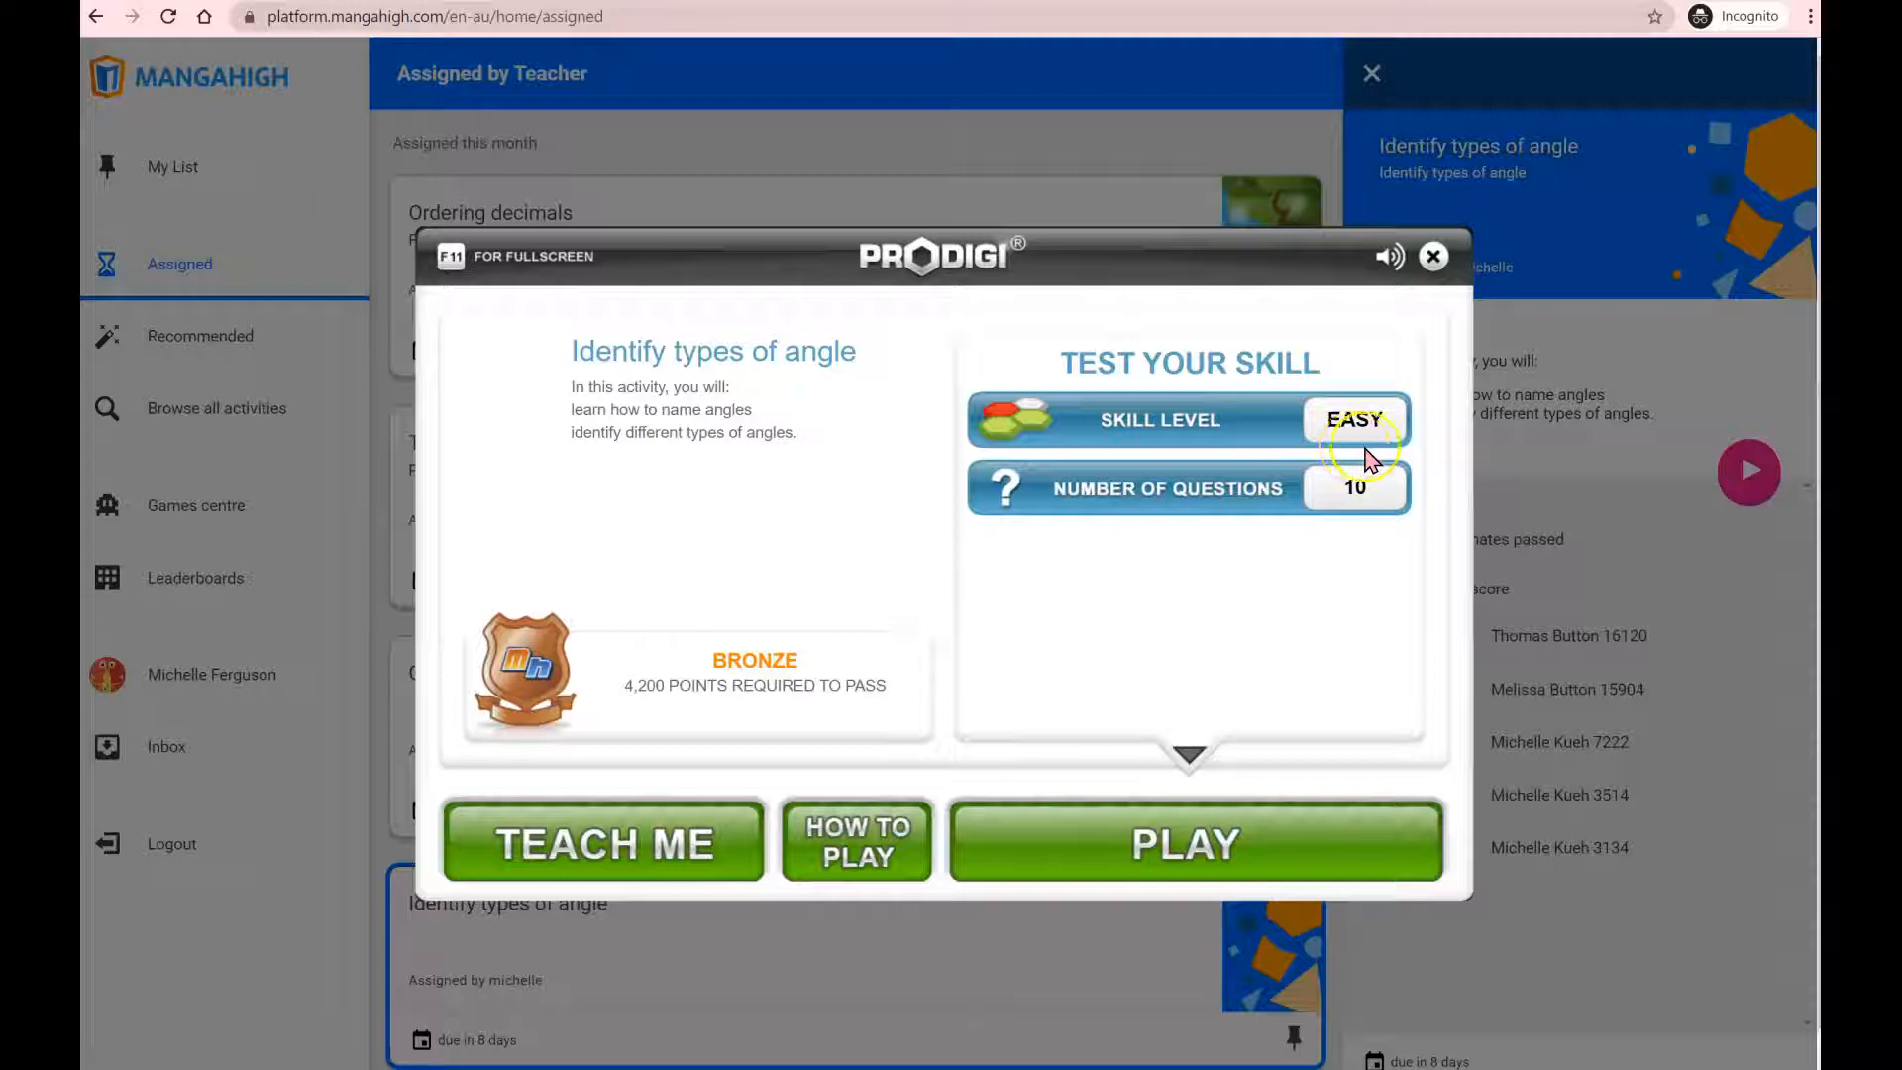
pyautogui.moveTo(1379, 463)
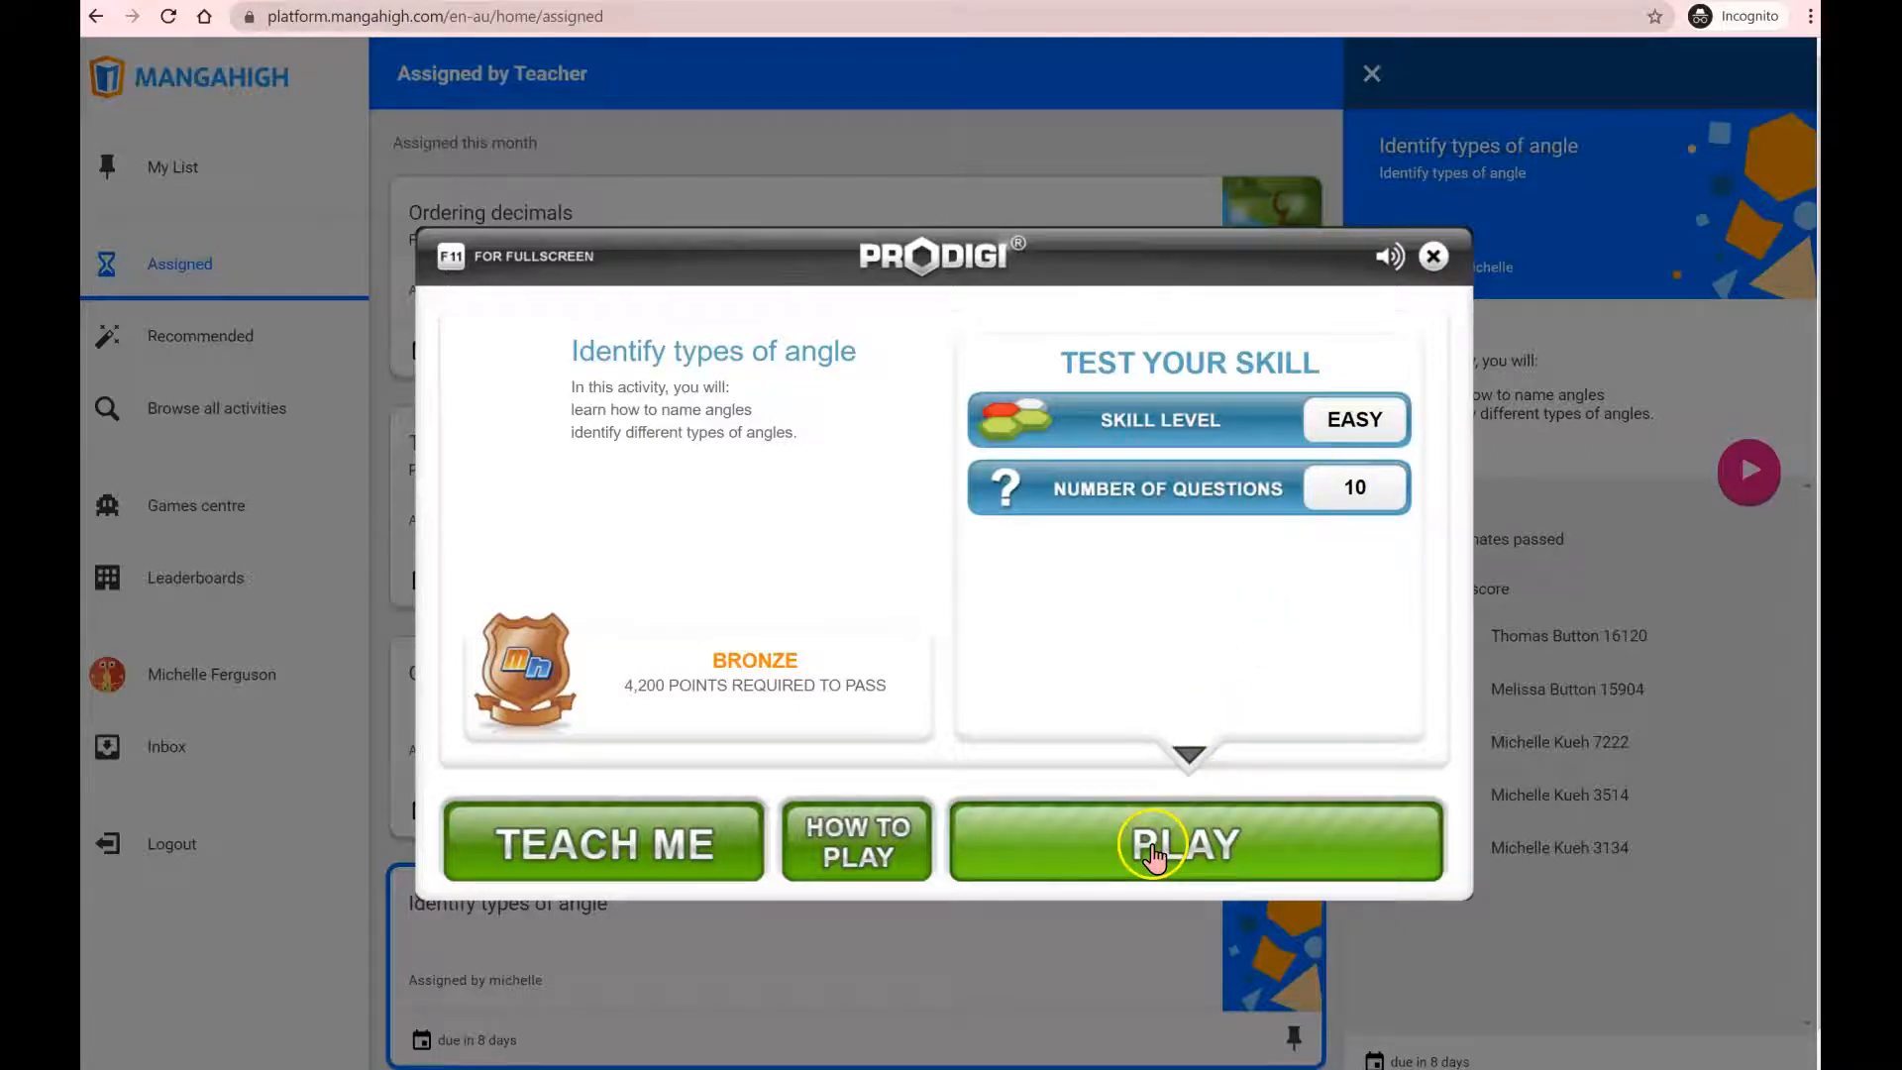
# - Start the angle quiz and answer the acute, 245° range and obtuse angle questions
pyautogui.click(1155, 843)
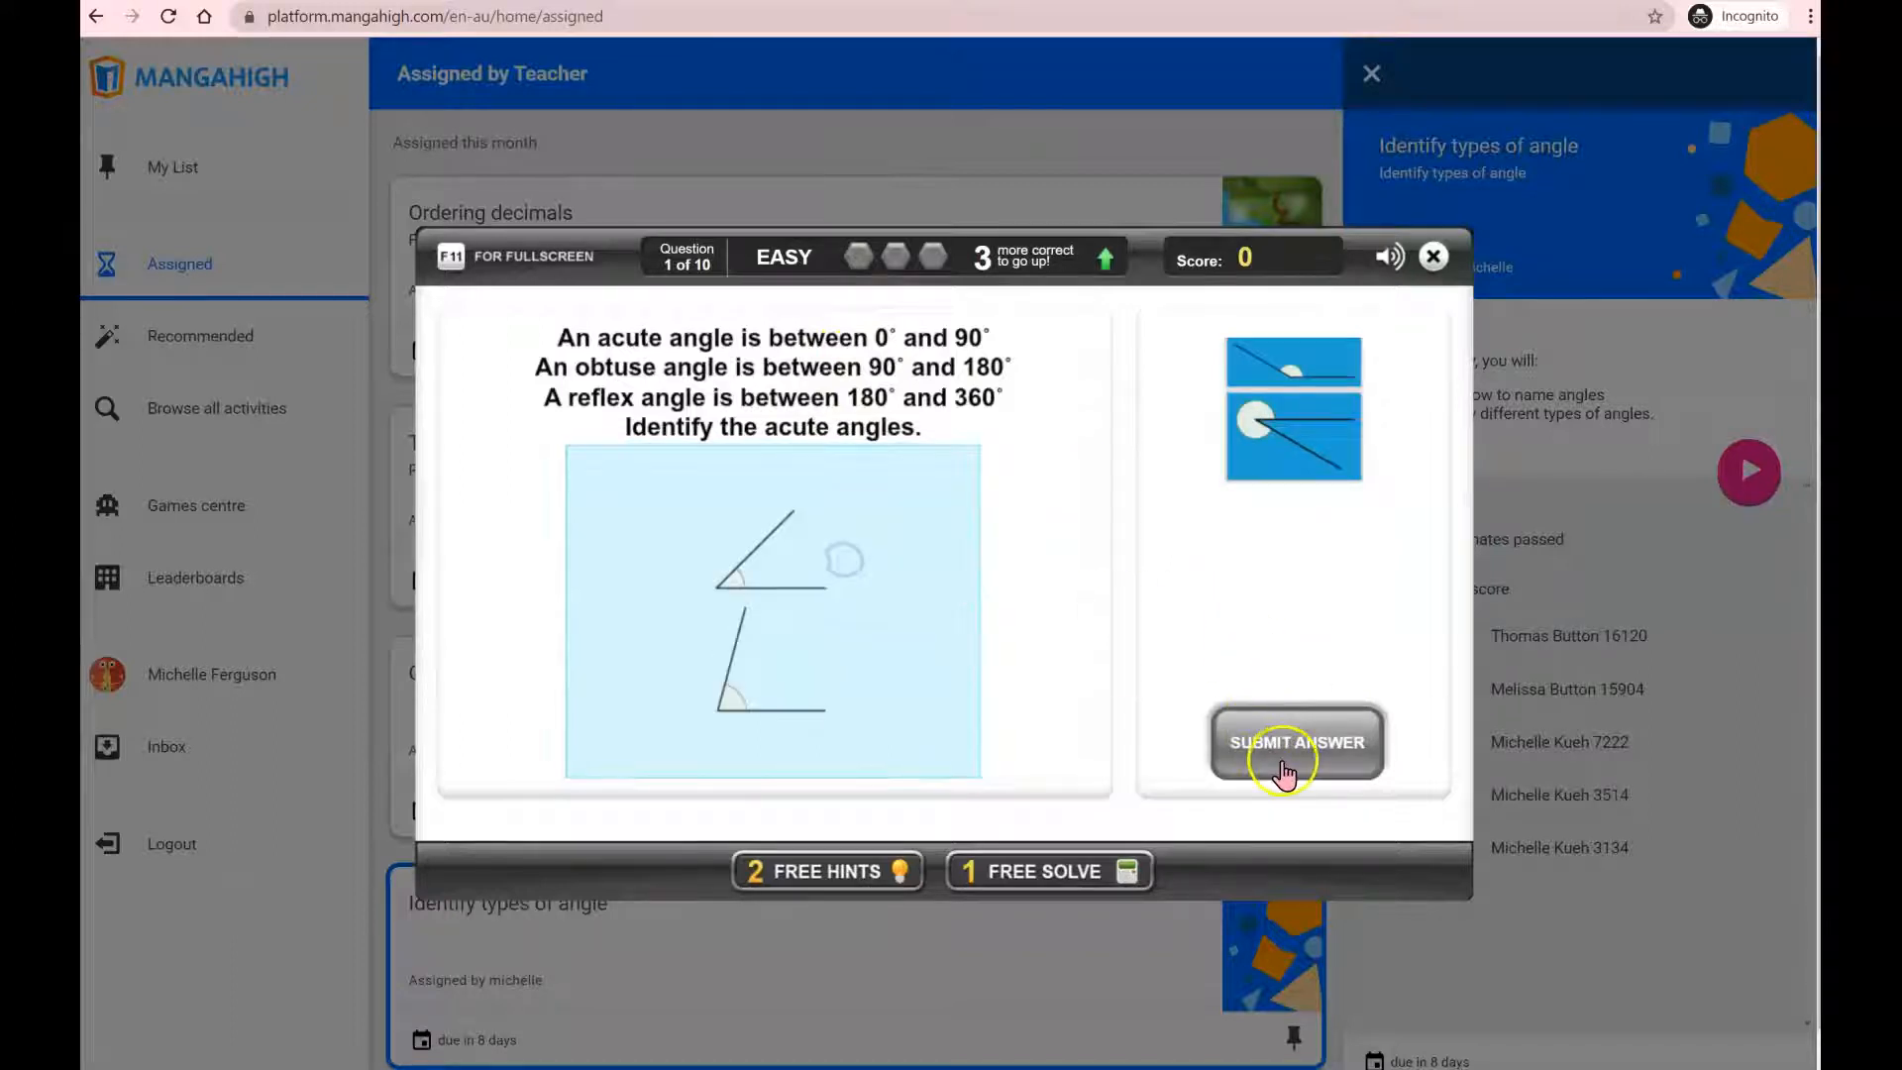
pyautogui.click(1296, 743)
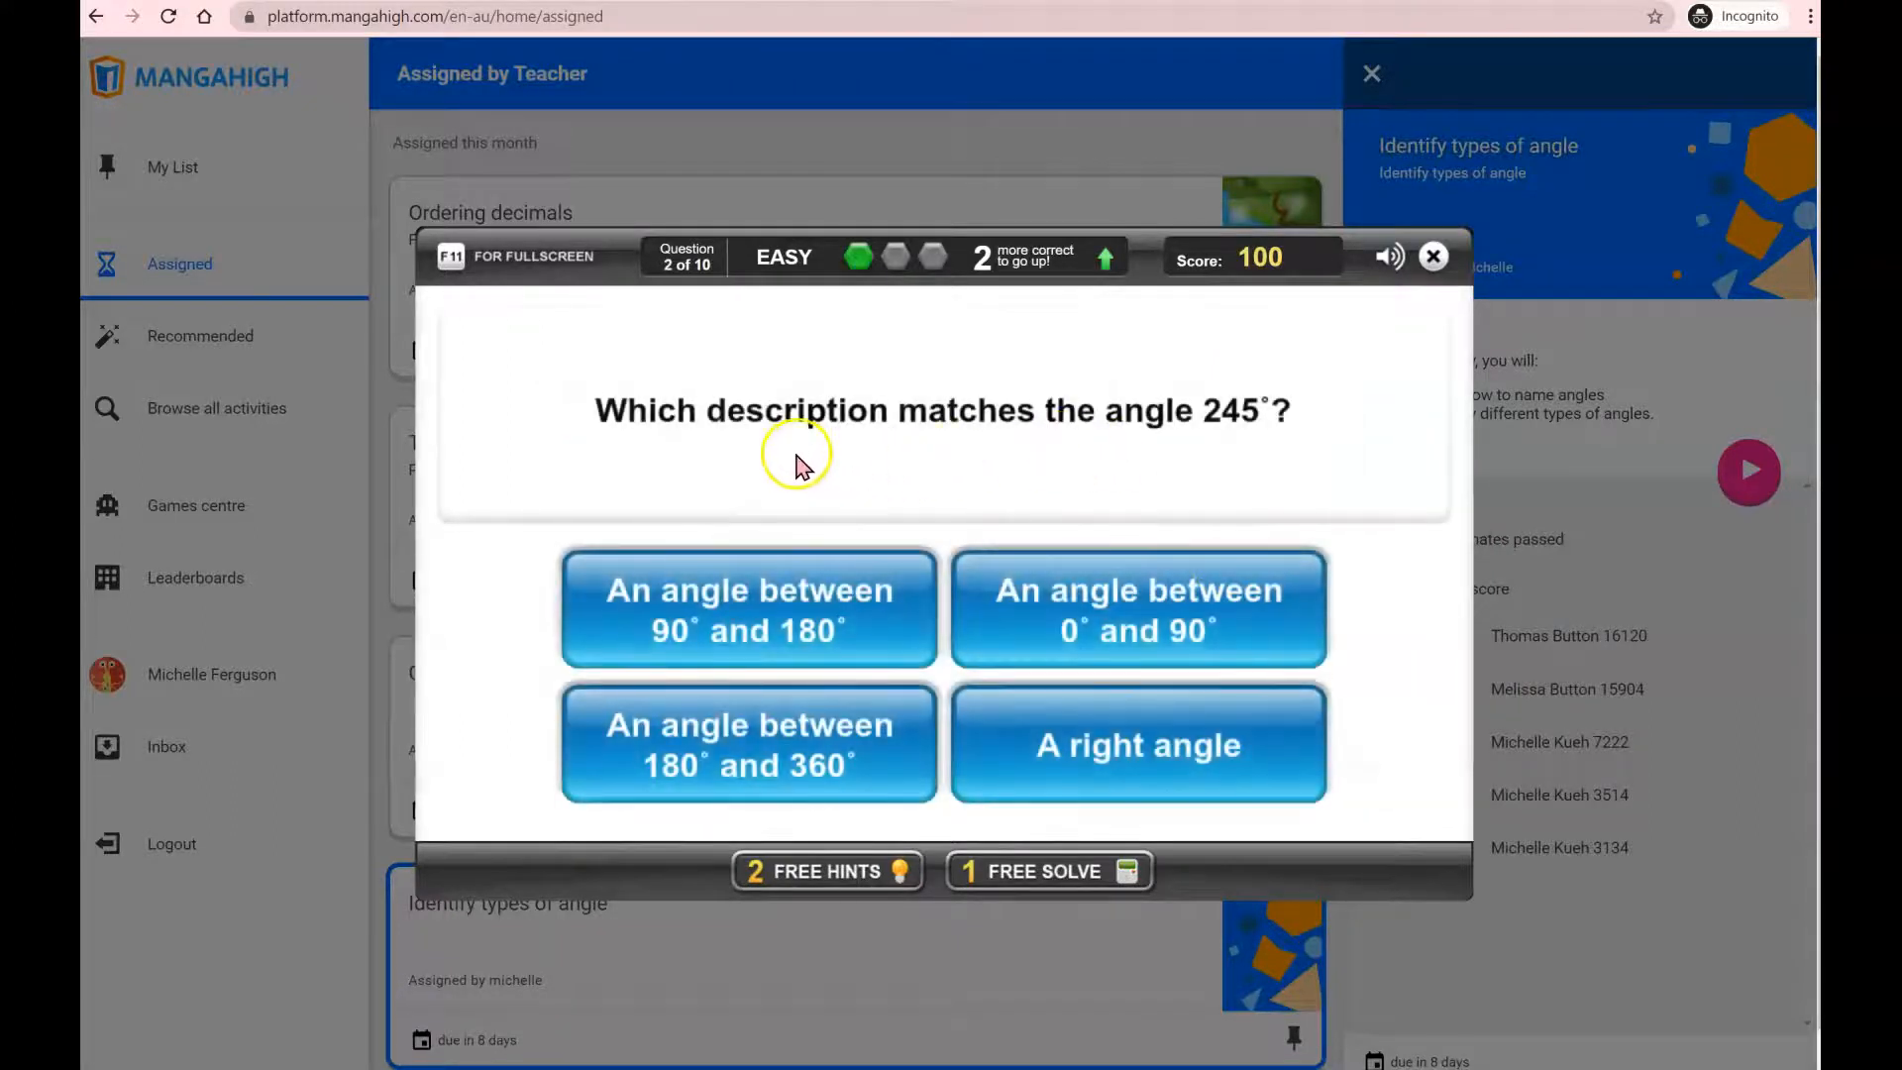
pyautogui.moveTo(812, 460)
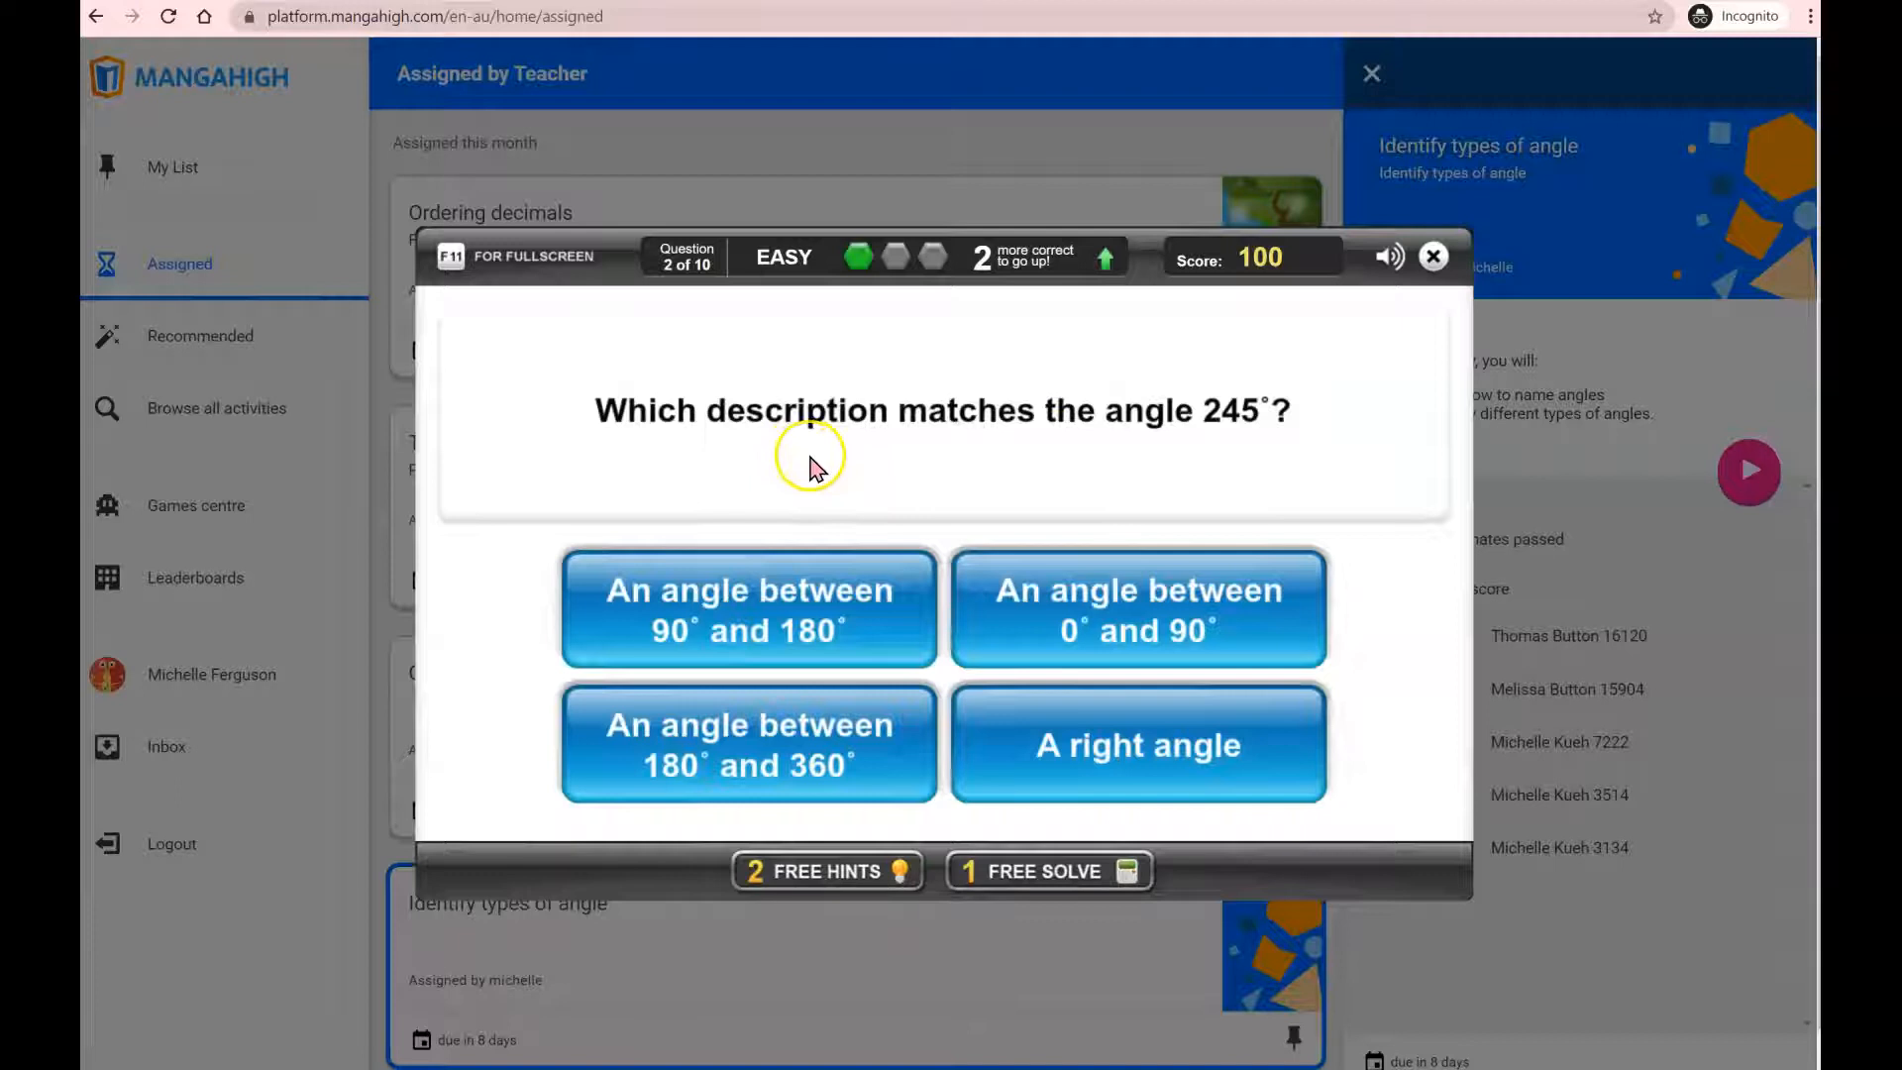
pyautogui.click(749, 744)
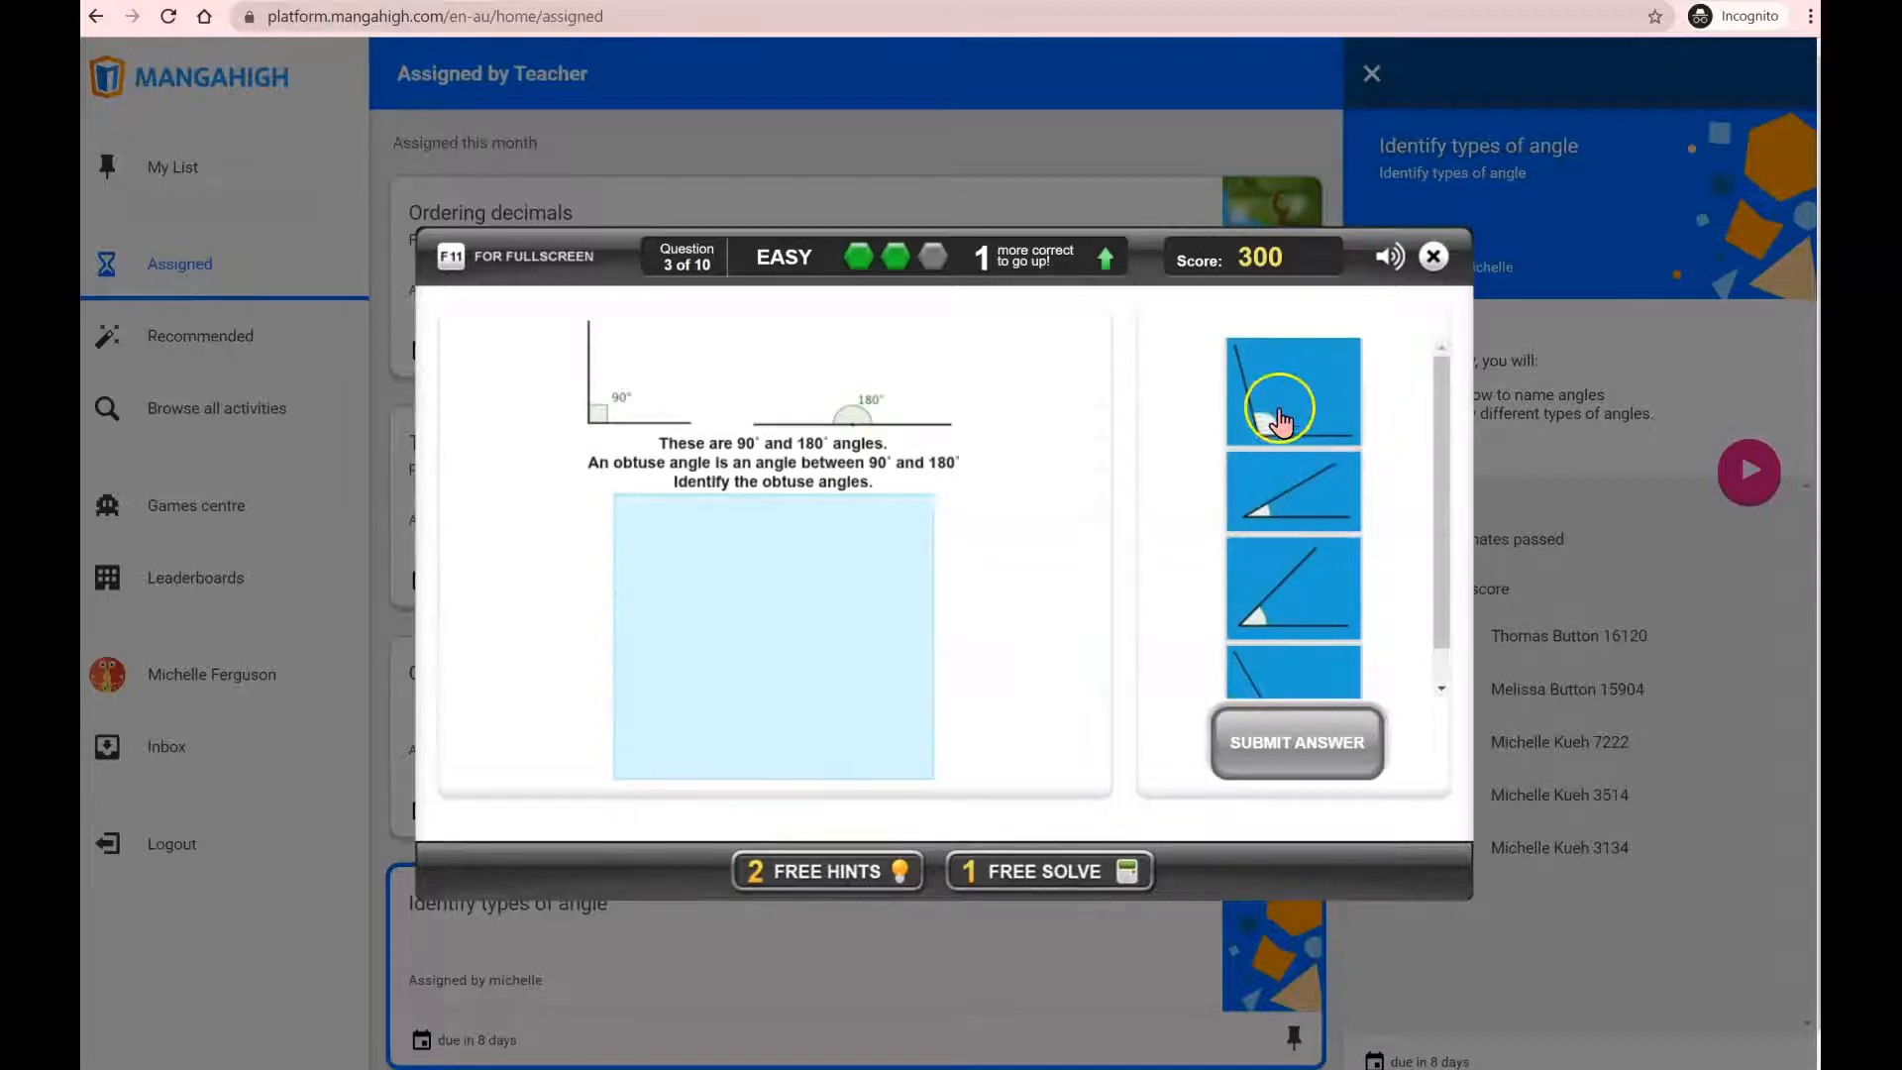
pyautogui.moveTo(1292, 392); pyautogui.dragTo(785, 627)
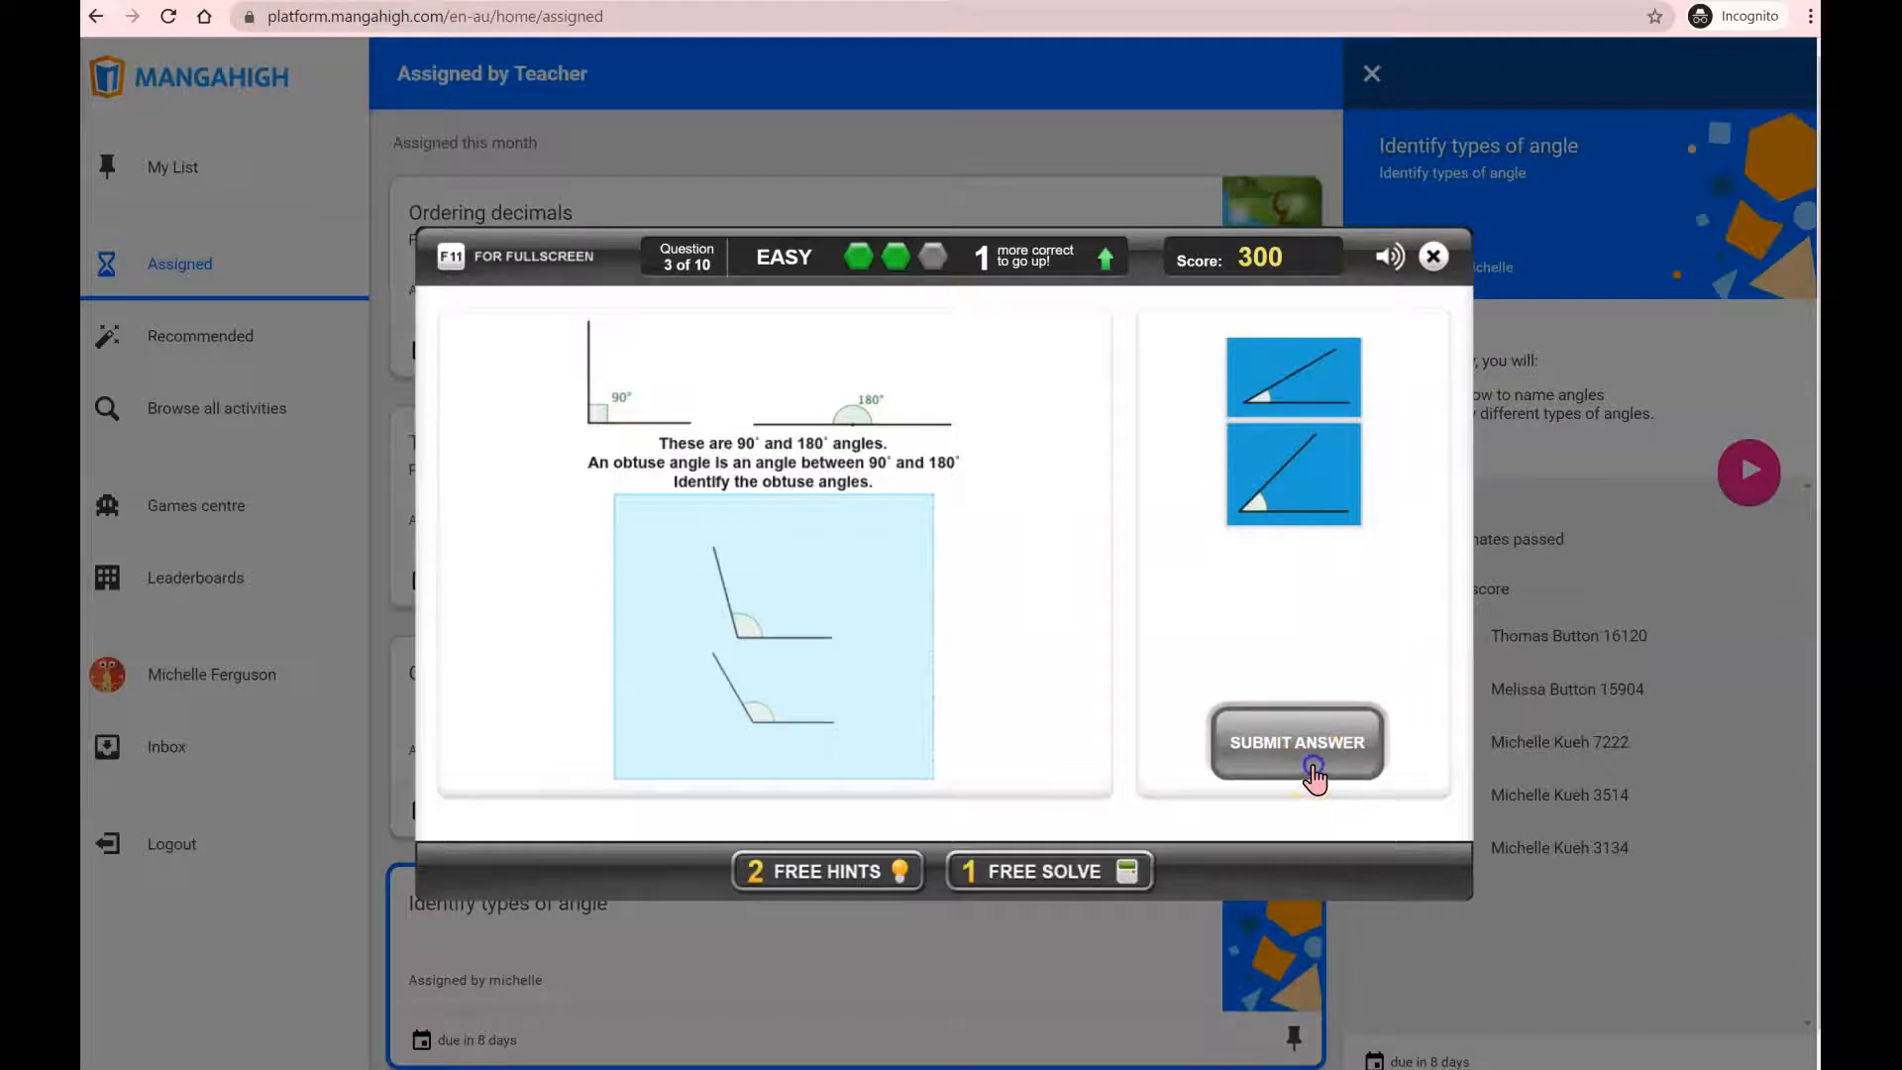
pyautogui.click(1296, 742)
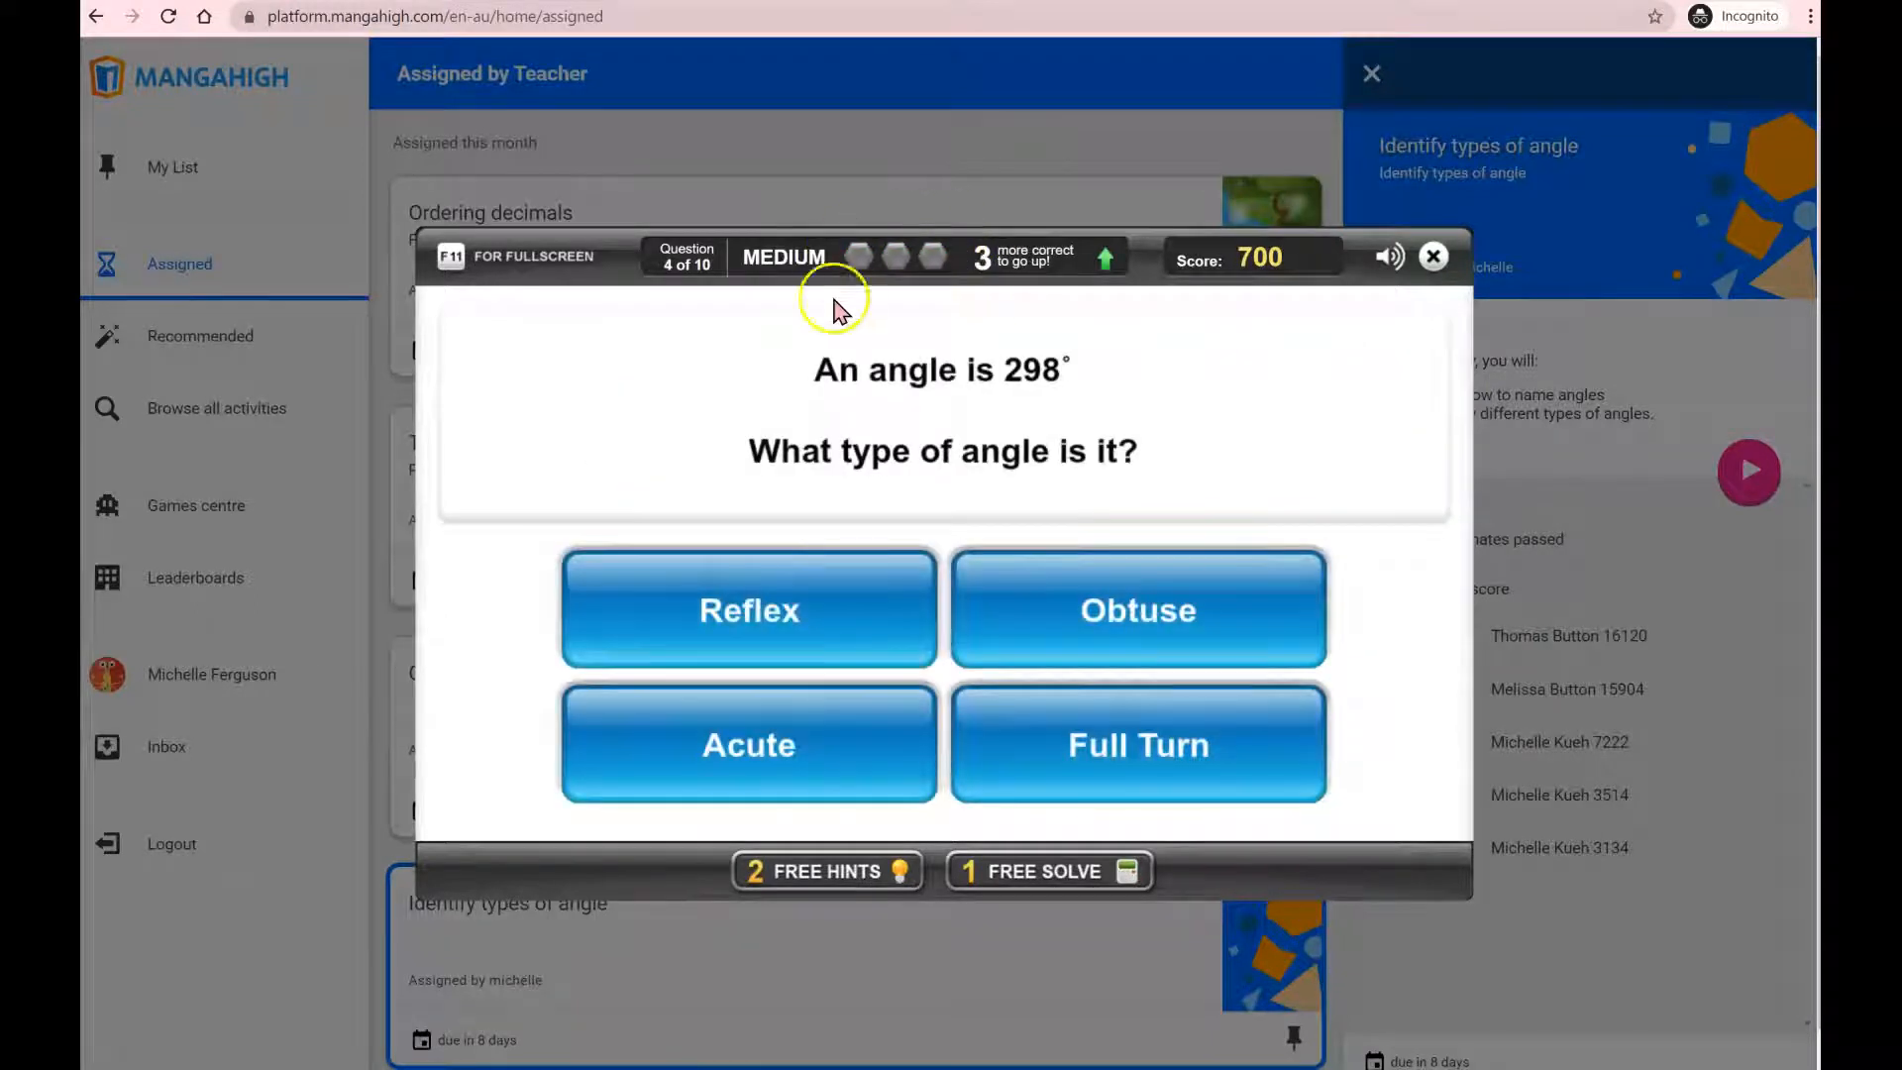
pyautogui.moveTo(855, 322)
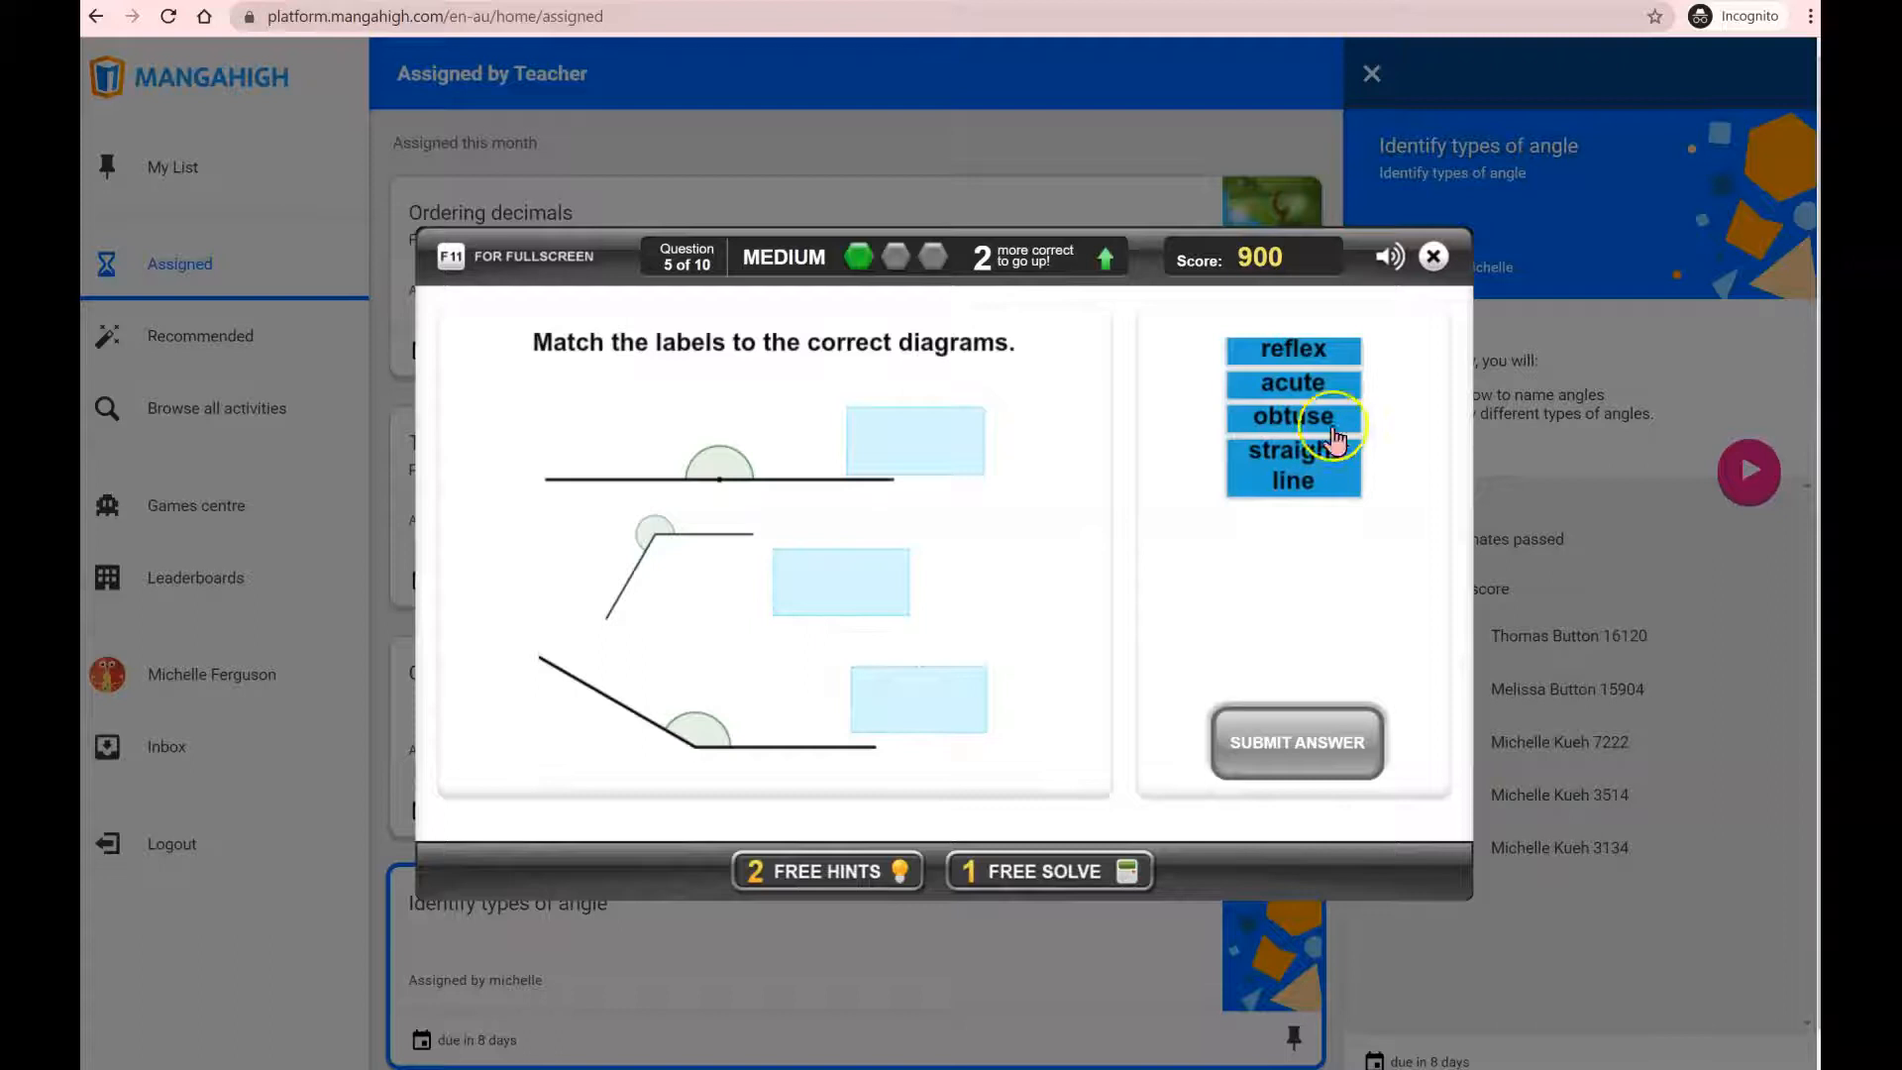
# - Label the diagrams as straight line, obtuse and reflex, and submit
pyautogui.moveTo(1291, 464); pyautogui.dragTo(914, 439)
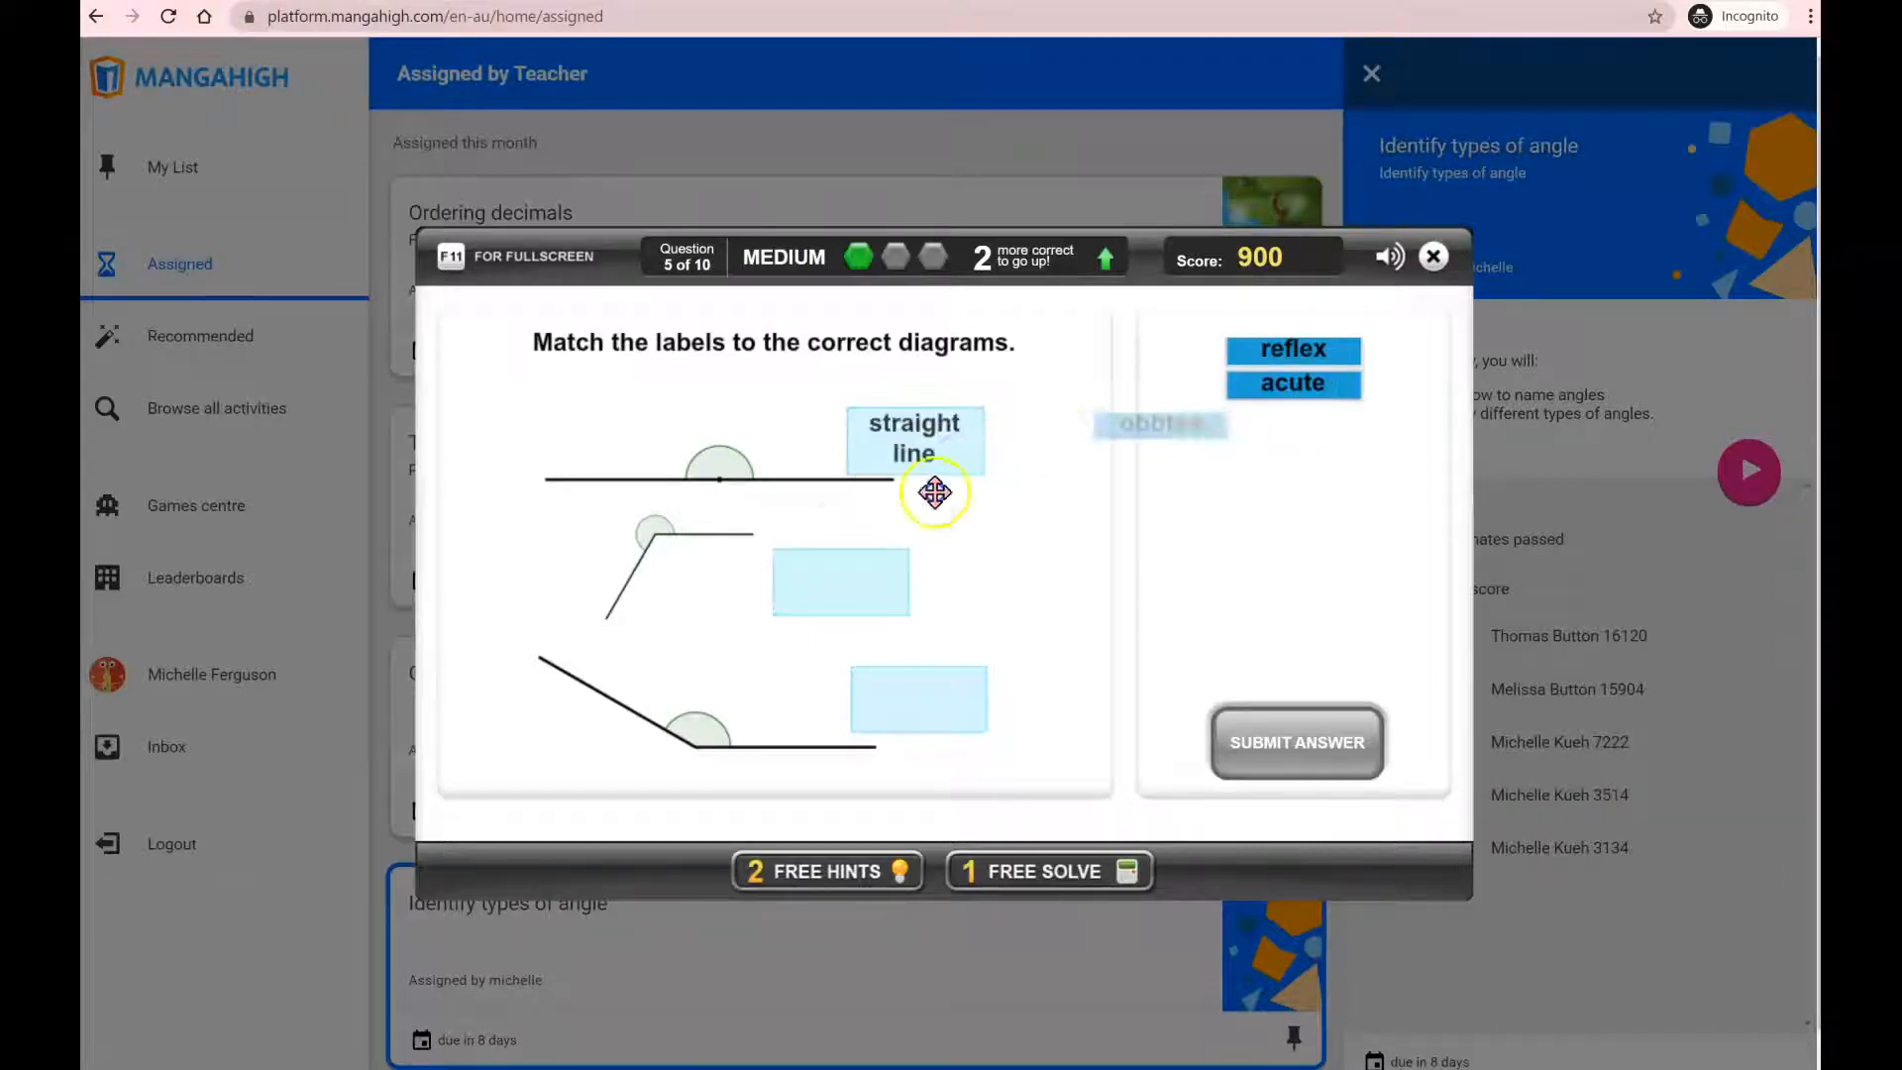
pyautogui.moveTo(1158, 425); pyautogui.dragTo(918, 697)
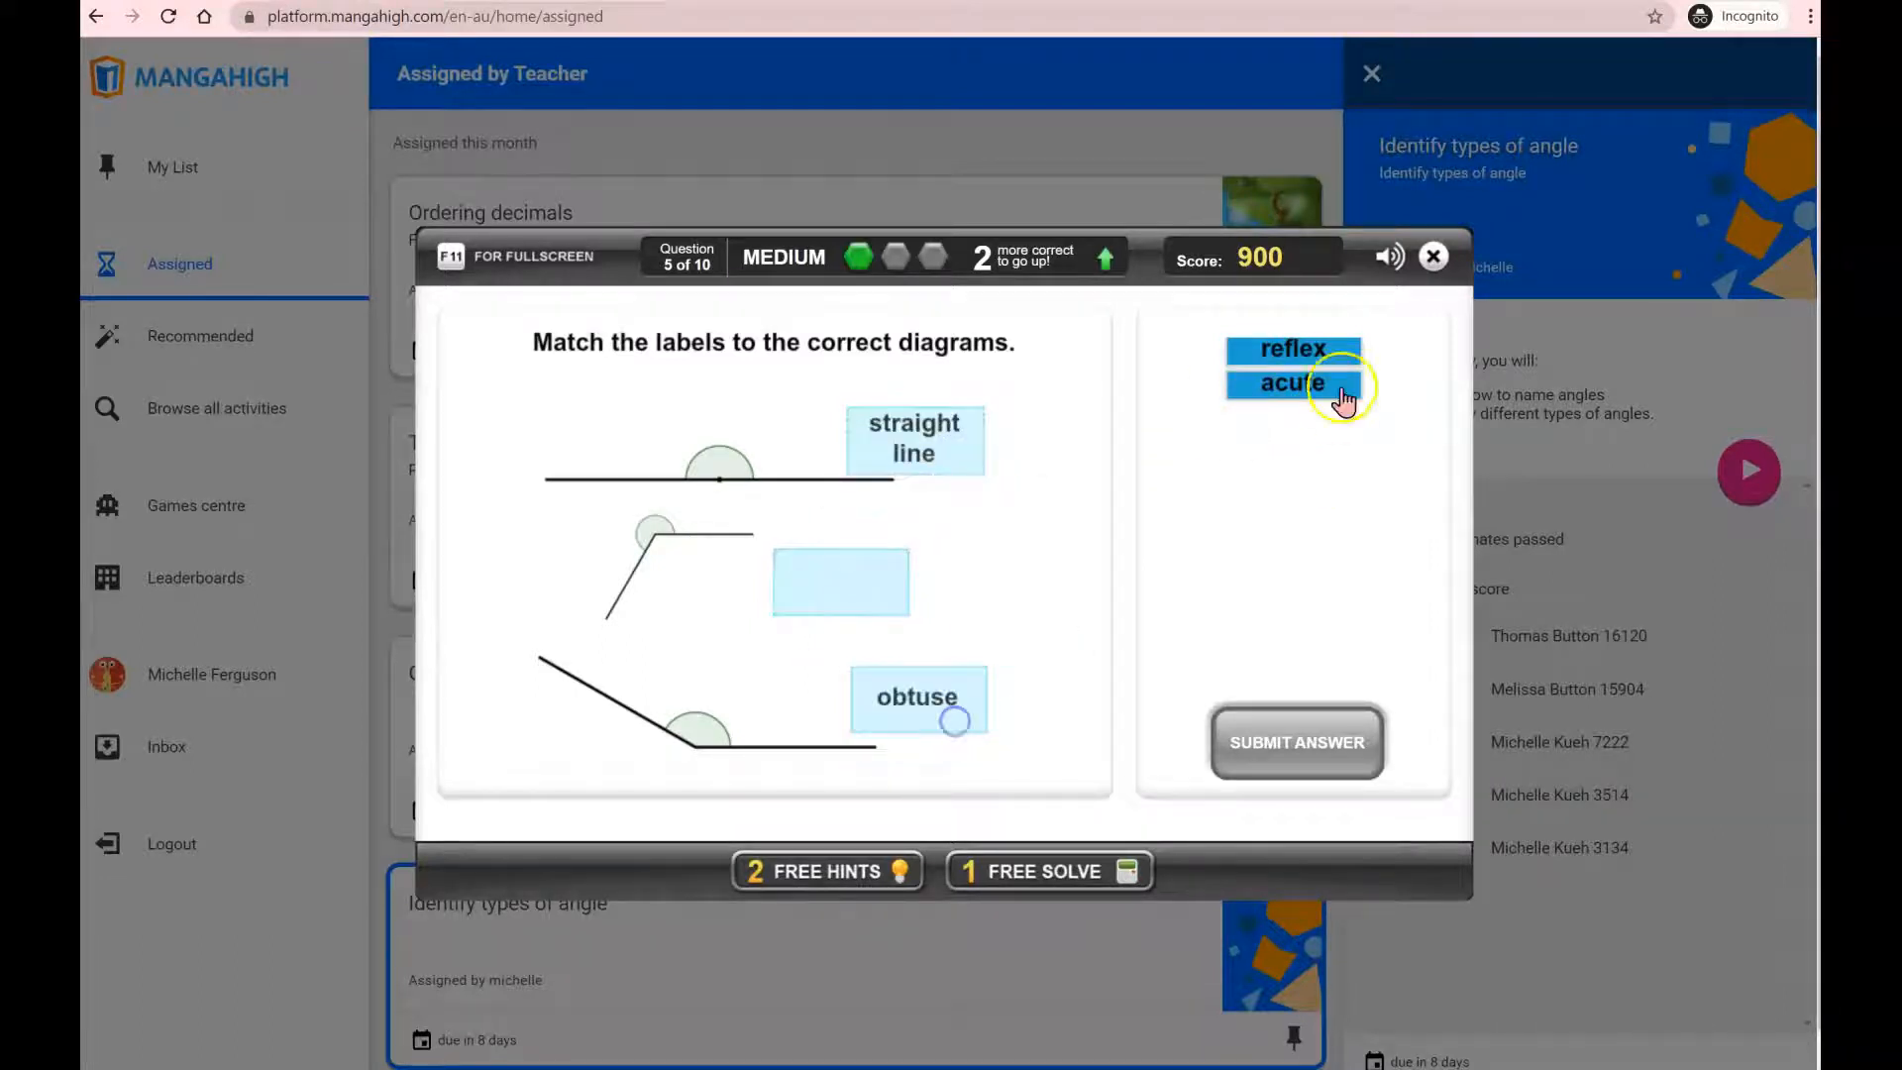
pyautogui.click(1296, 742)
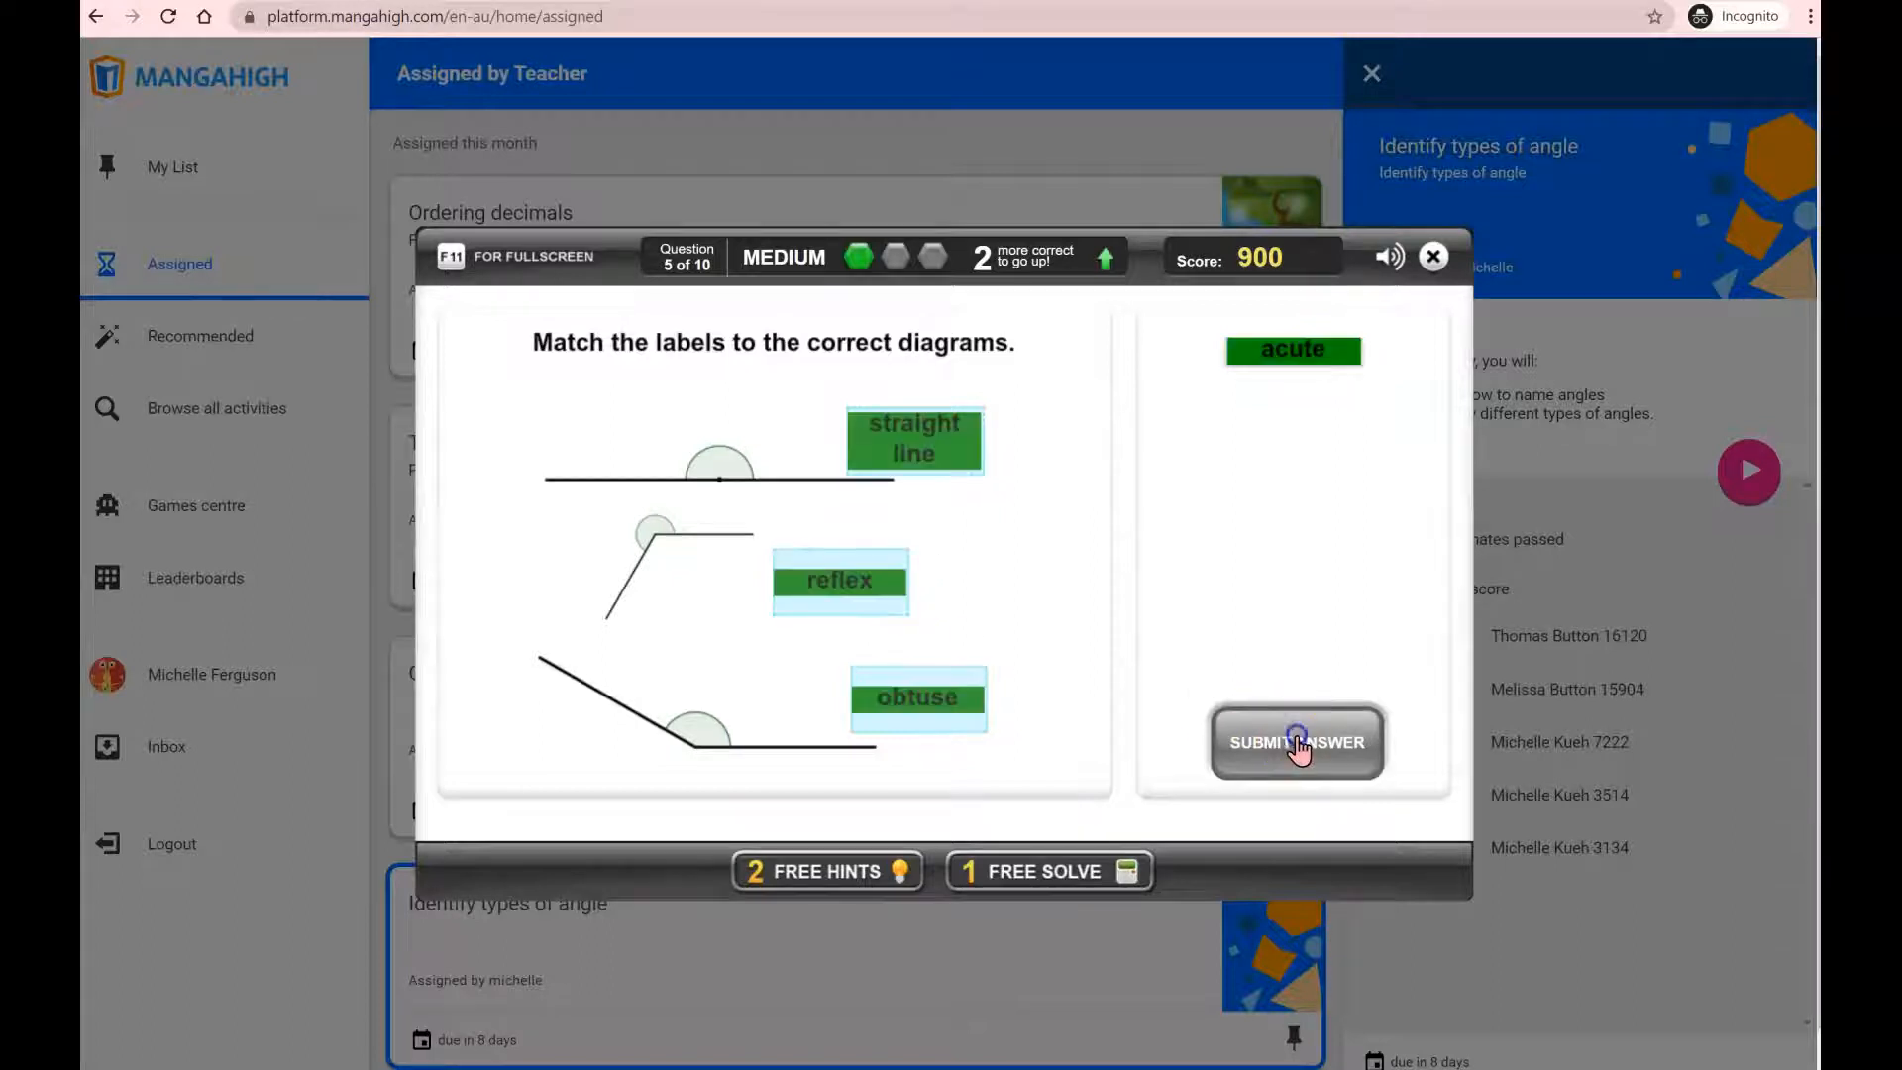
pyautogui.click(1297, 742)
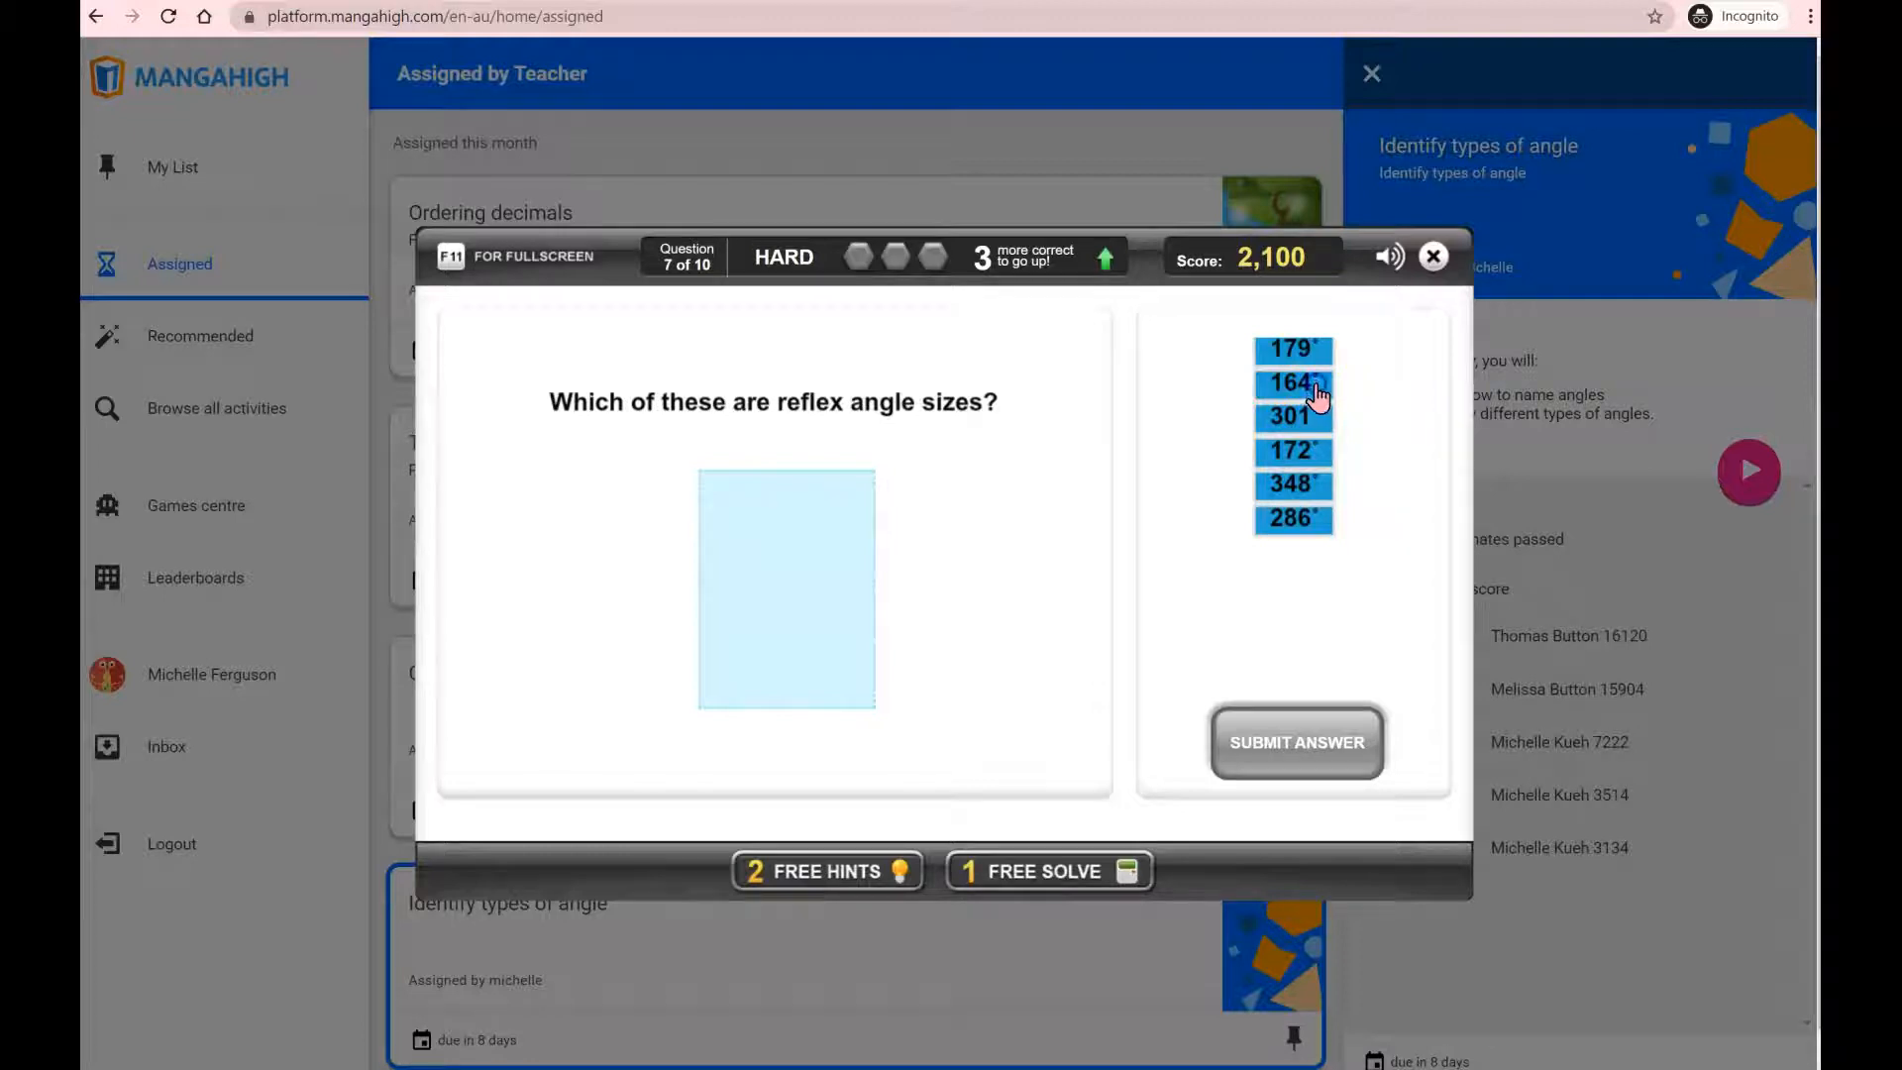
# - Submit the reflex answer, place 135° as obtuse, and match the angle labels
pyautogui.click(1296, 742)
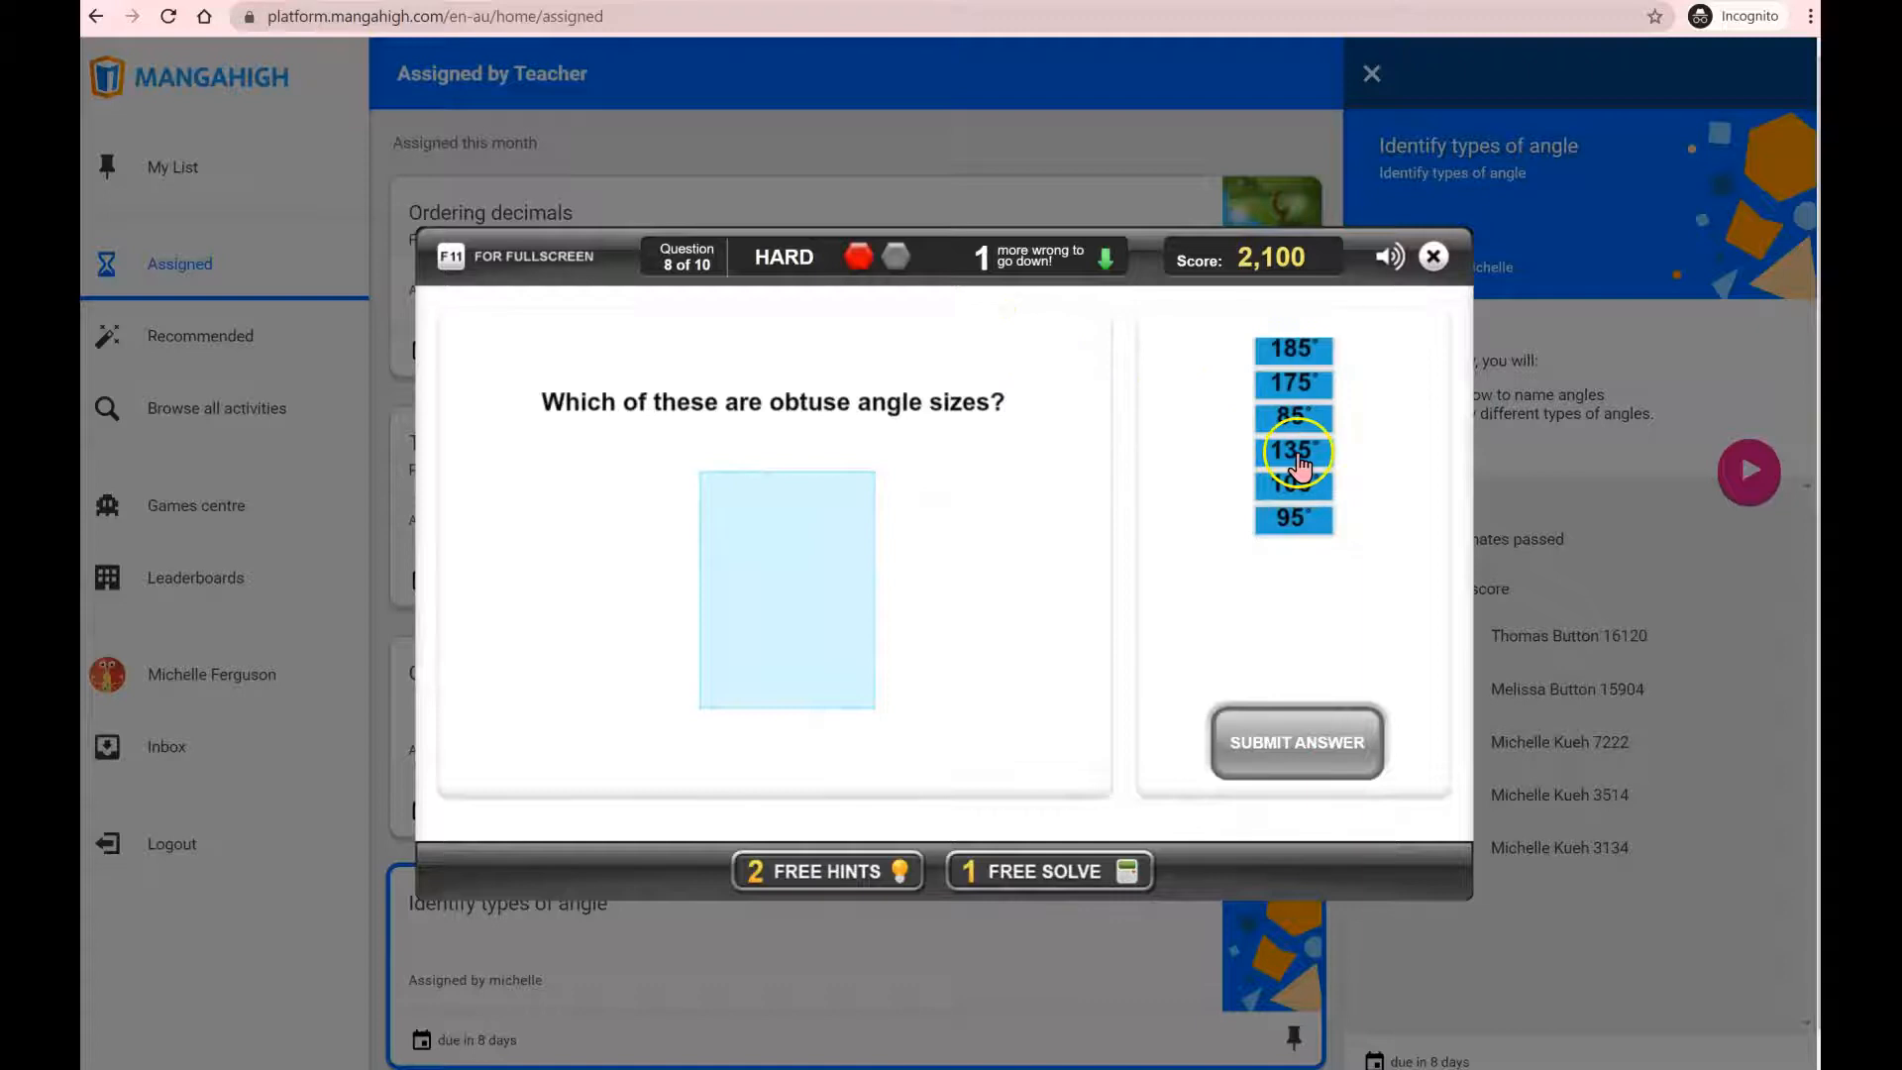
pyautogui.moveTo(1293, 450); pyautogui.dragTo(786, 585)
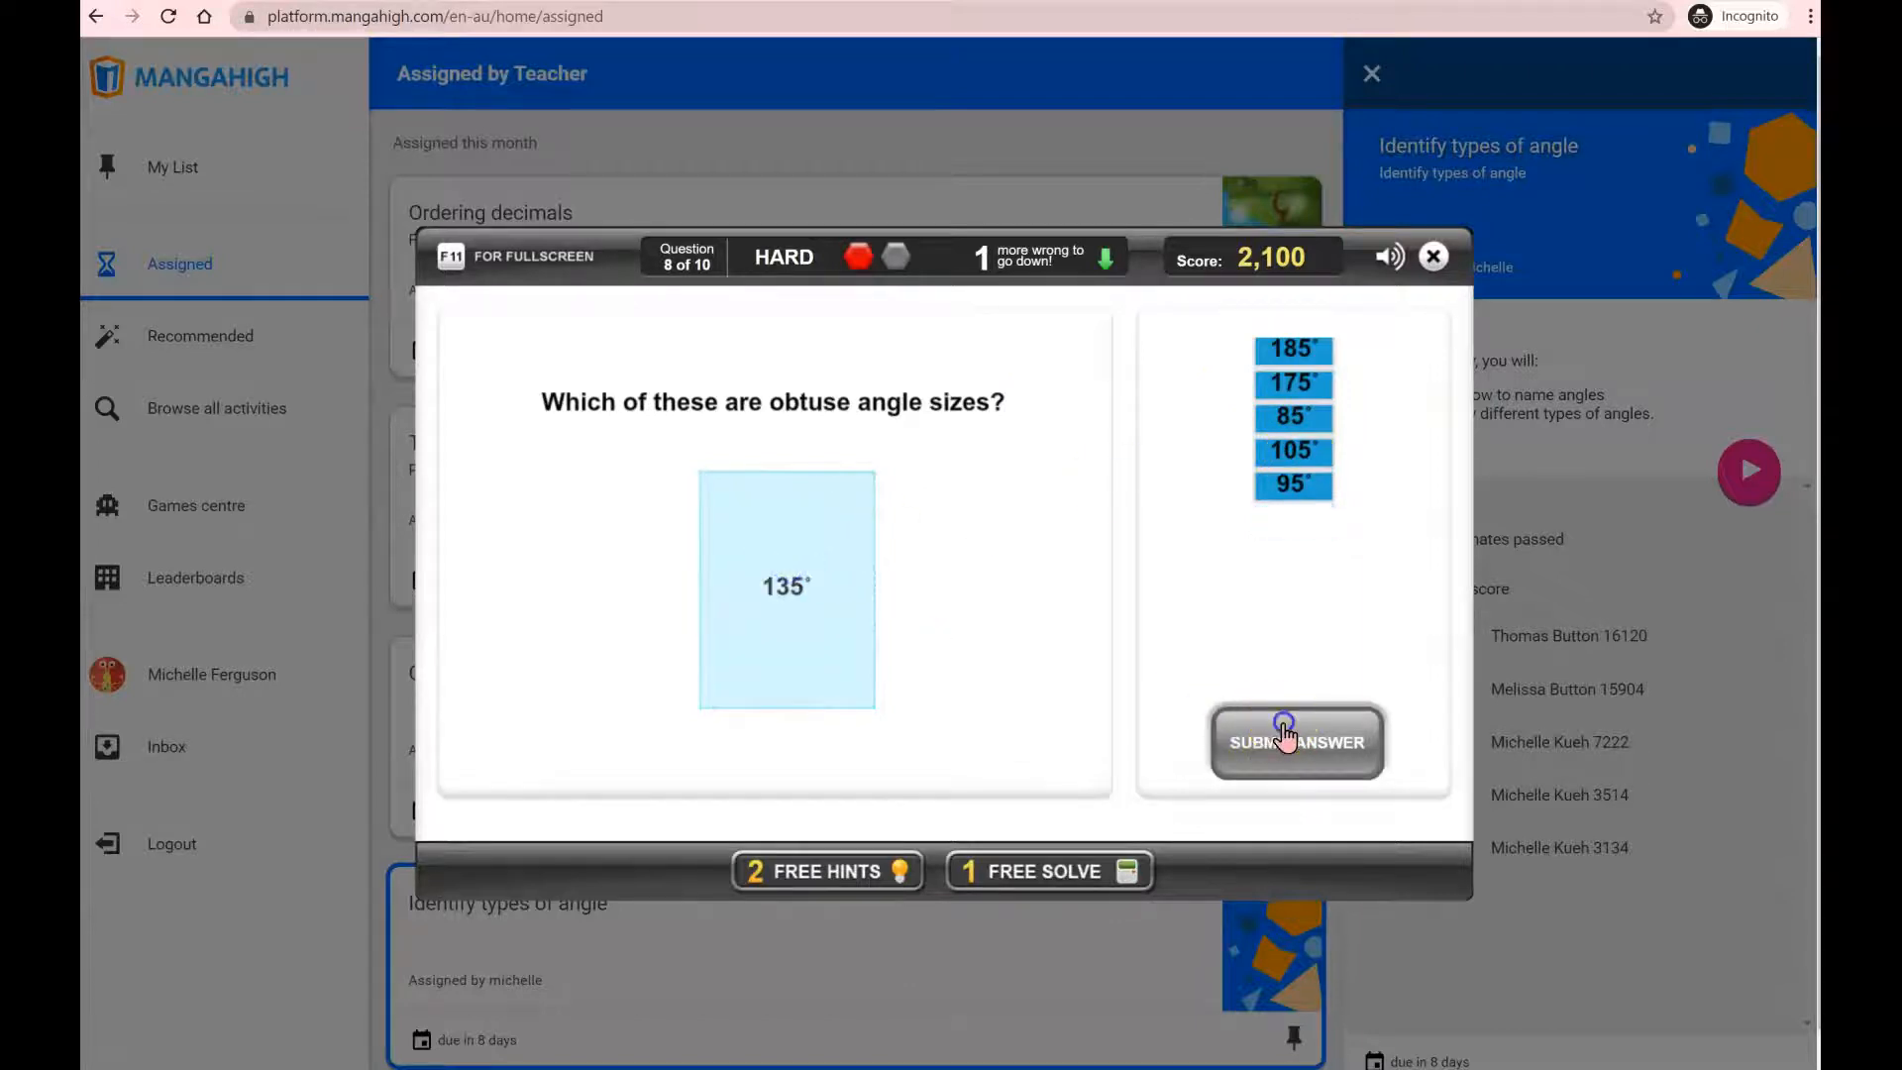
pyautogui.click(1294, 736)
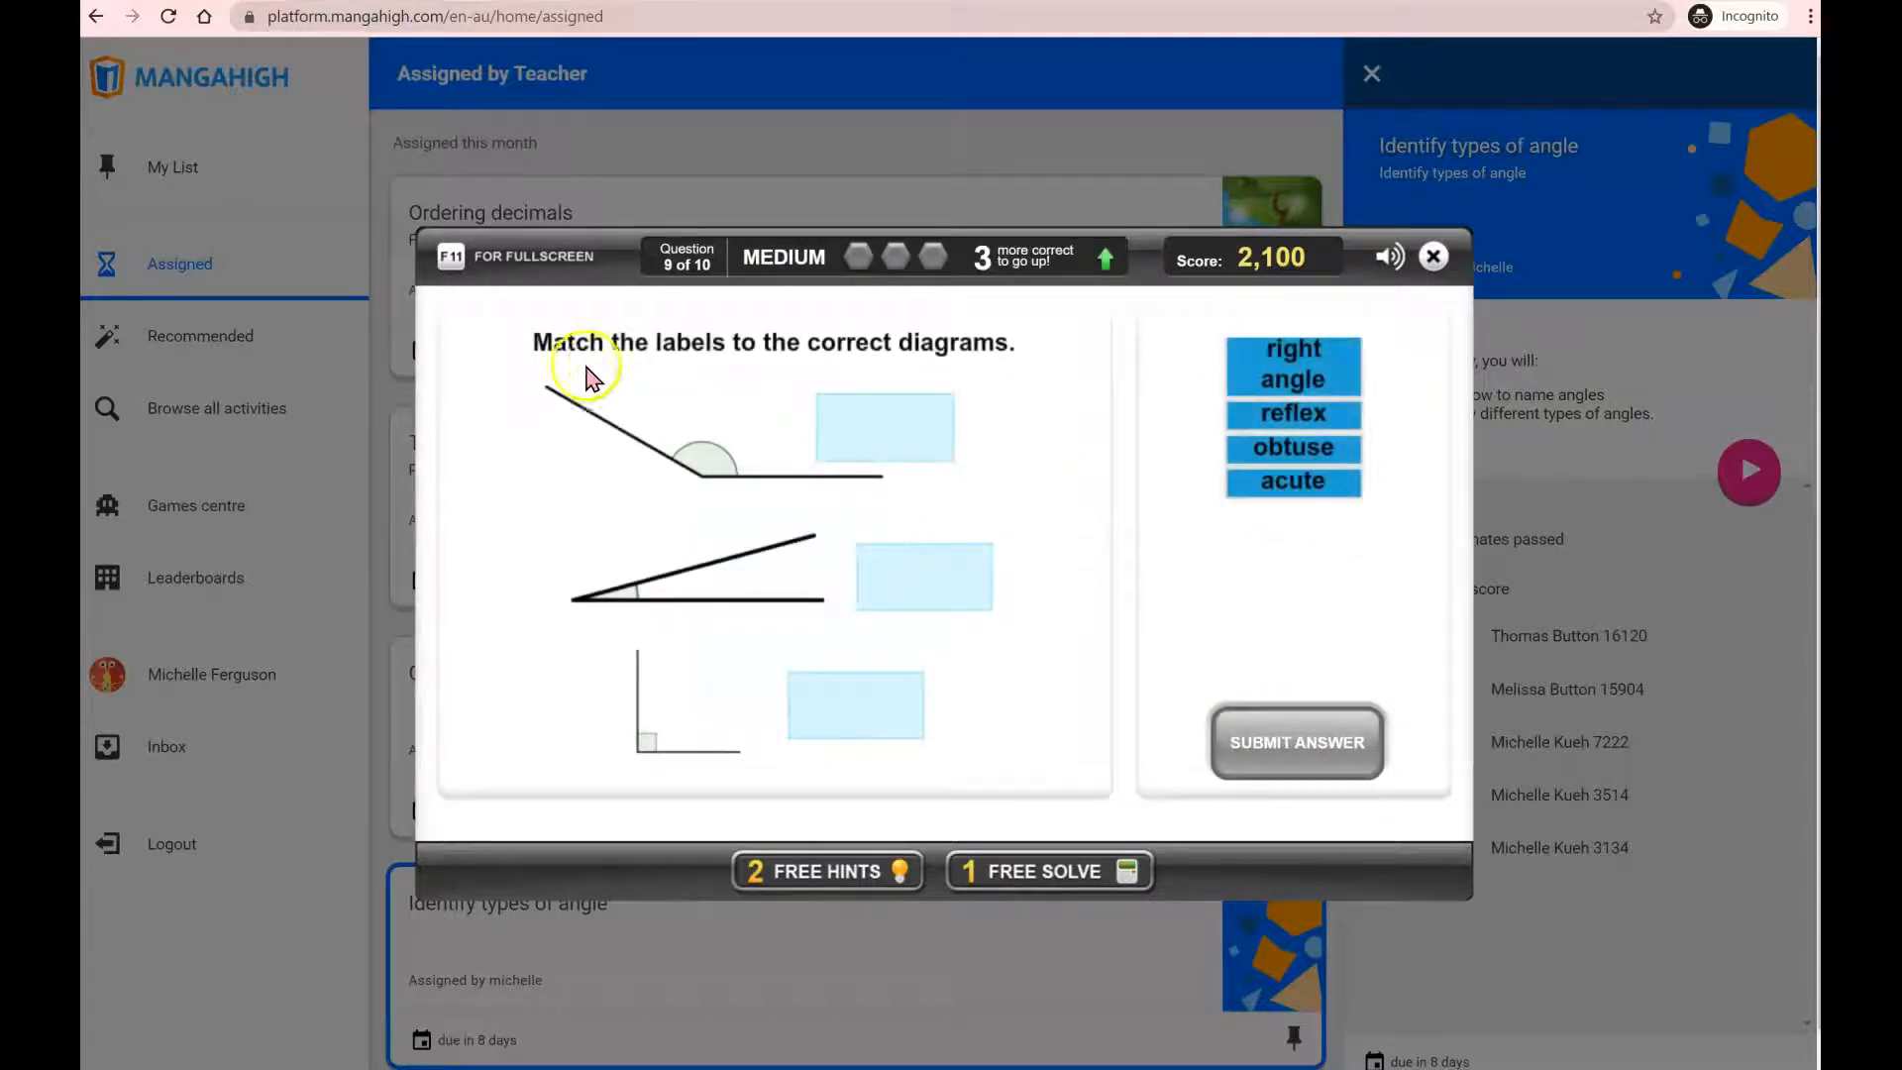
pyautogui.moveTo(845, 307)
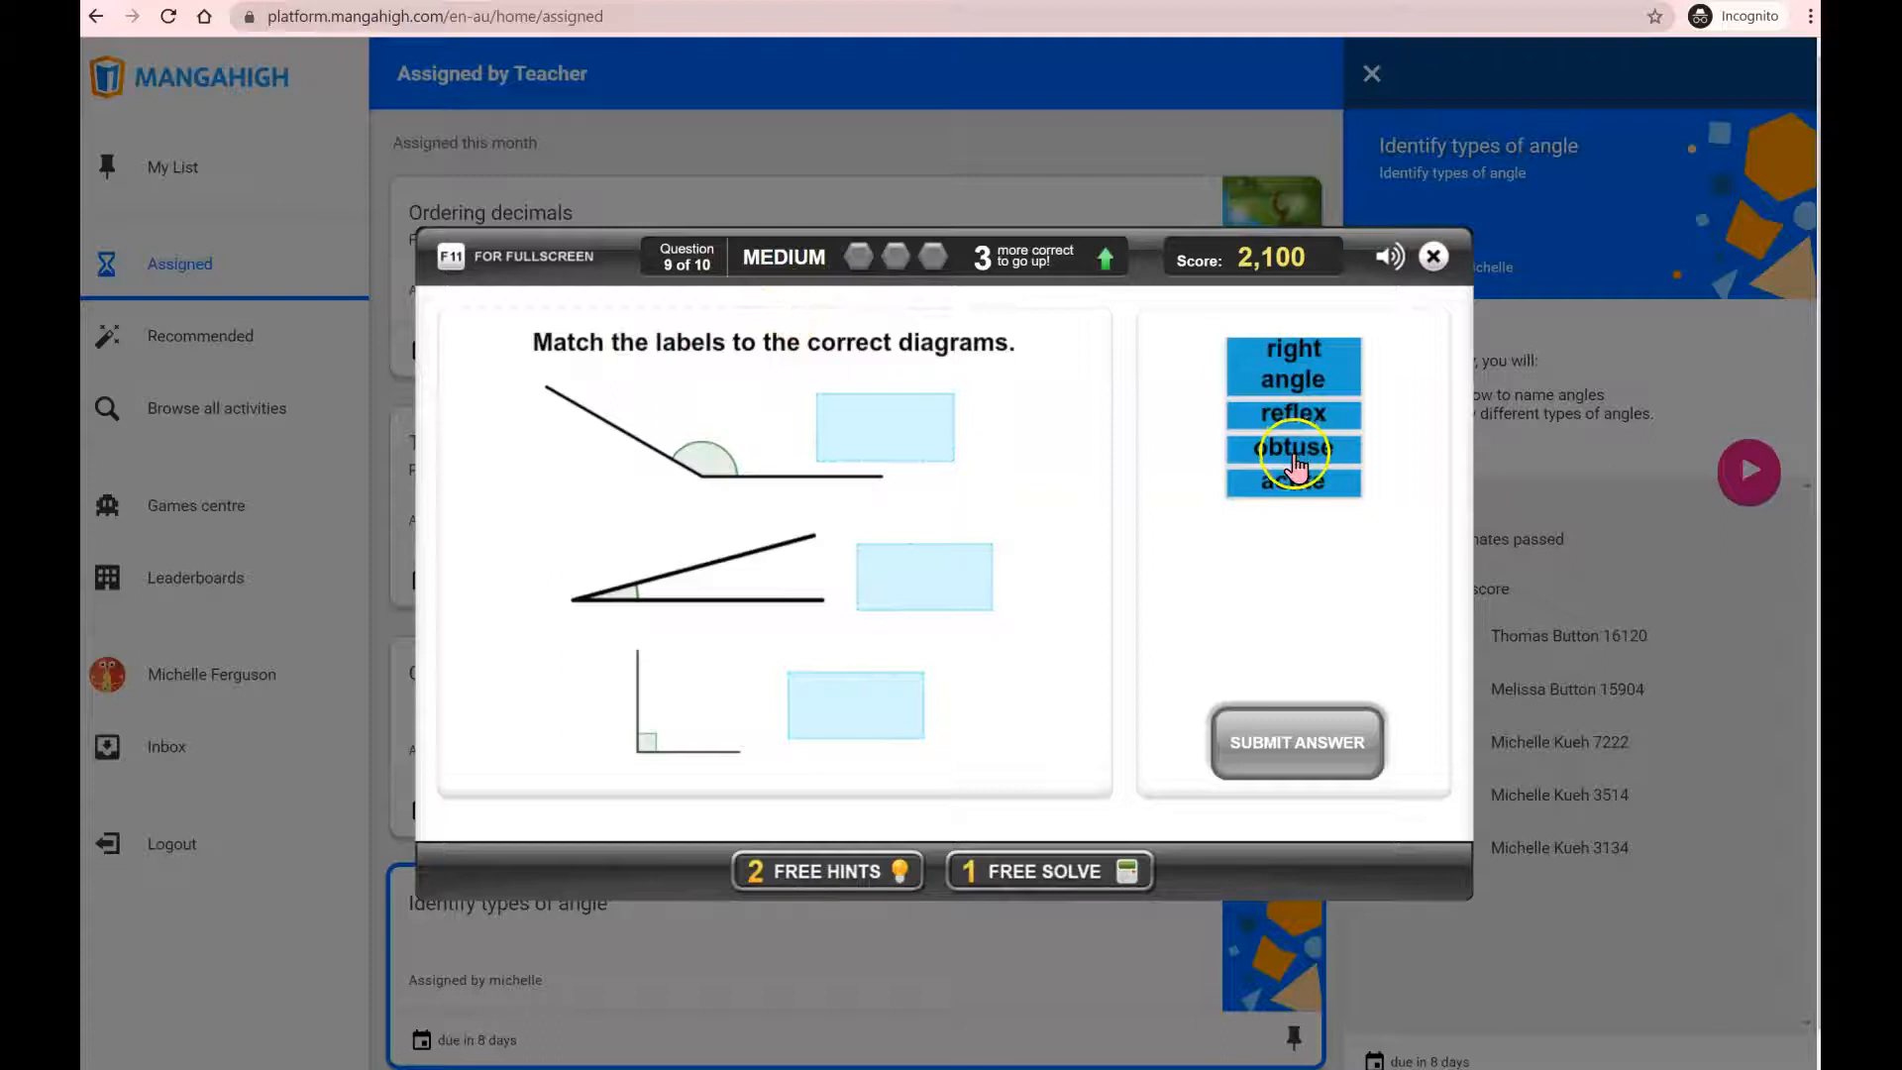
pyautogui.moveTo(1293, 449); pyautogui.dragTo(883, 425)
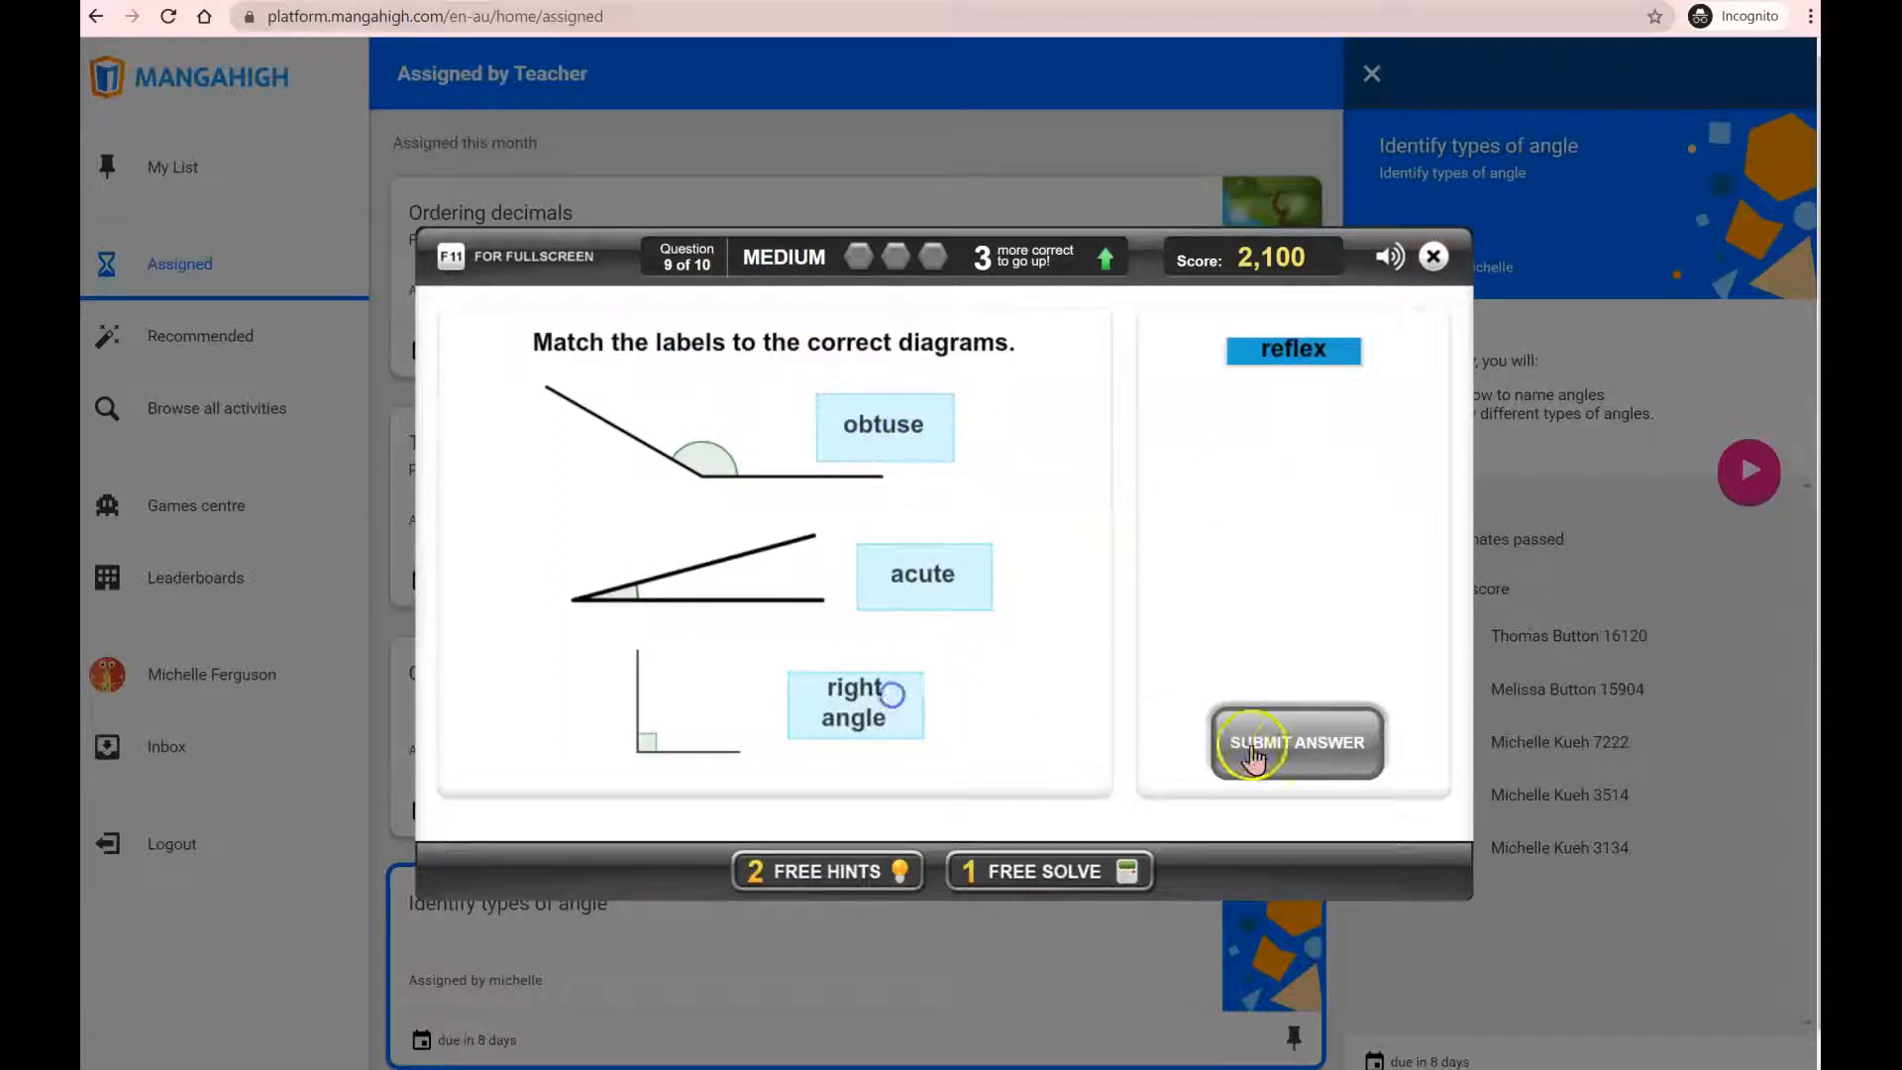
pyautogui.click(1257, 742)
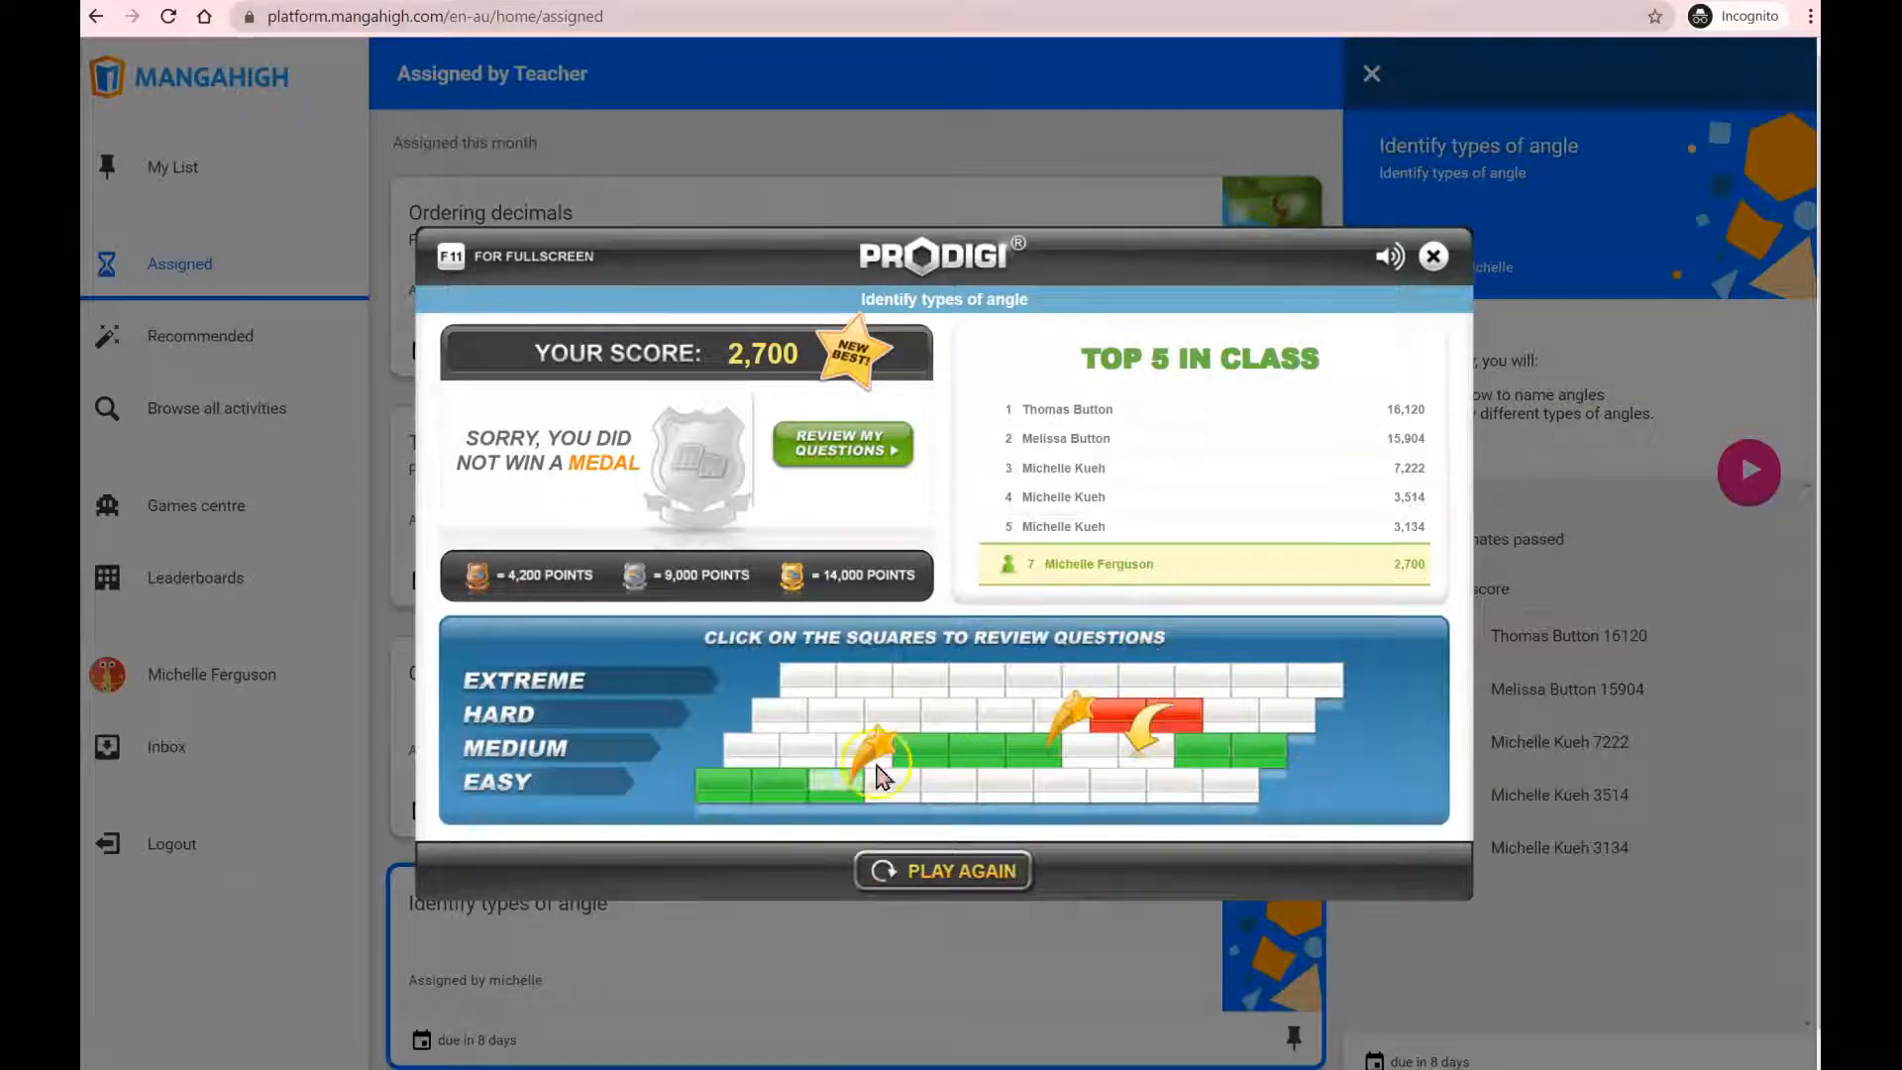
pyautogui.moveTo(1187, 729)
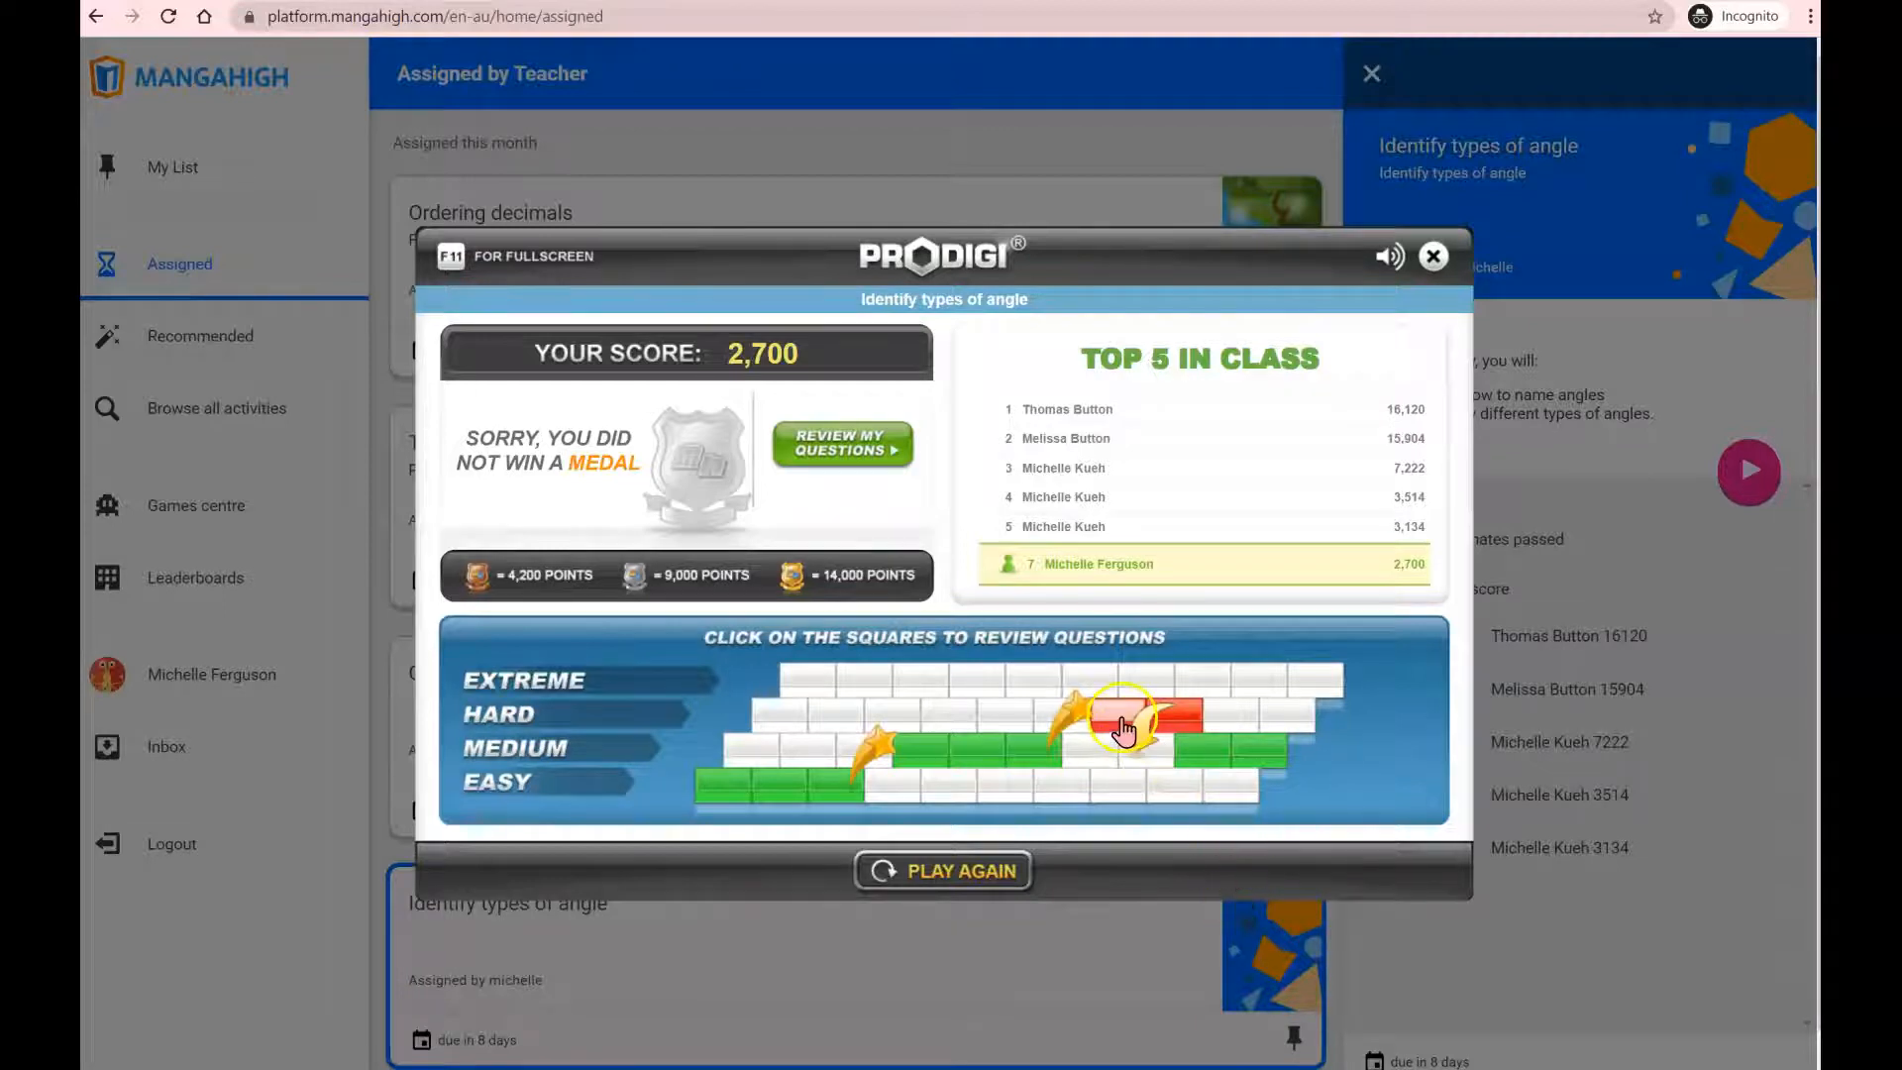
# - Review missed question 7 on reflex angles from the results screen
pyautogui.click(1125, 721)
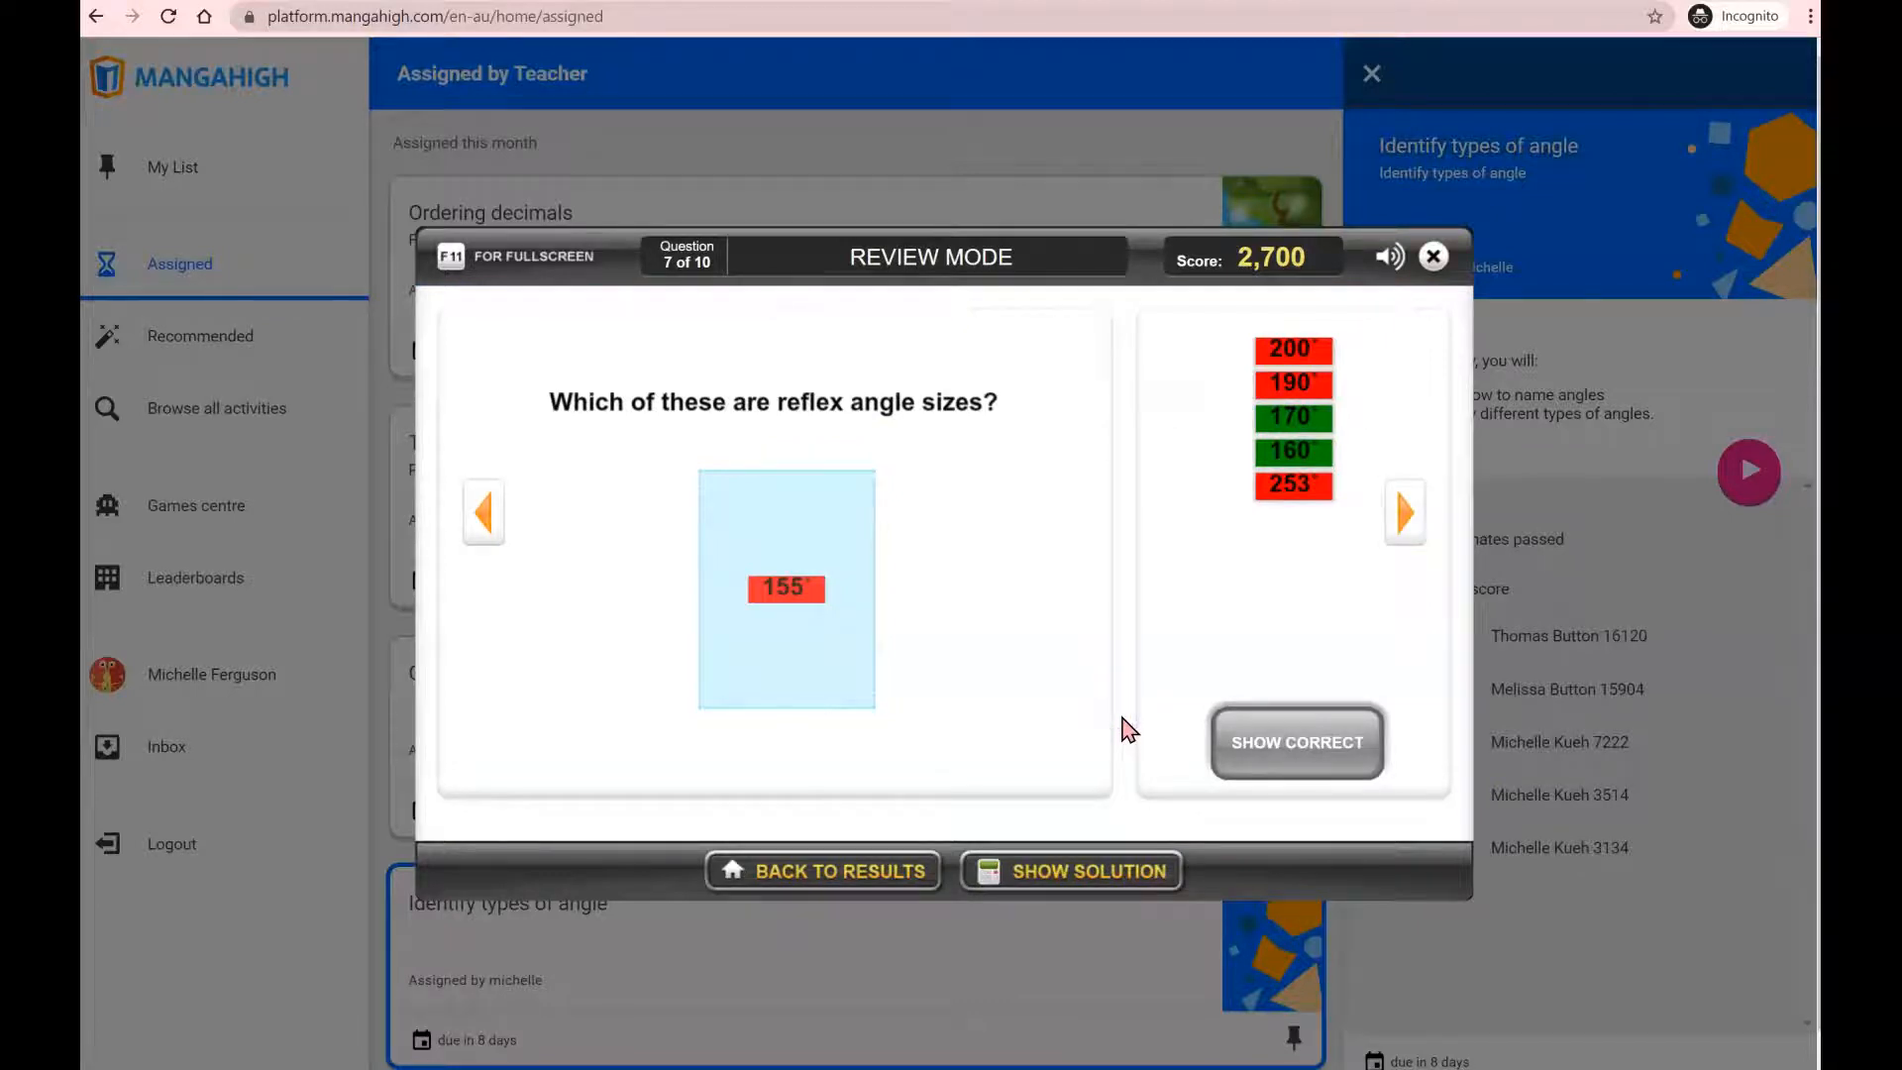
# - Reveal question 7's solution showing 253°, 200° and 190° as reflex angles
pyautogui.click(1072, 871)
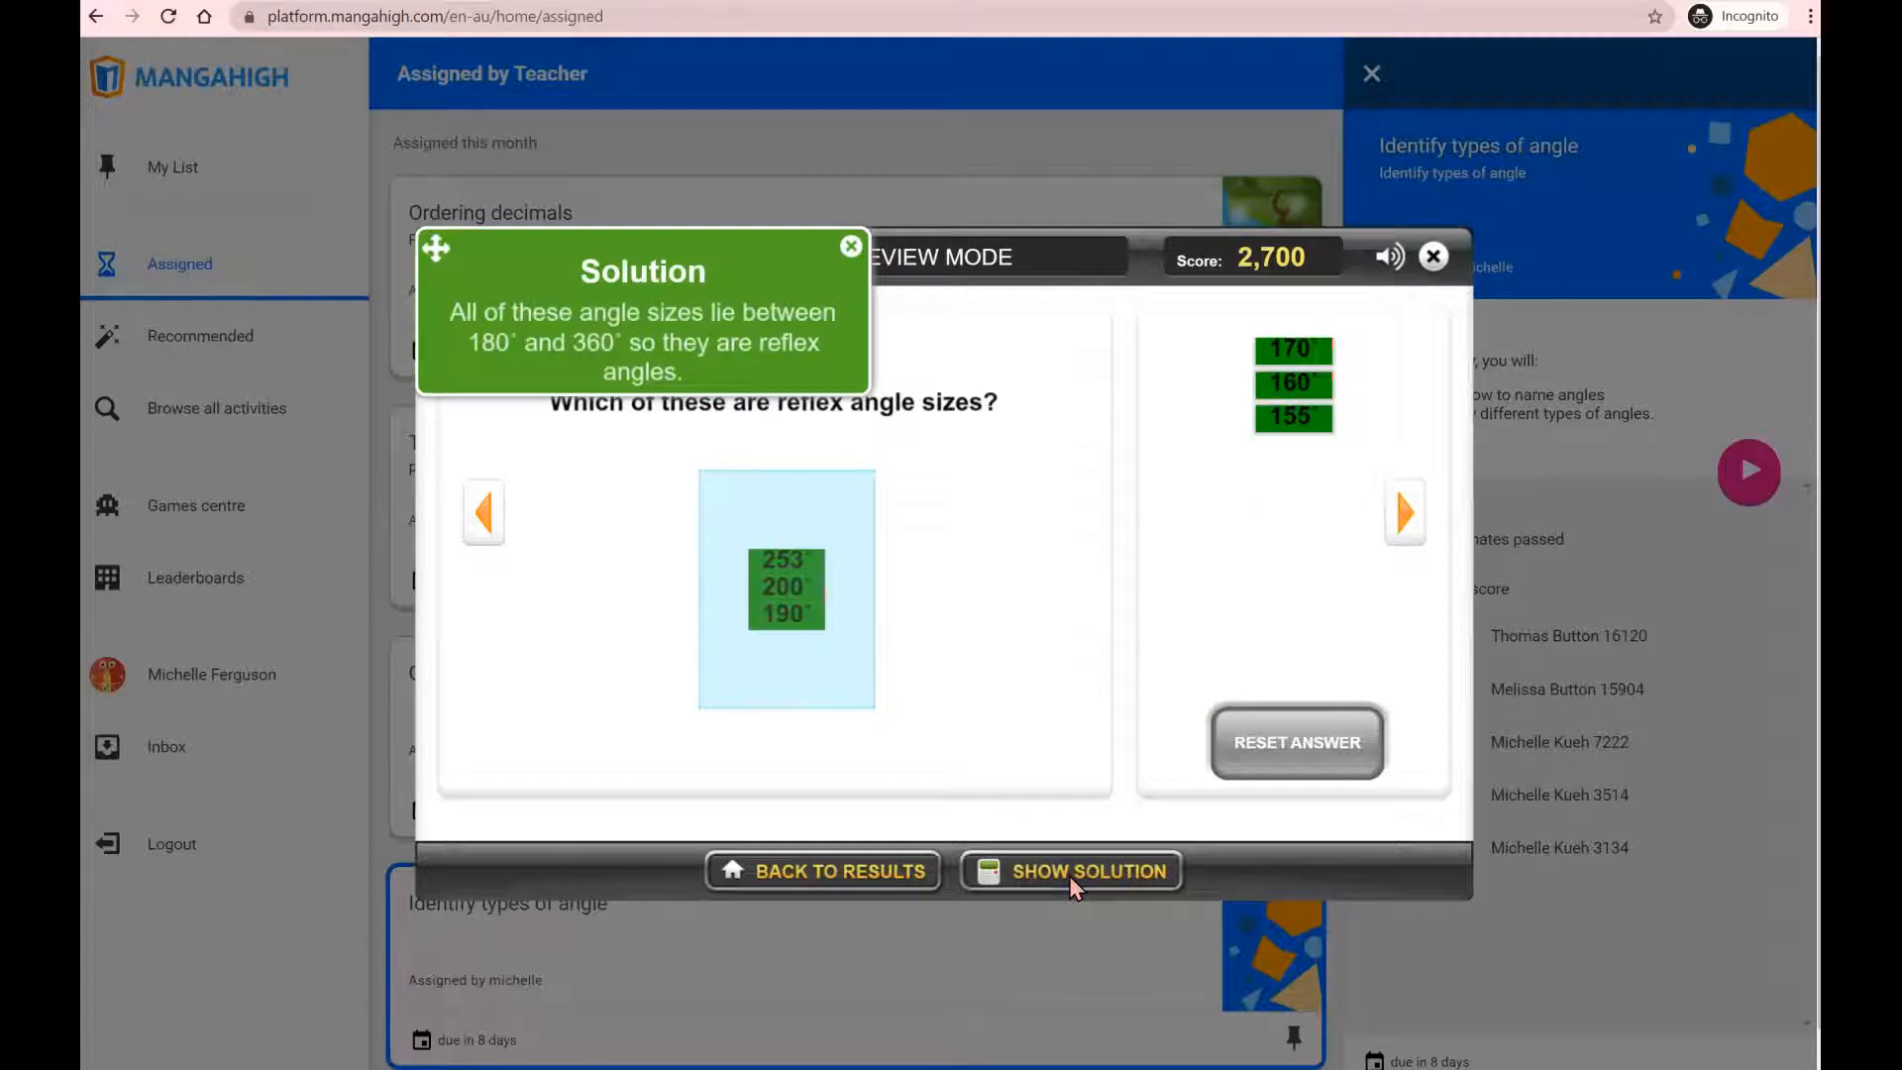
pyautogui.moveTo(980, 415)
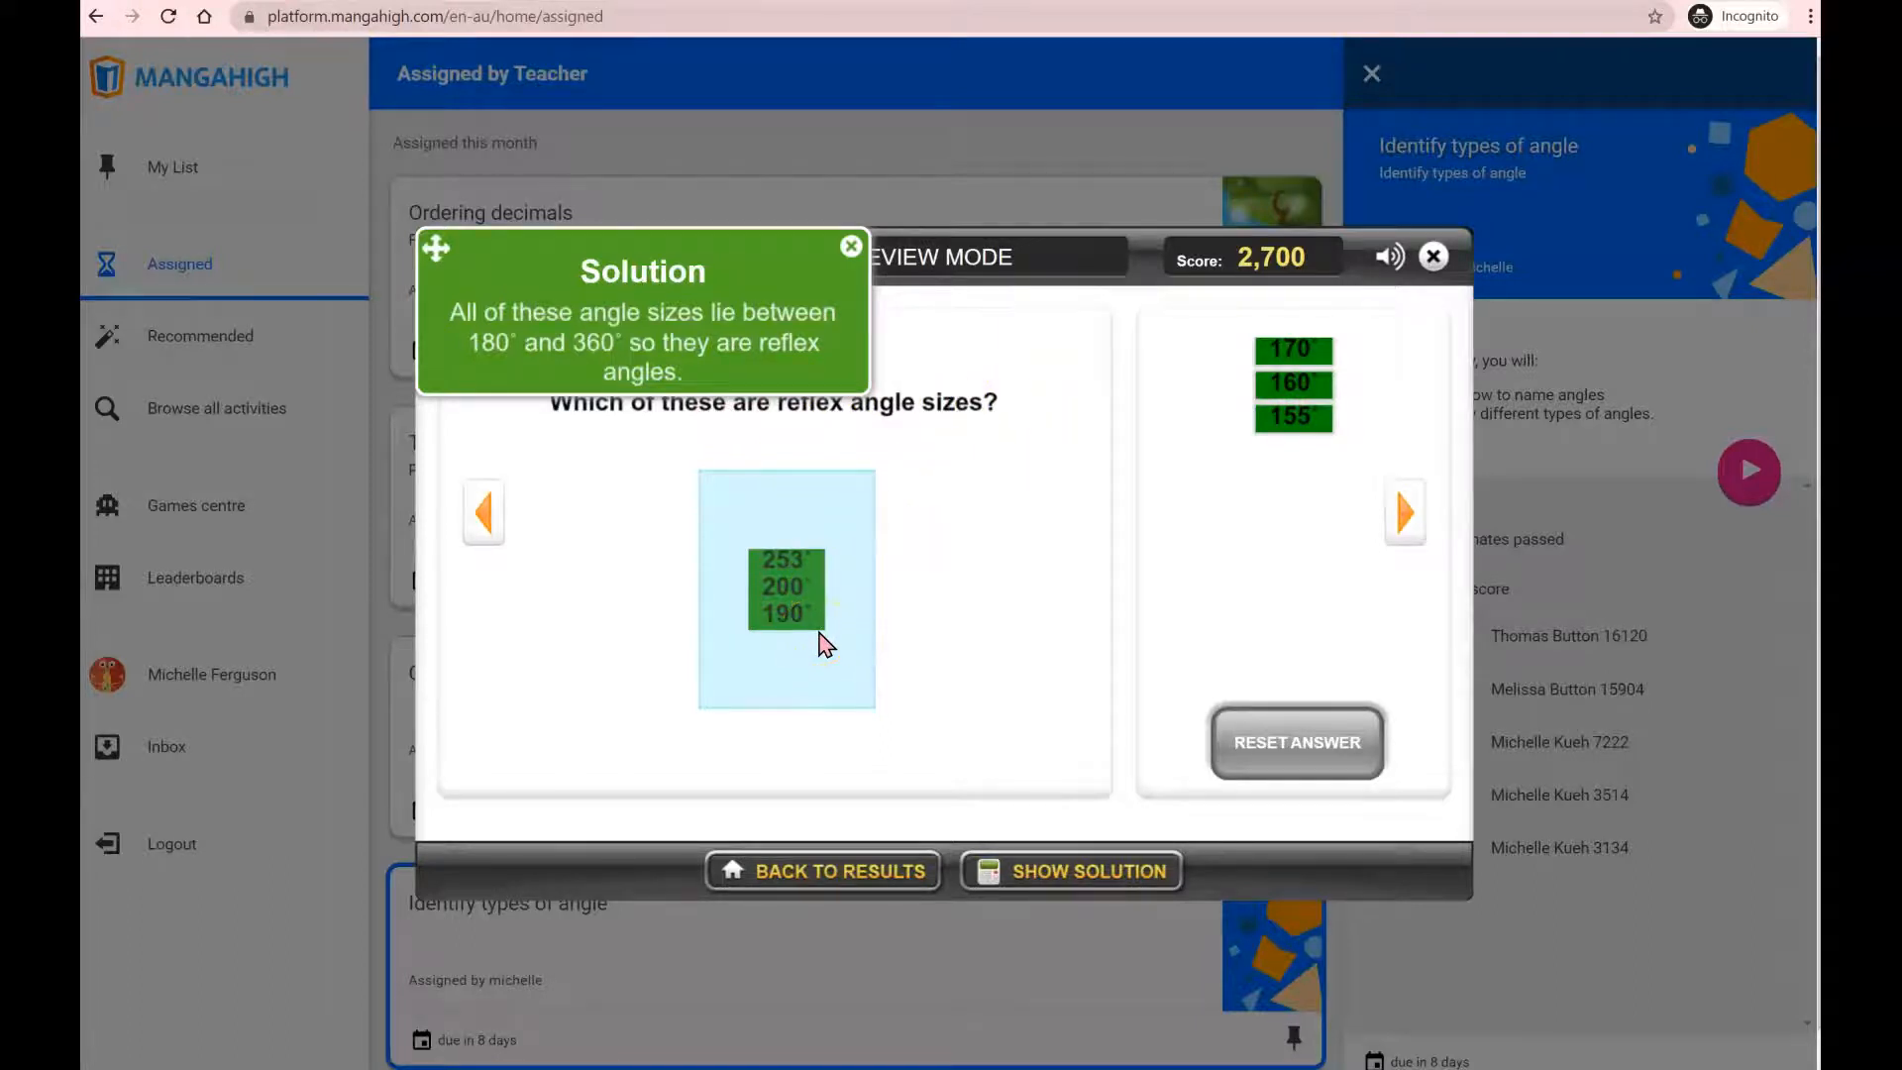
pyautogui.moveTo(834, 633)
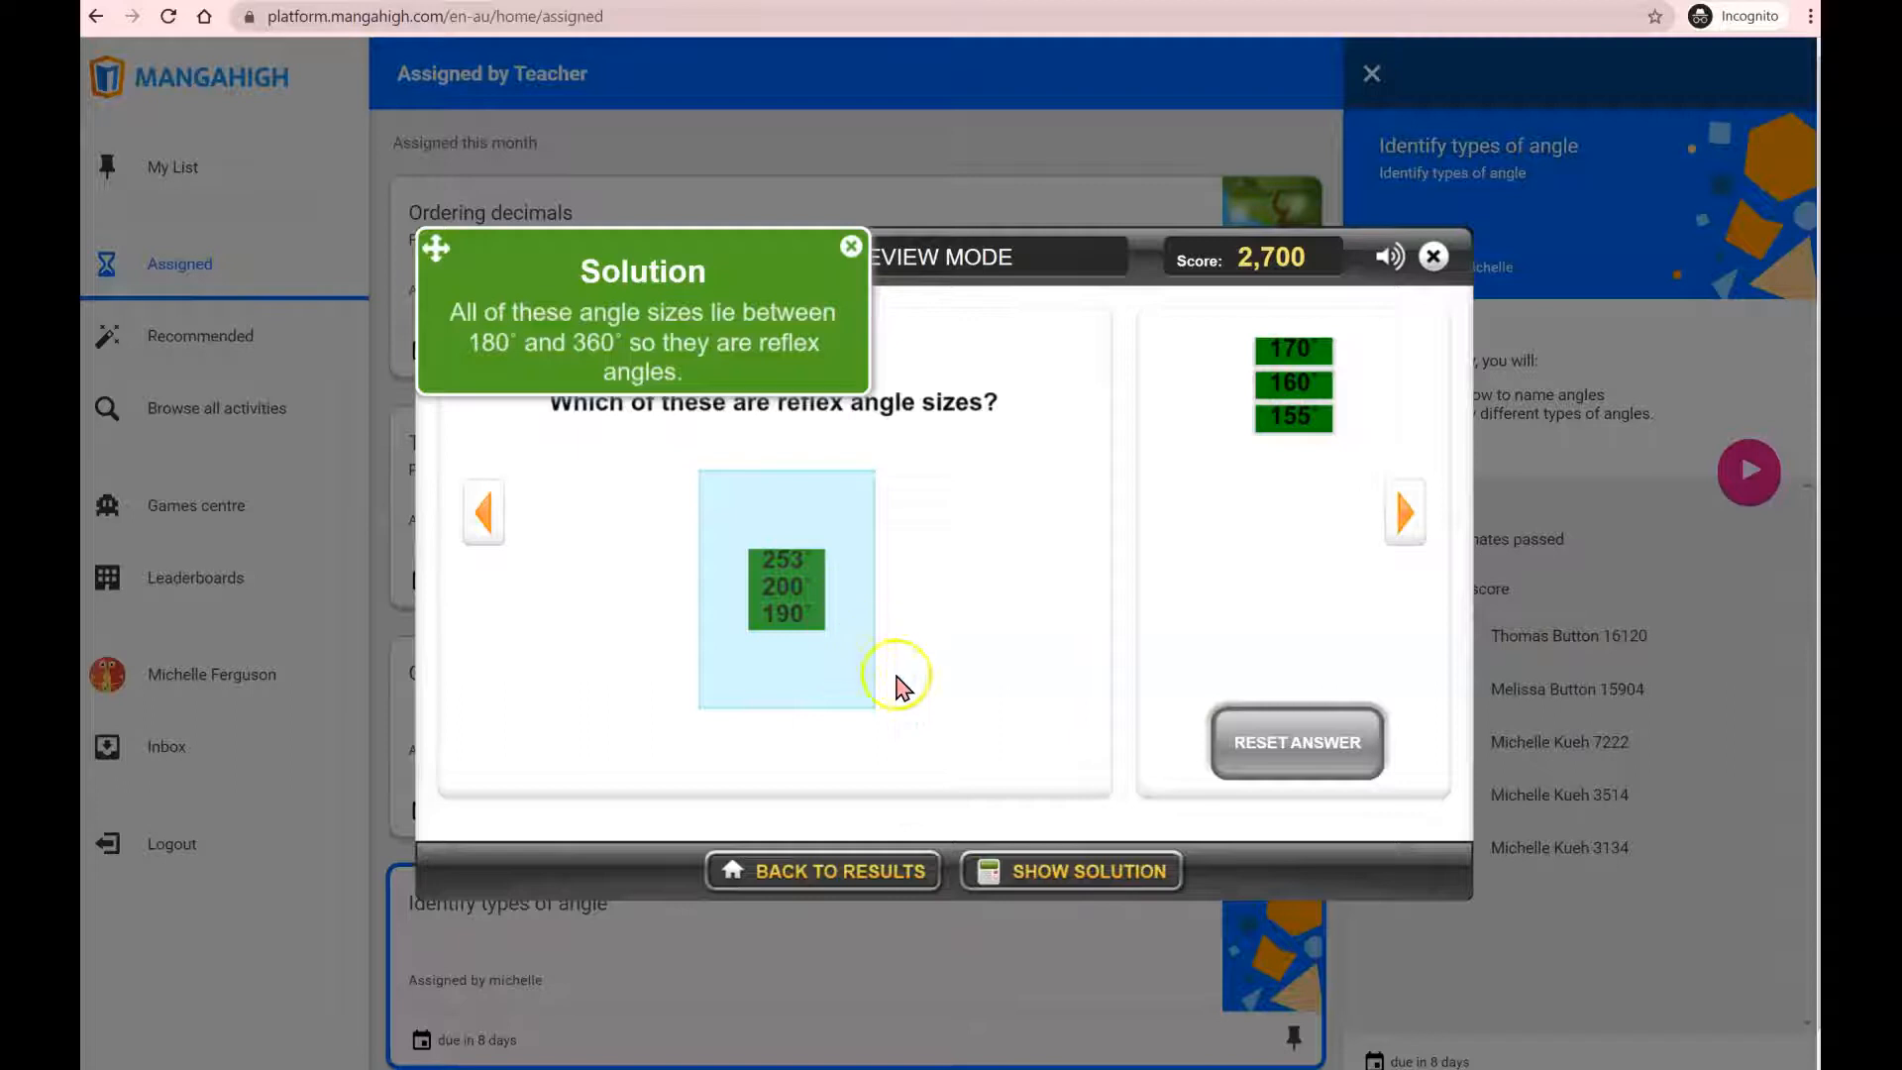
pyautogui.moveTo(883, 886)
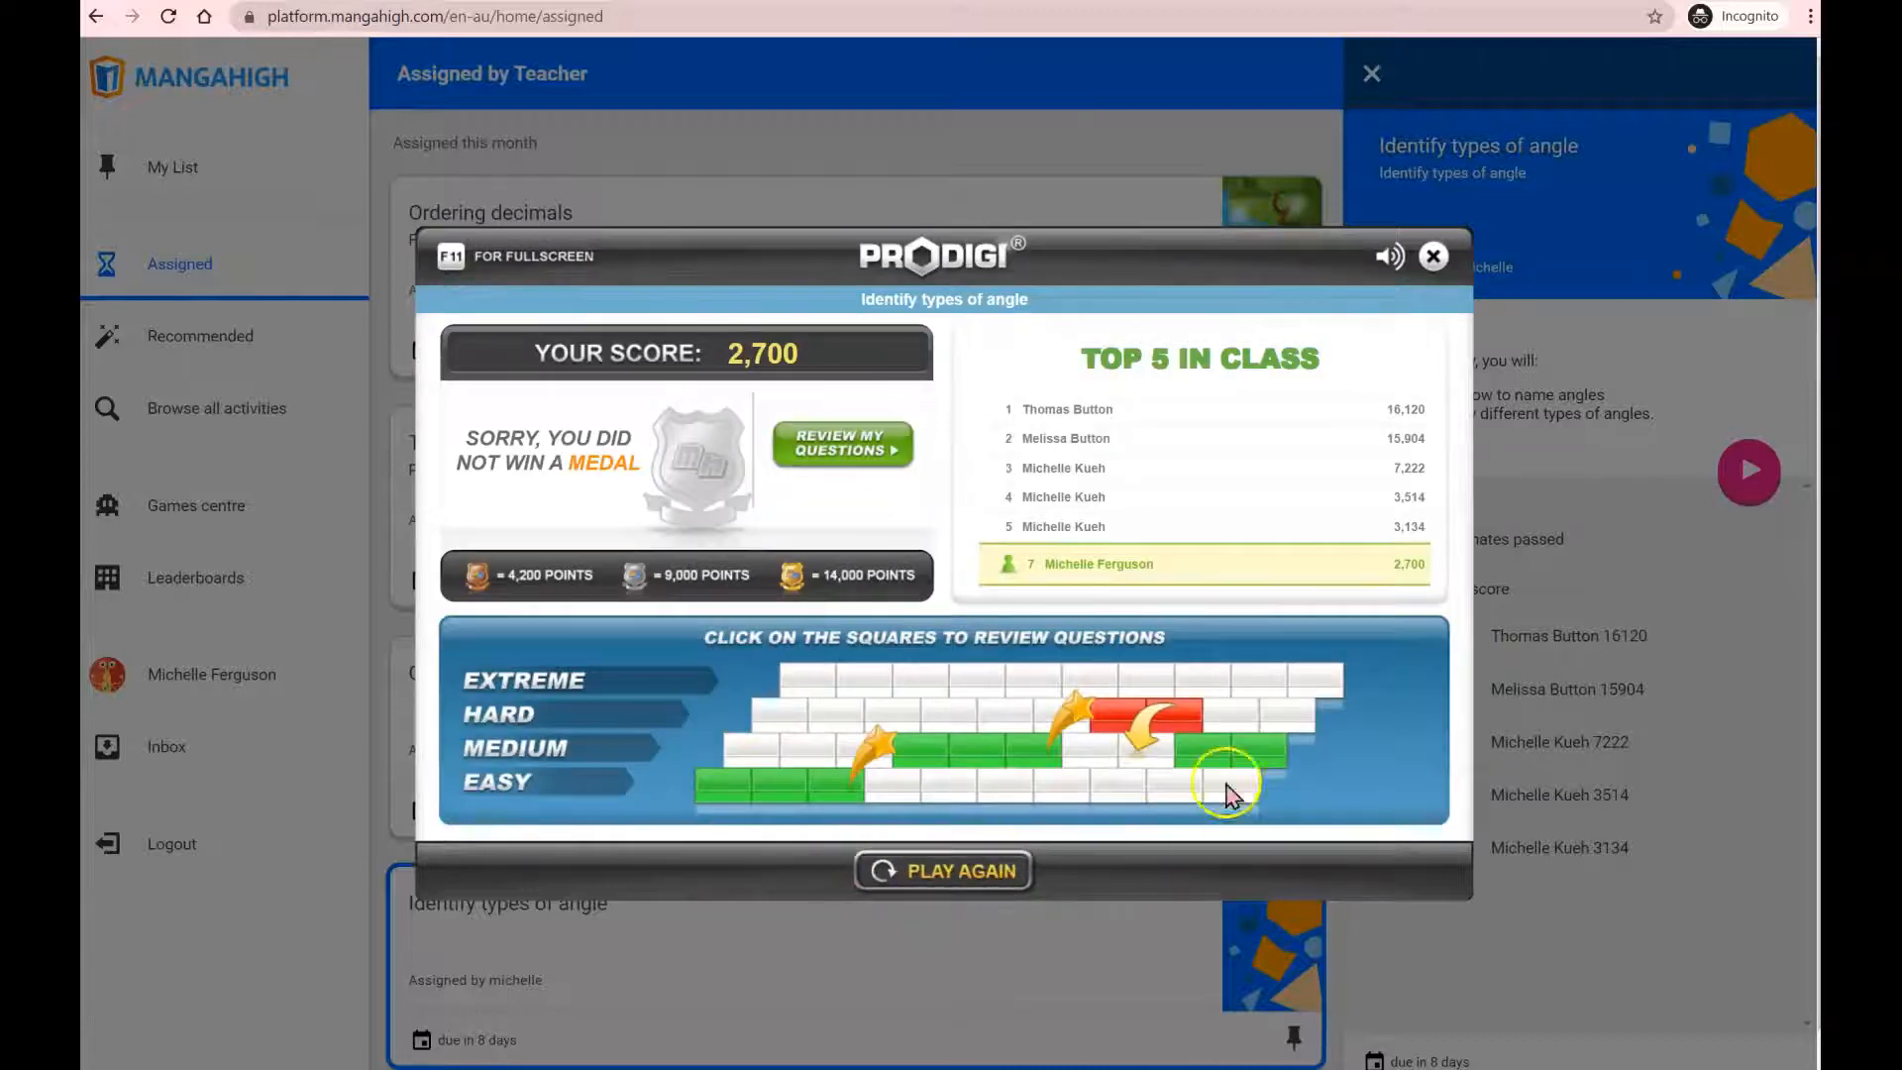
pyautogui.moveTo(1341, 698)
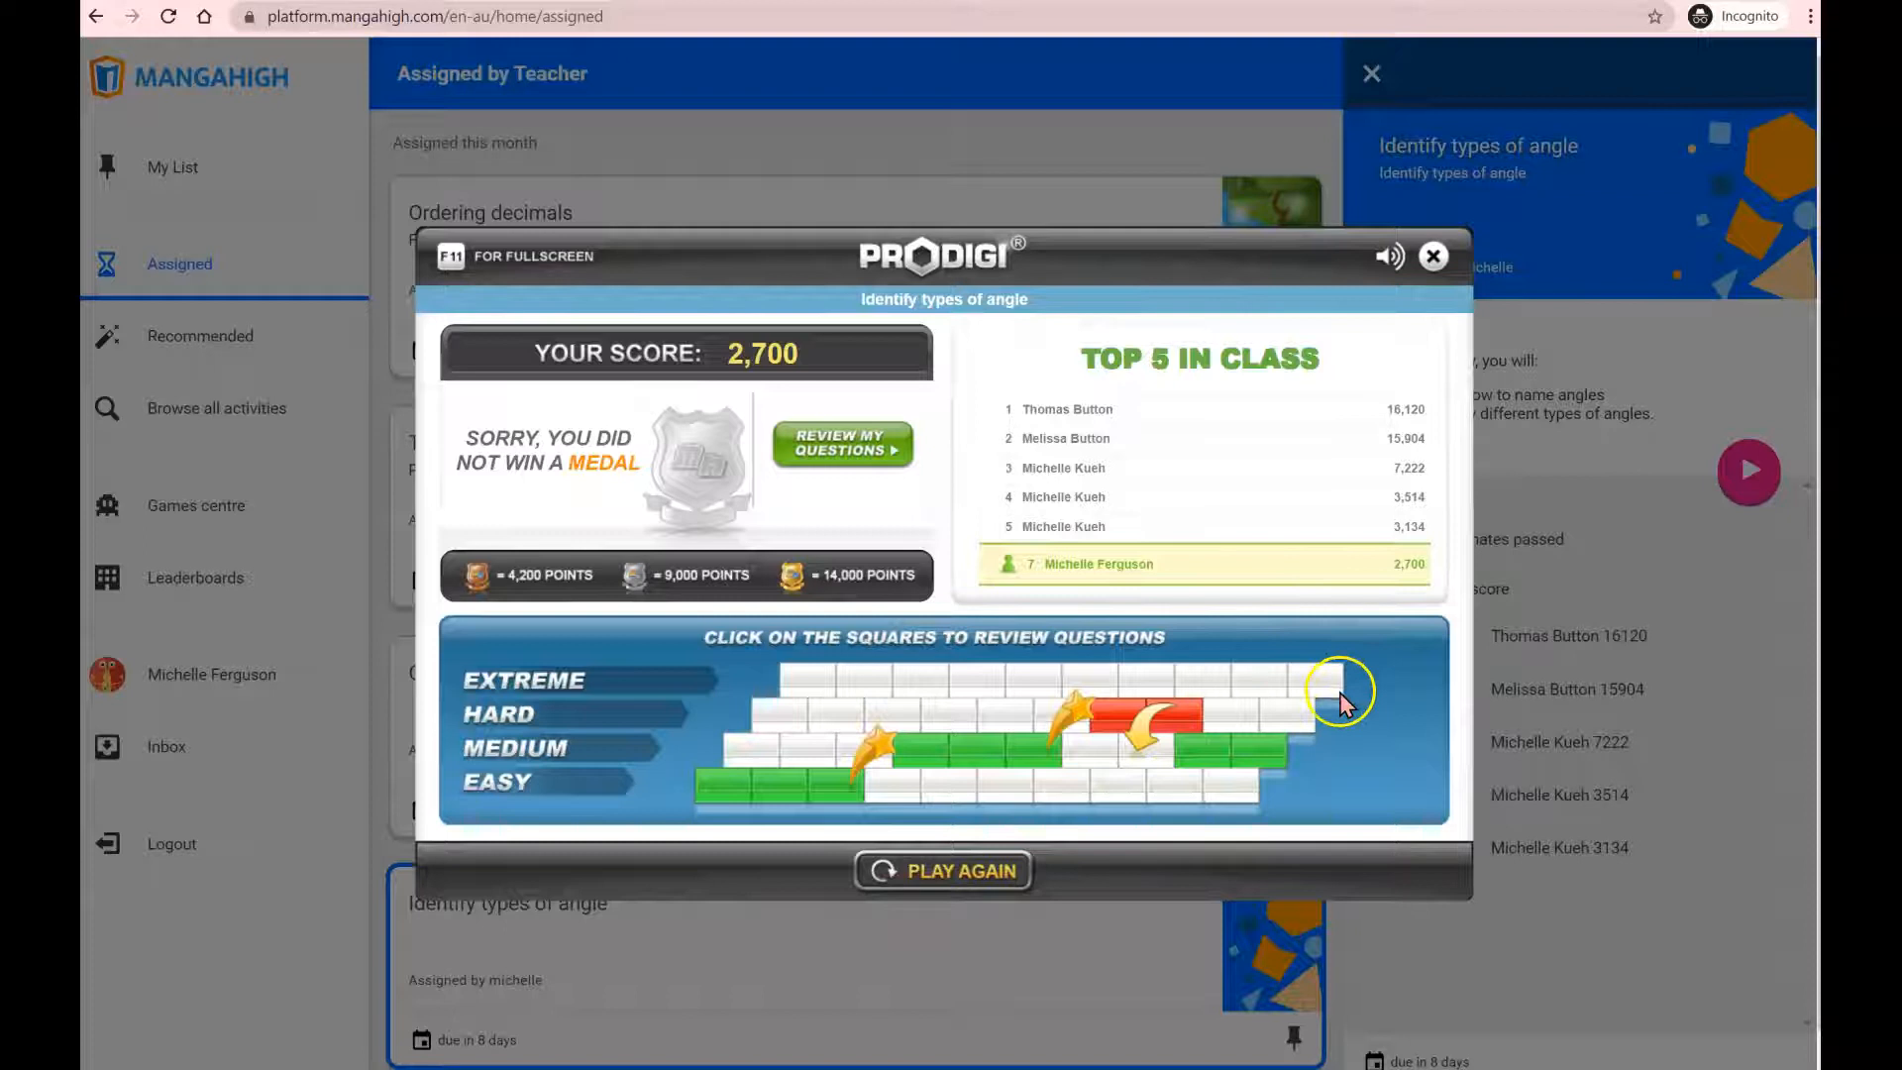
pyautogui.moveTo(734, 524)
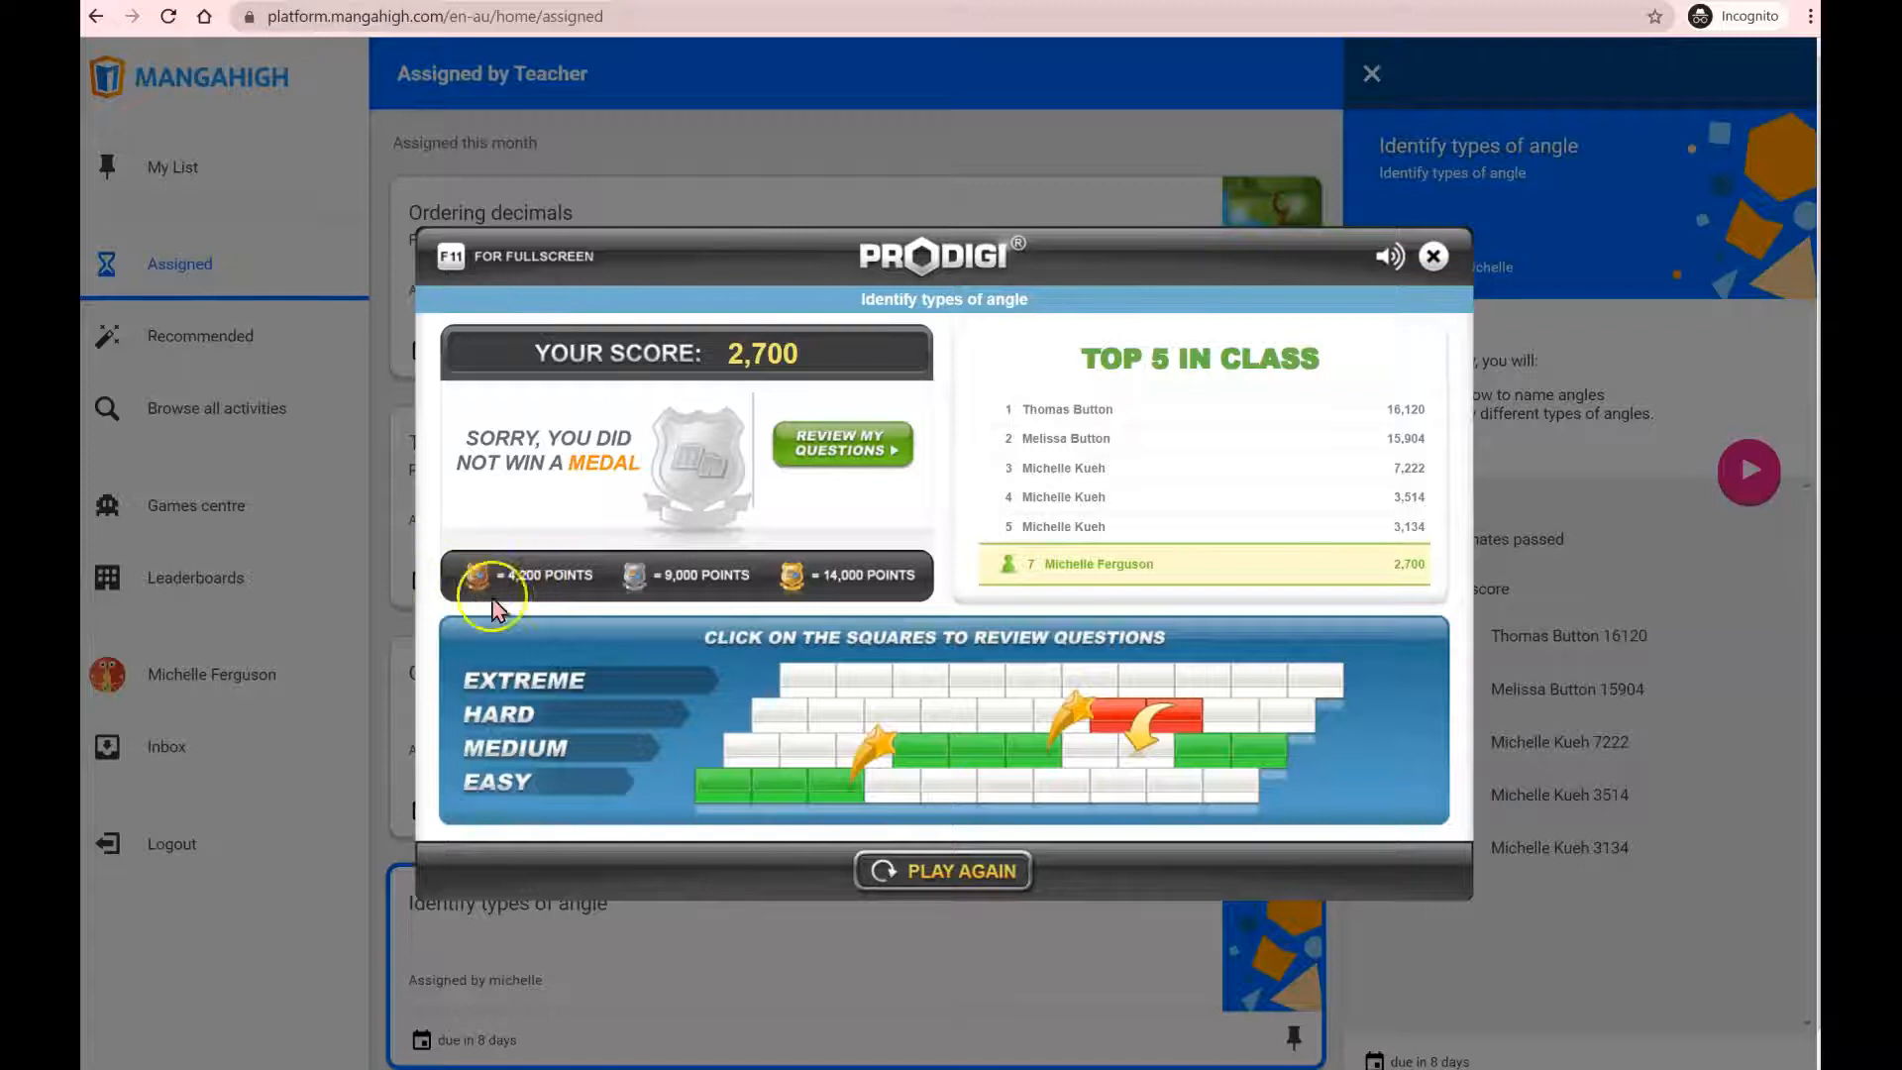
pyautogui.moveTo(546, 588)
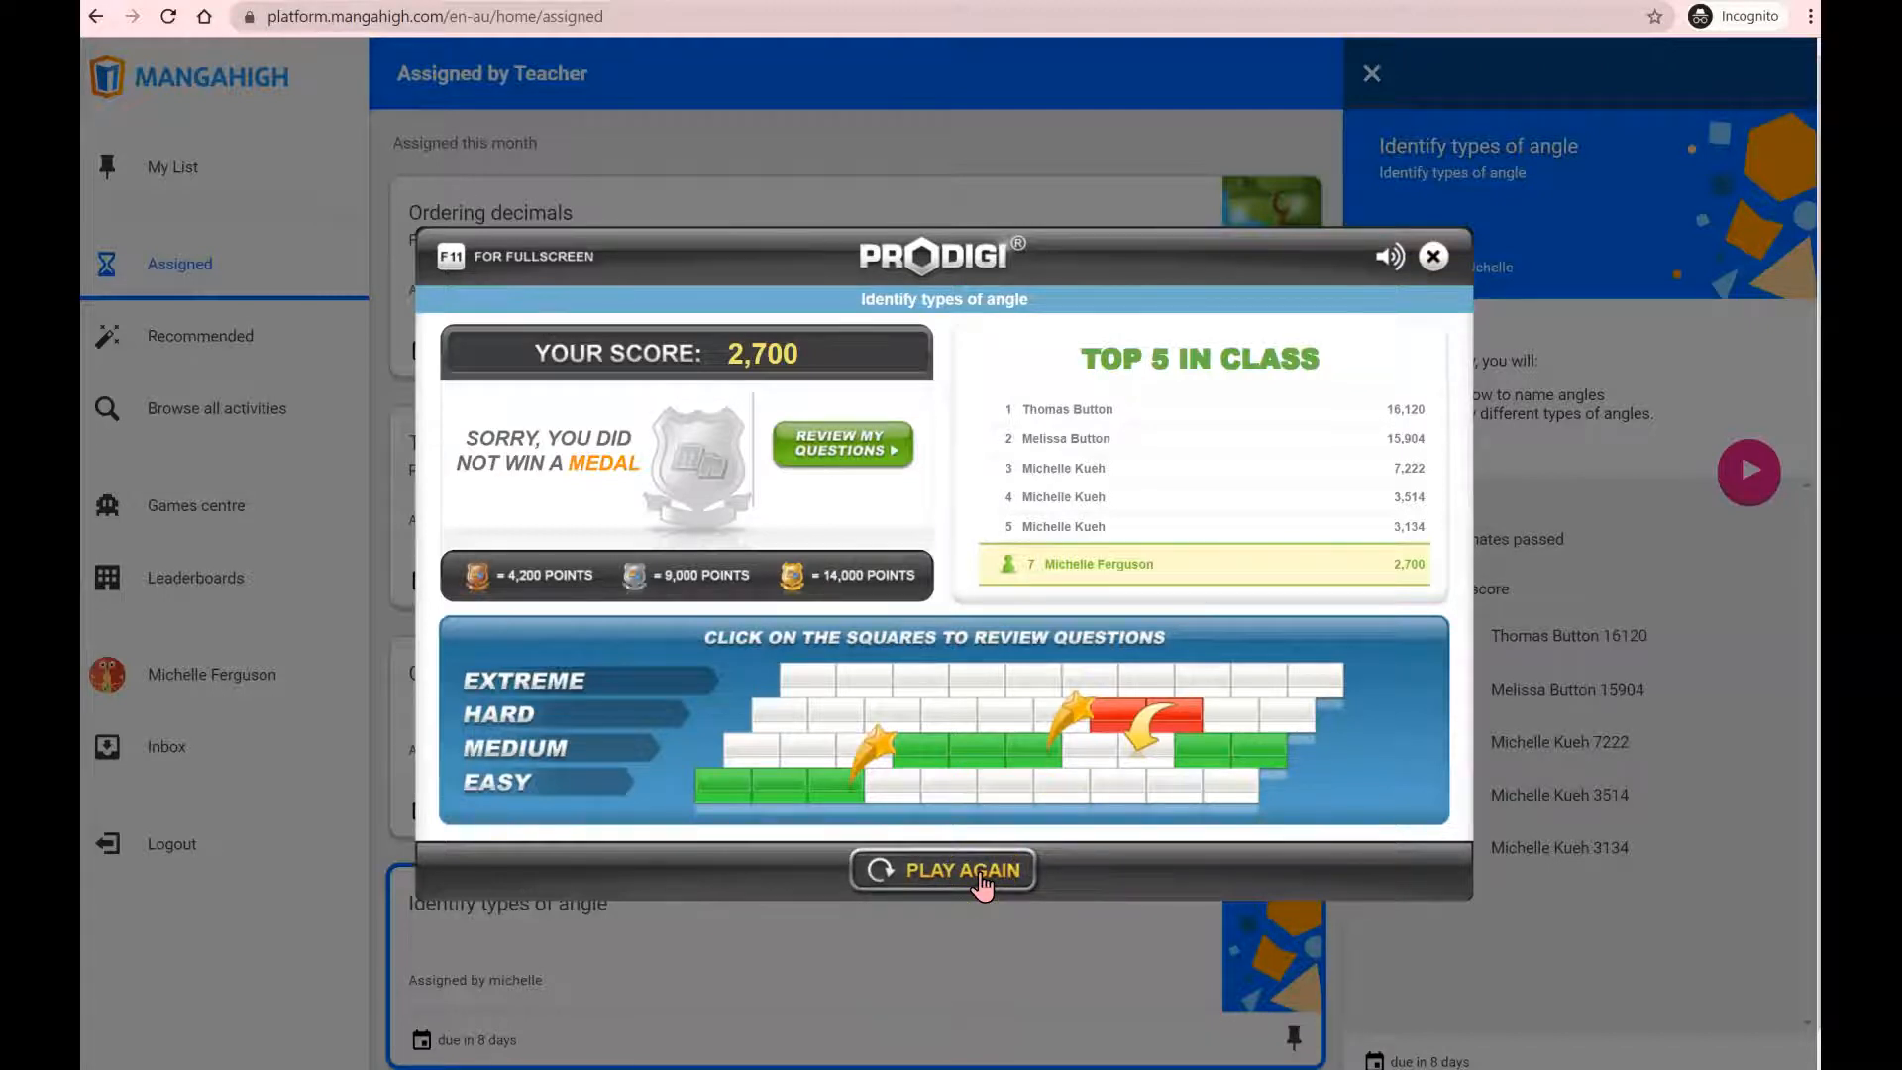
pyautogui.click(960, 870)
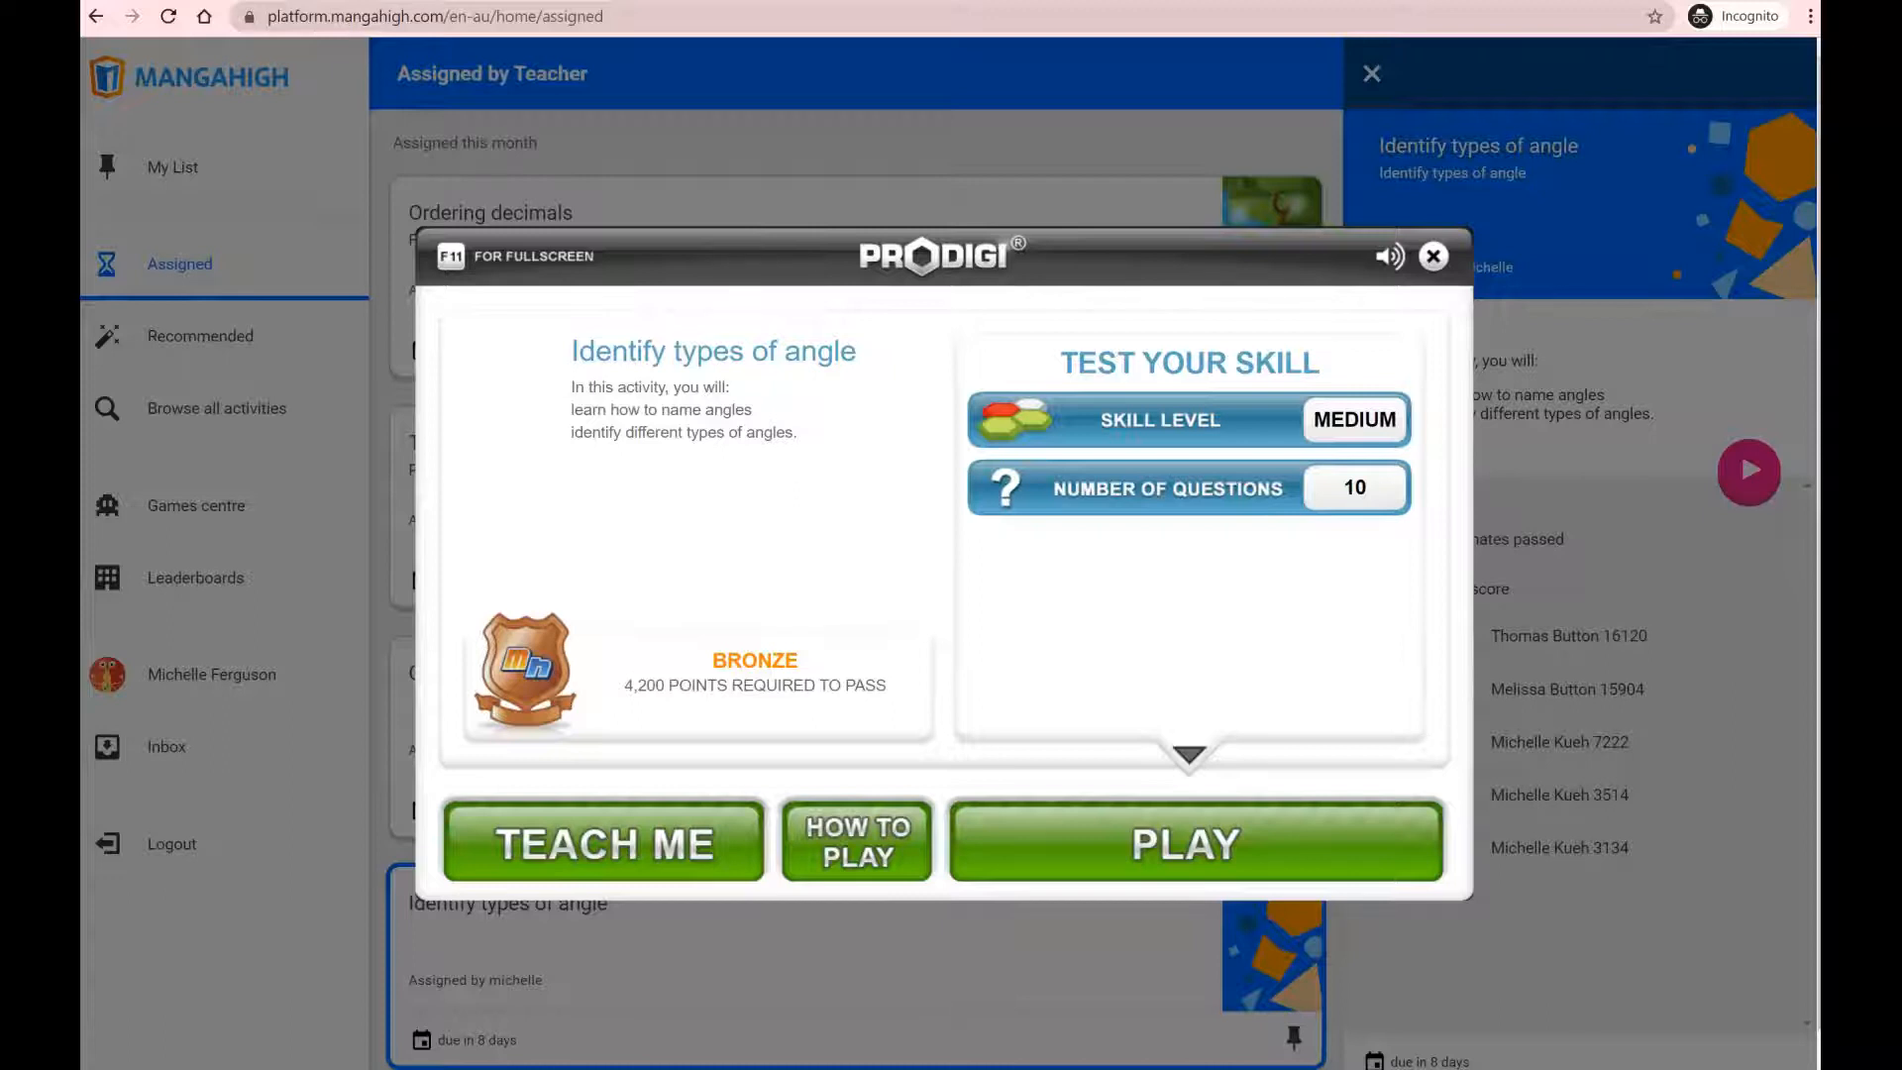
# - Close the Prodigi angle quiz window to return to the Assigned list
pyautogui.click(1433, 256)
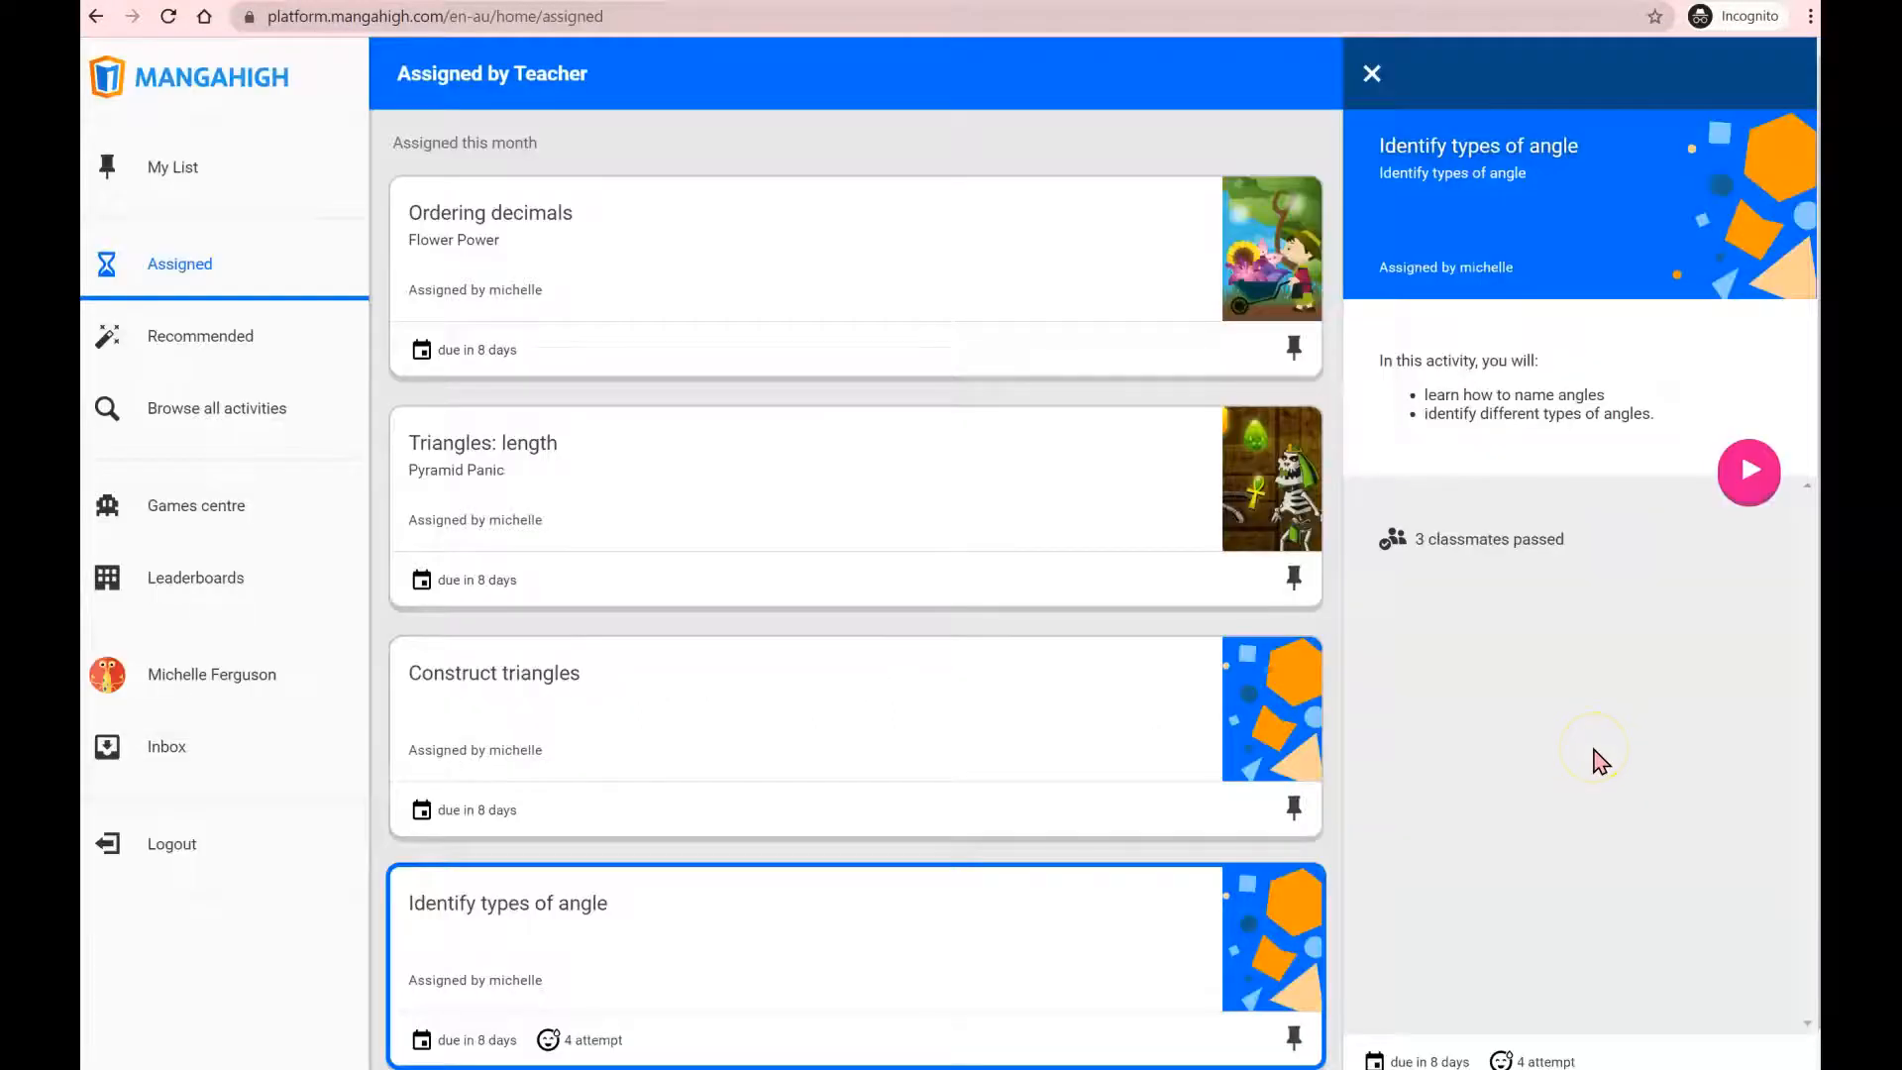
pyautogui.moveTo(1556, 715)
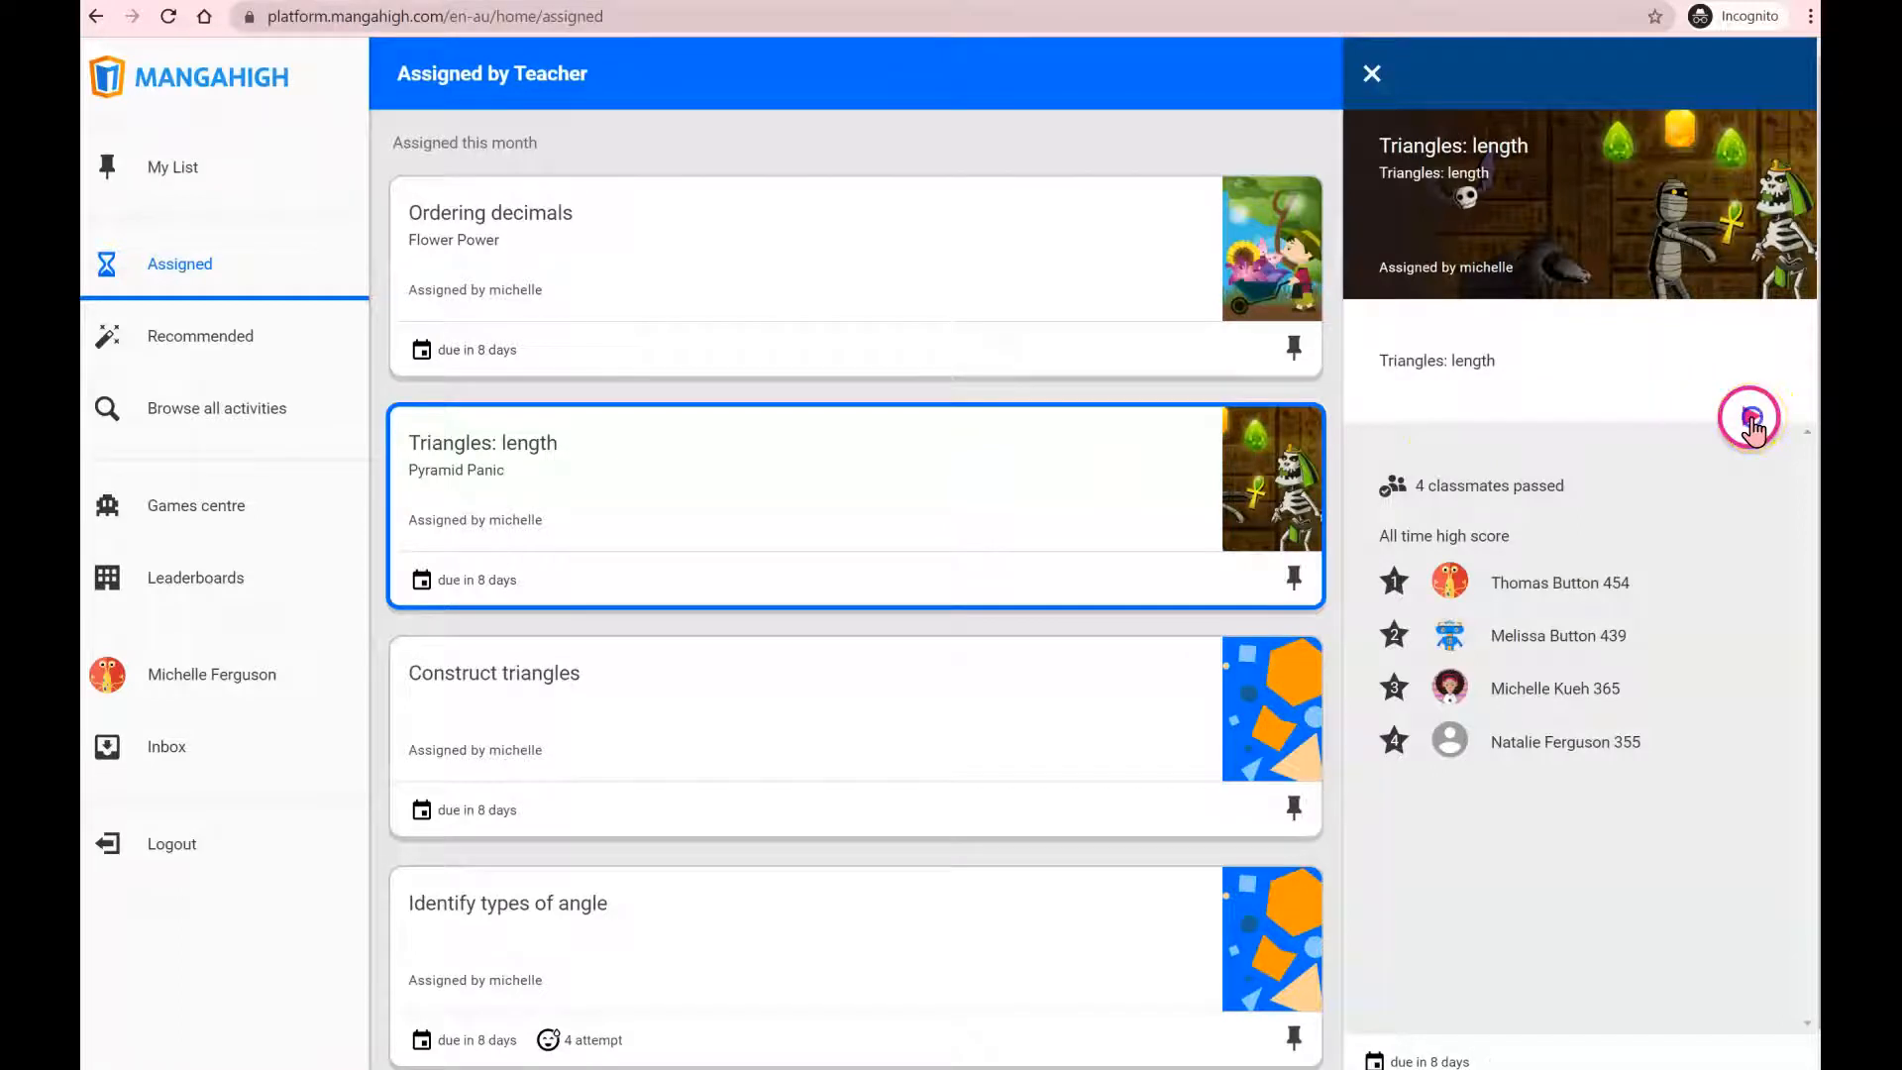
# - Launch and start Pyramid Panic, choosing 5m as the first missing side length
pyautogui.click(1748, 417)
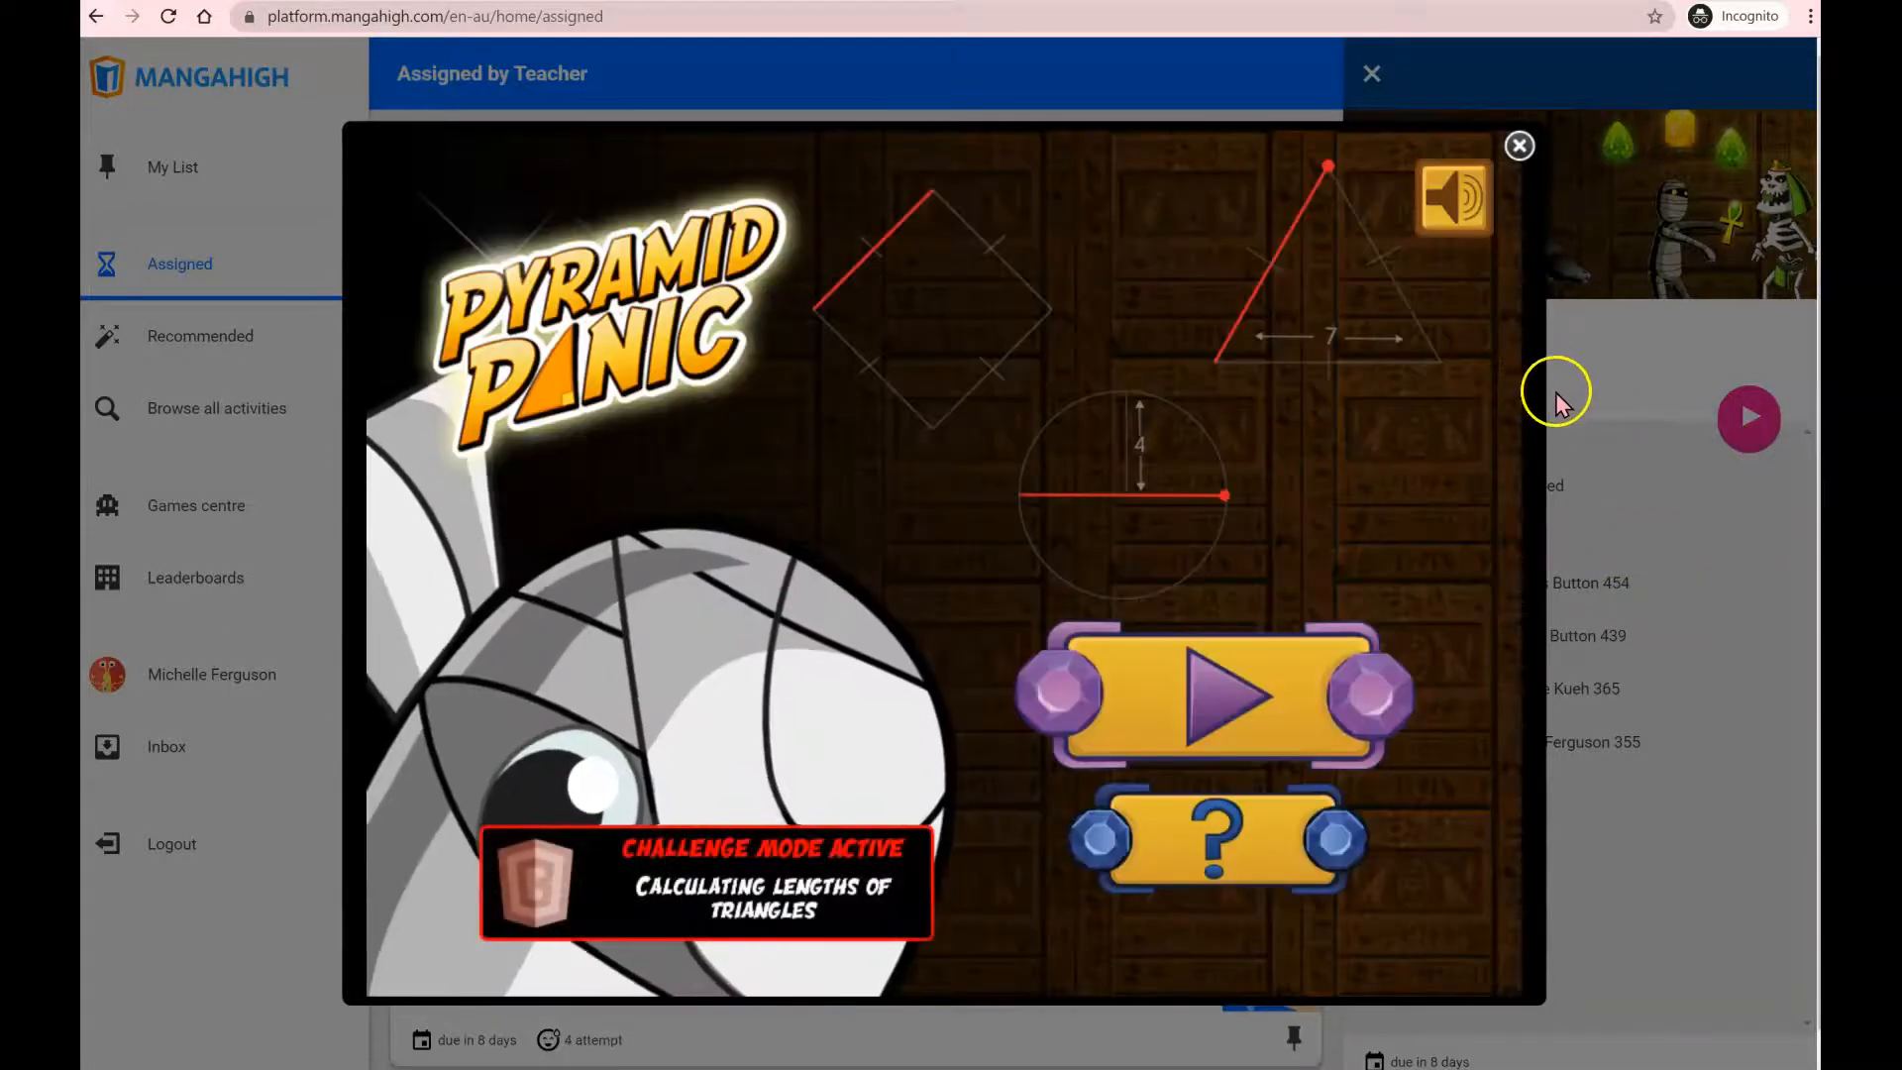
pyautogui.moveTo(1613, 599)
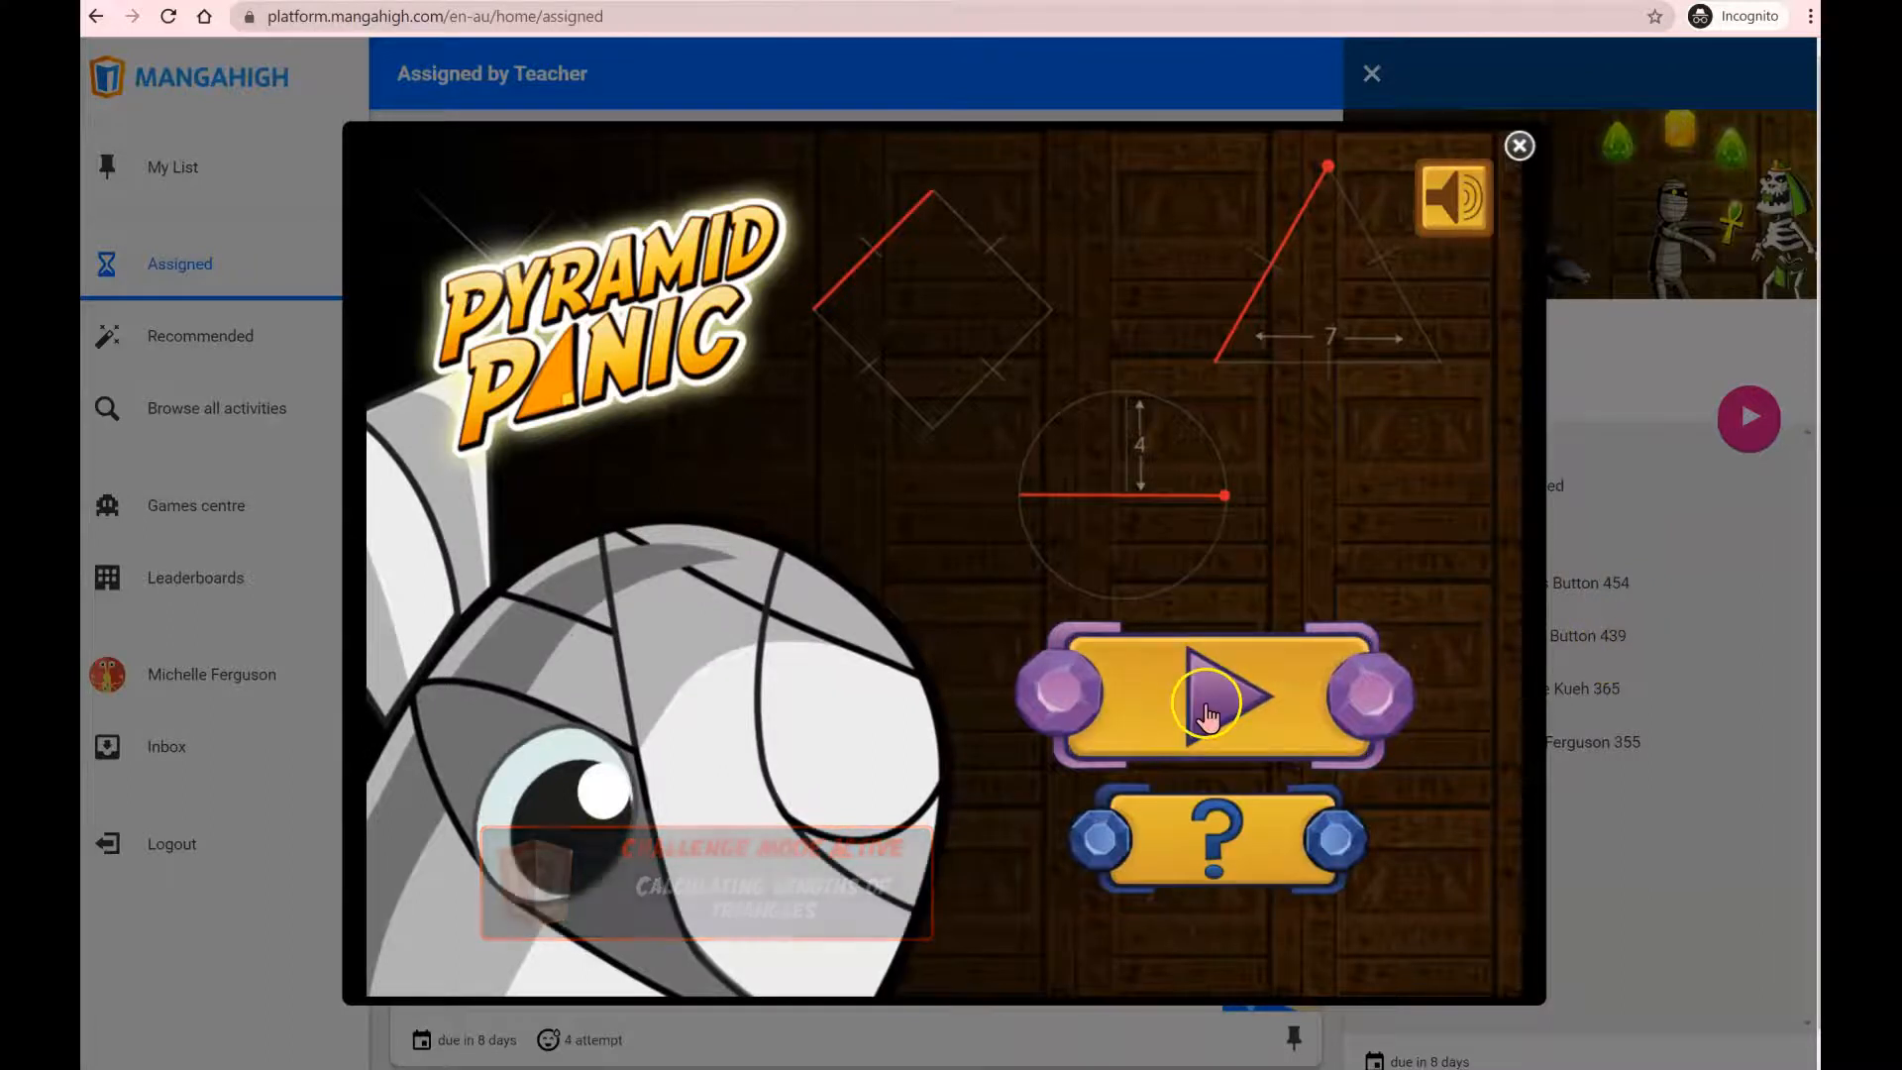
pyautogui.click(1223, 708)
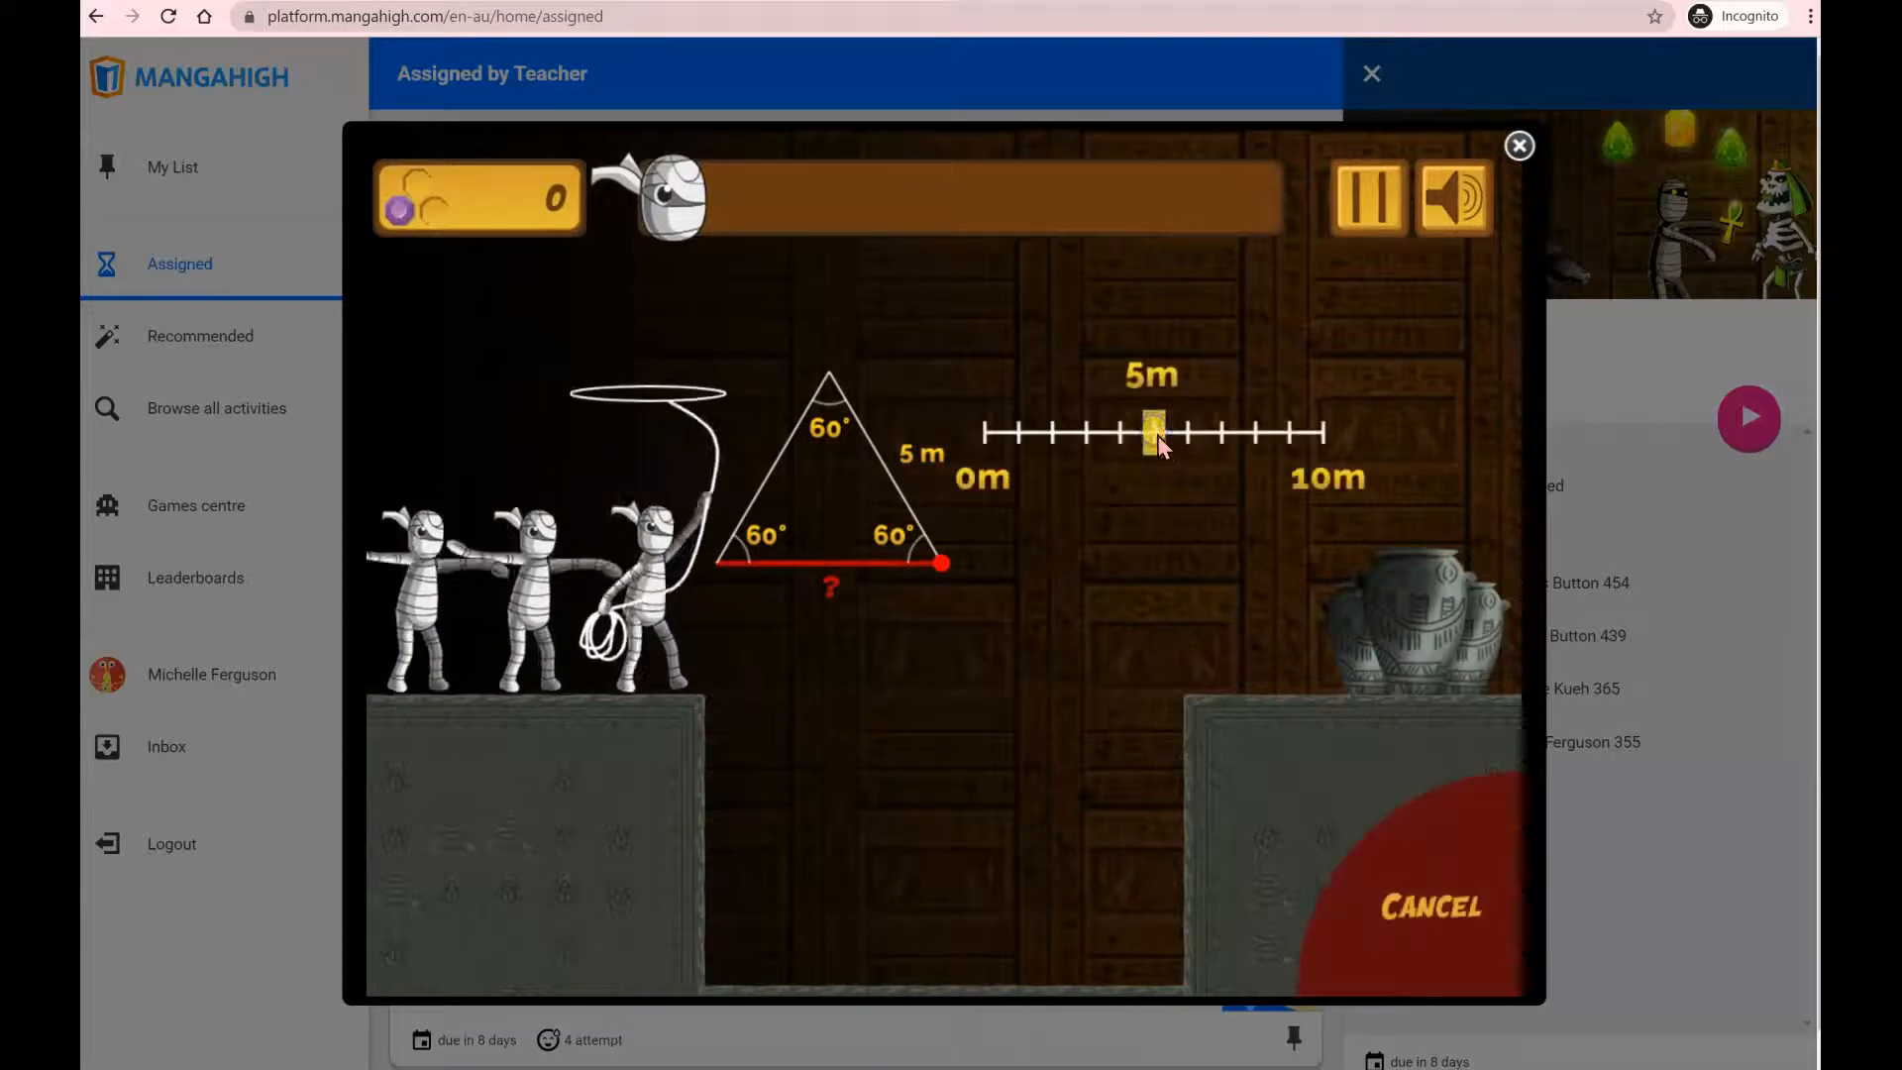
pyautogui.click(1154, 433)
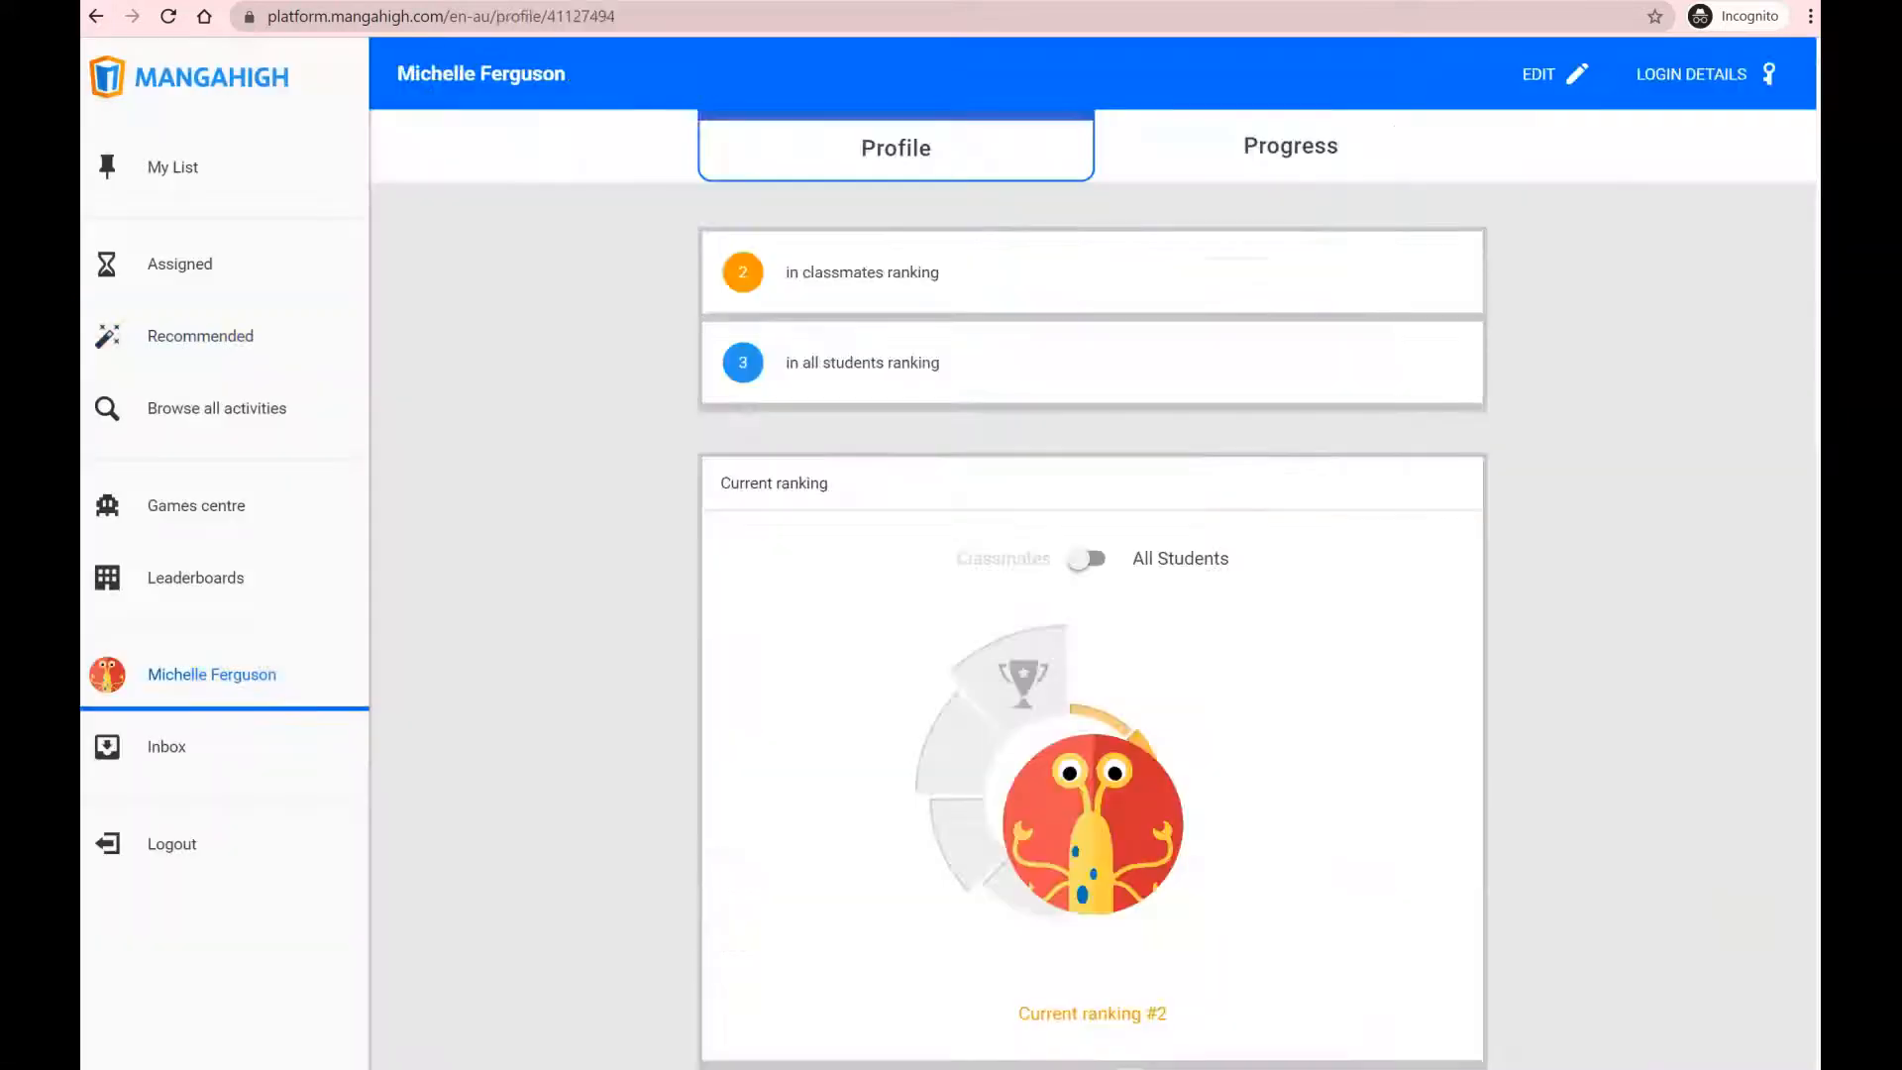
# - Show the Recommended activities list from the left sidebar
pyautogui.click(199, 336)
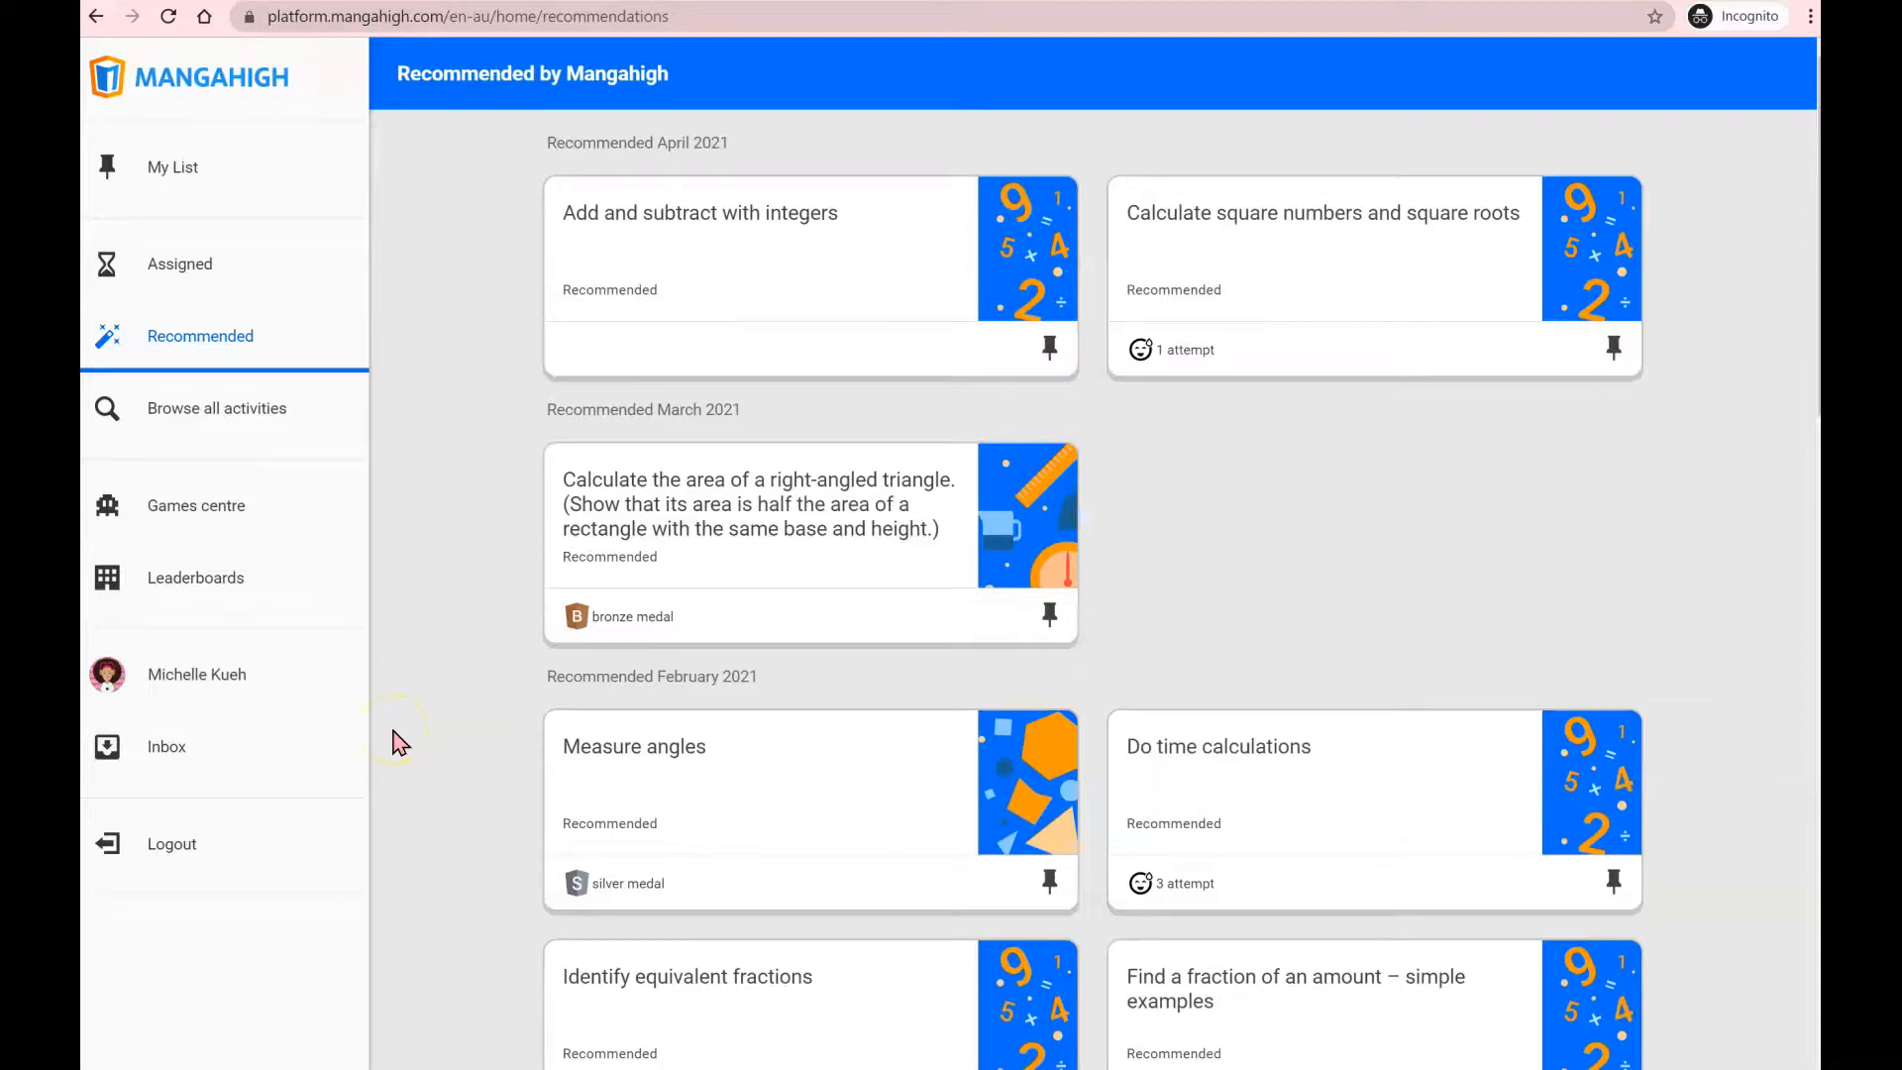
pyautogui.moveTo(455, 497)
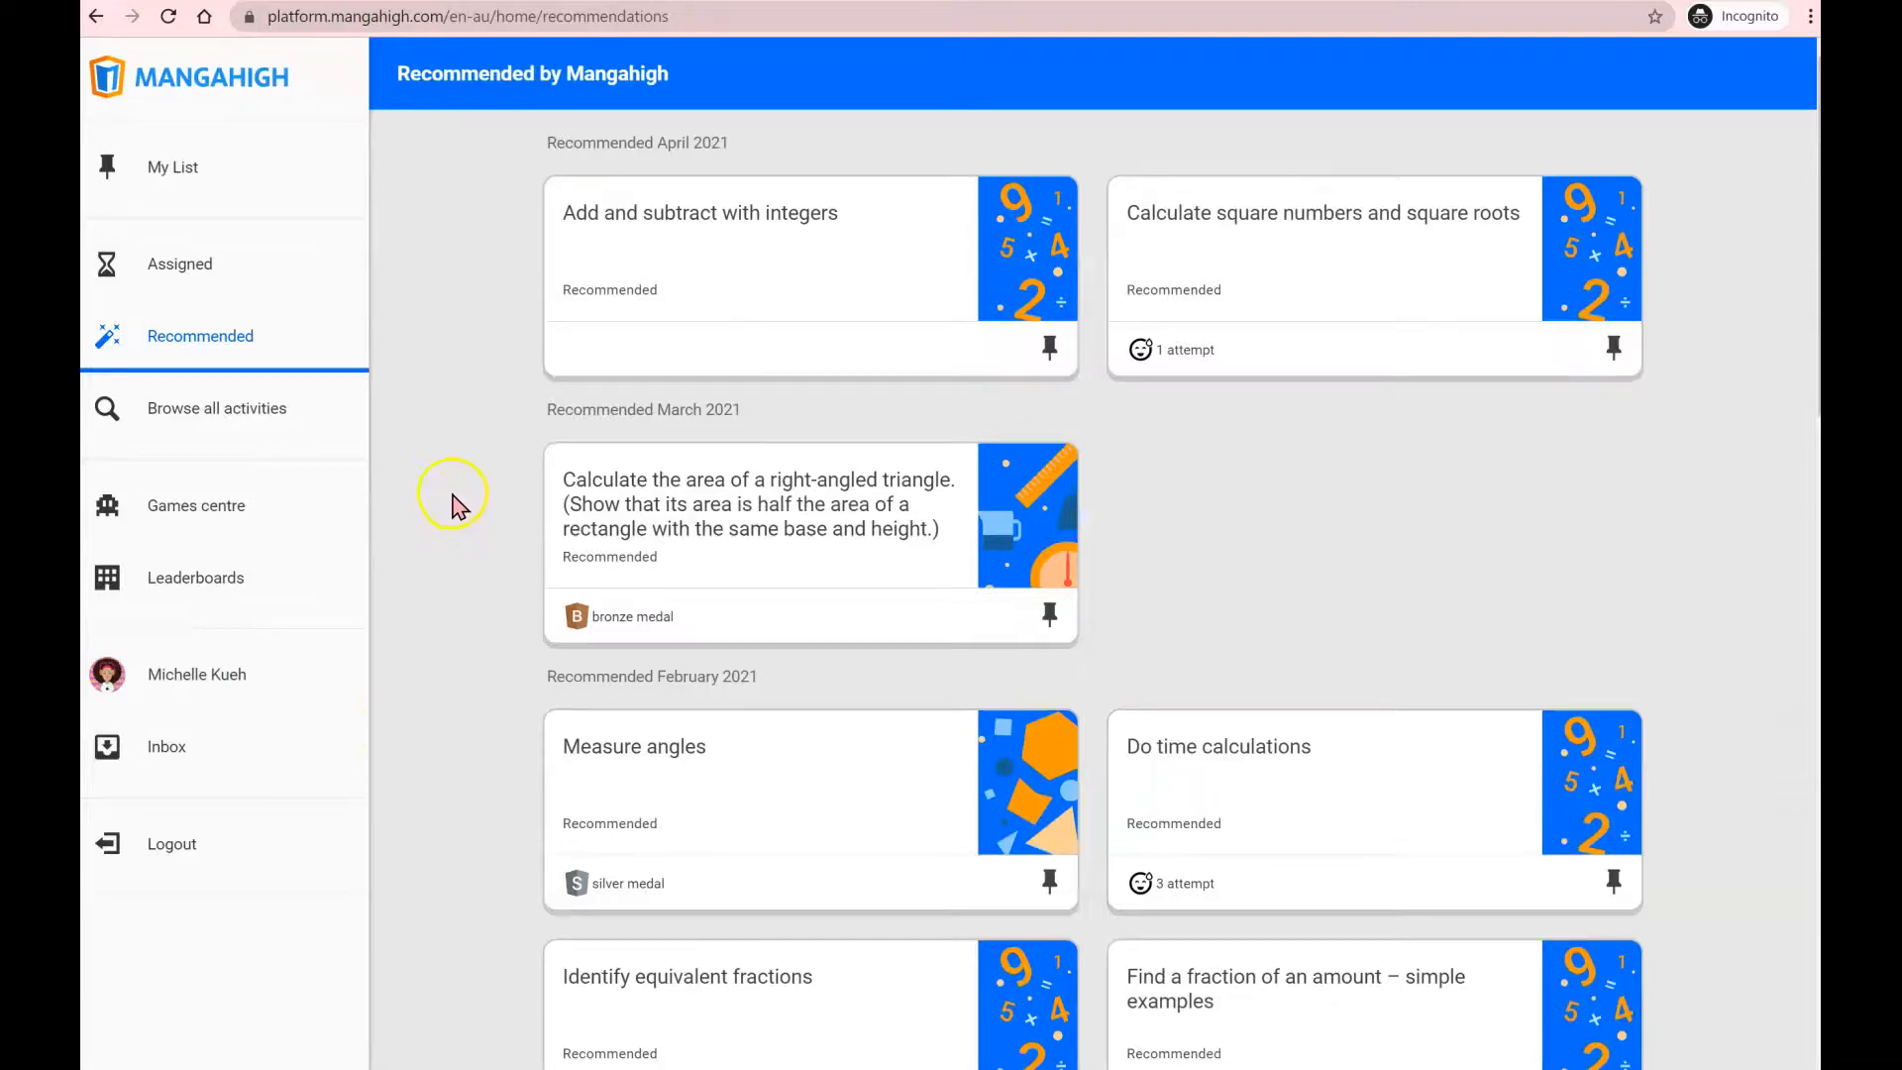
pyautogui.moveTo(468, 407)
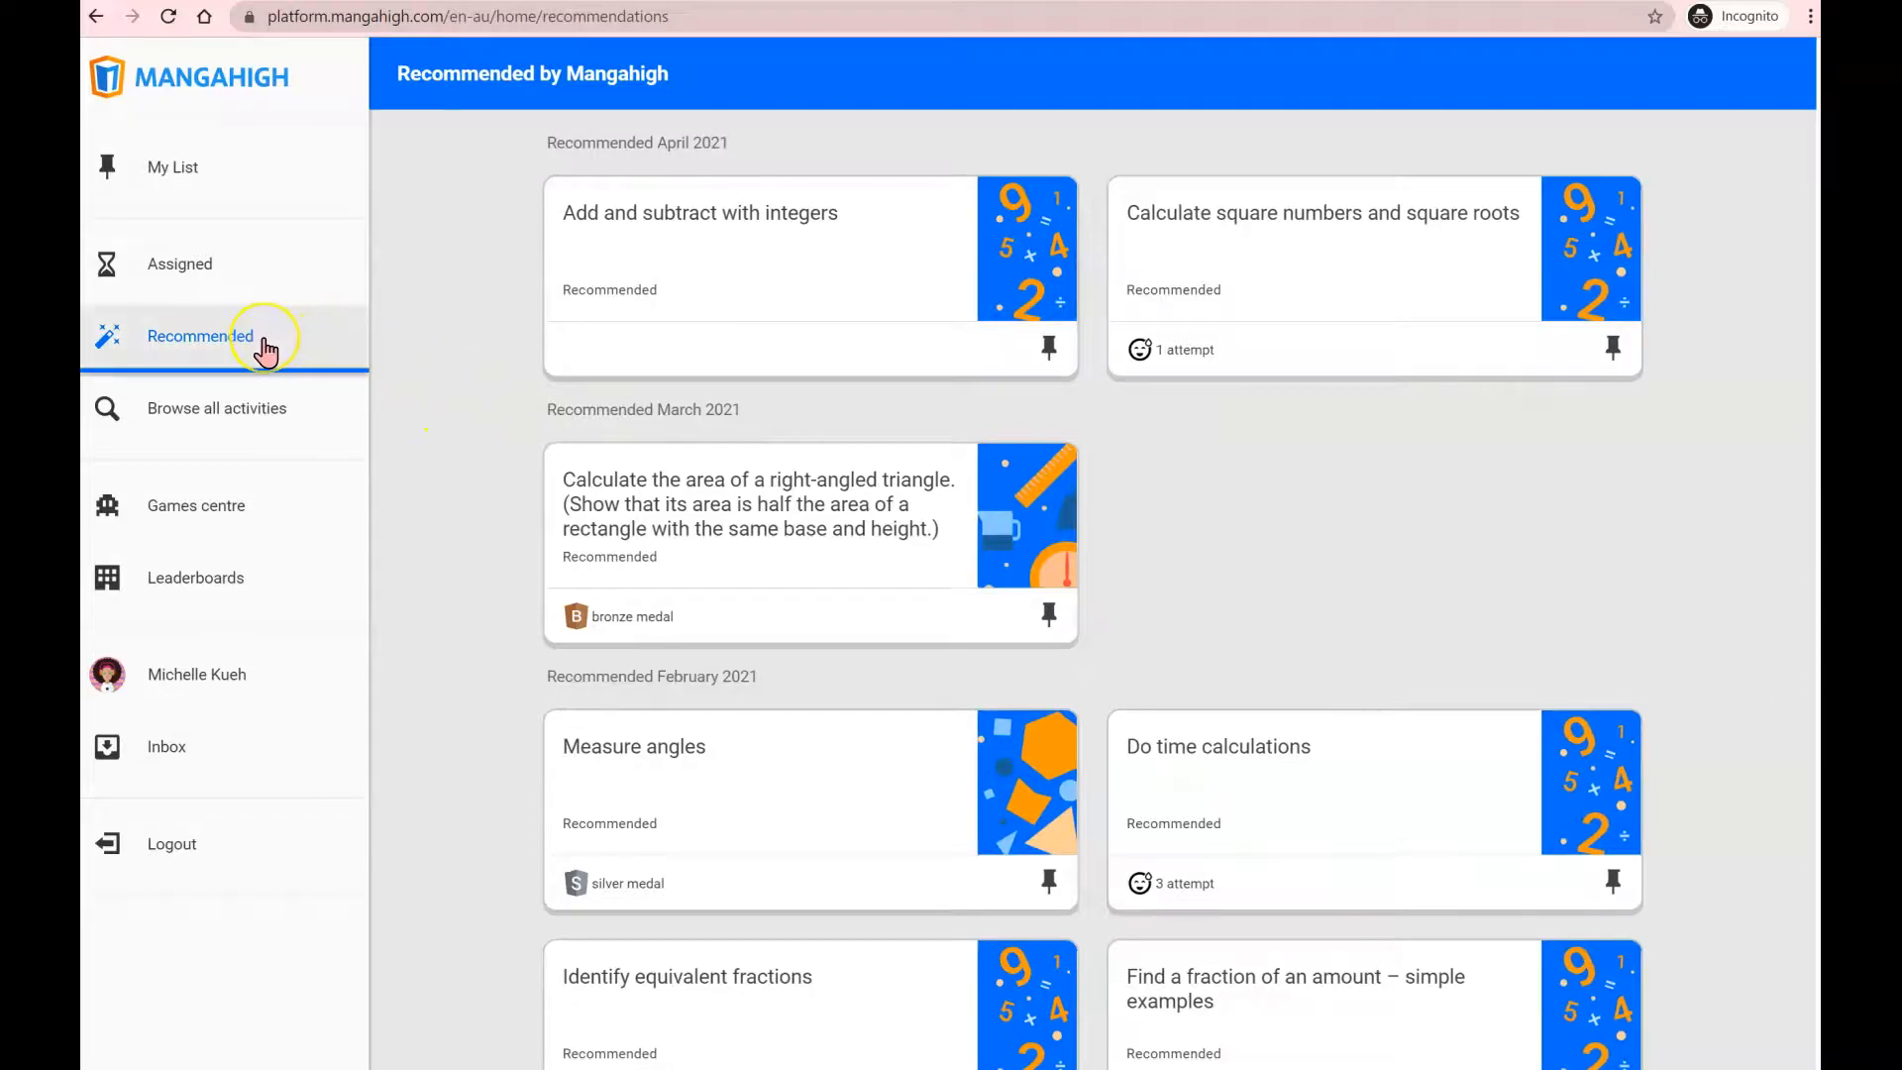
pyautogui.moveTo(266, 346)
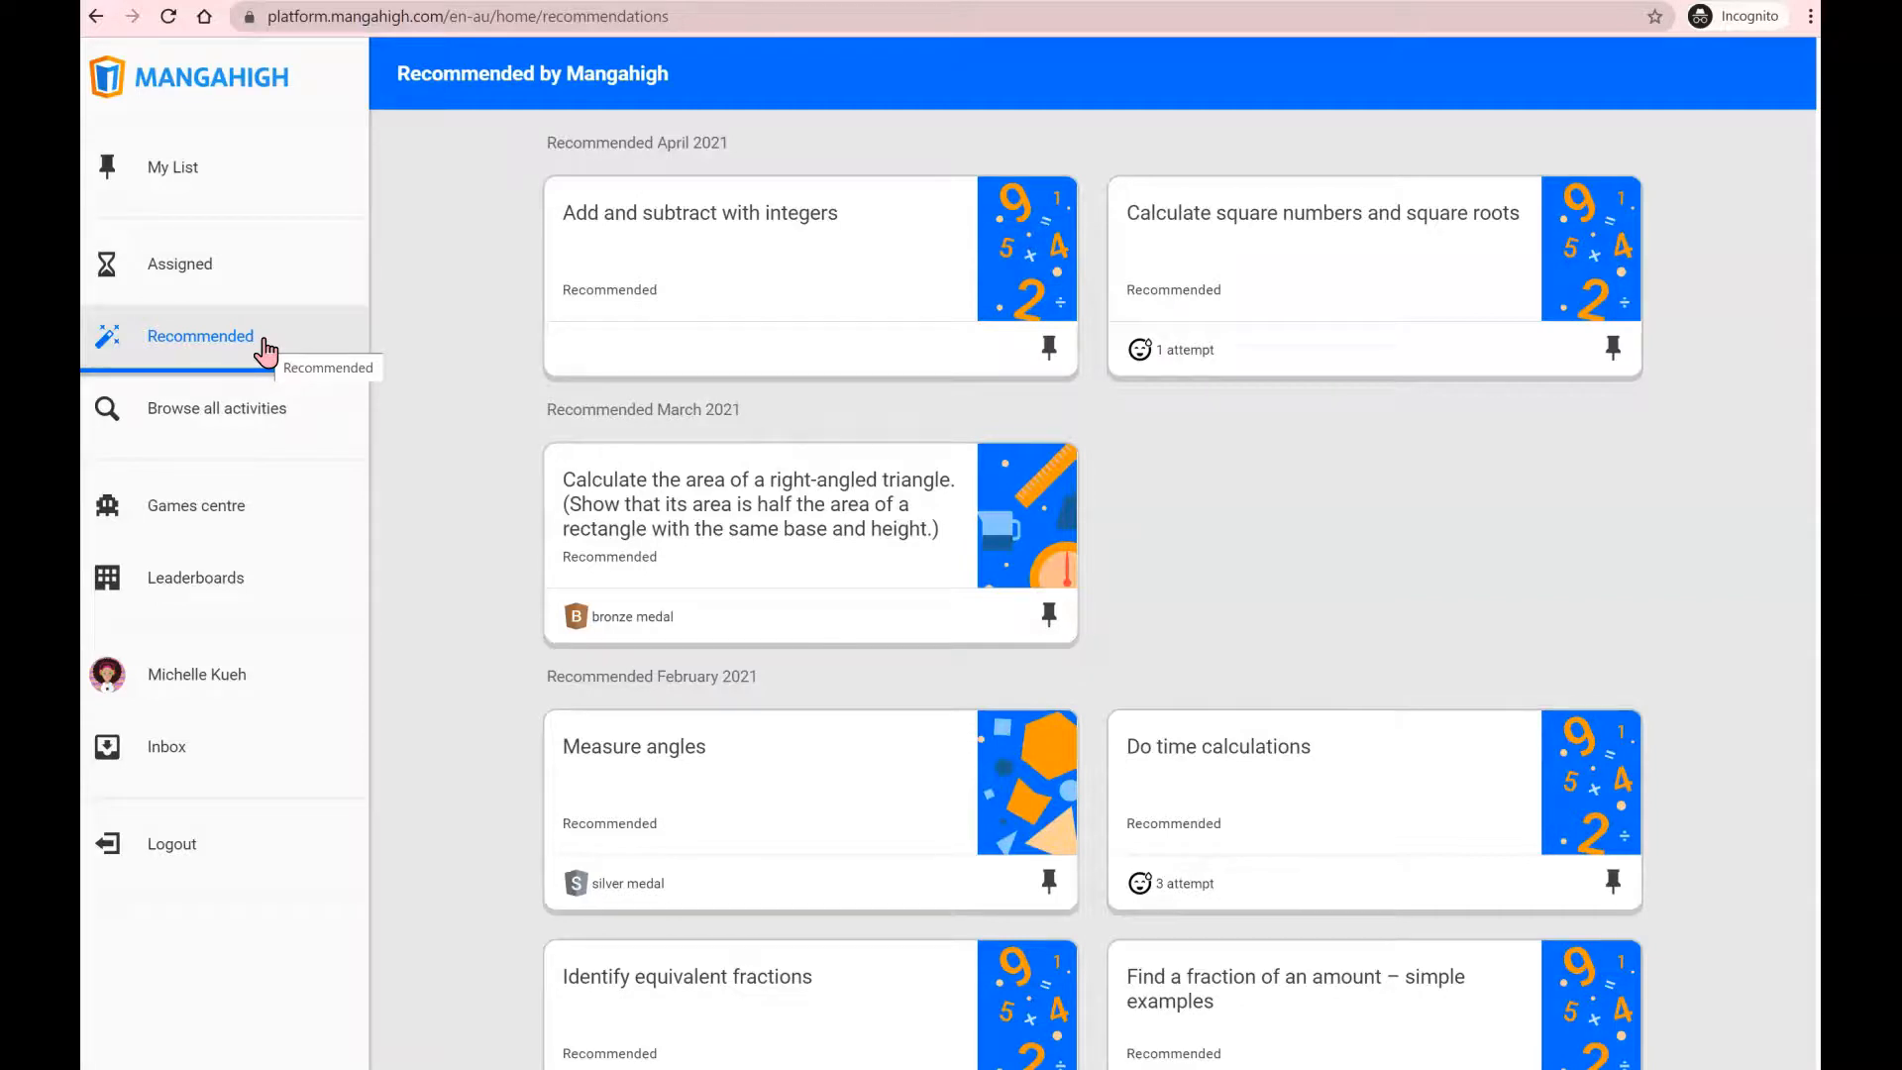
pyautogui.click(217, 409)
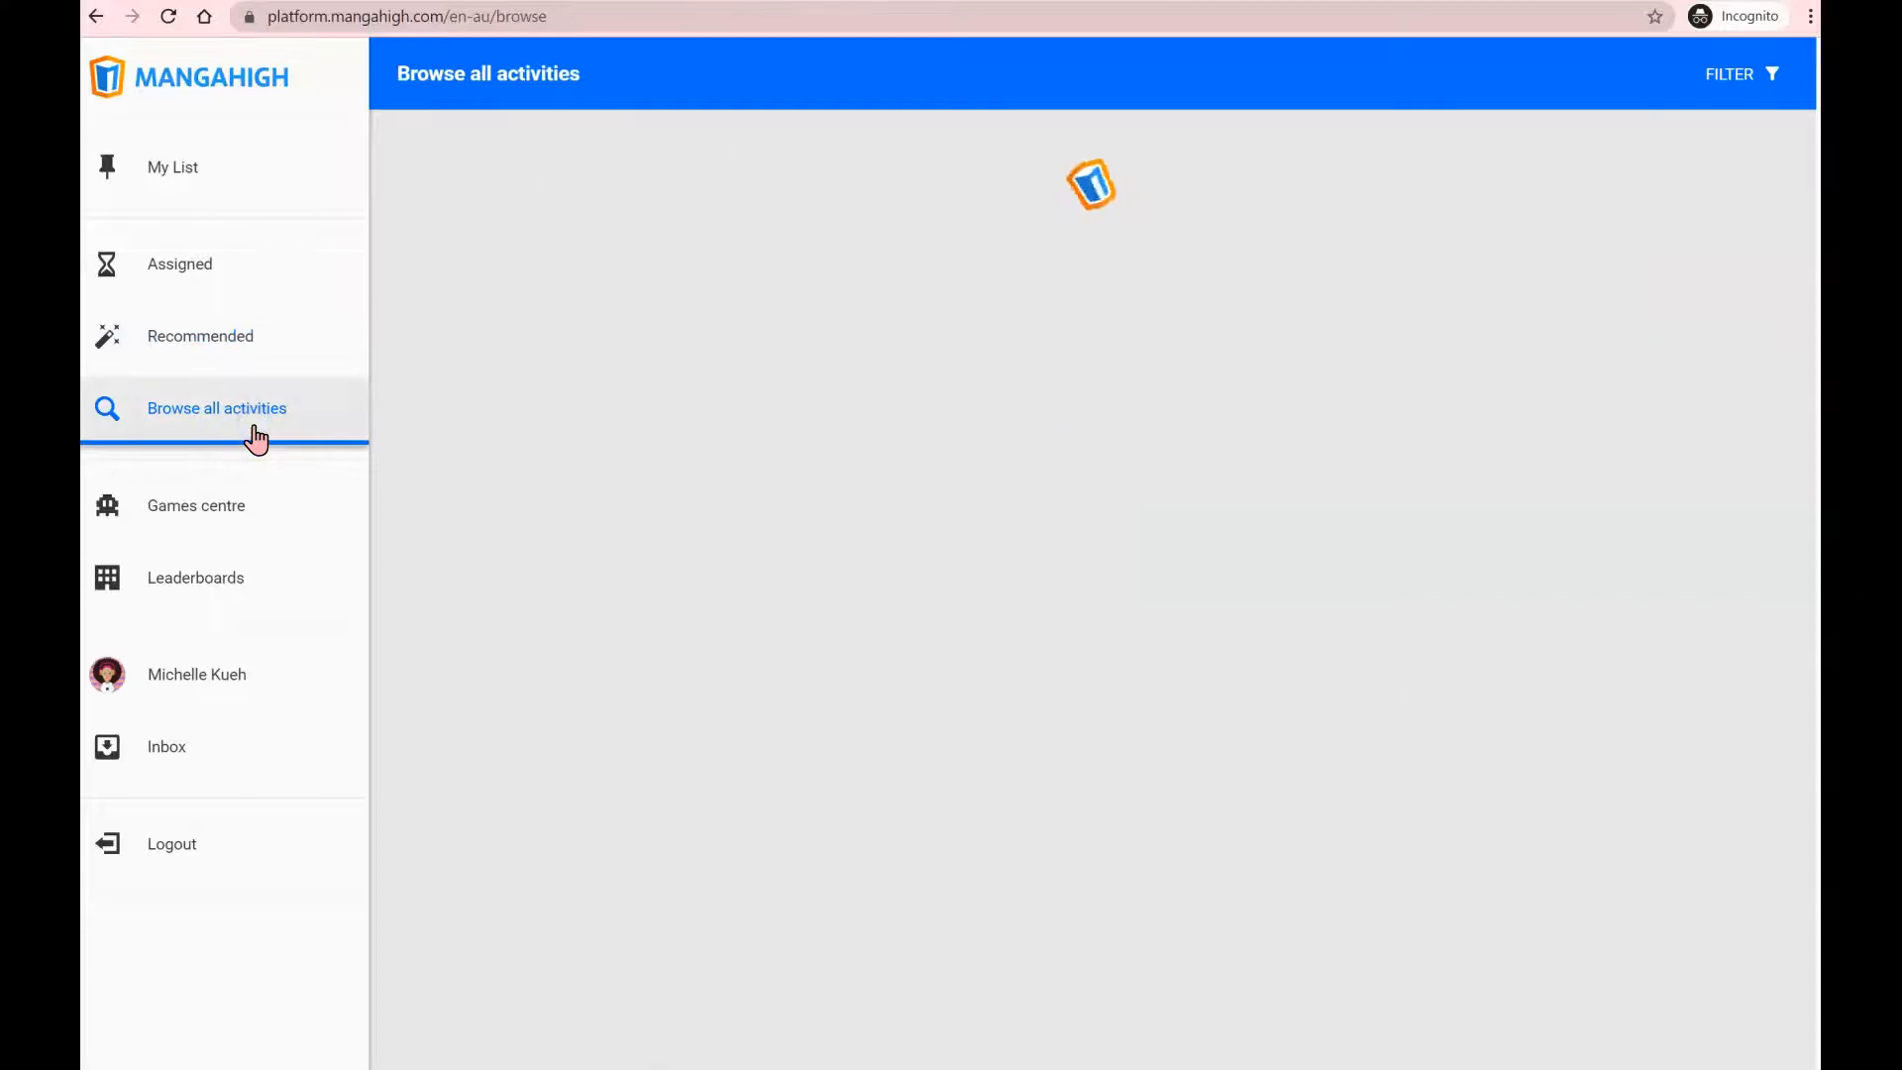
pyautogui.click(256, 417)
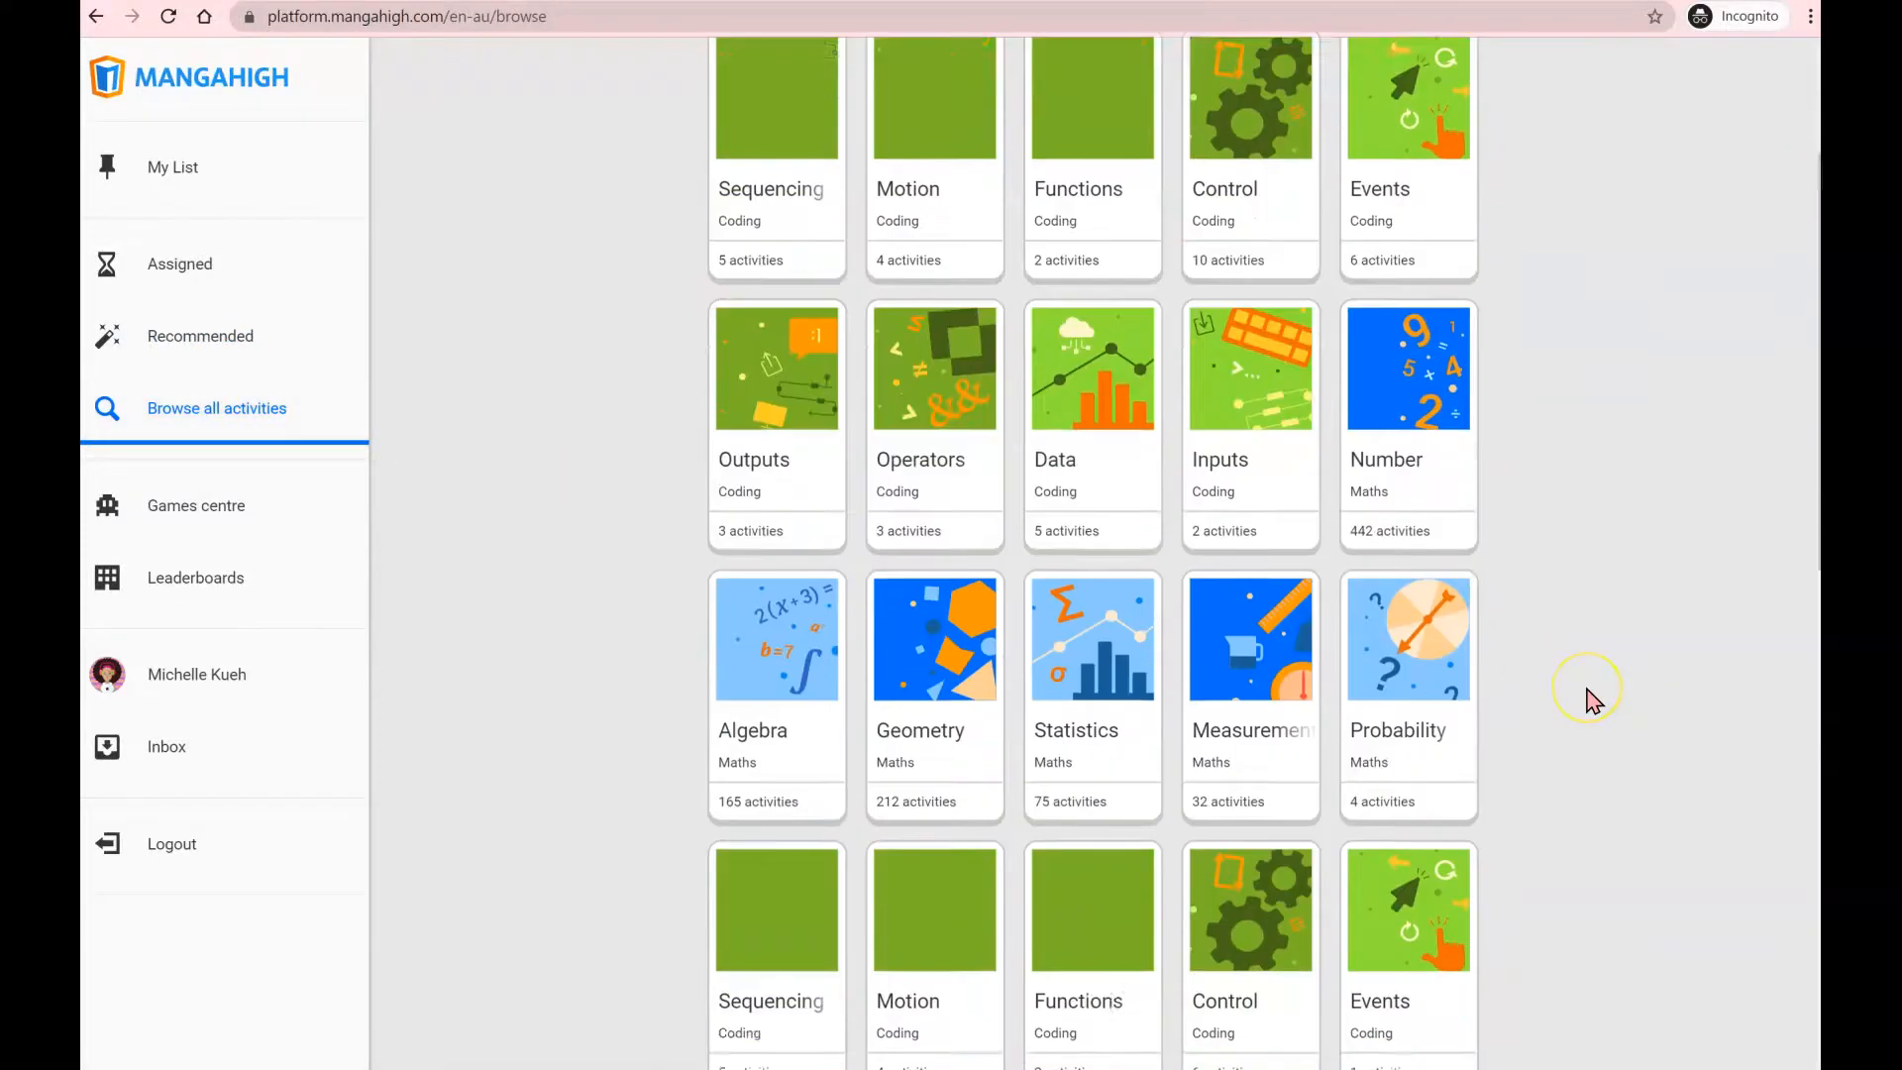
pyautogui.scroll(-3)
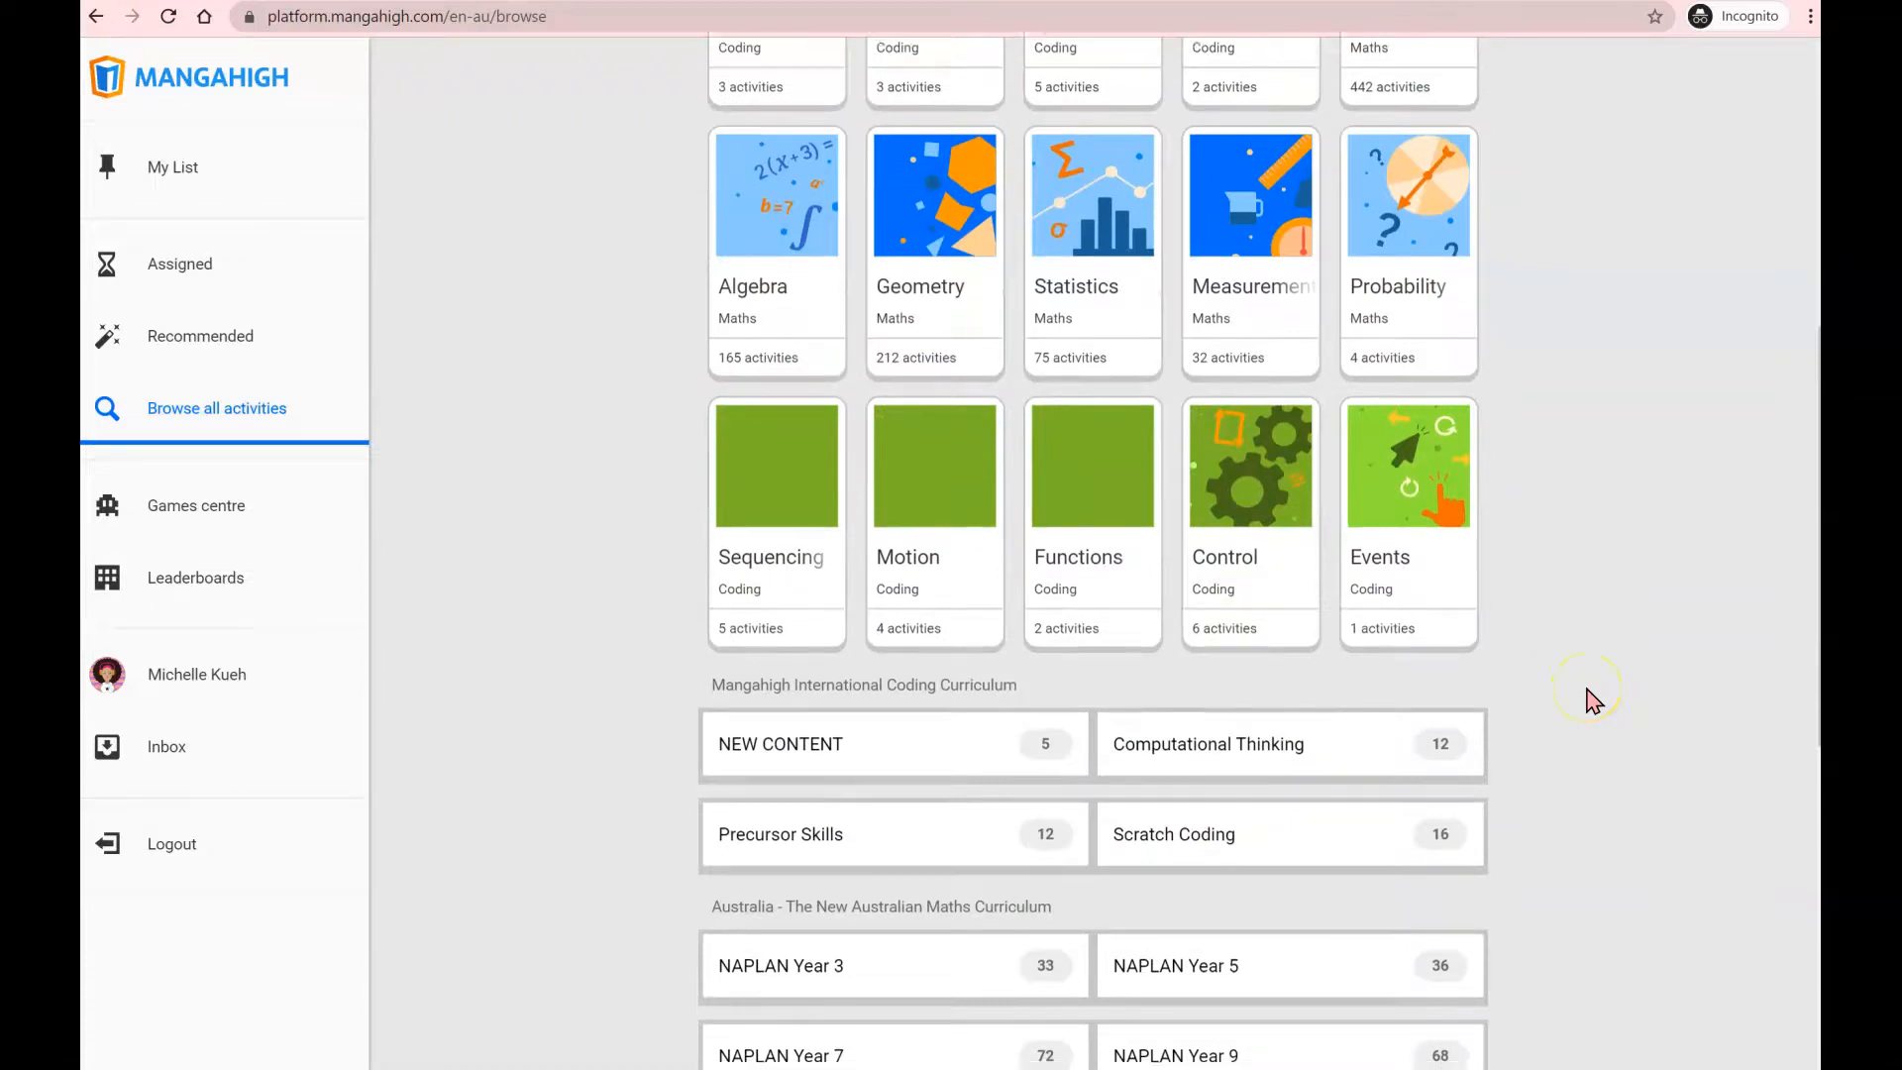
pyautogui.scroll(-3)
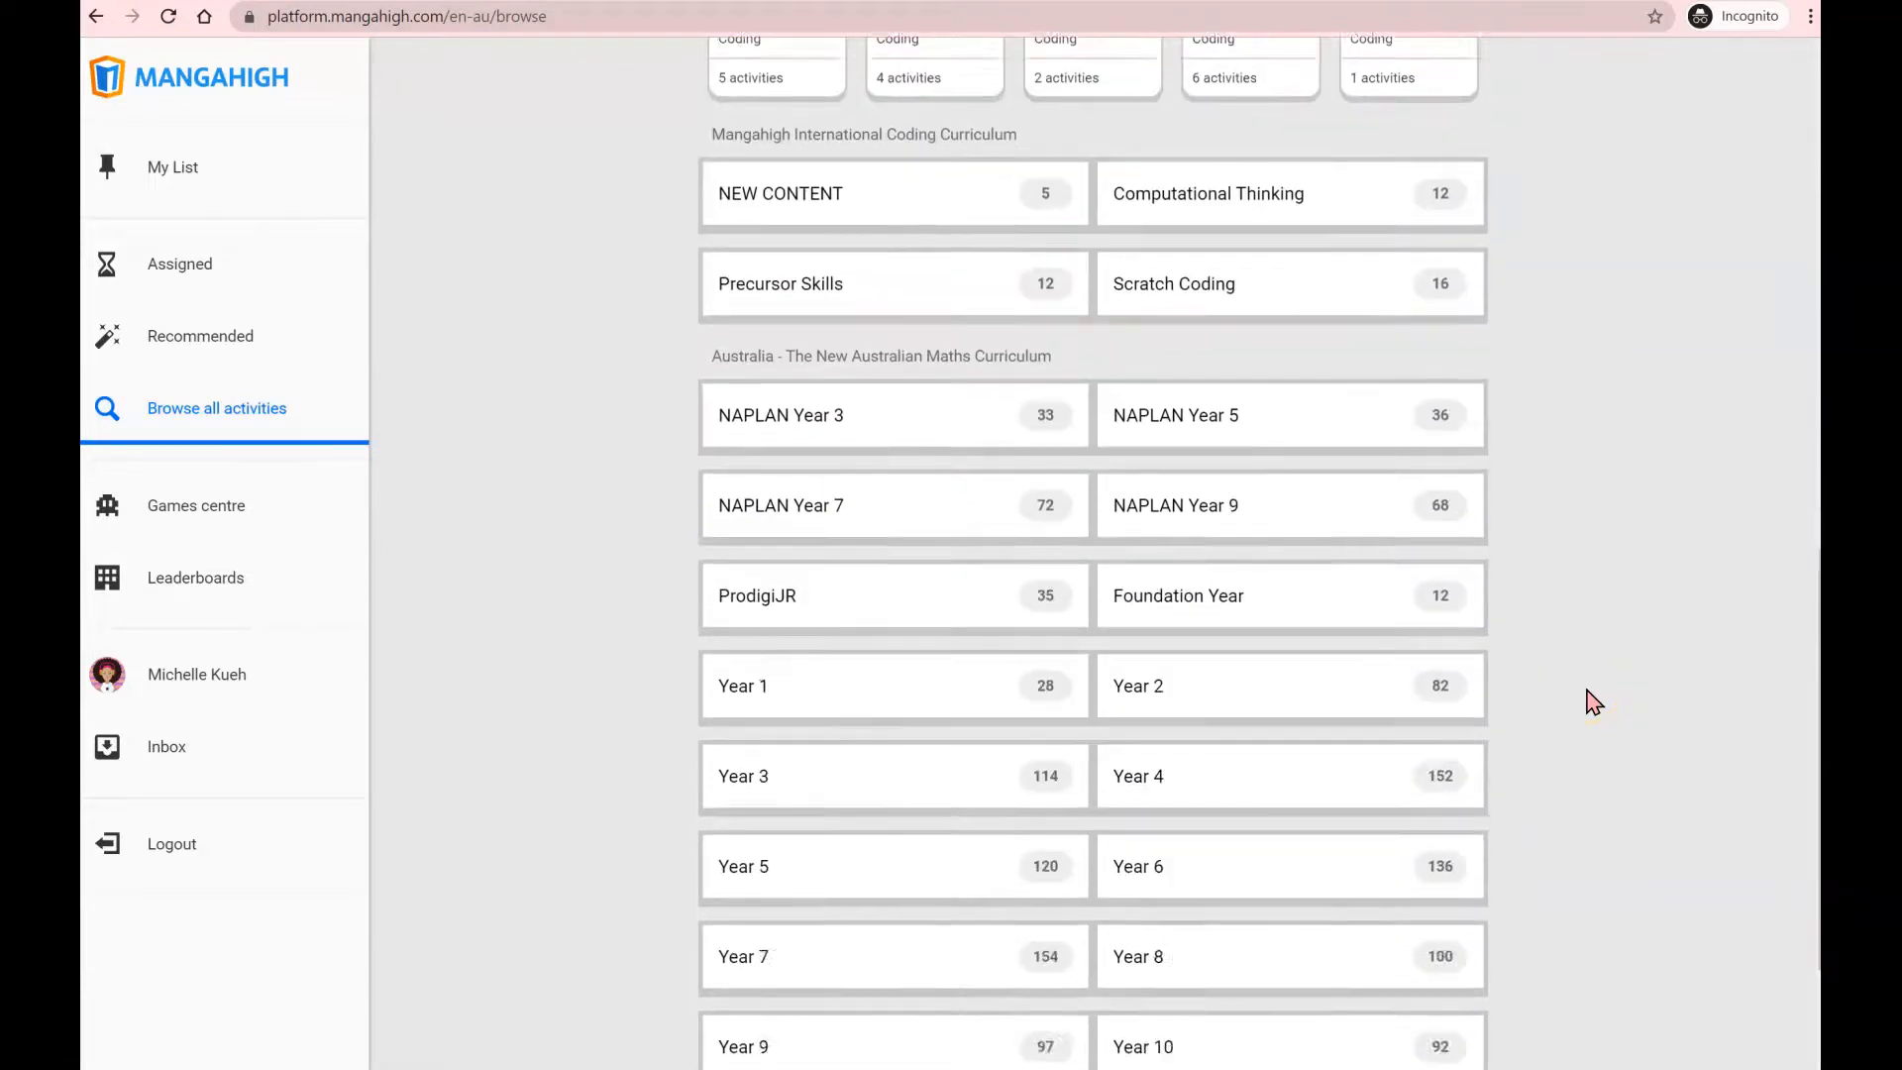
pyautogui.scroll(-3)
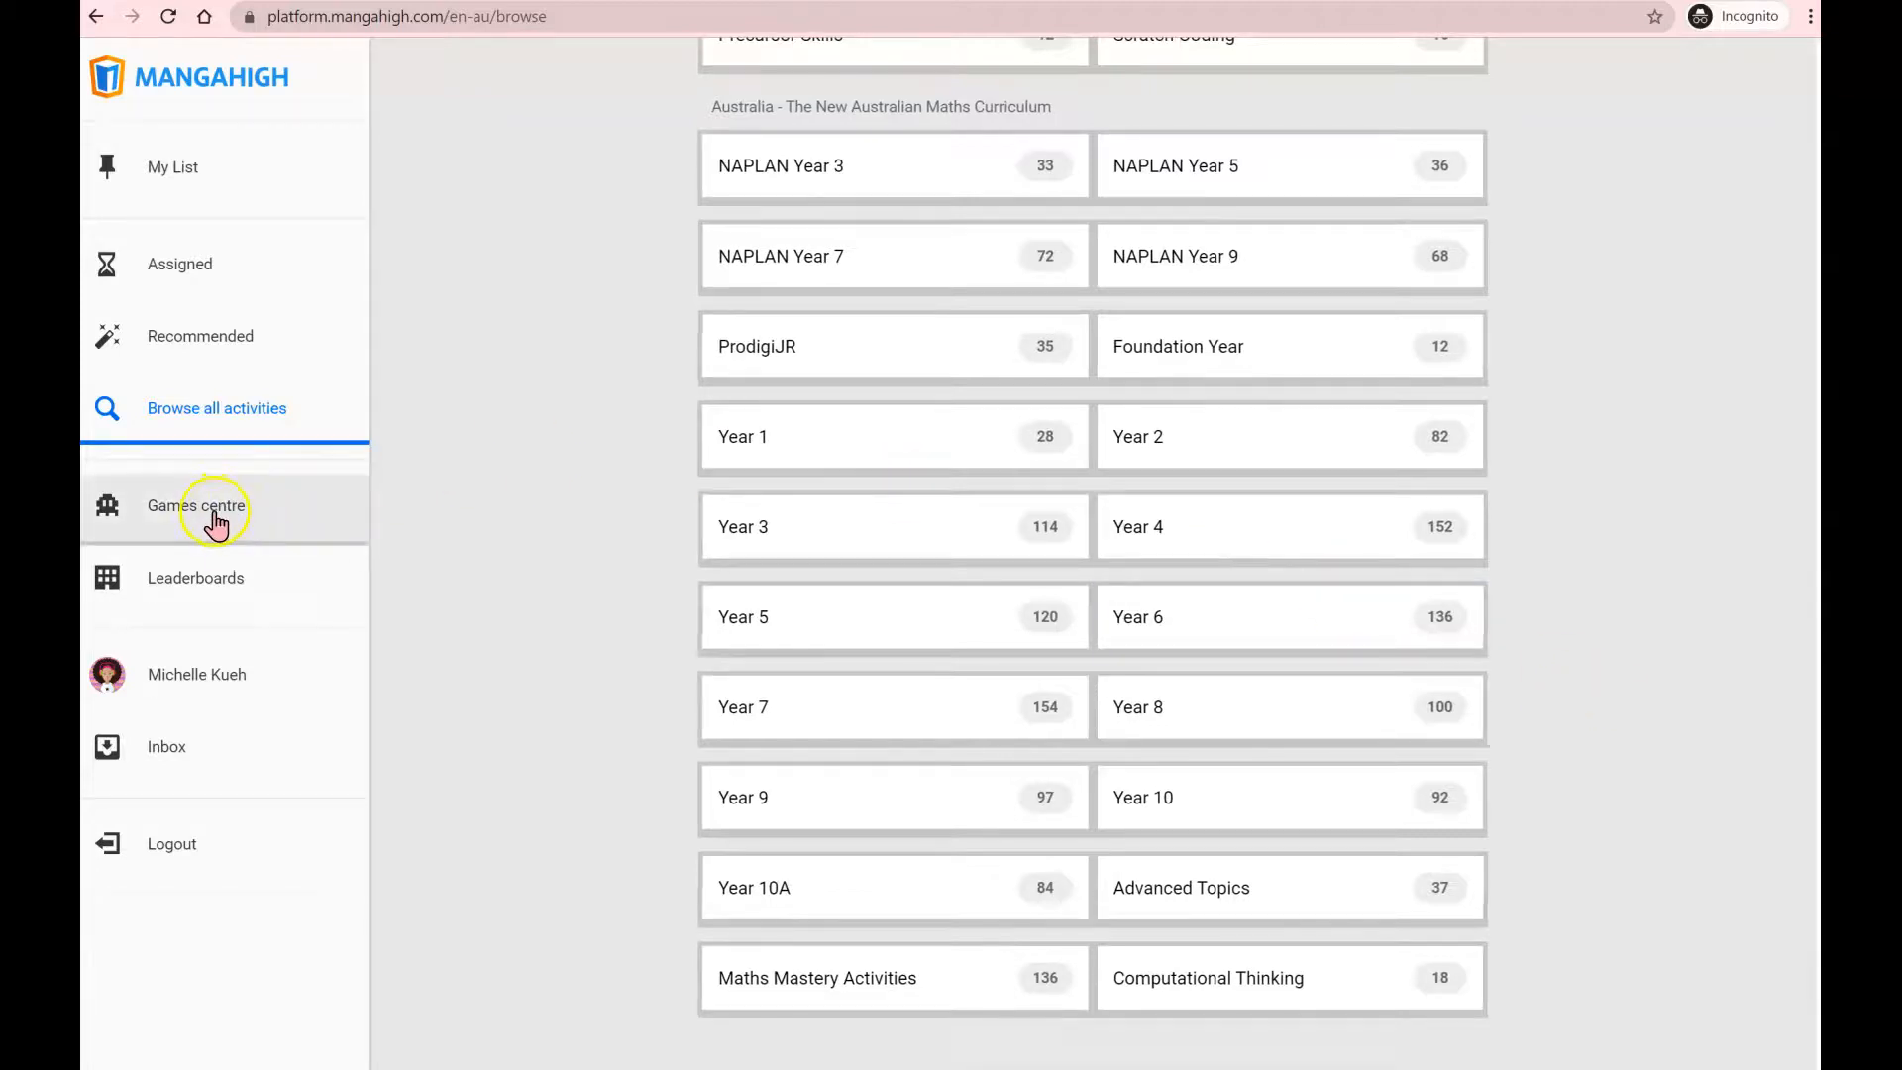
# - Open the Games centre and scroll down the games grid toward the Wrecks Factor card
pyautogui.click(195, 505)
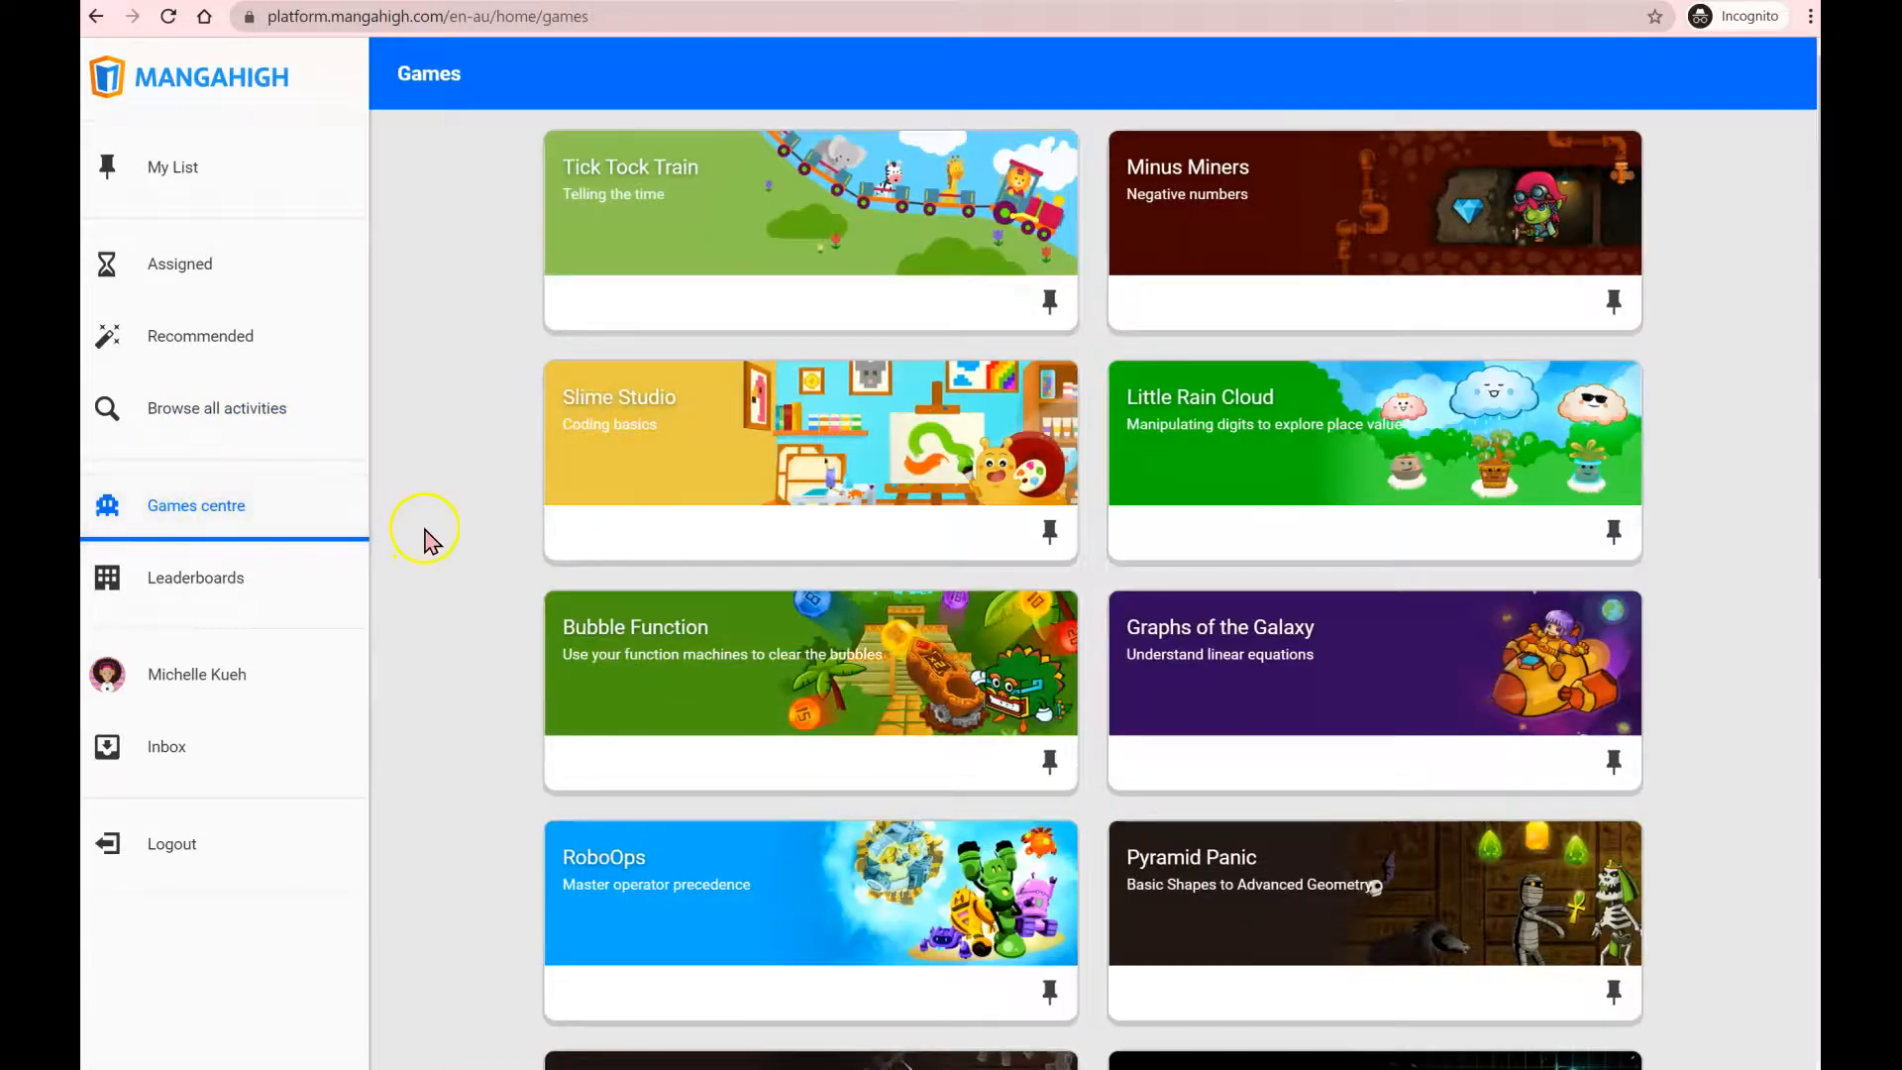
pyautogui.scroll(-3)
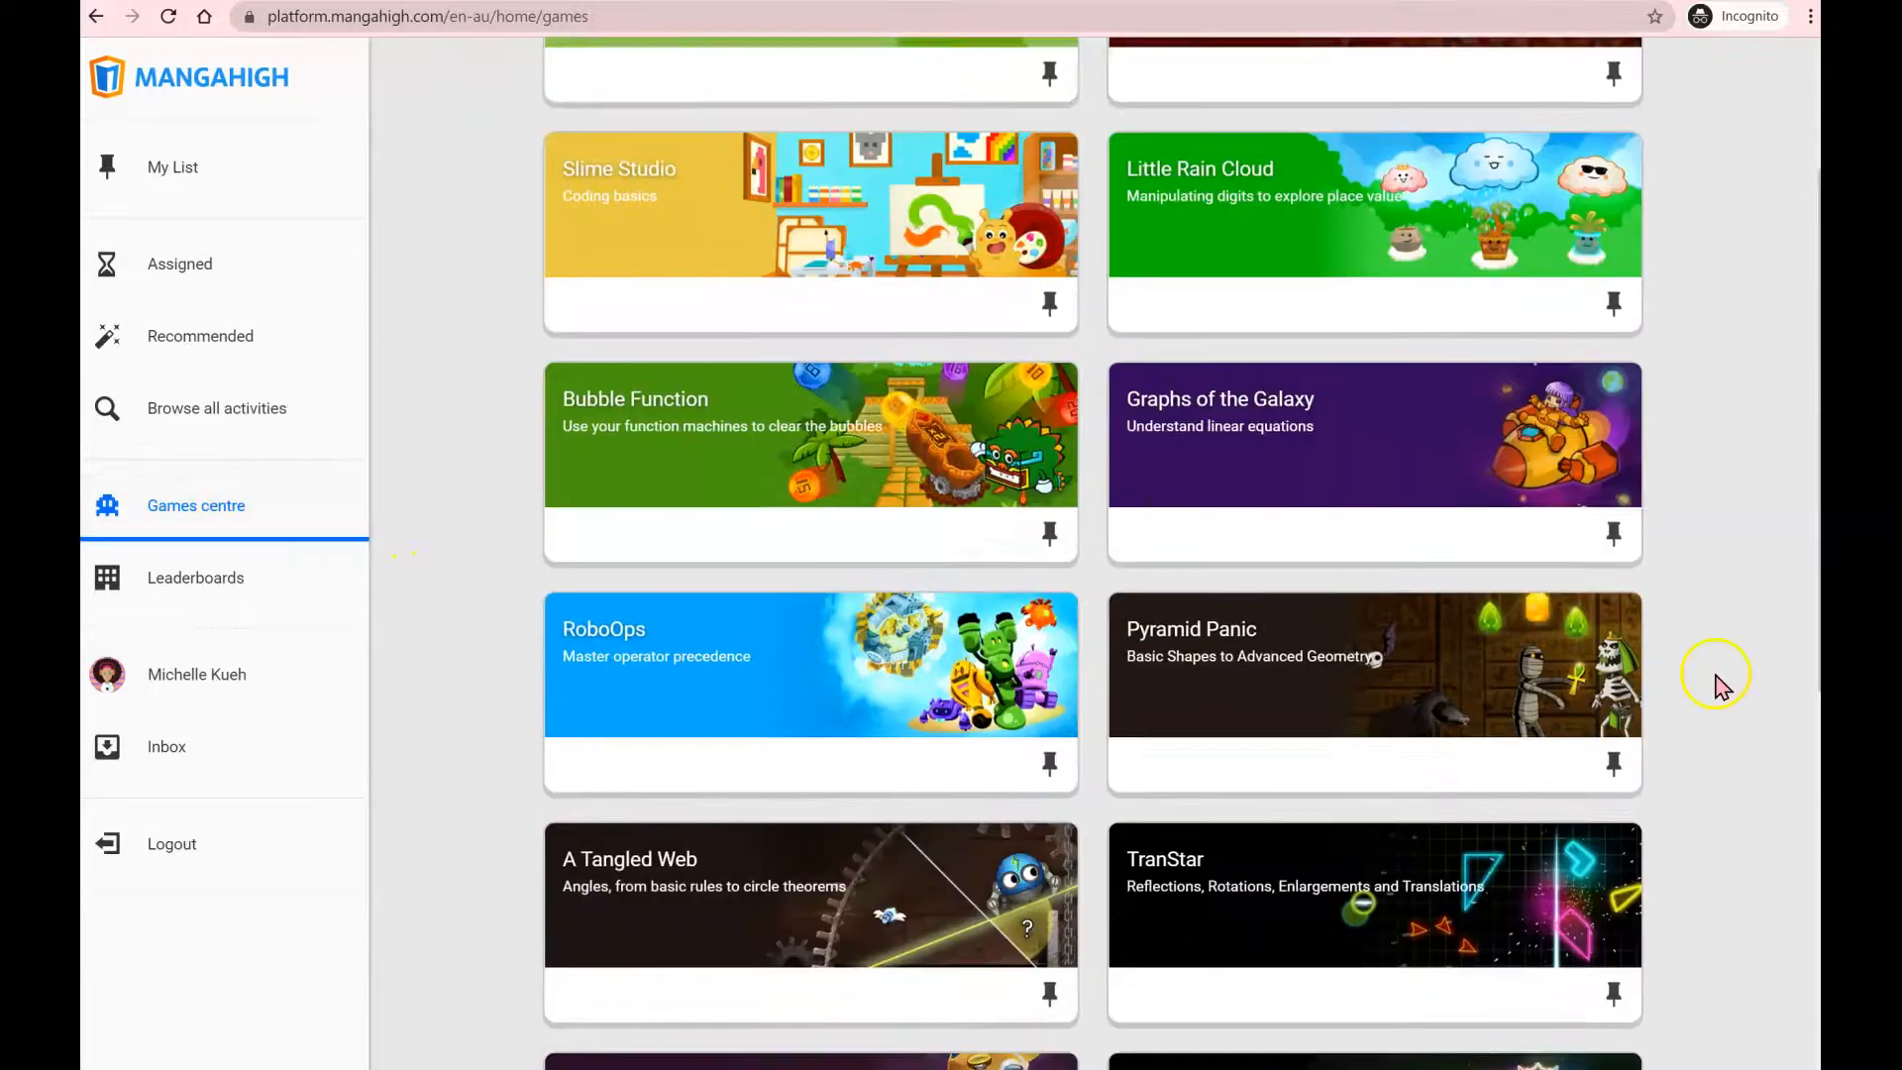
pyautogui.scroll(-3)
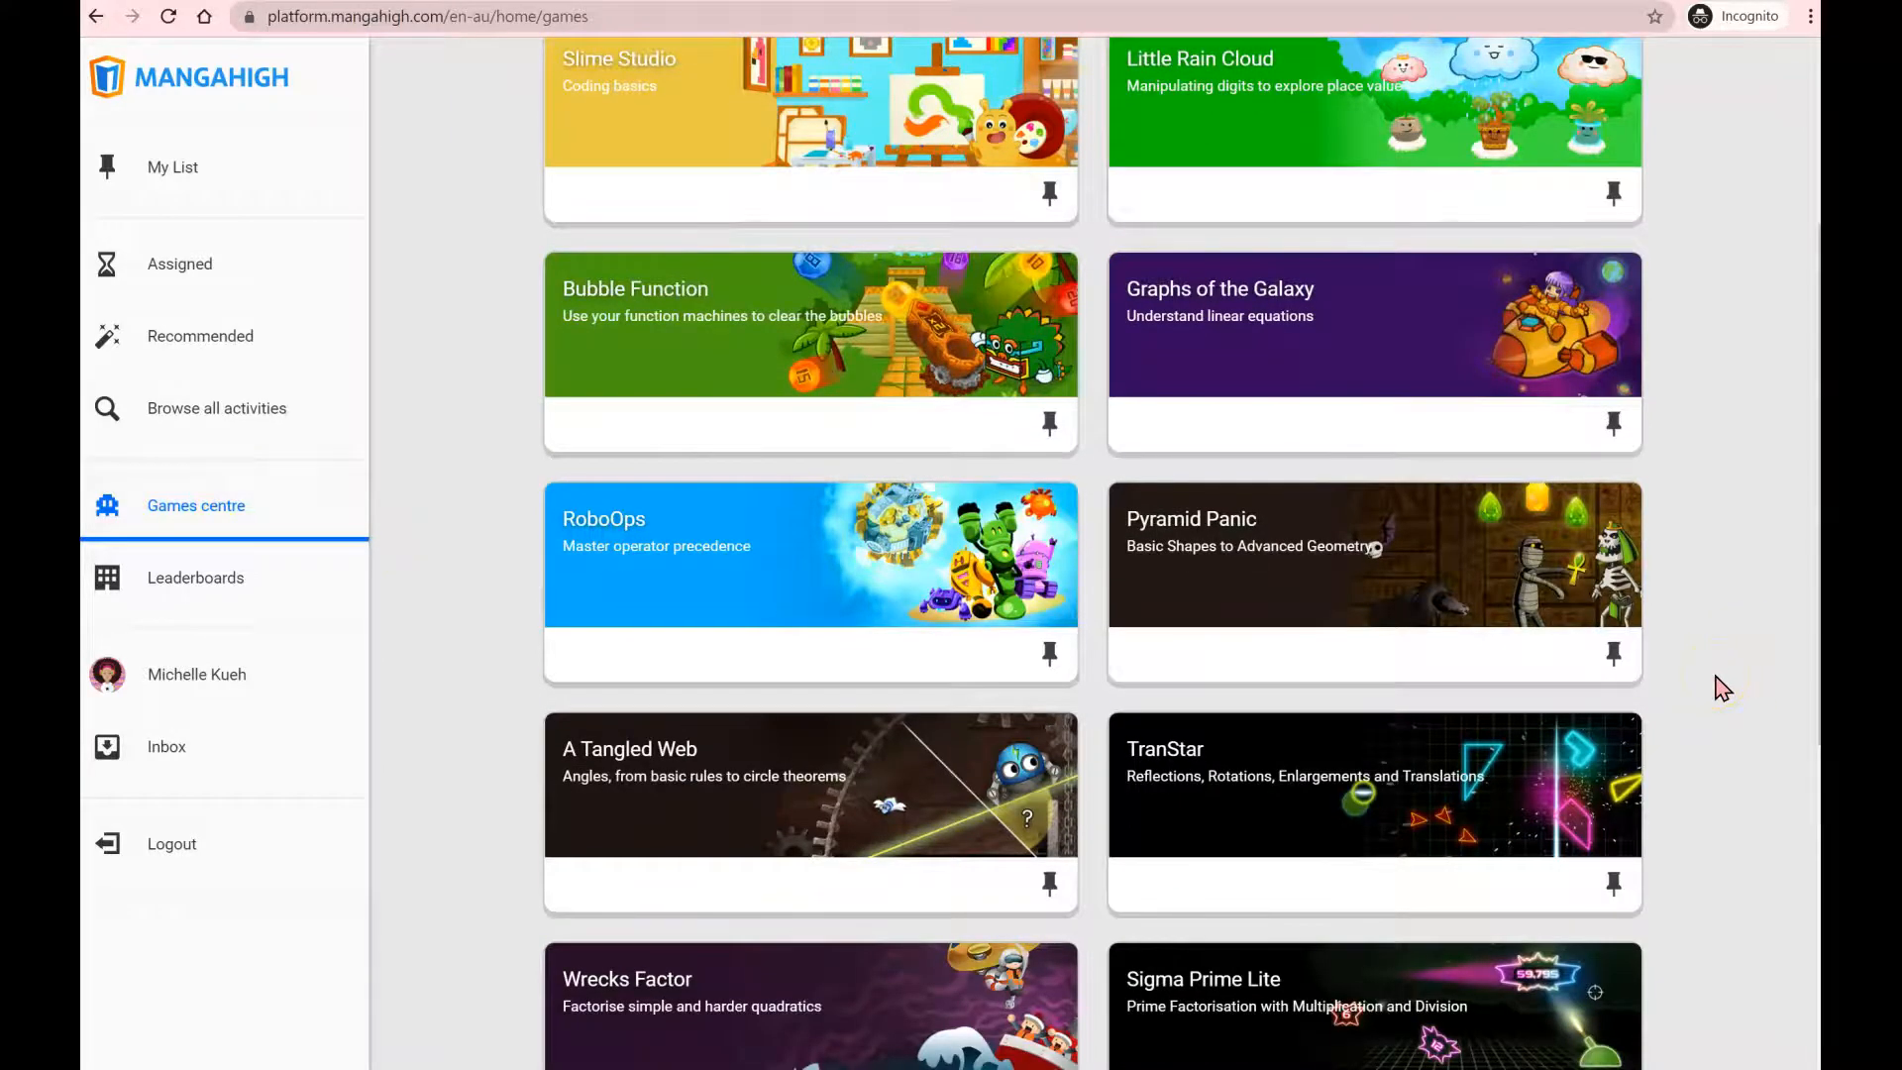
pyautogui.scroll(-3)
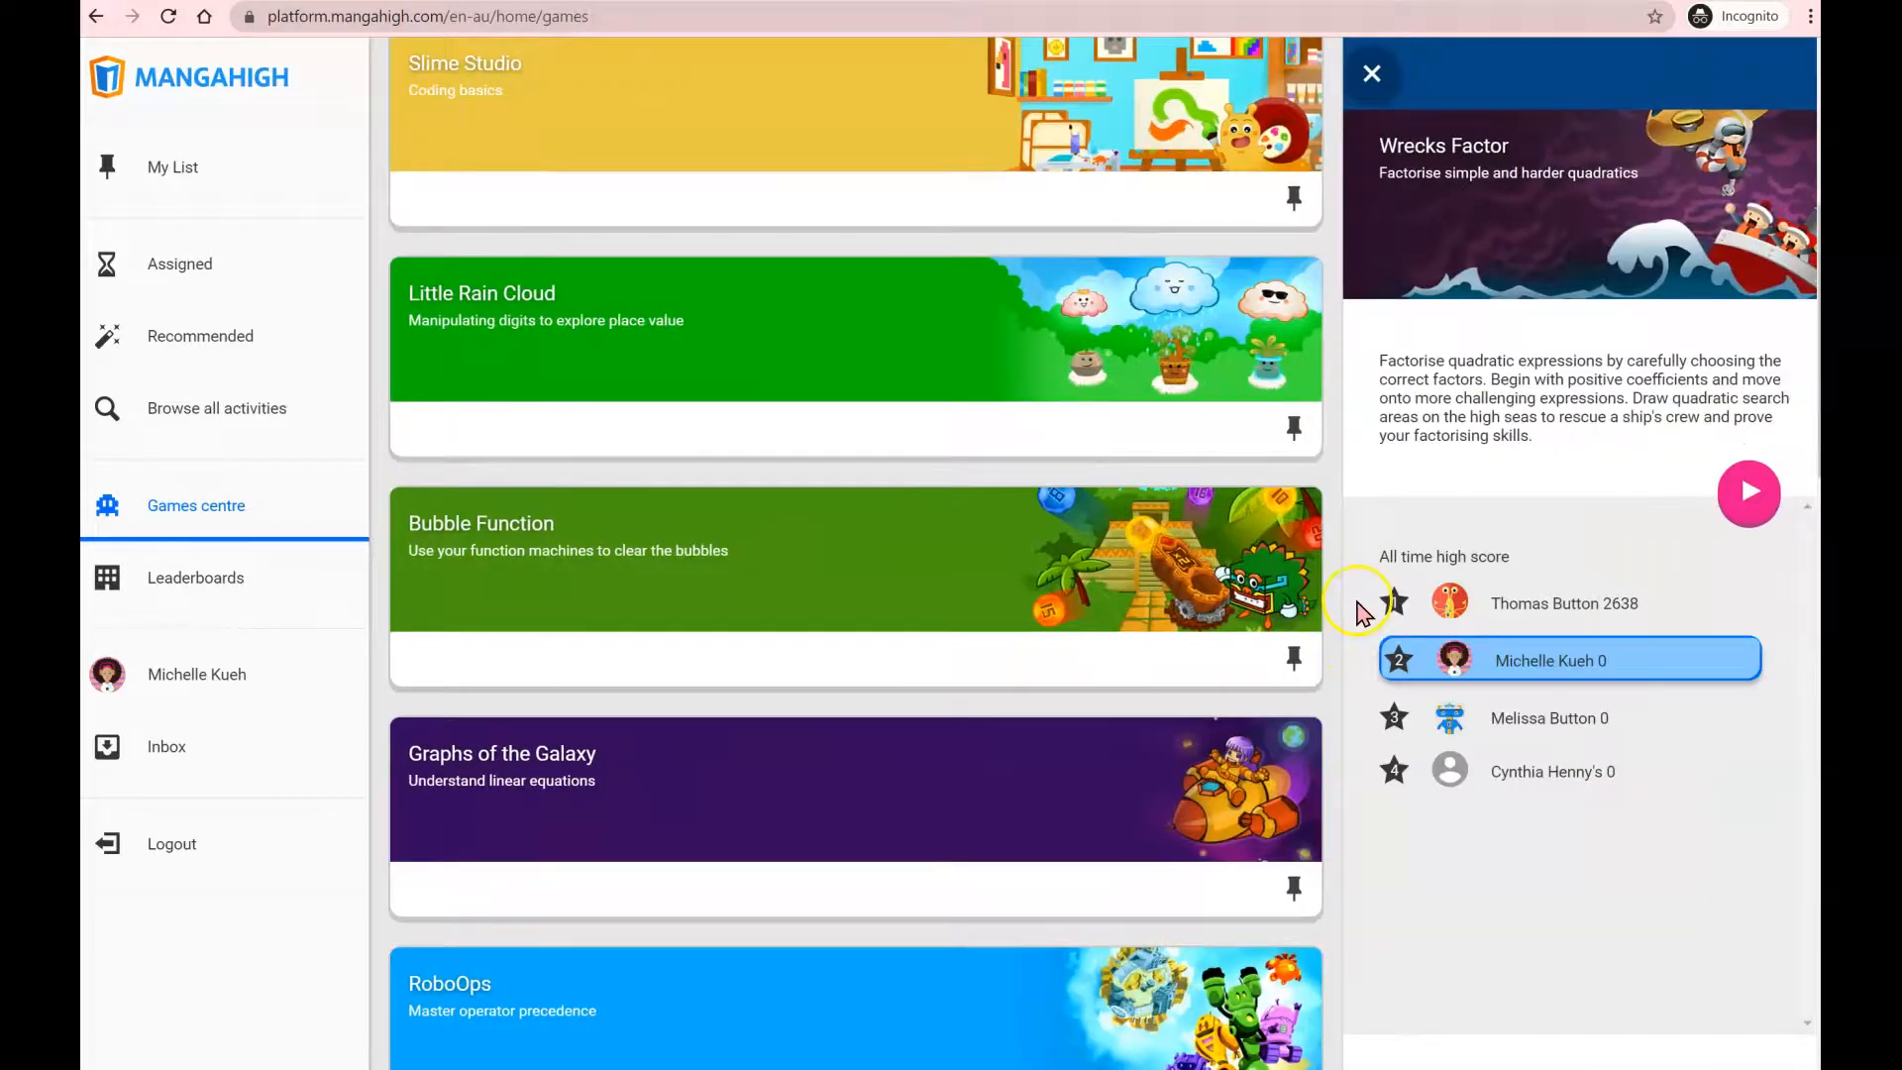
pyautogui.moveTo(1377, 570)
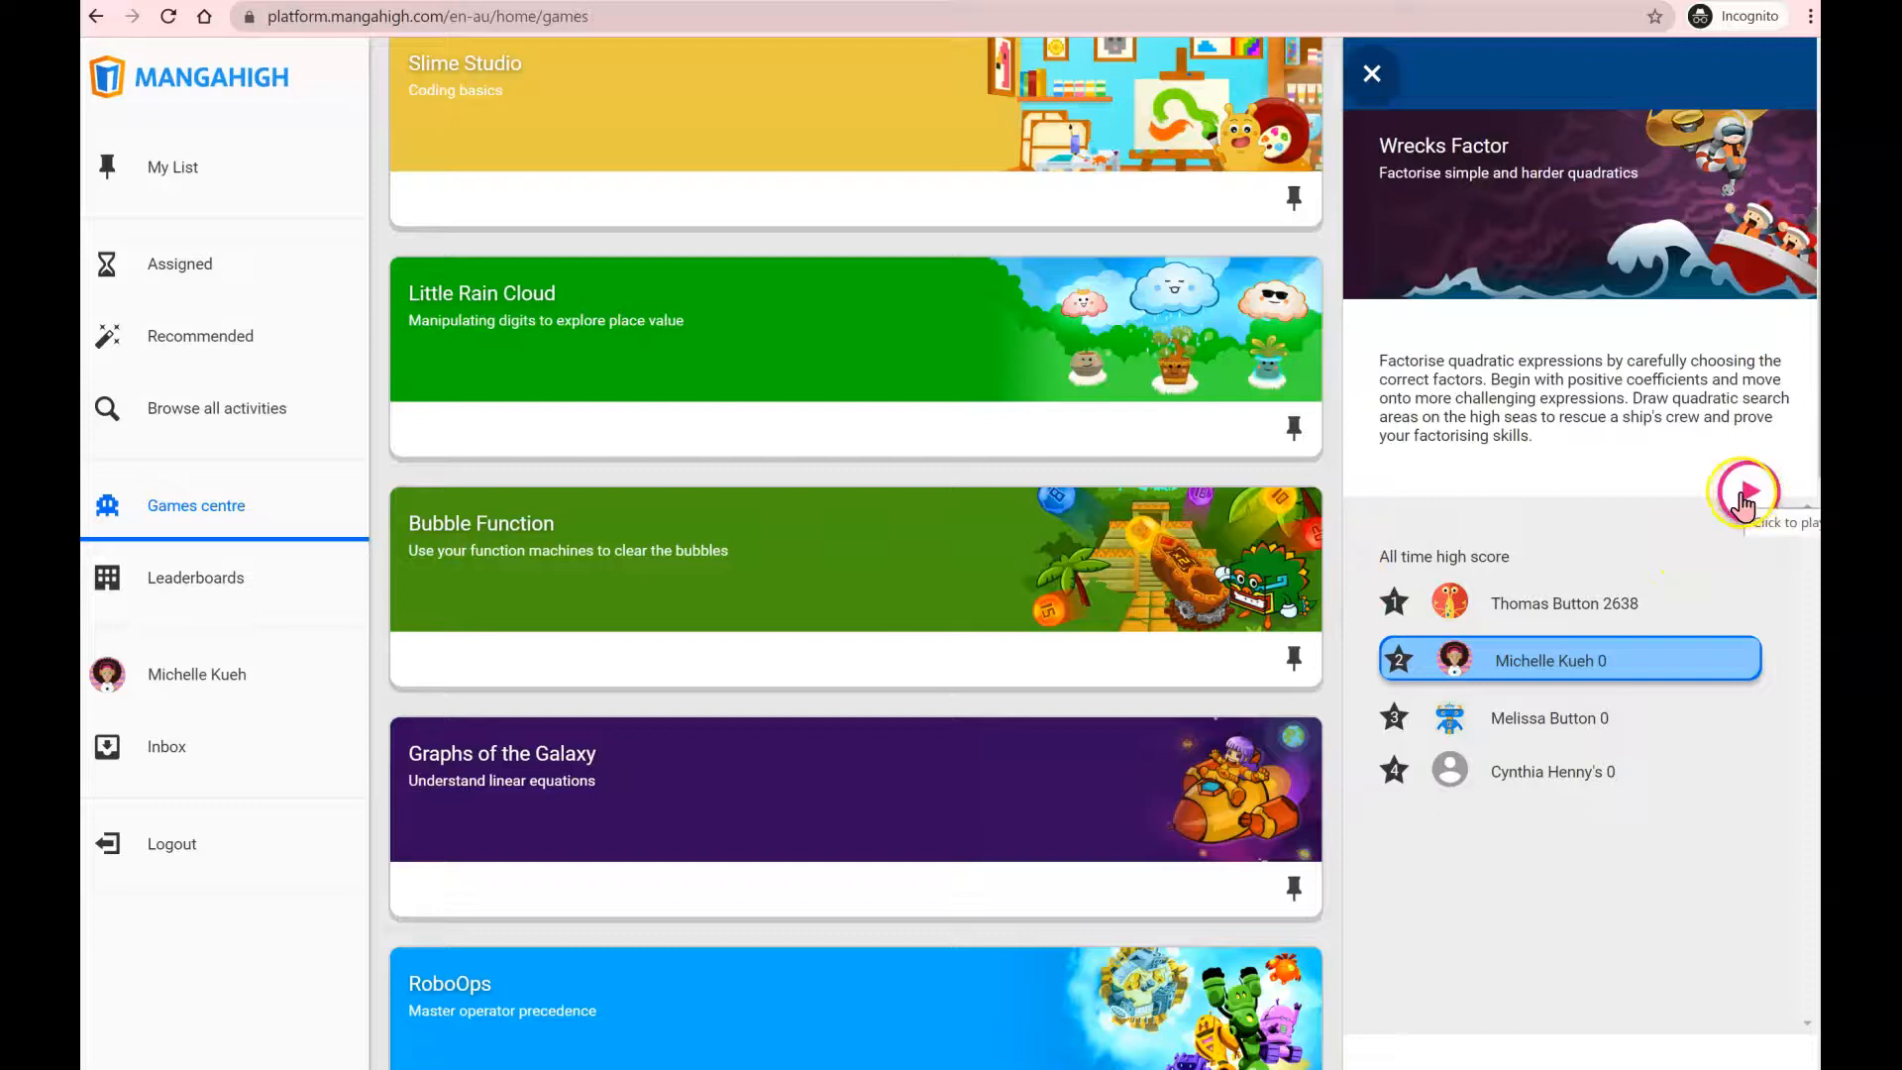
pyautogui.moveTo(494, 544)
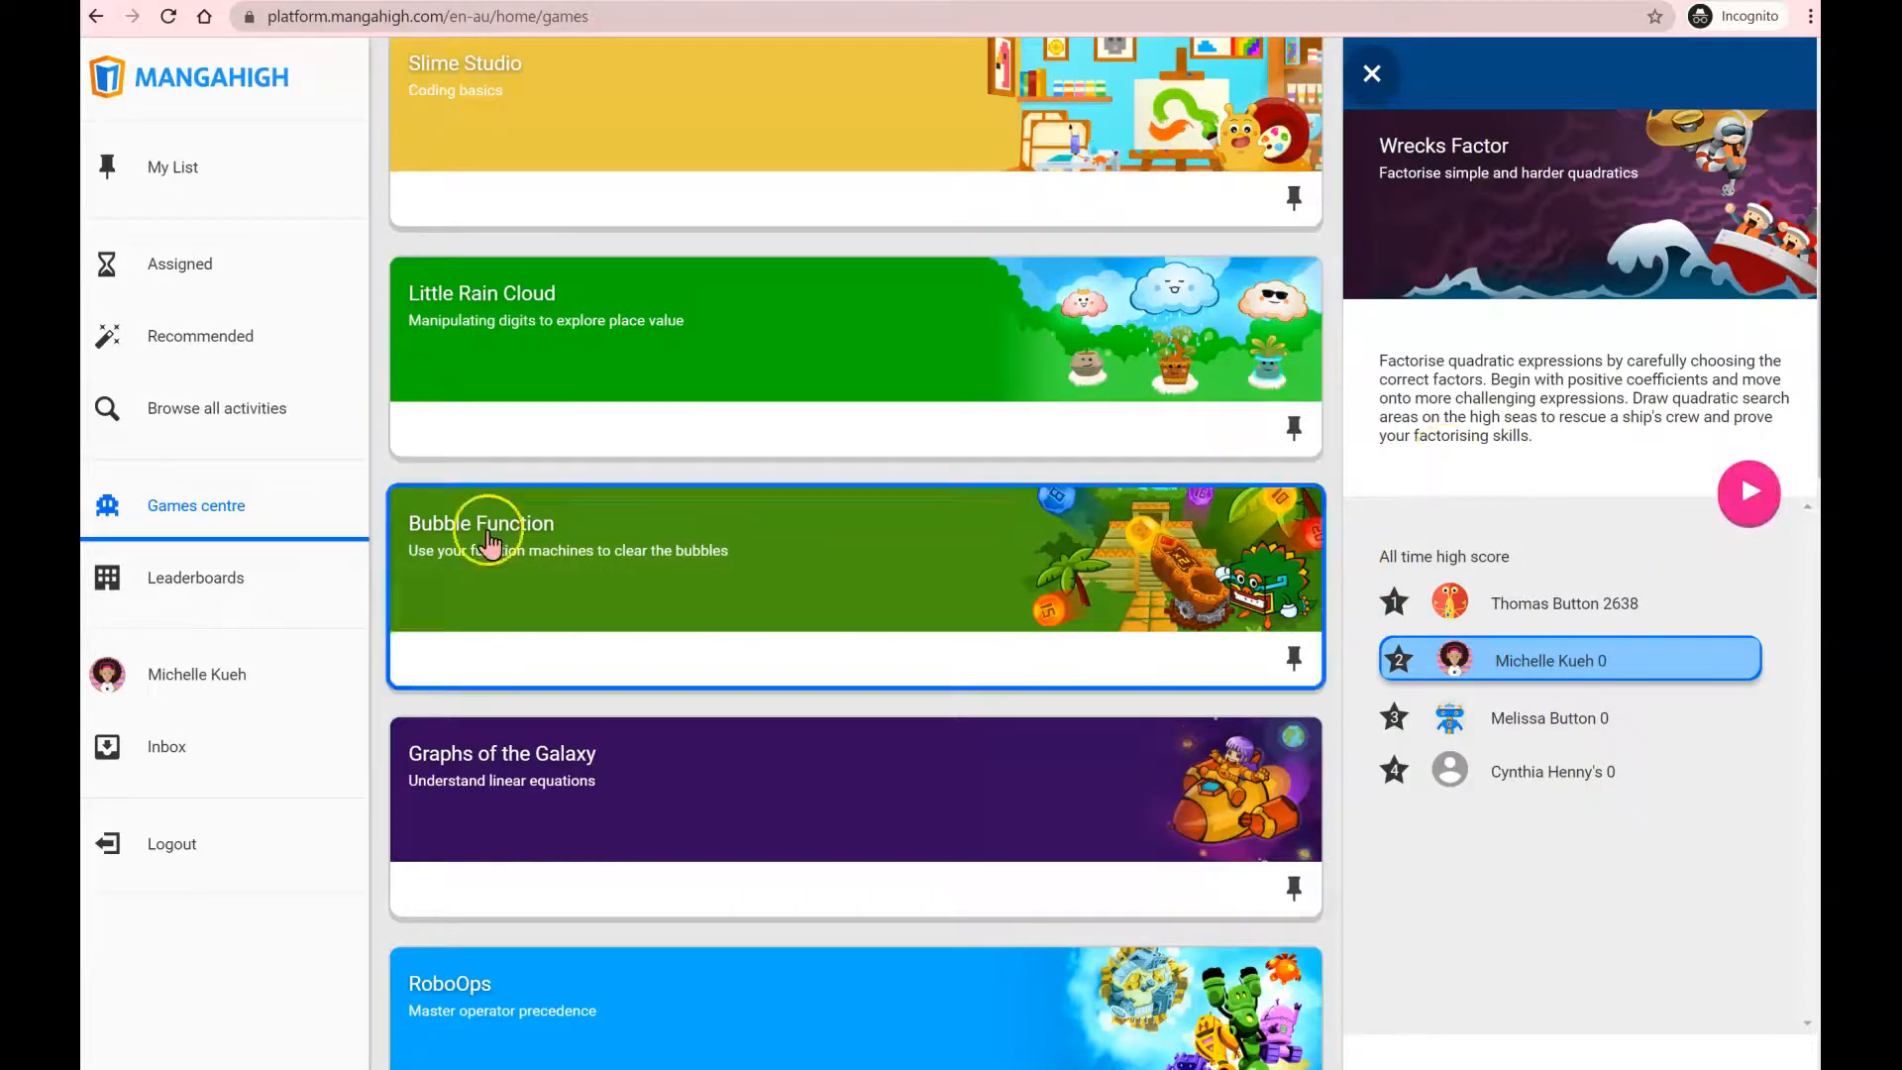
pyautogui.moveTo(397, 709)
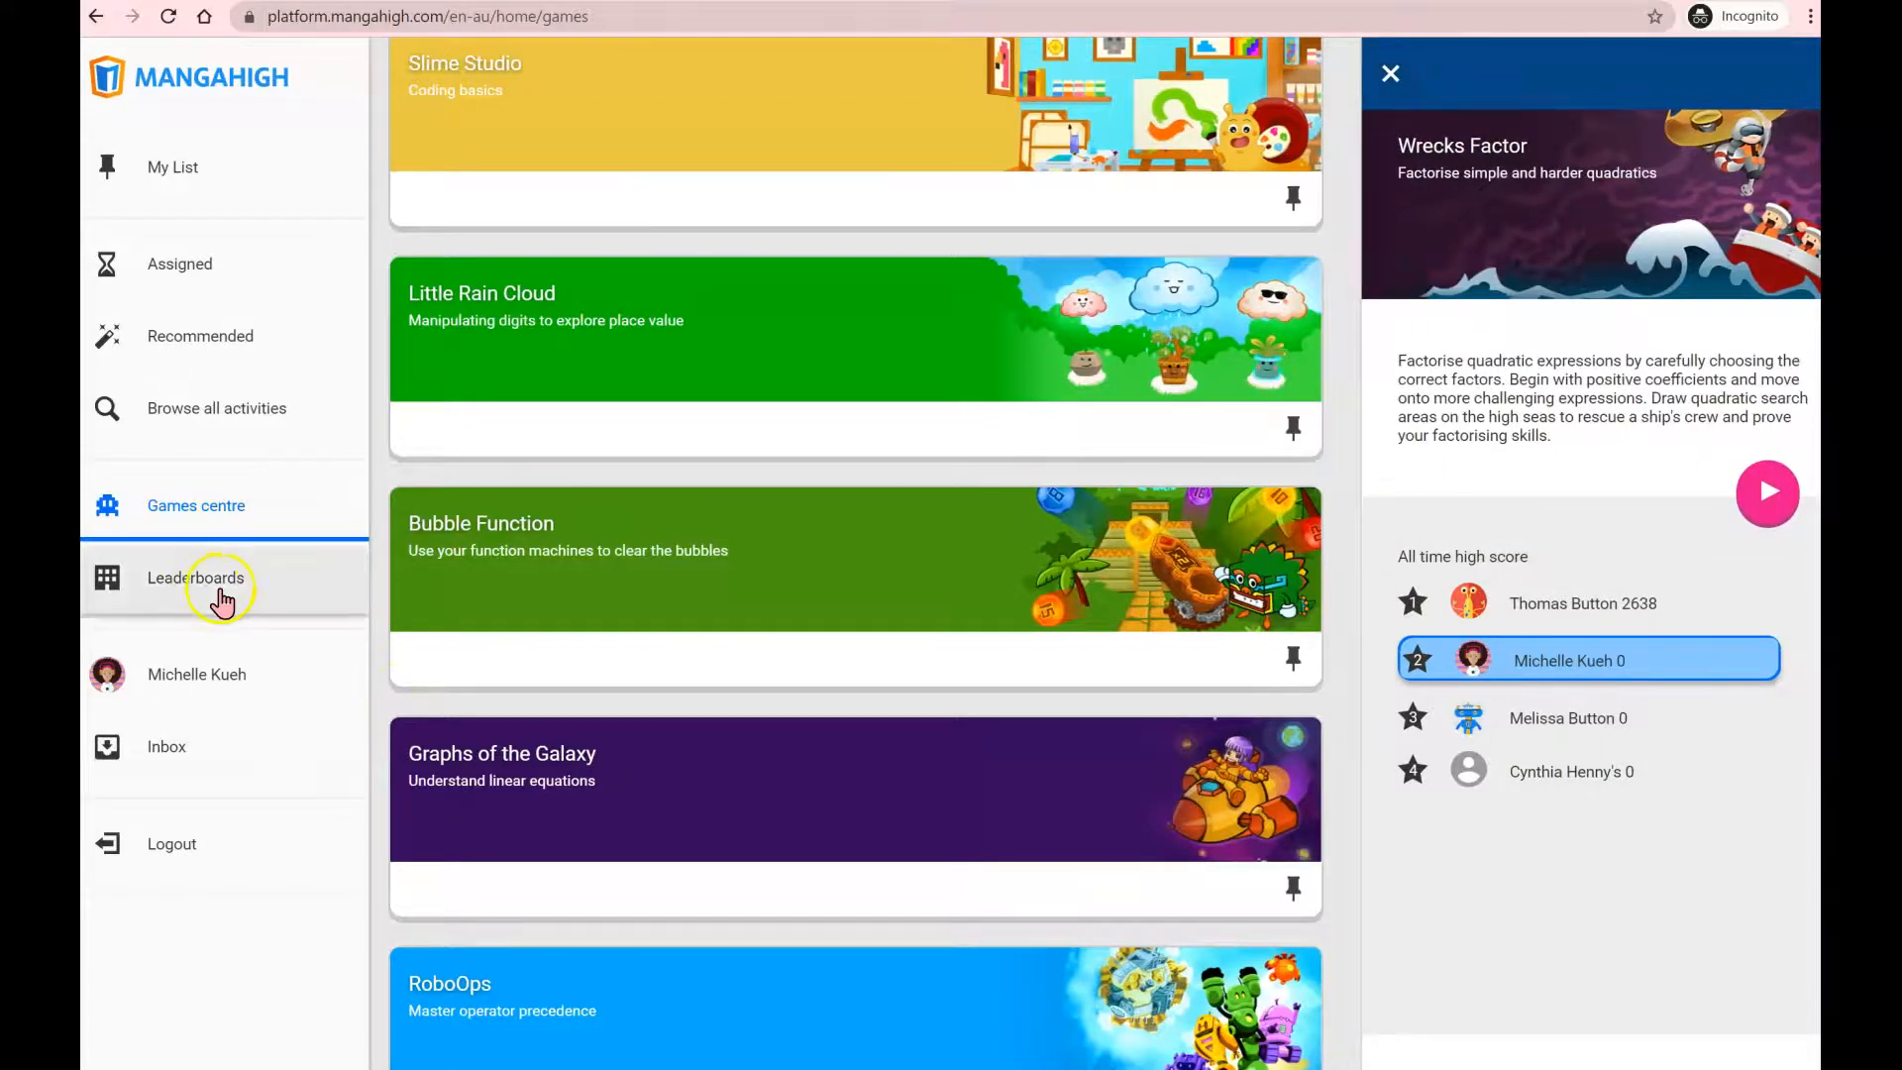
# - View the school leaderboard, then scroll my profile down to My Medals and My Decorations
pyautogui.click(195, 577)
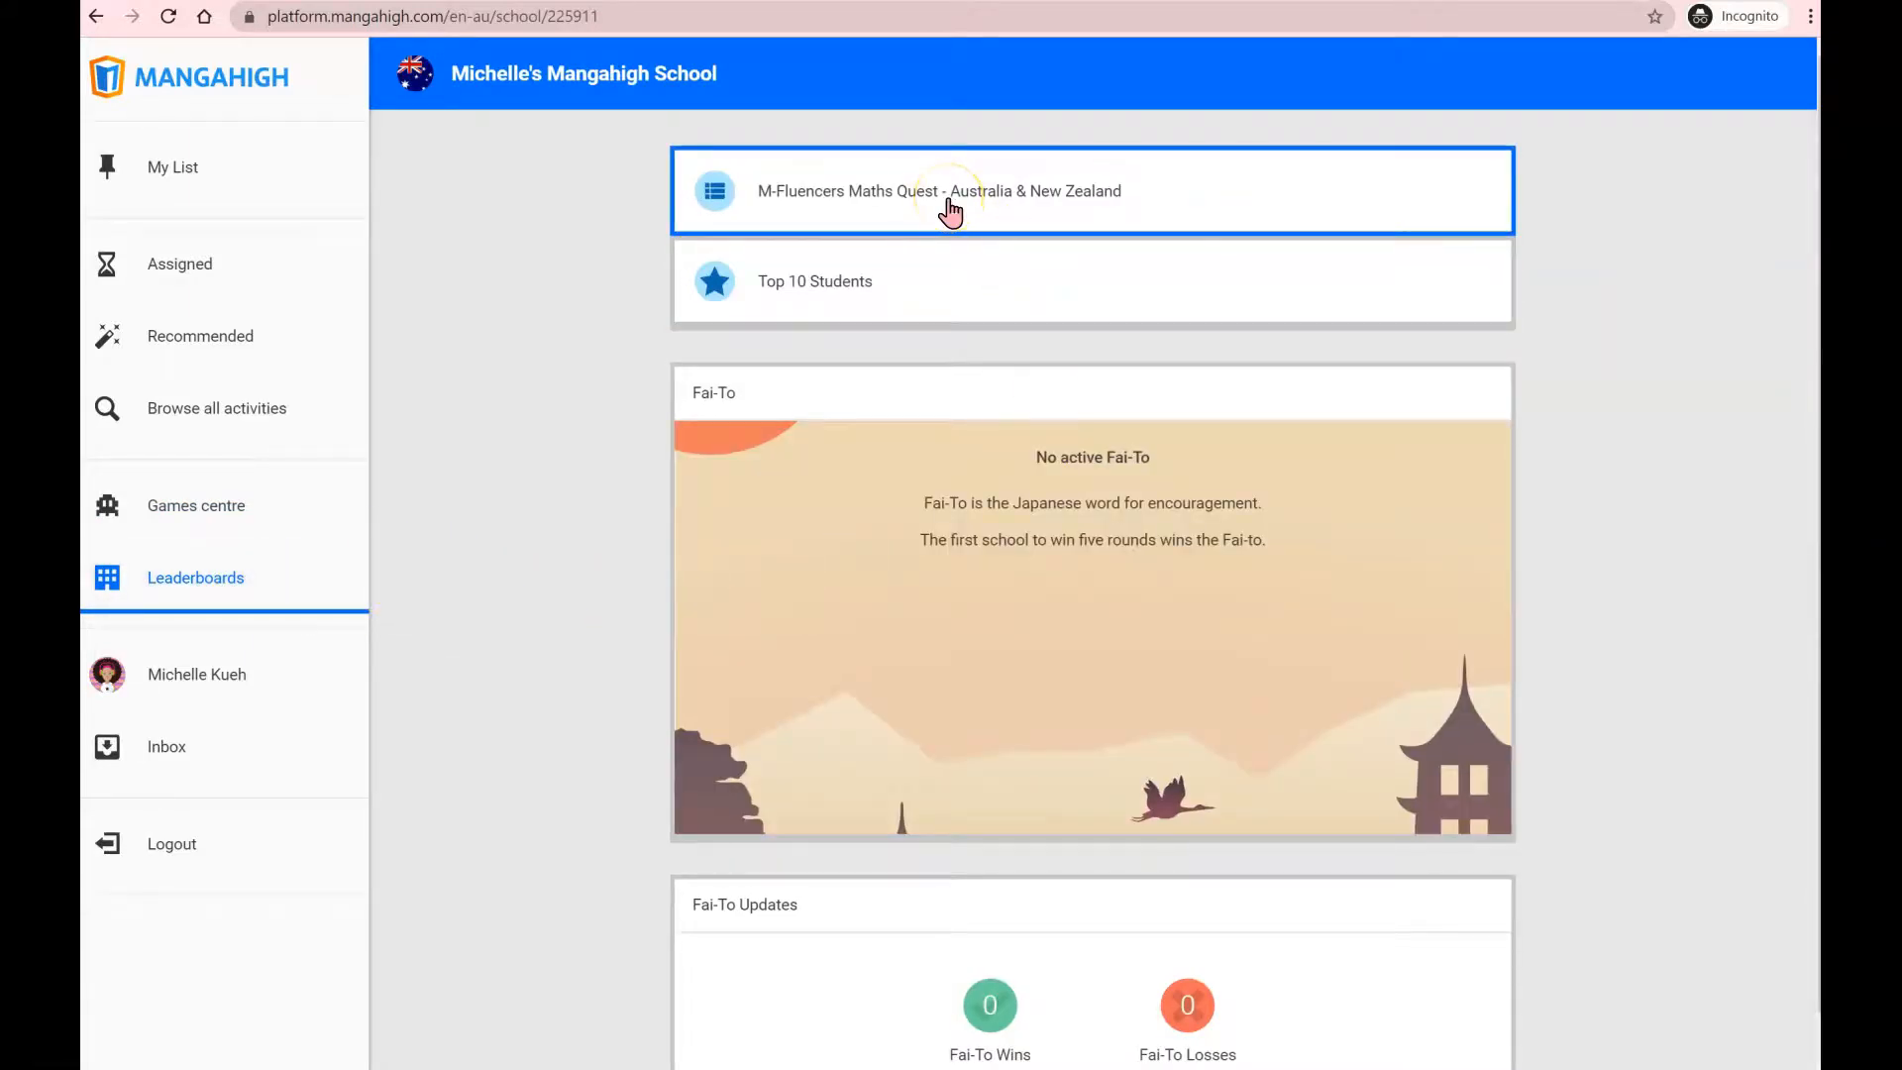
pyautogui.moveTo(869, 211)
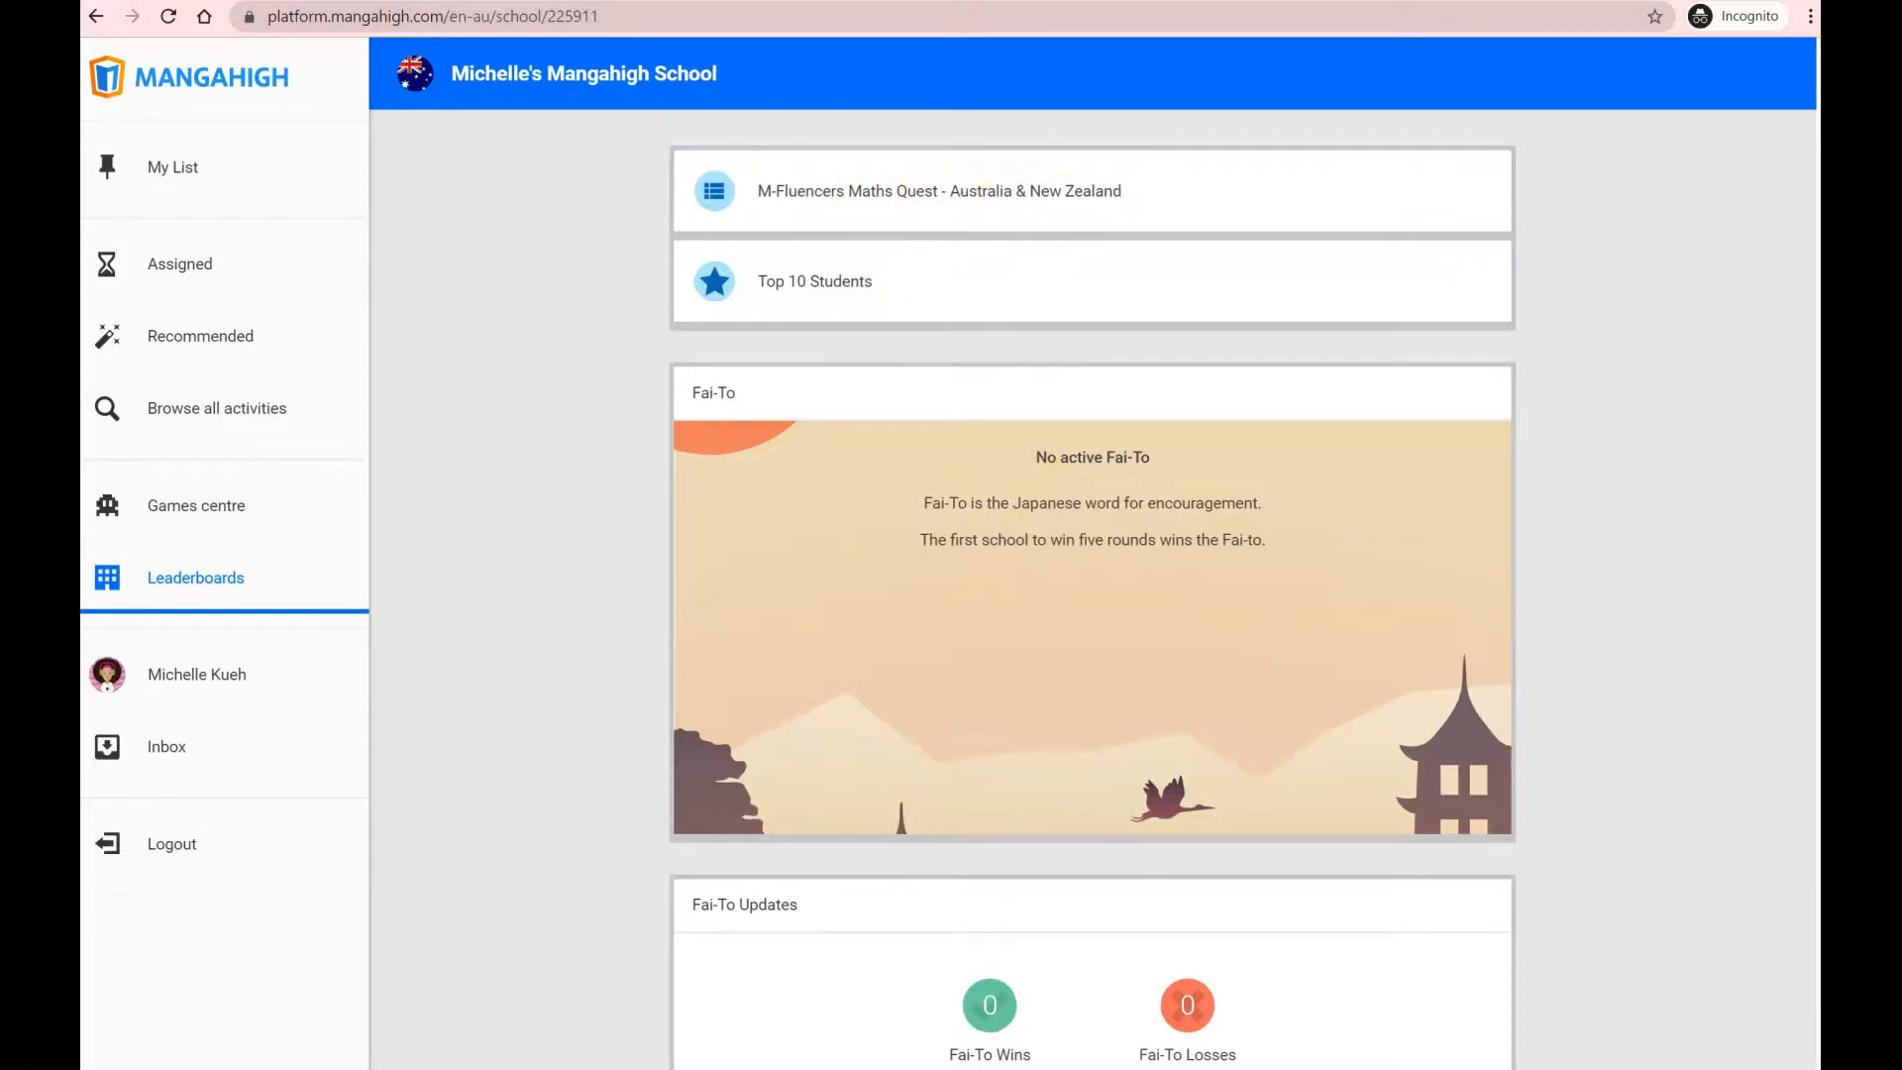
pyautogui.click(197, 675)
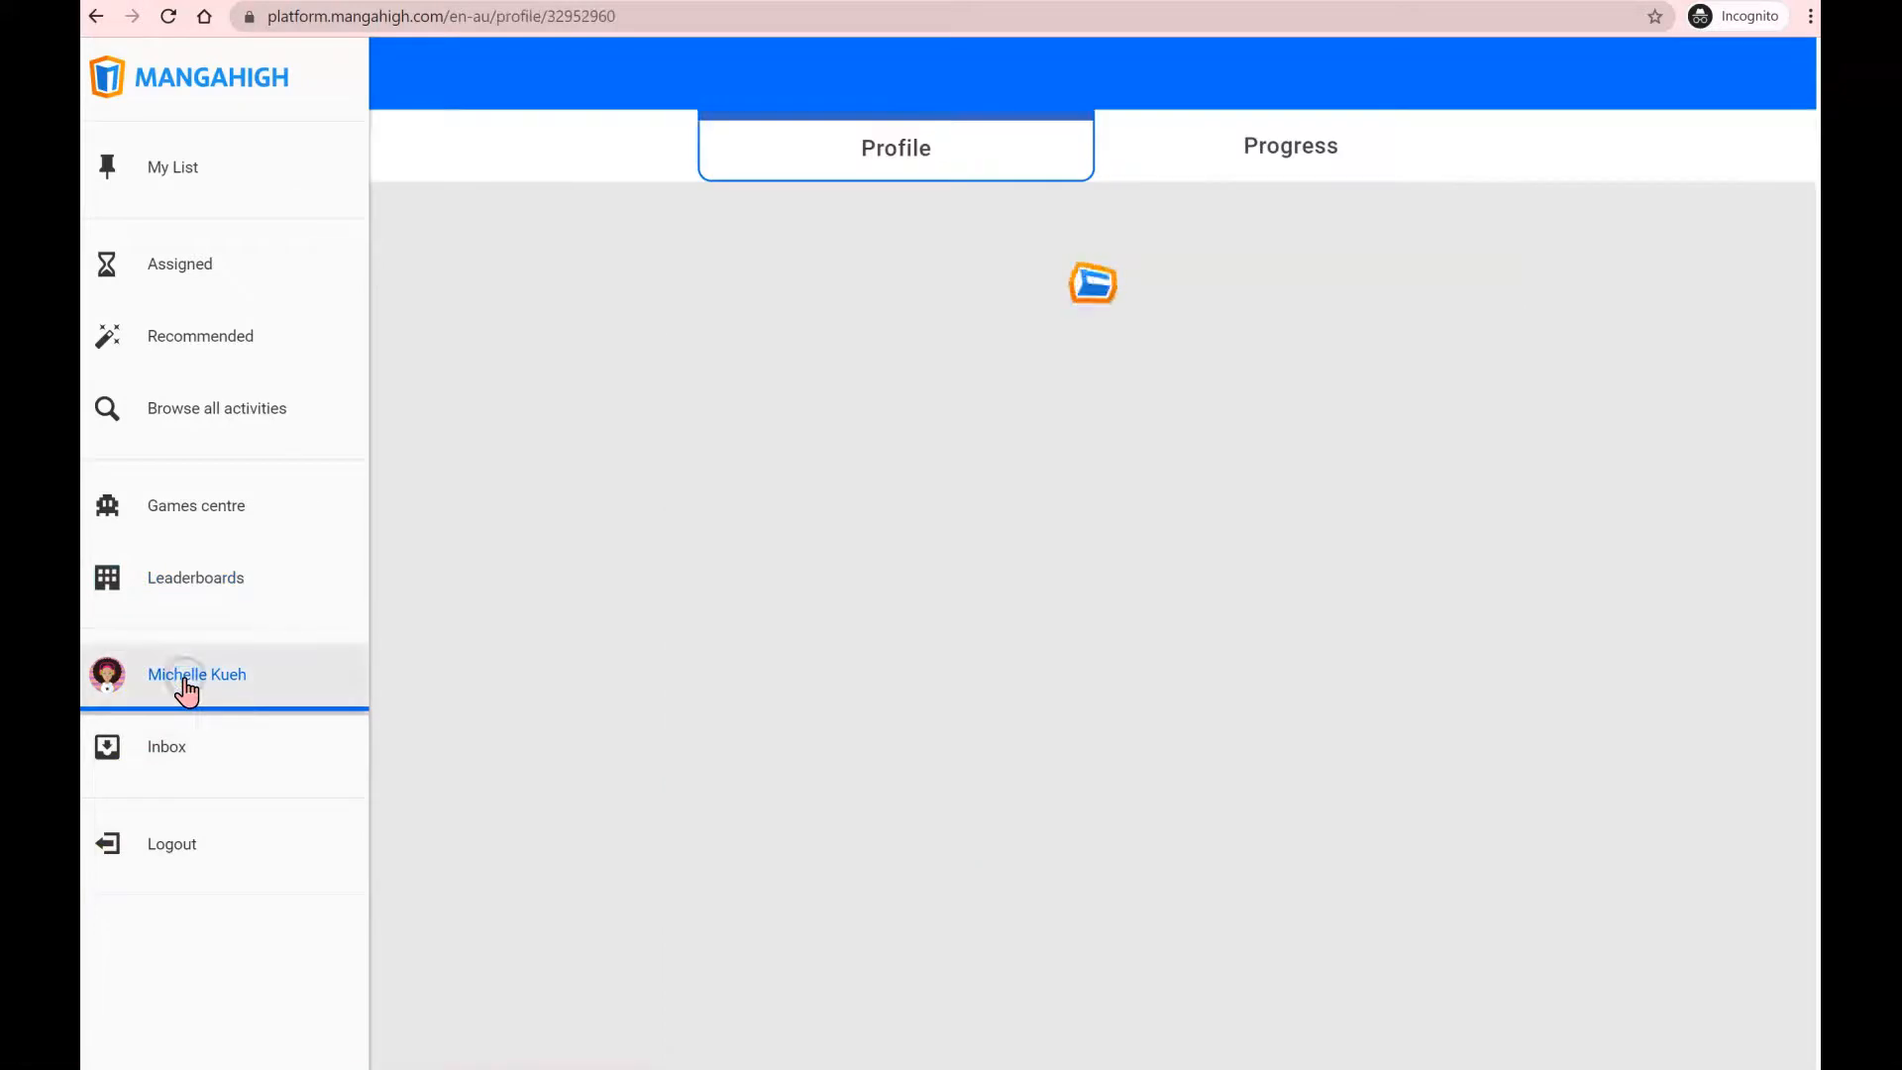
pyautogui.click(187, 675)
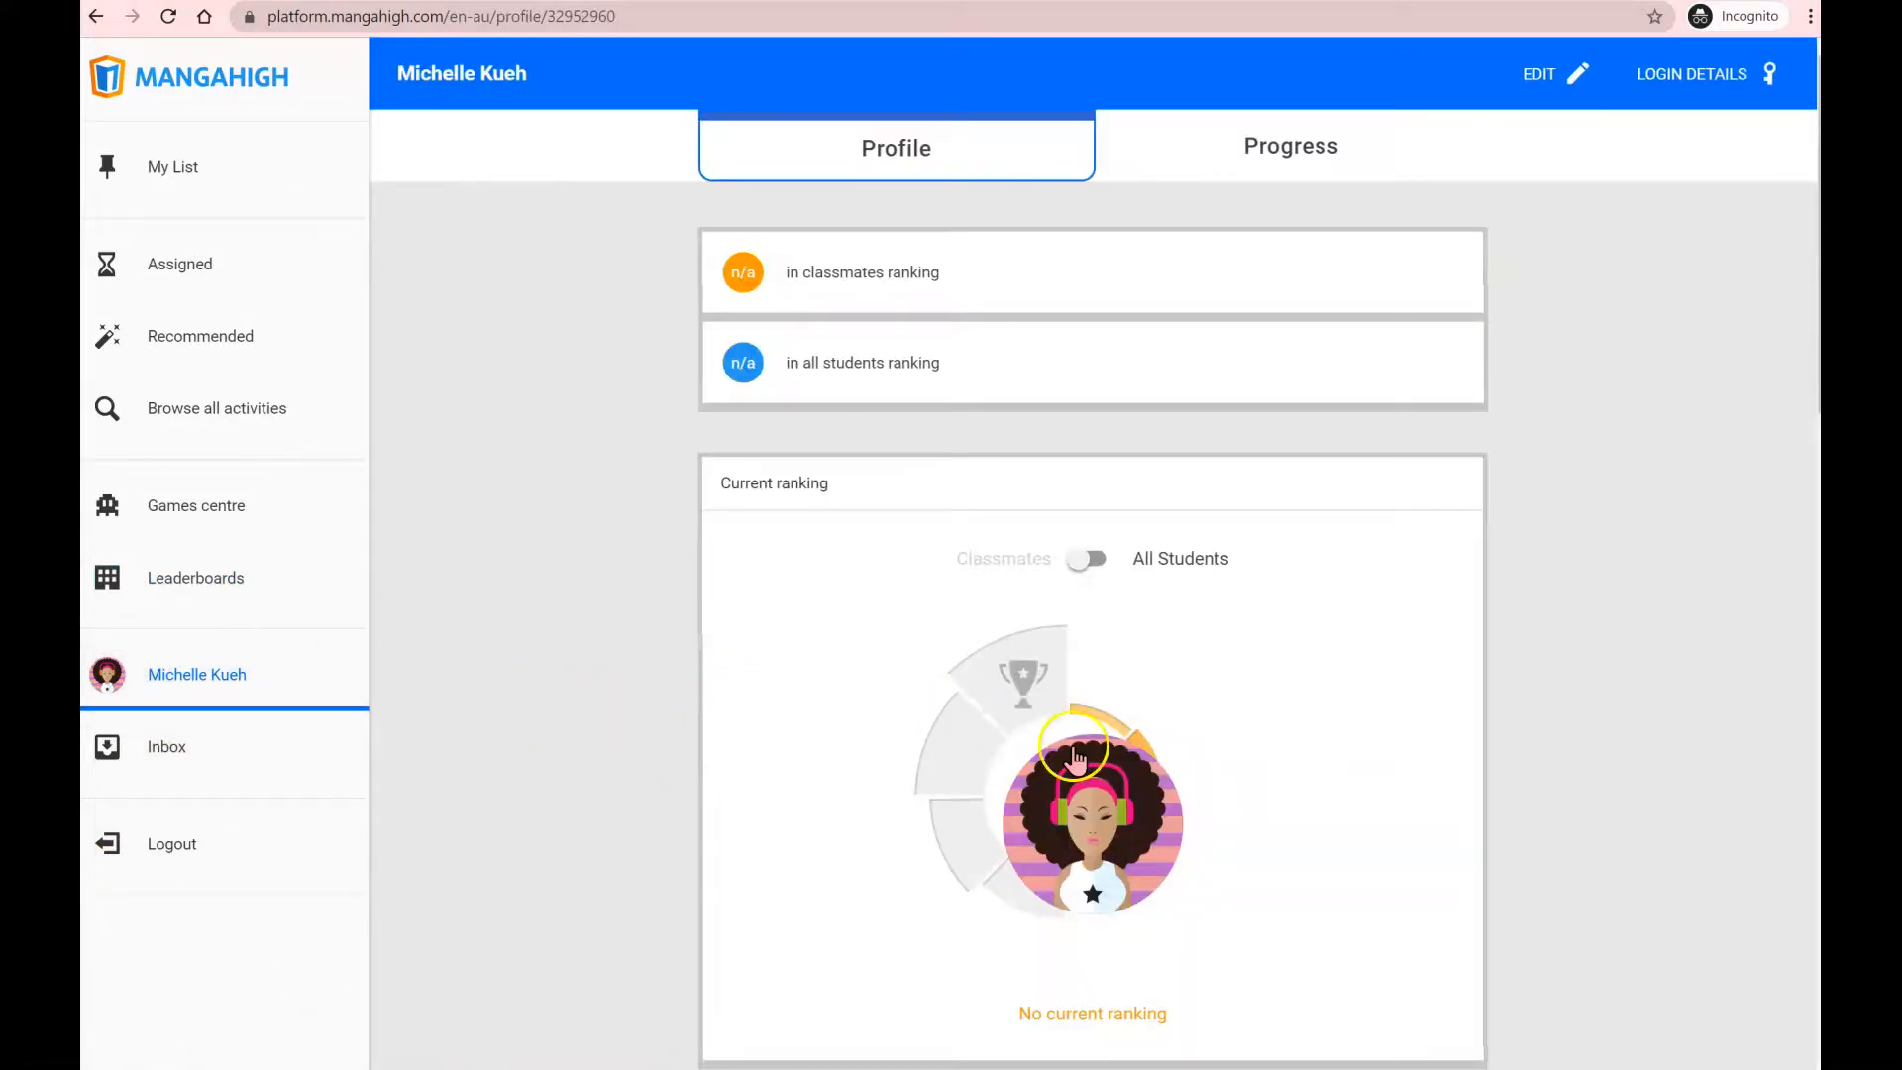
pyautogui.scroll(-3)
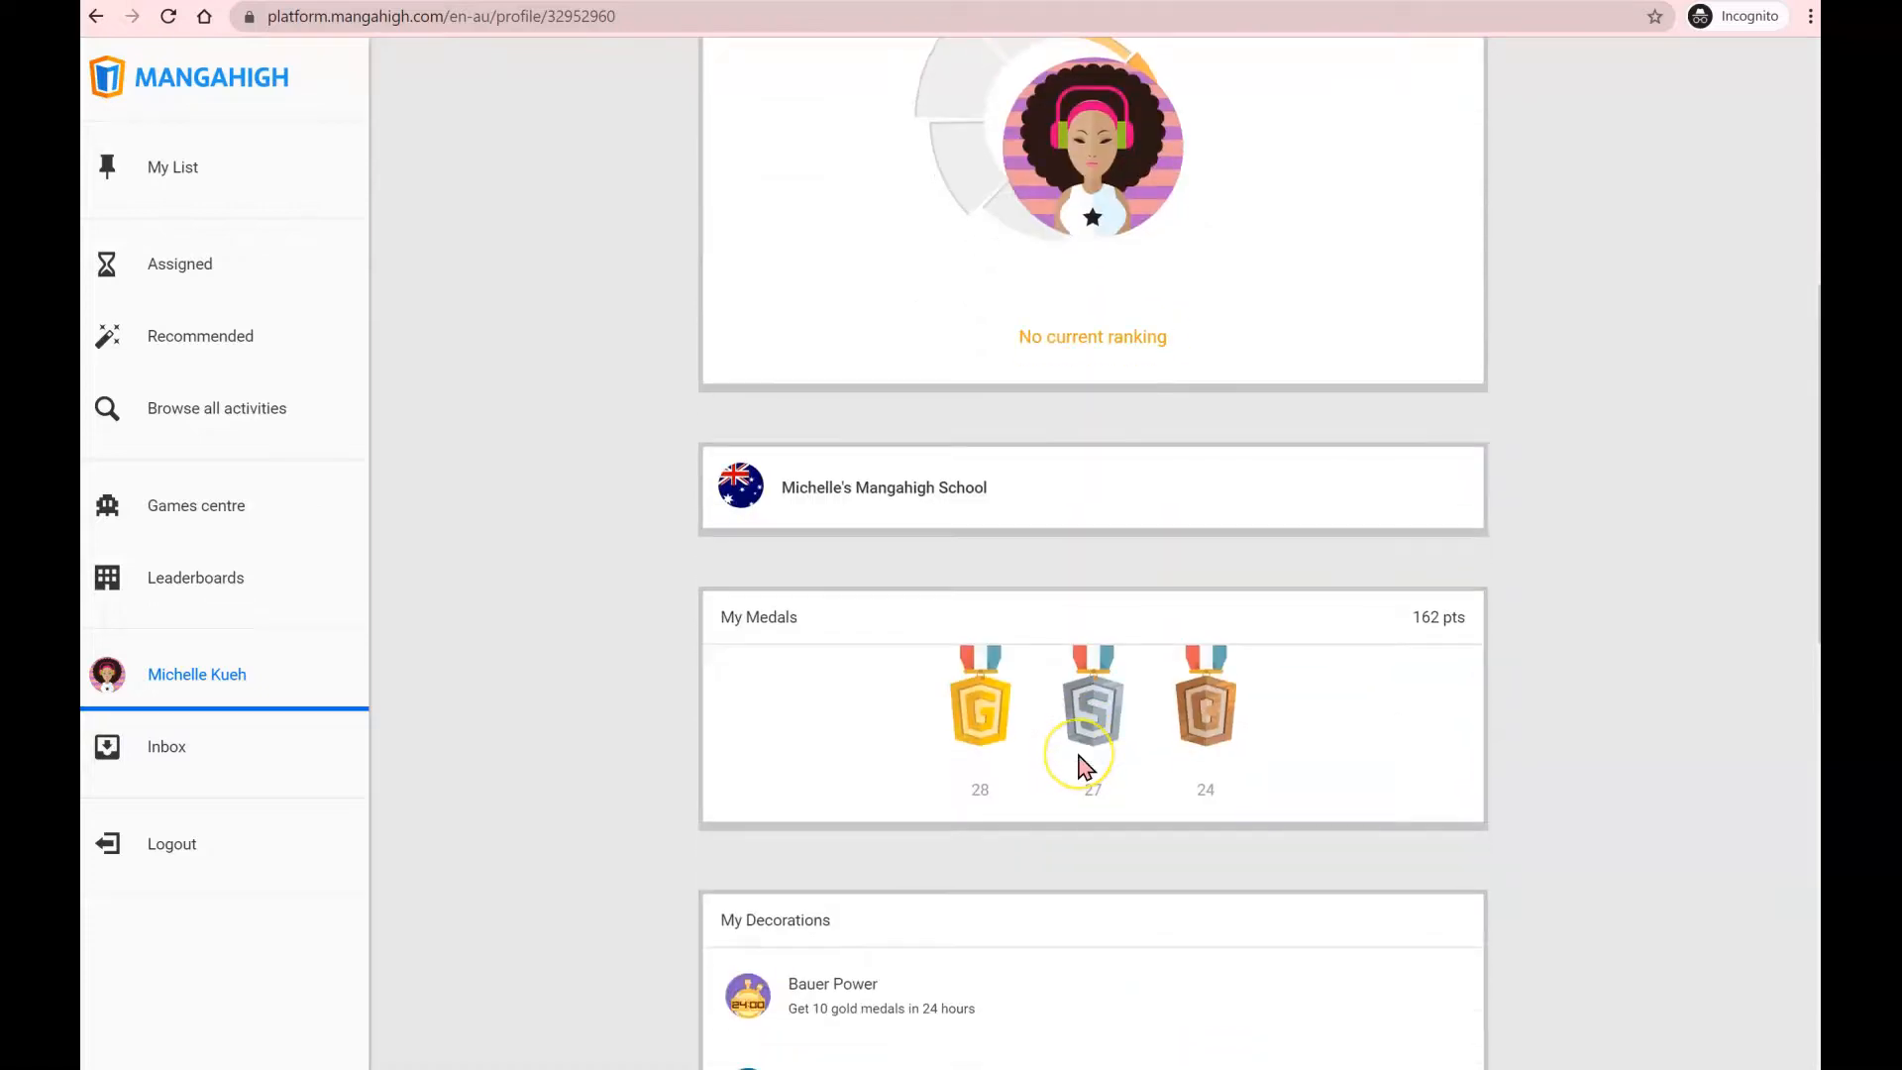
pyautogui.scroll(-3)
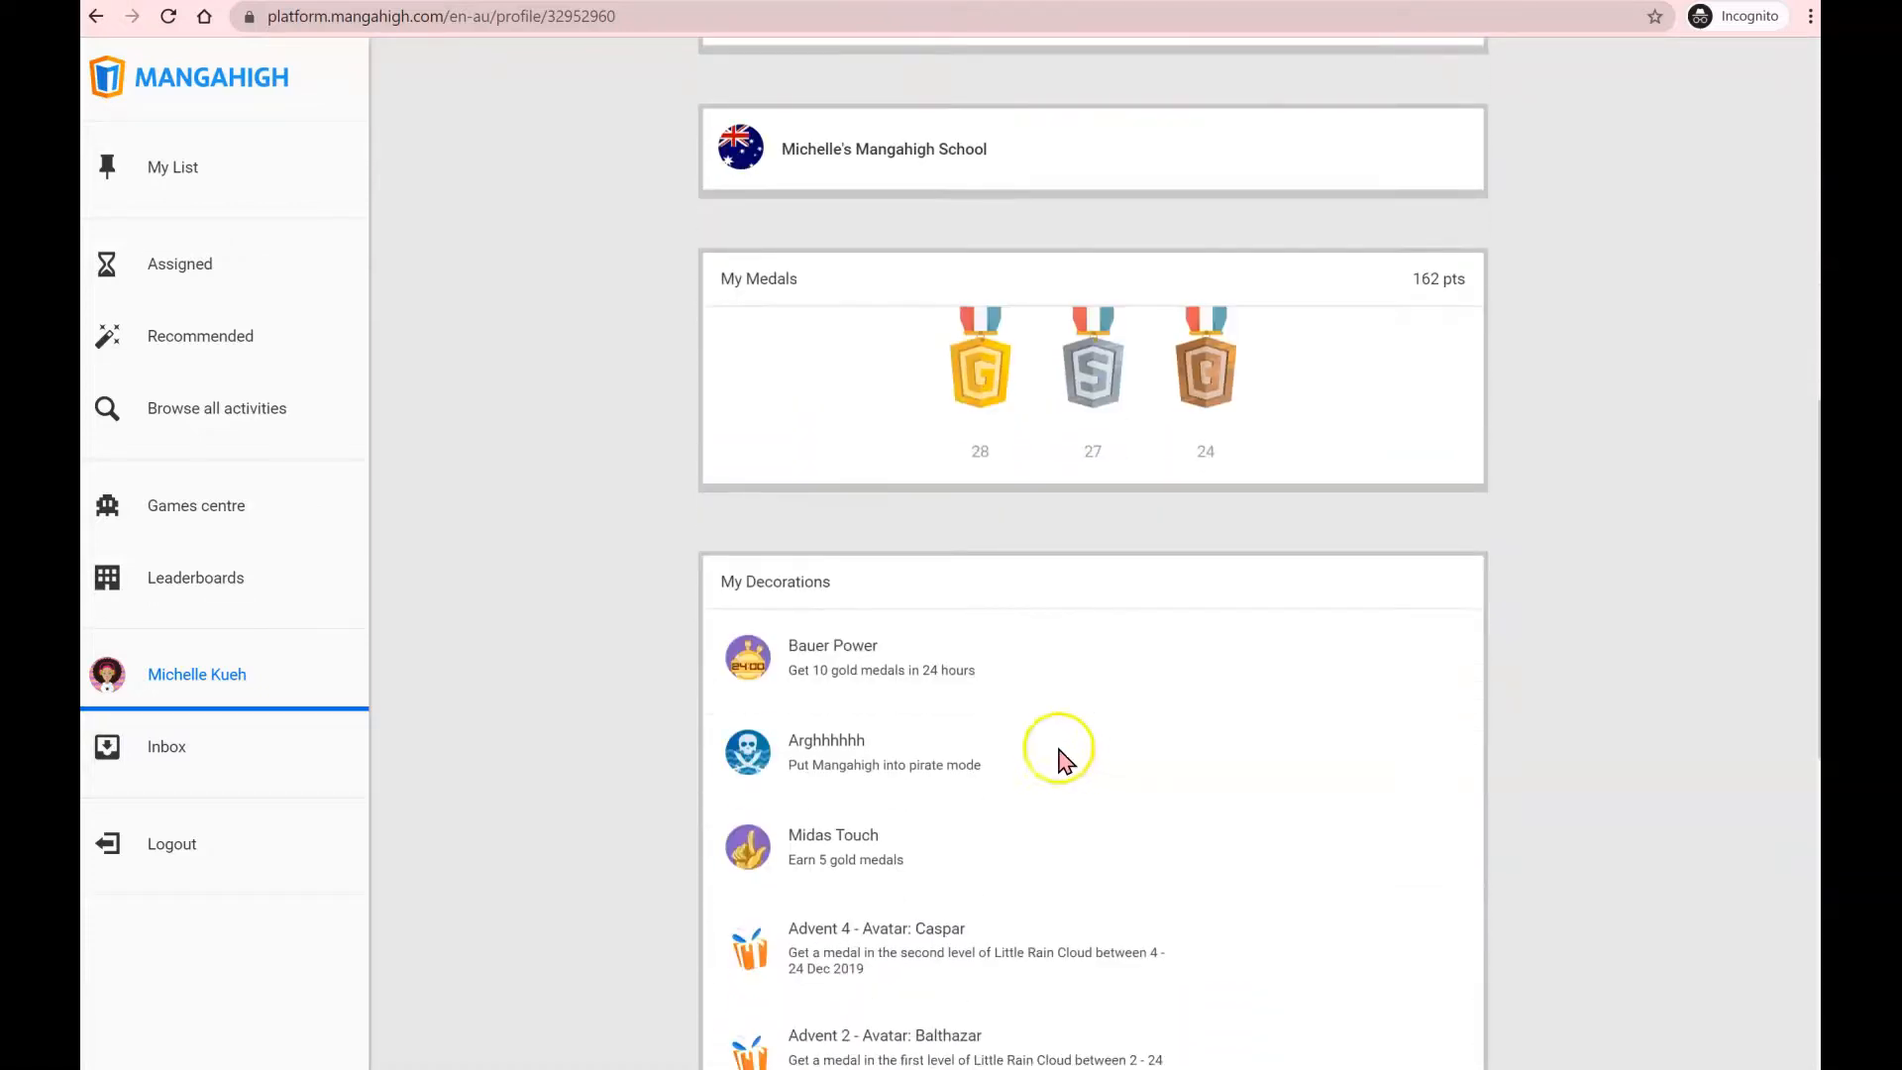
pyautogui.scroll(-3)
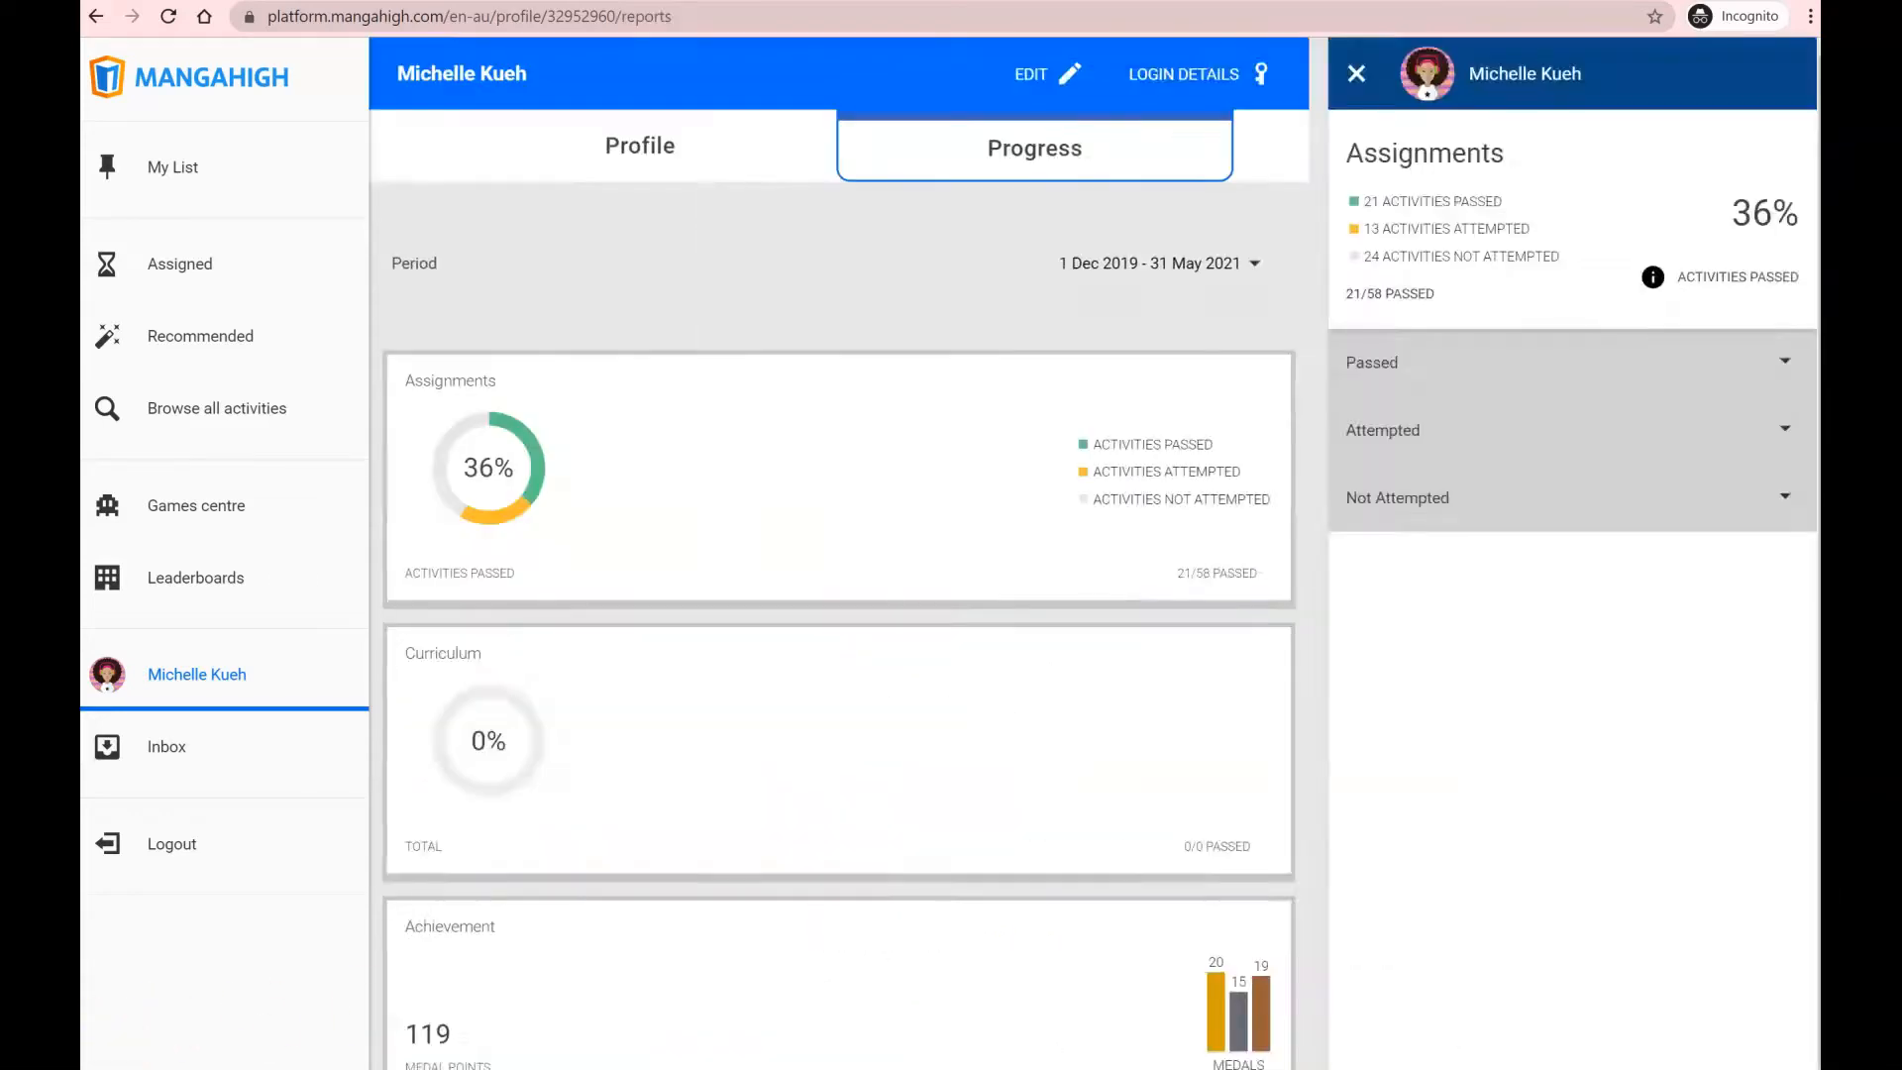
# - Open the Progress report's Assignments breakdown, then expand and collapse the Passed activities list
pyautogui.click(1355, 74)
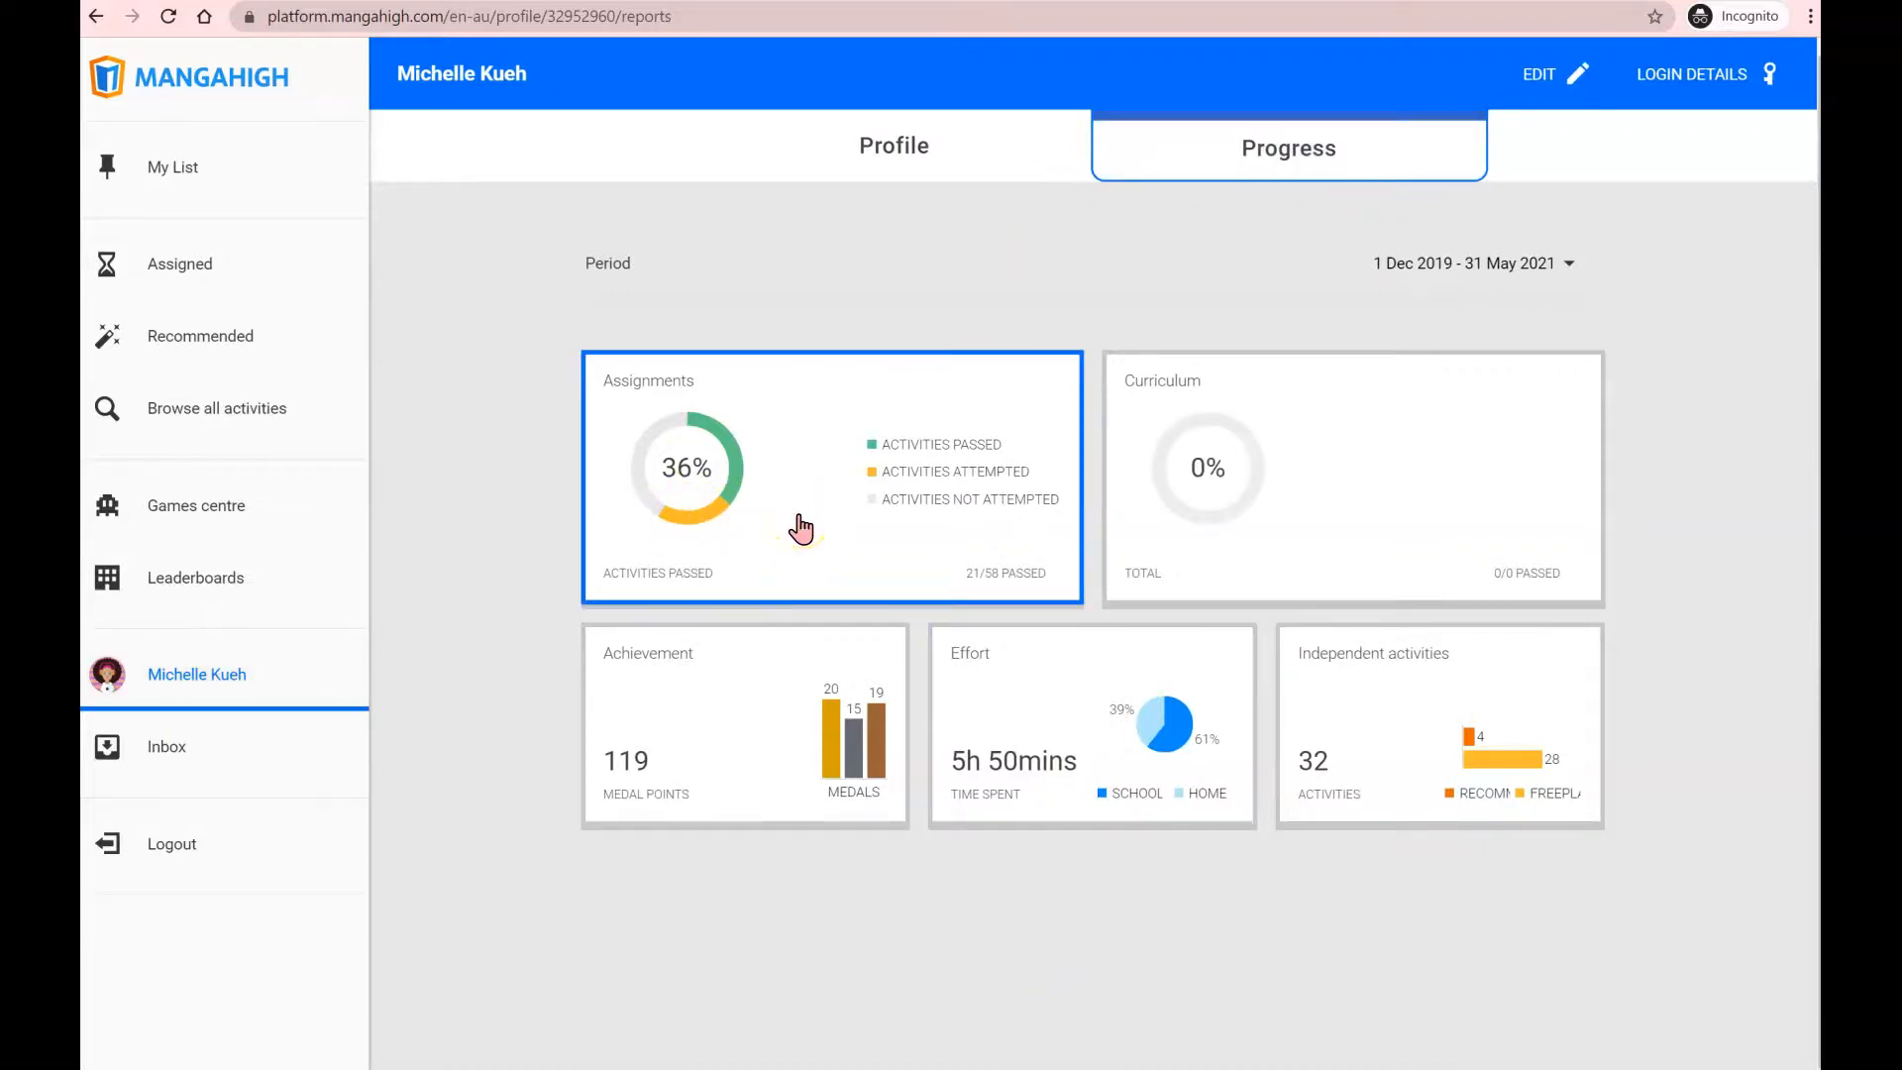
pyautogui.click(801, 527)
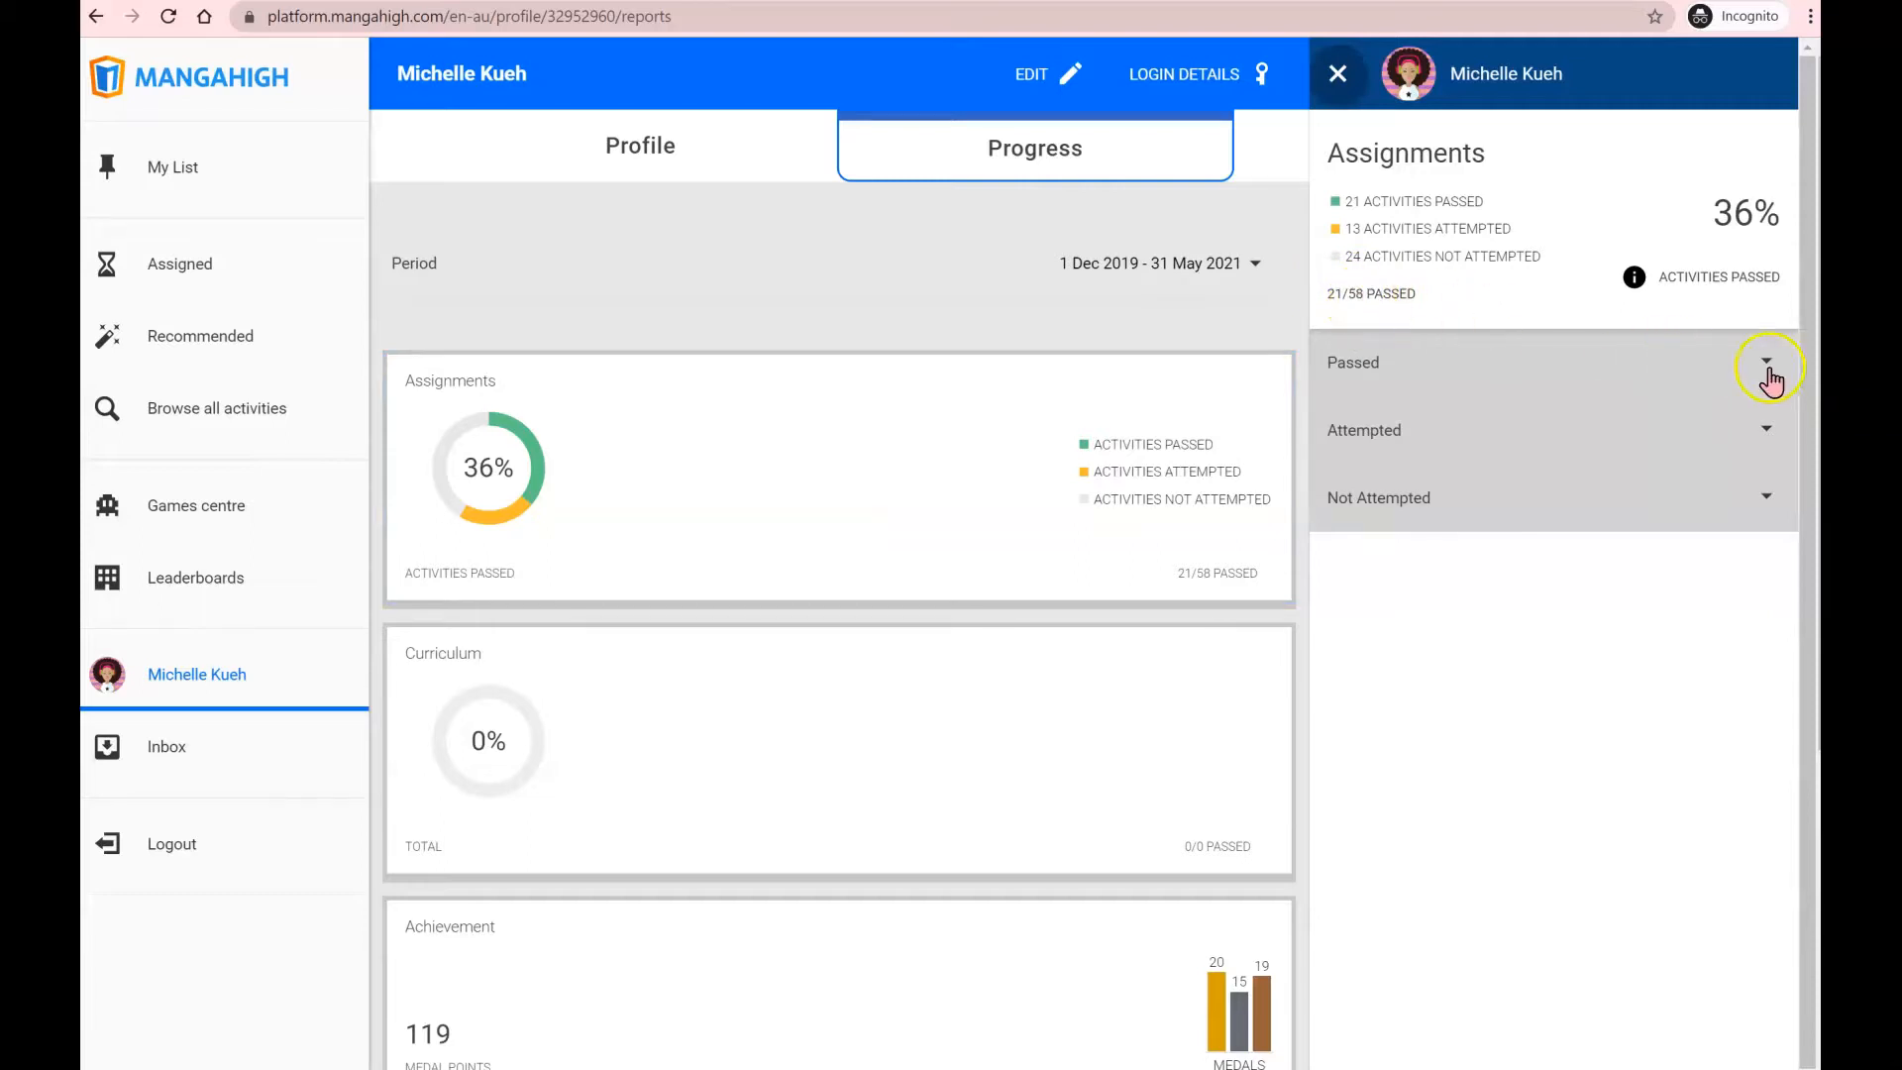
pyautogui.click(1765, 360)
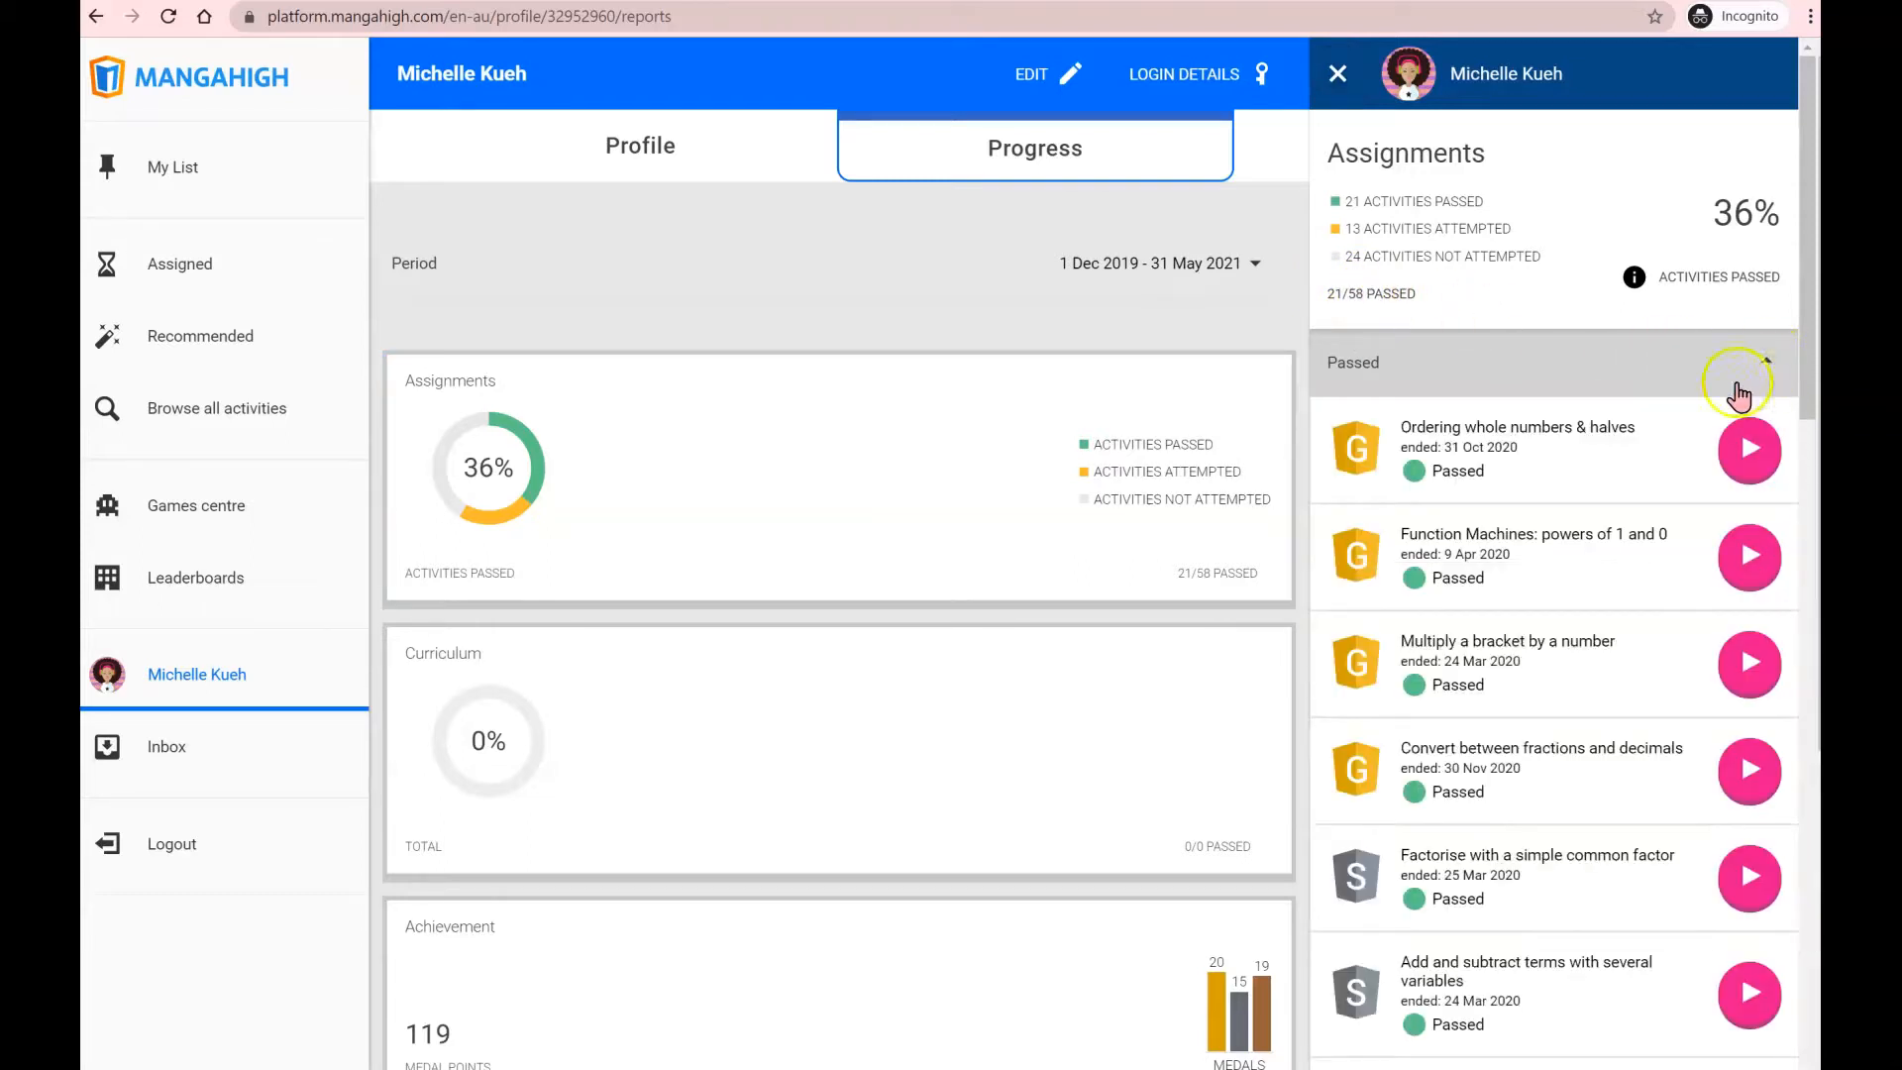
pyautogui.scroll(-3)
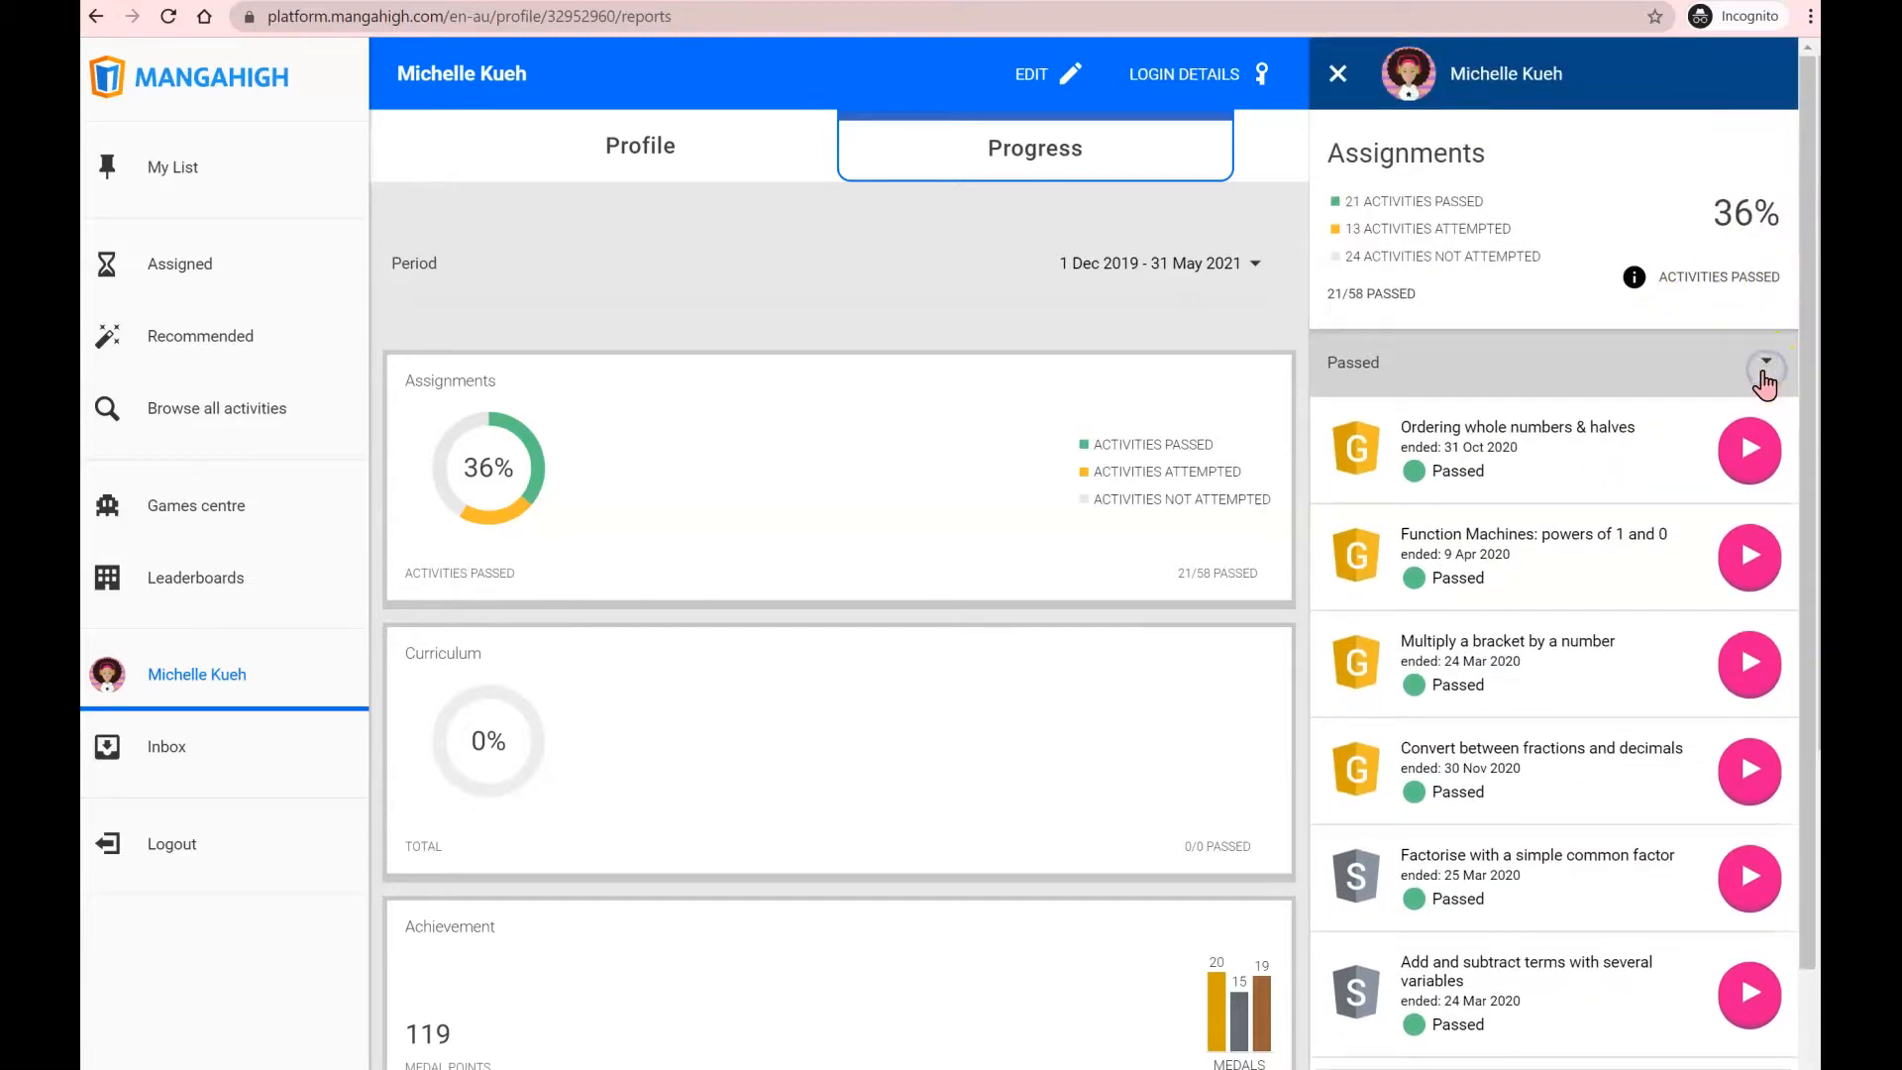
pyautogui.click(1765, 361)
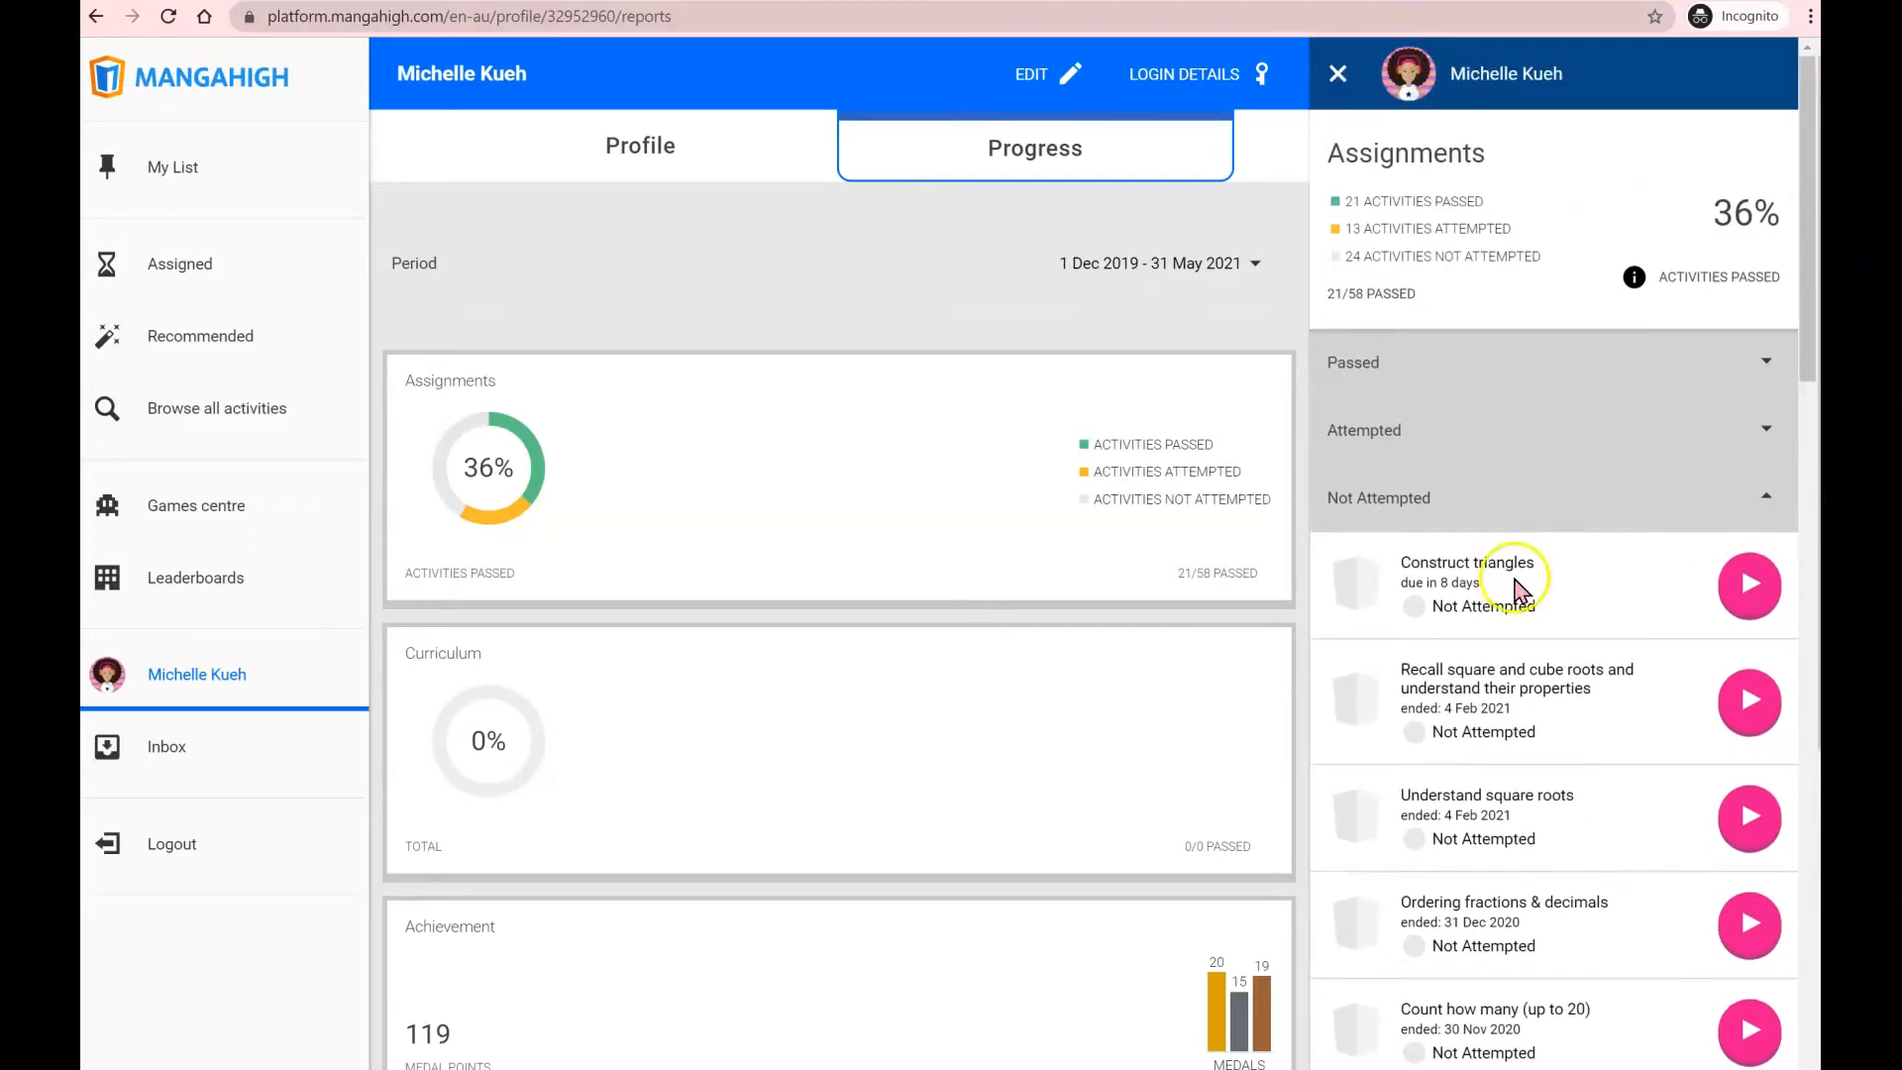
pyautogui.moveTo(1749, 586)
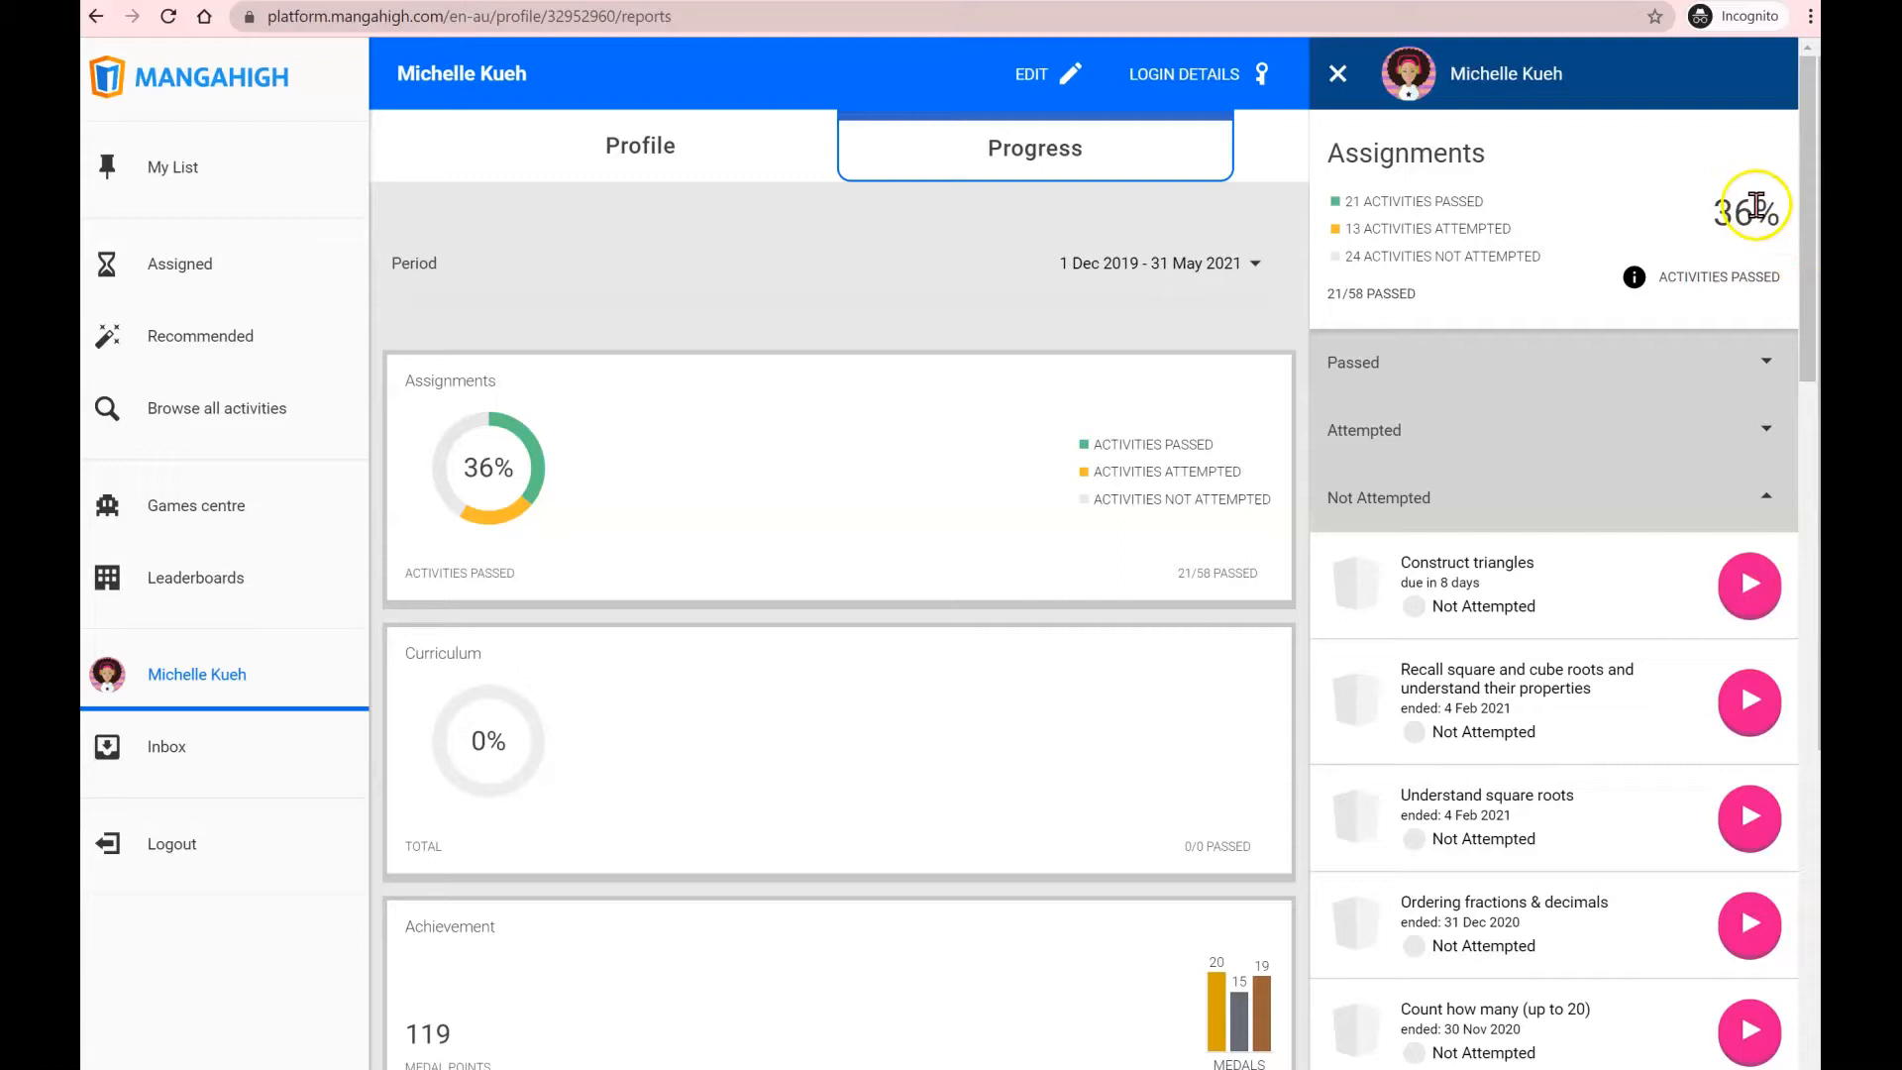
# - Open the Achievement breakdown of medal points, then the Independent activities breakdown
pyautogui.scroll(-3)
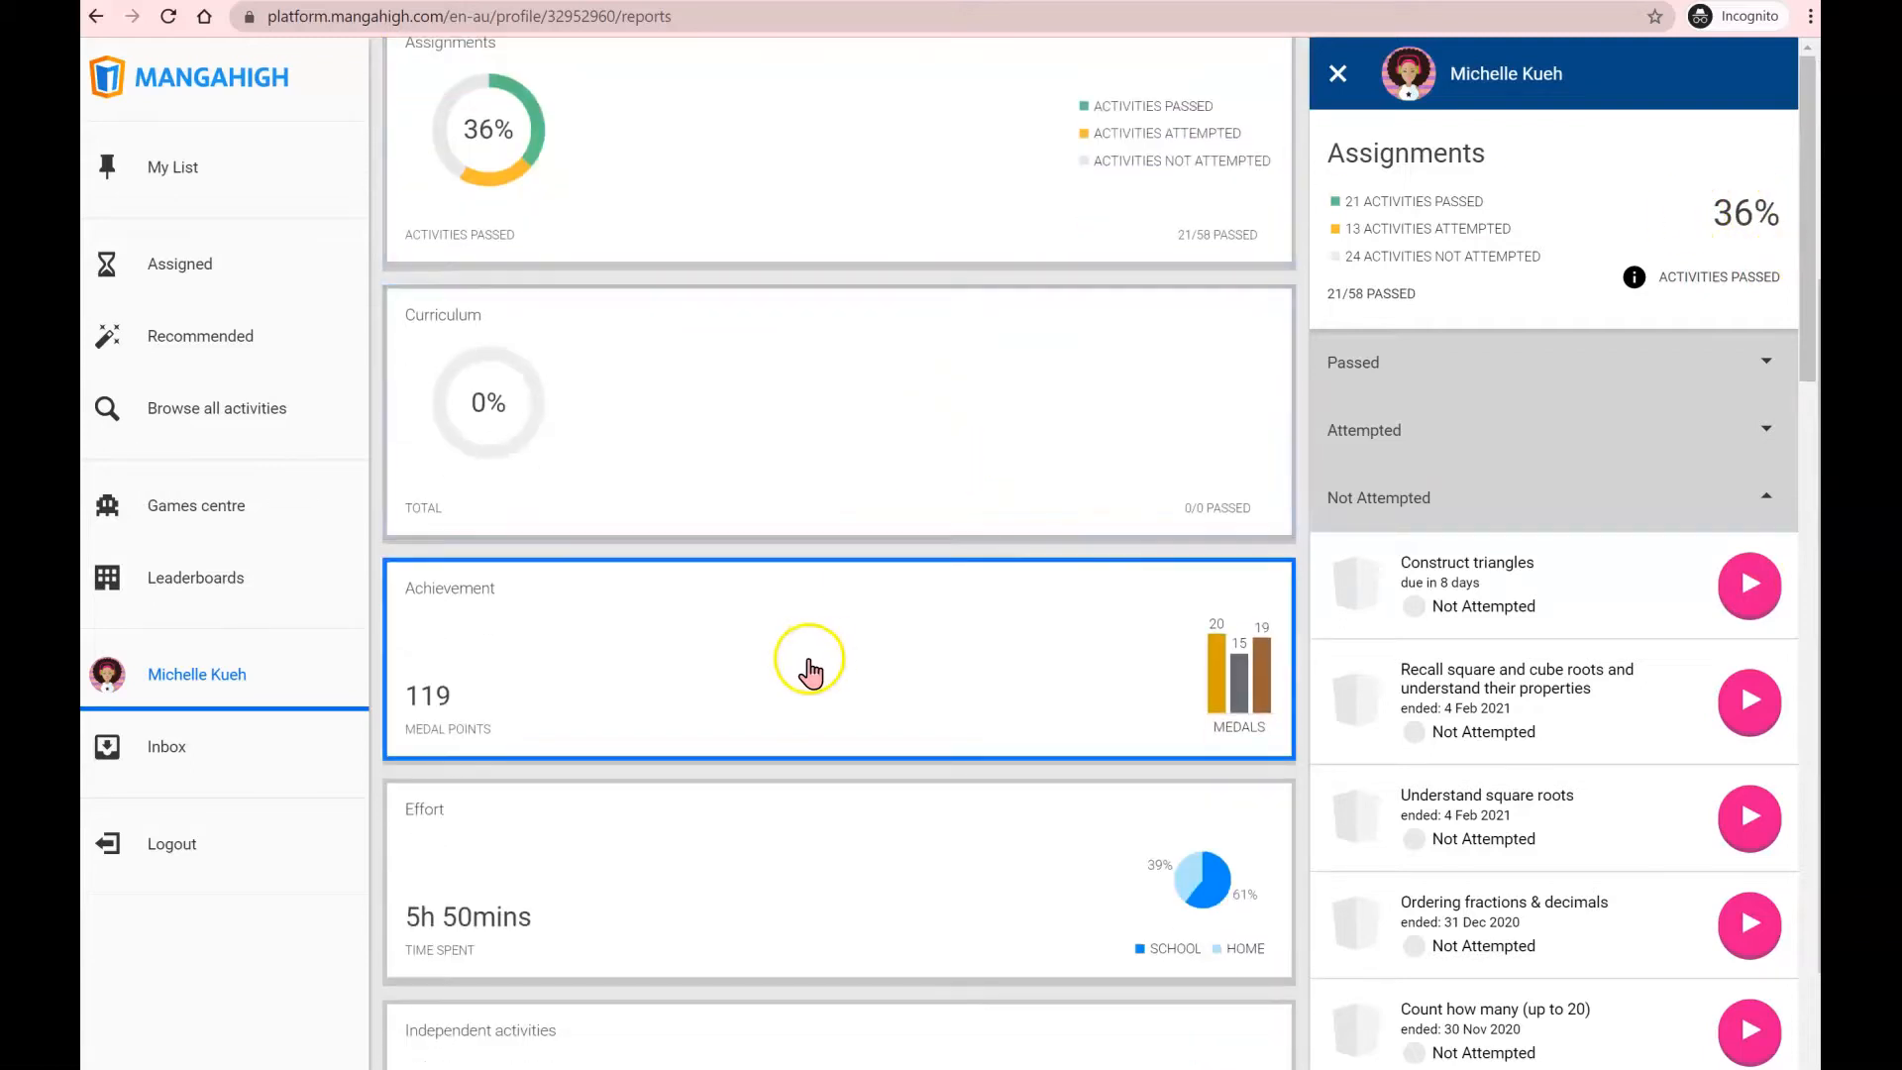
pyautogui.click(809, 670)
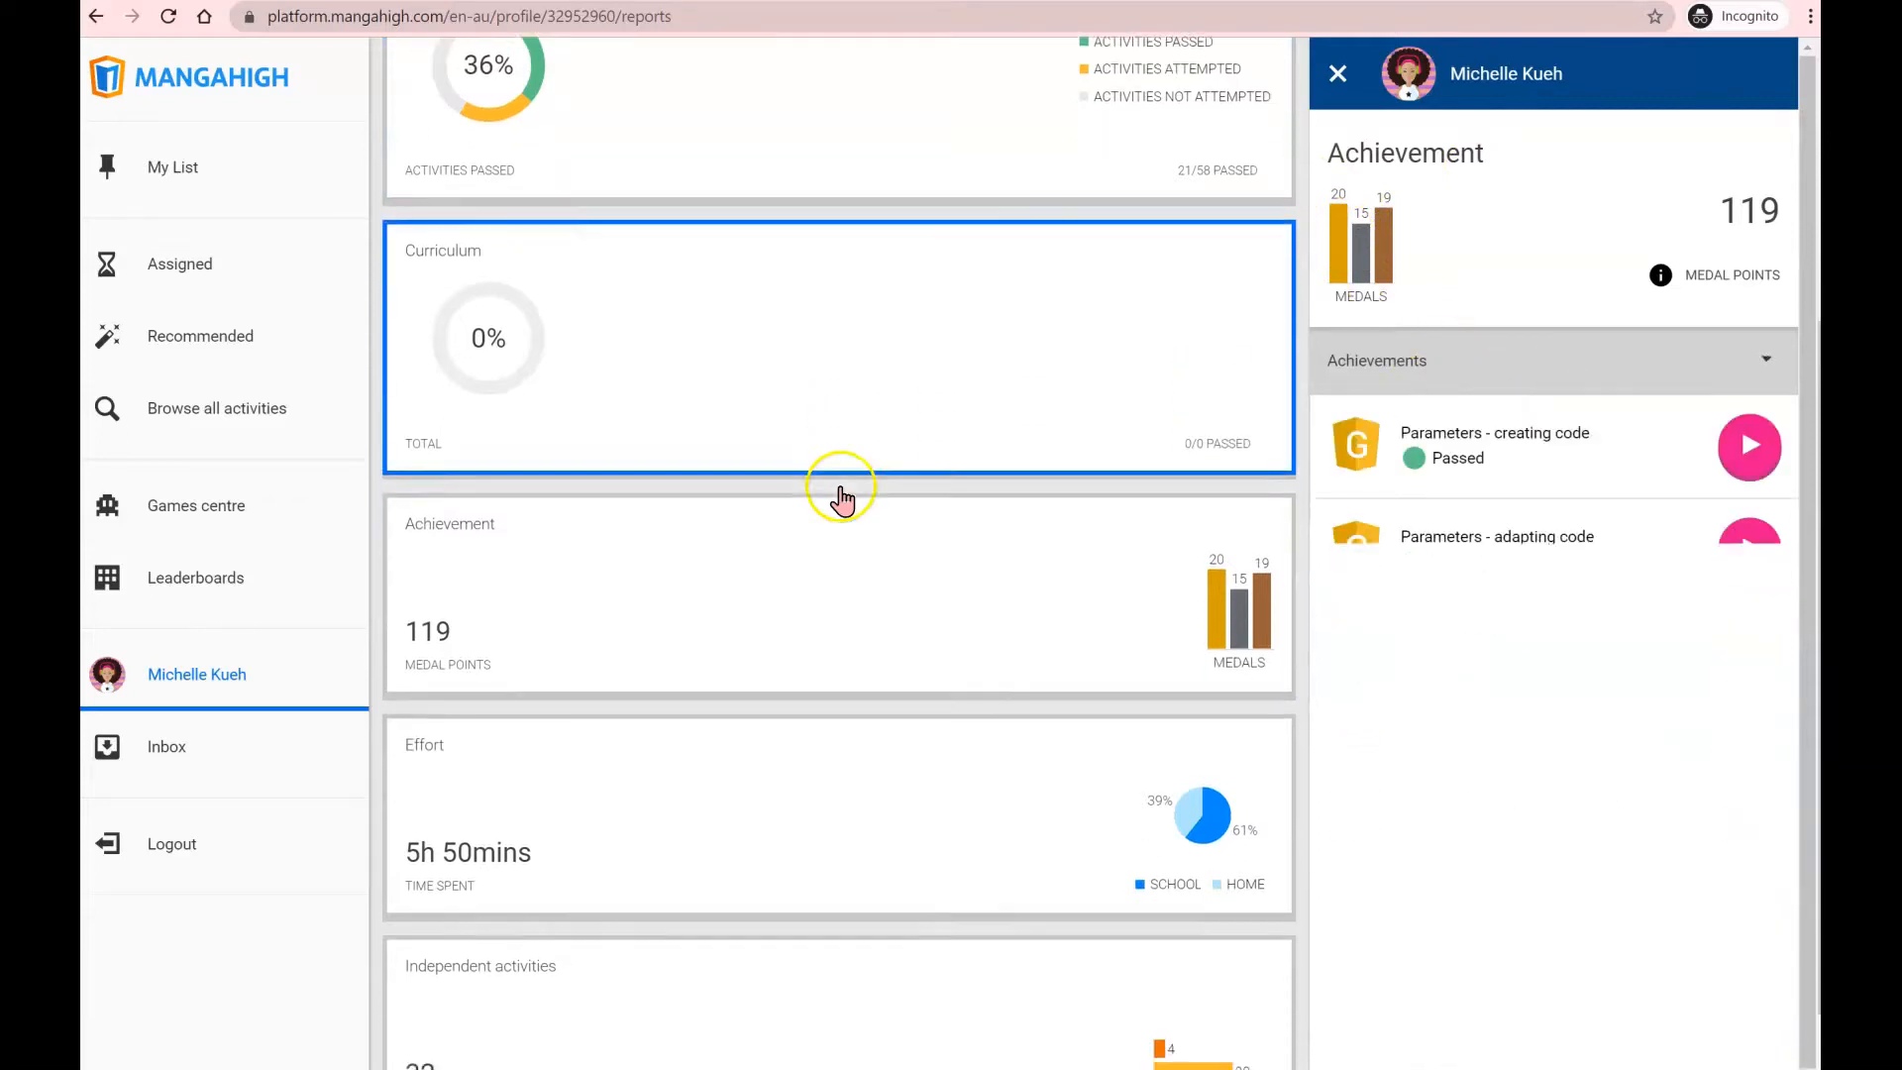
pyautogui.scroll(-3)
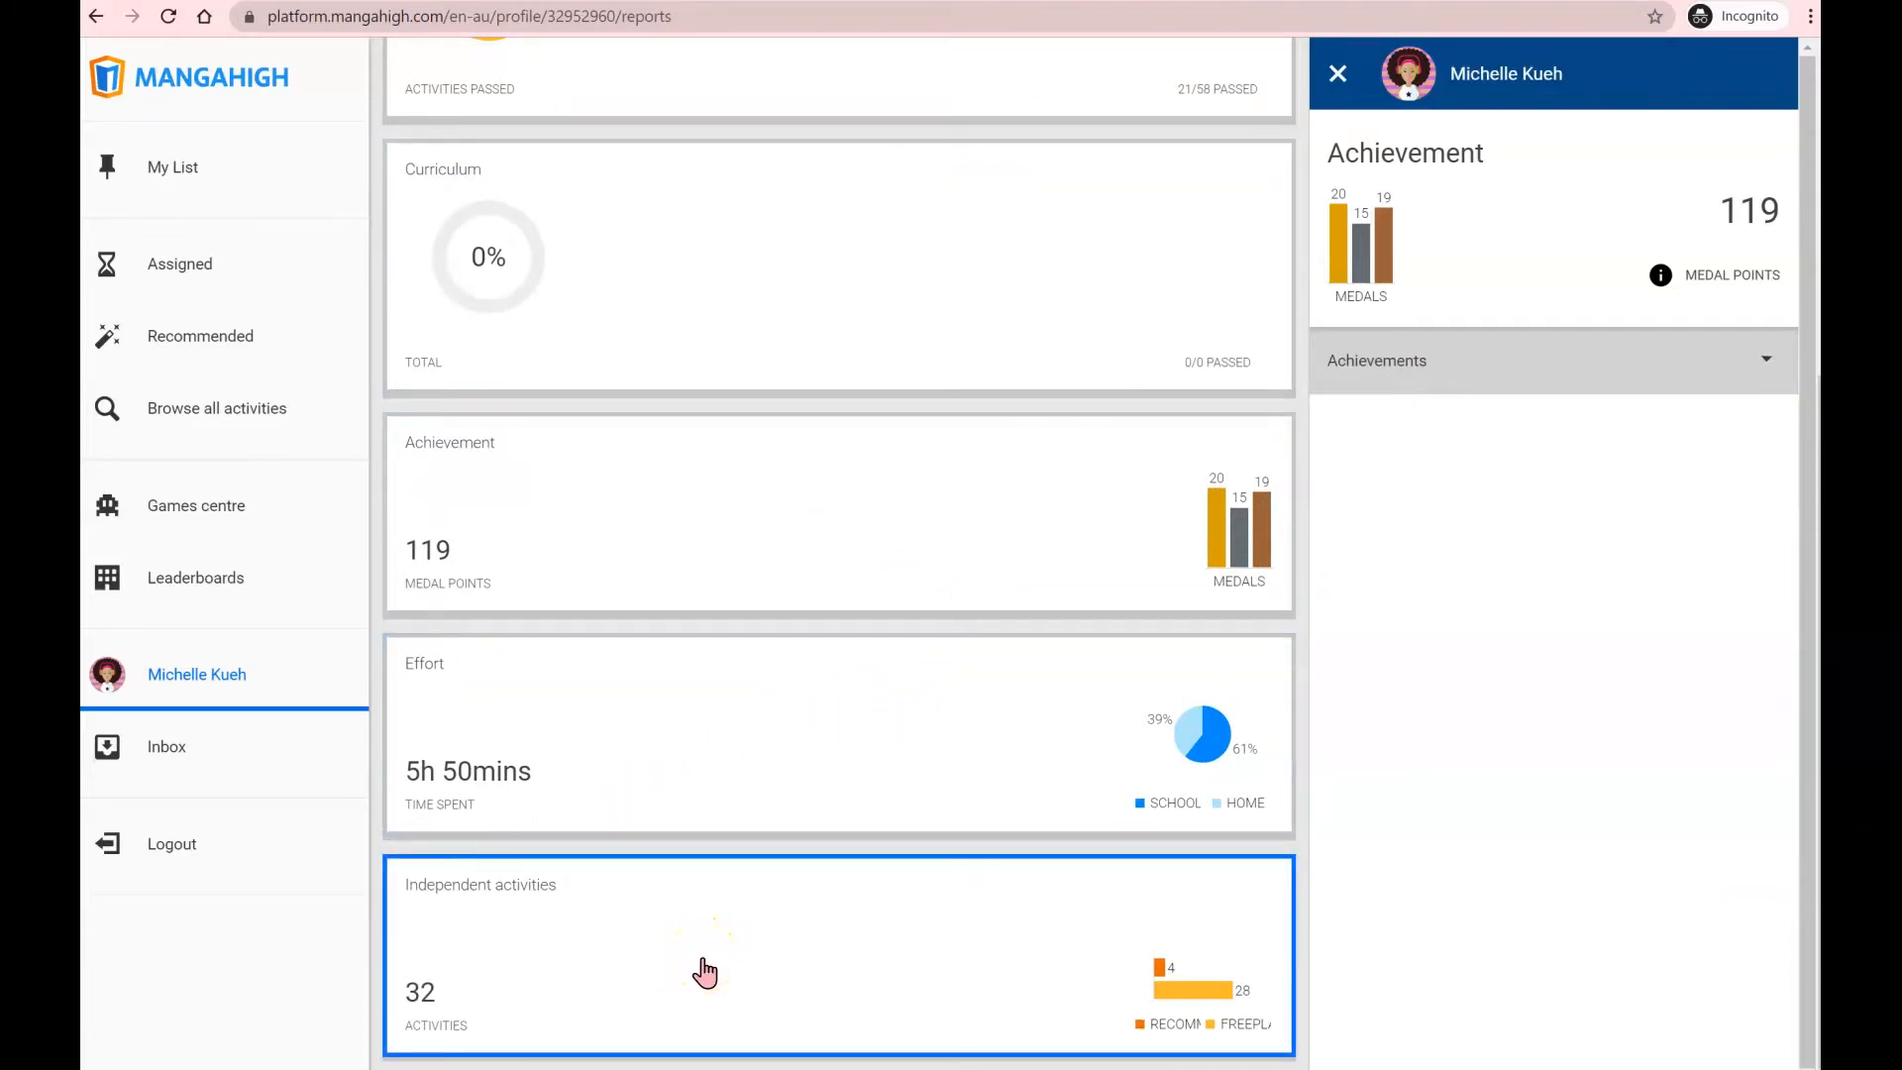
pyautogui.click(180, 263)
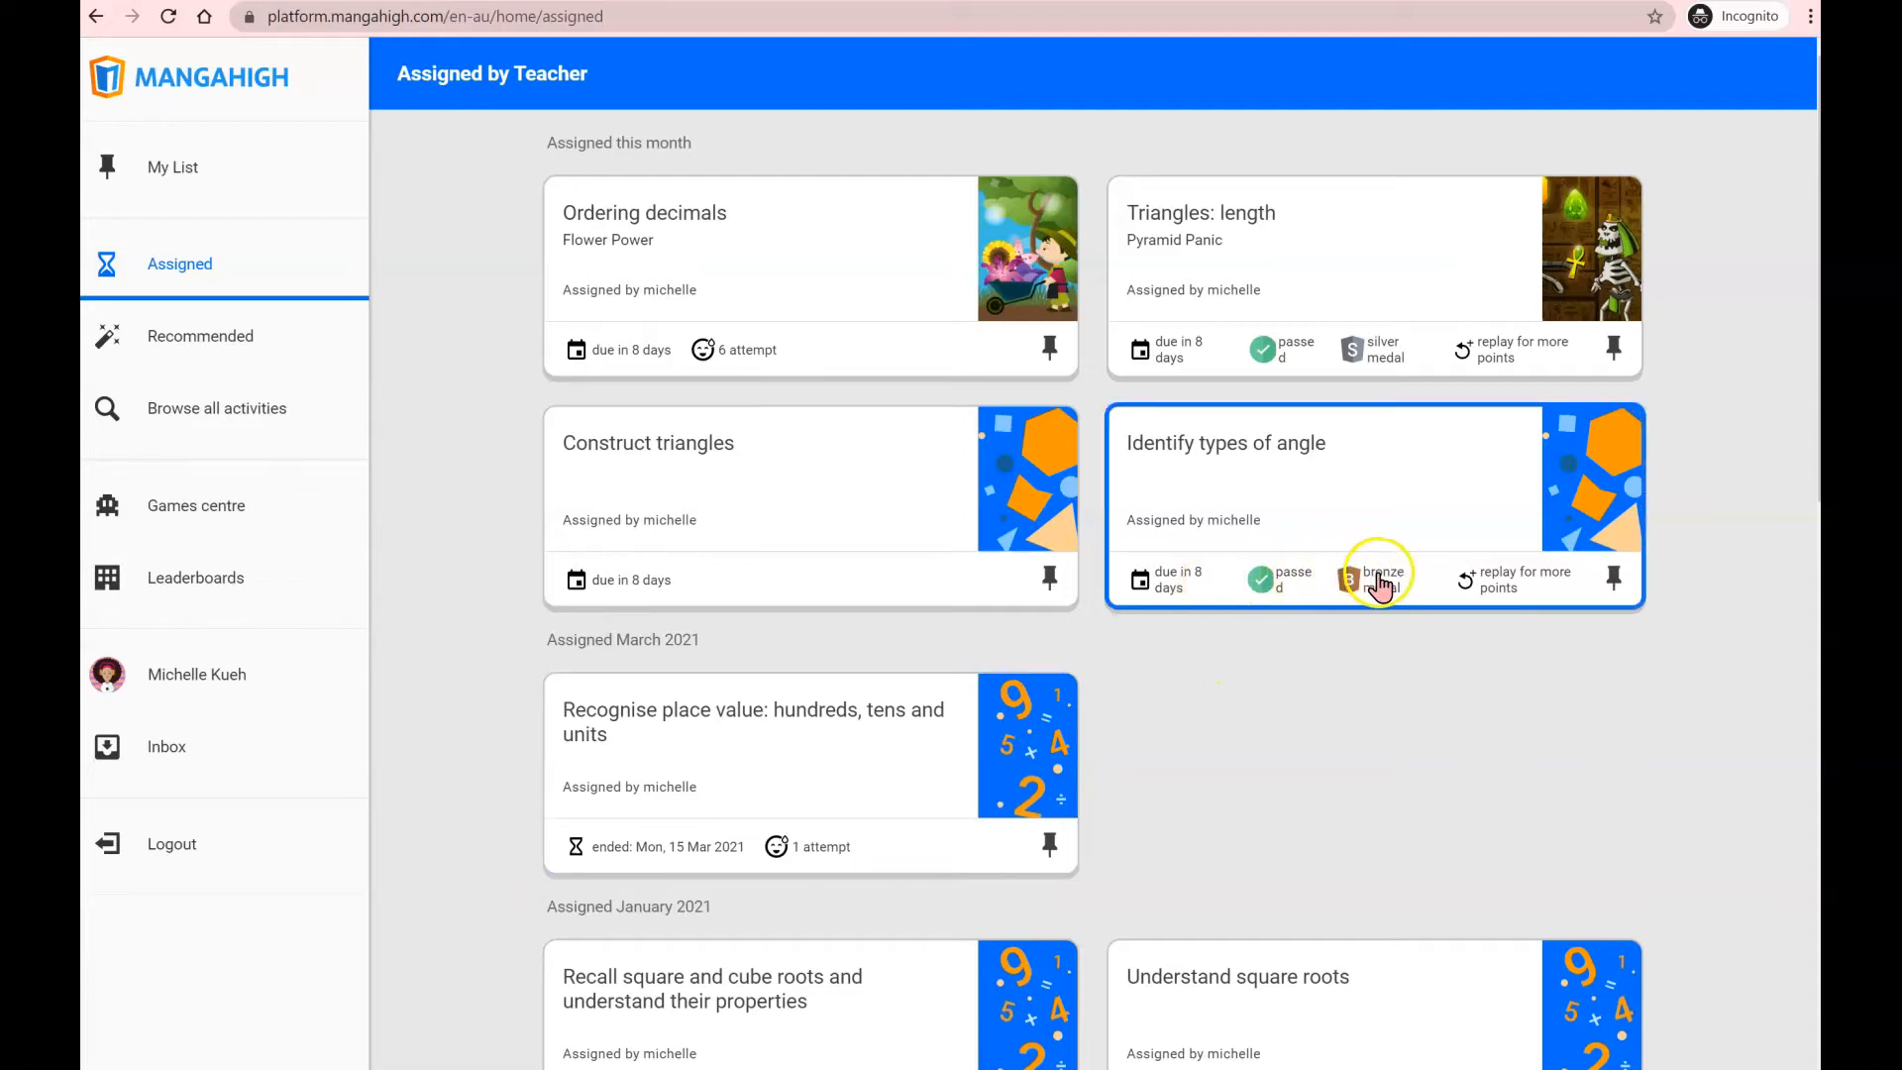
pyautogui.moveTo(1328, 557)
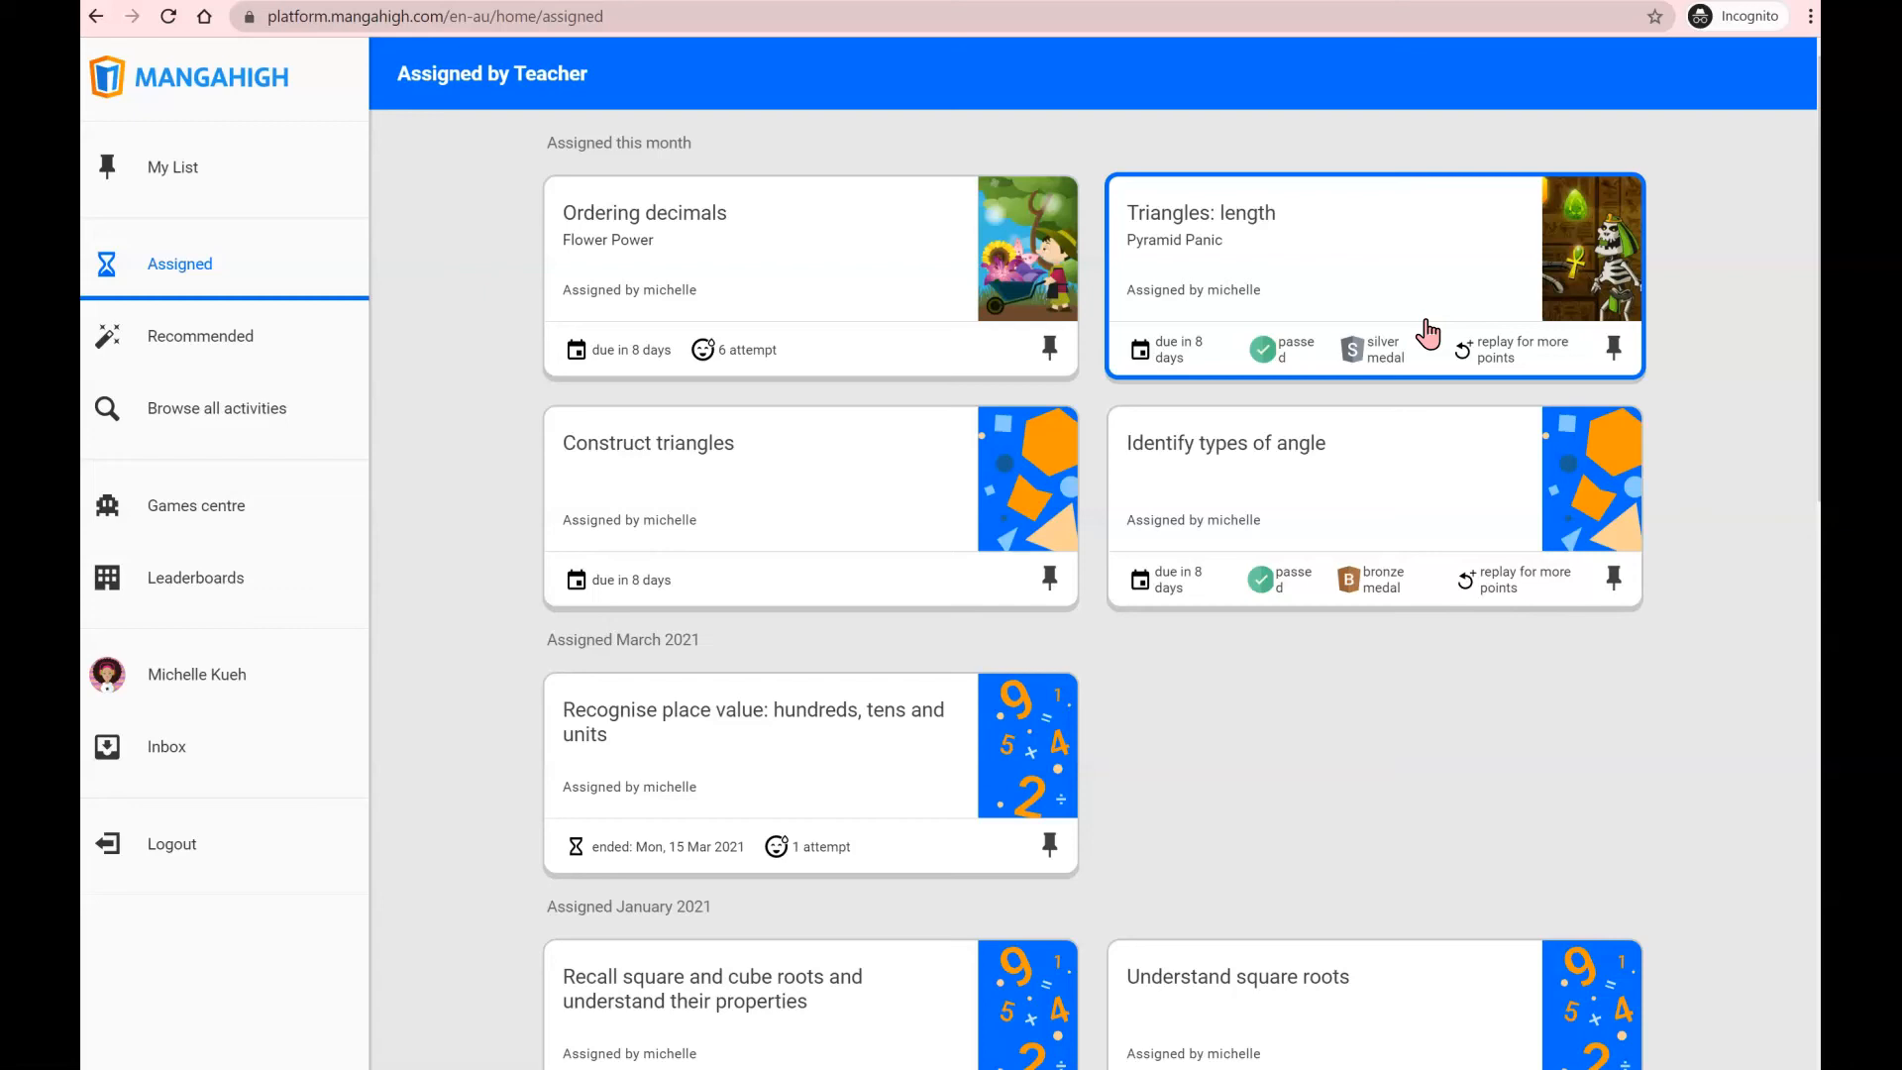
pyautogui.moveTo(1335, 665)
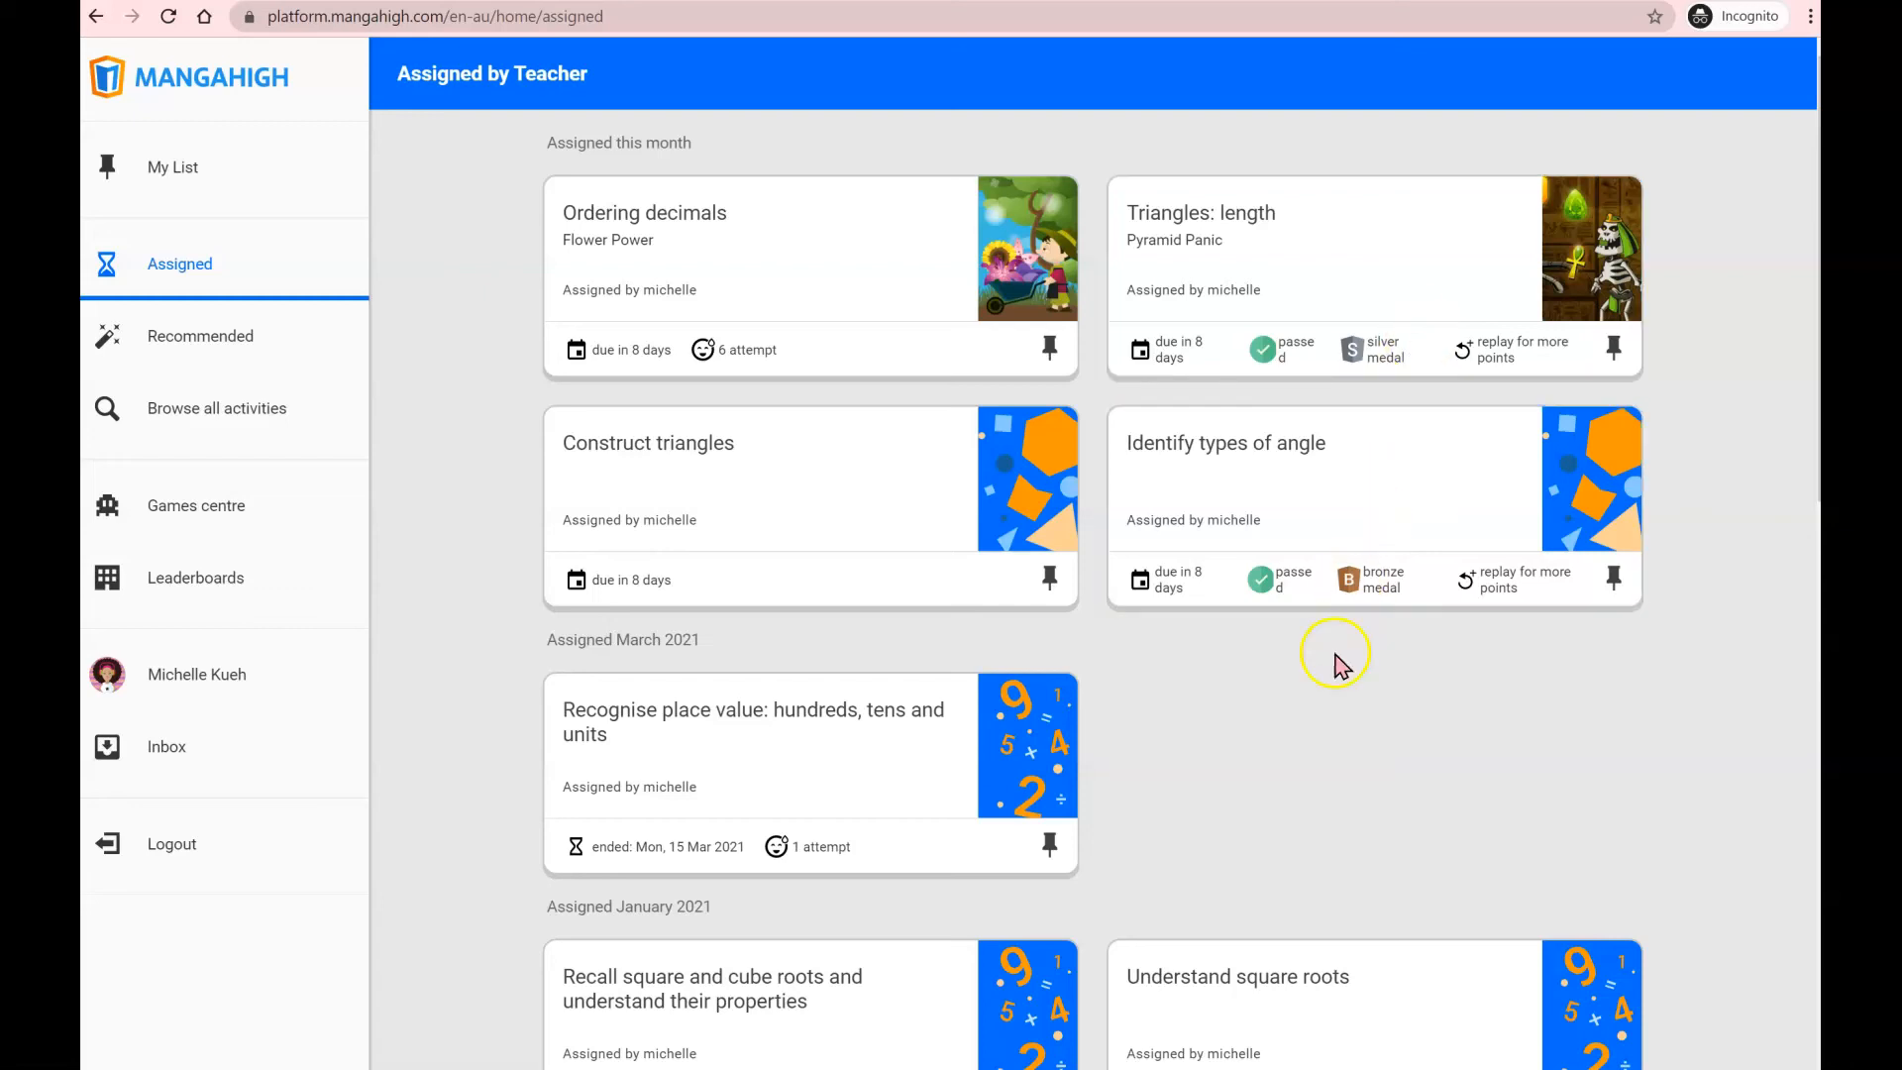